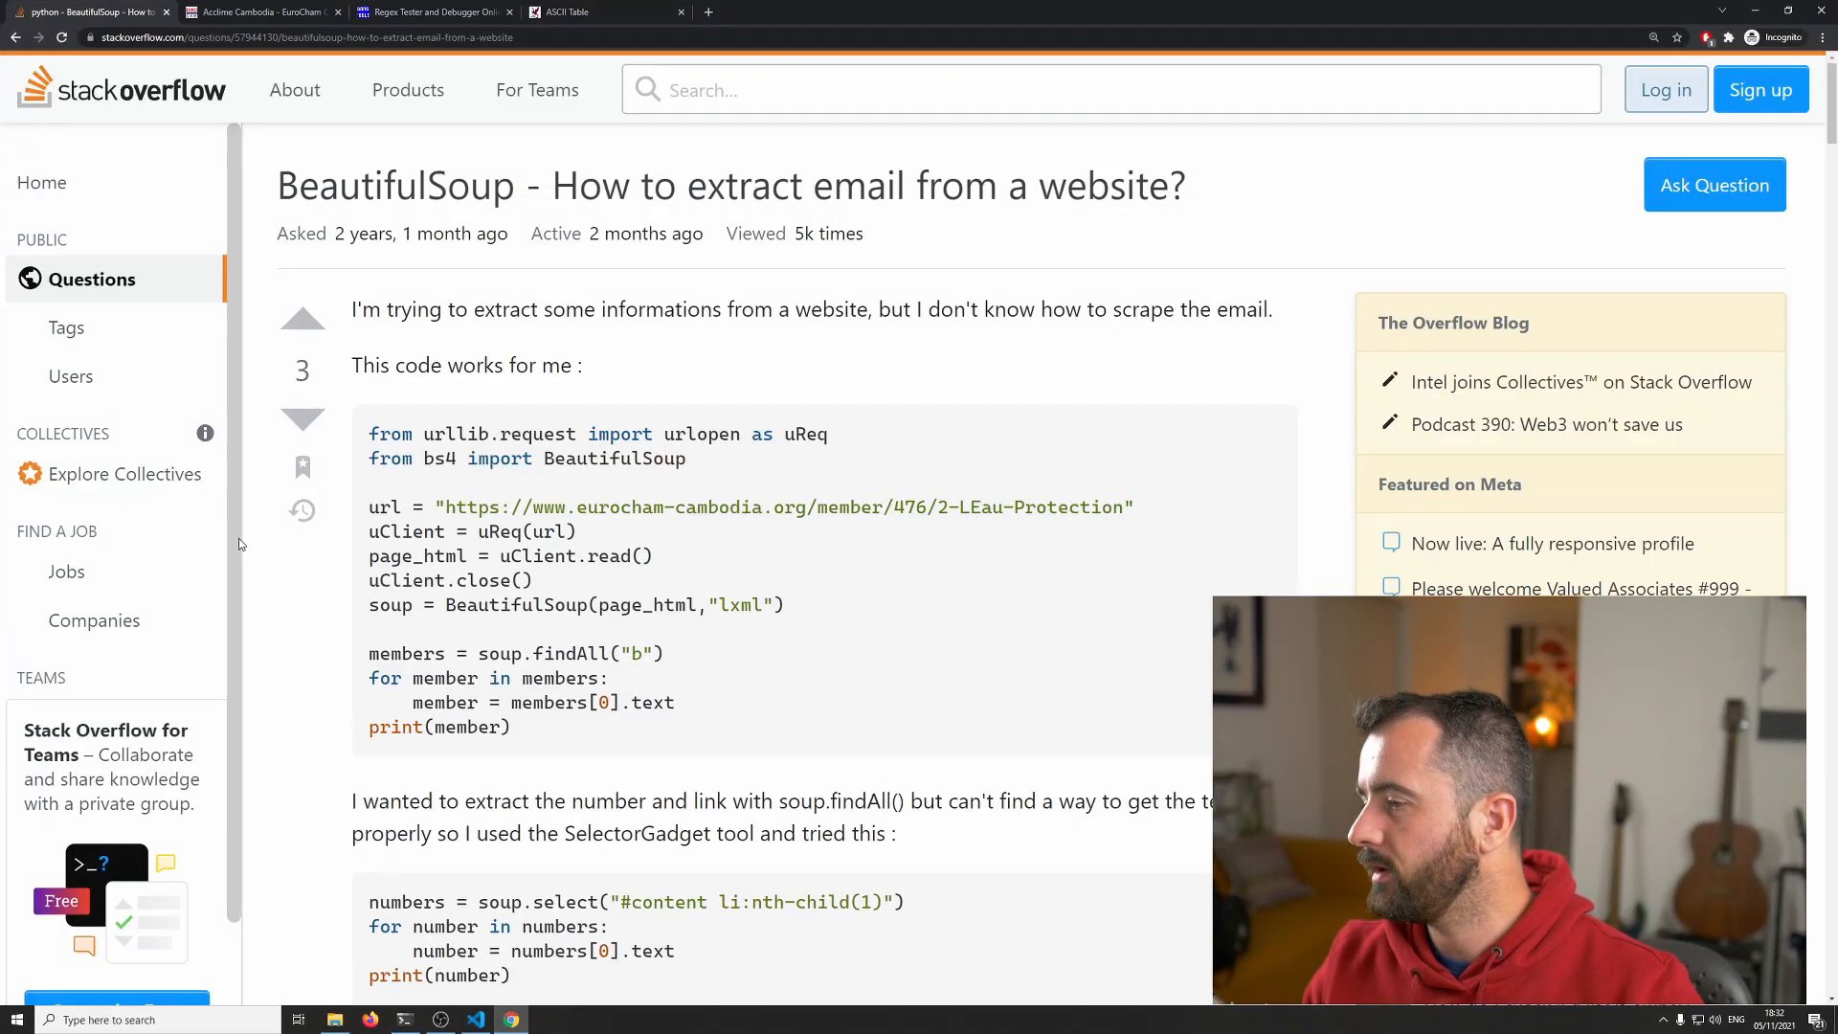
pyautogui.moveTo(712, 358)
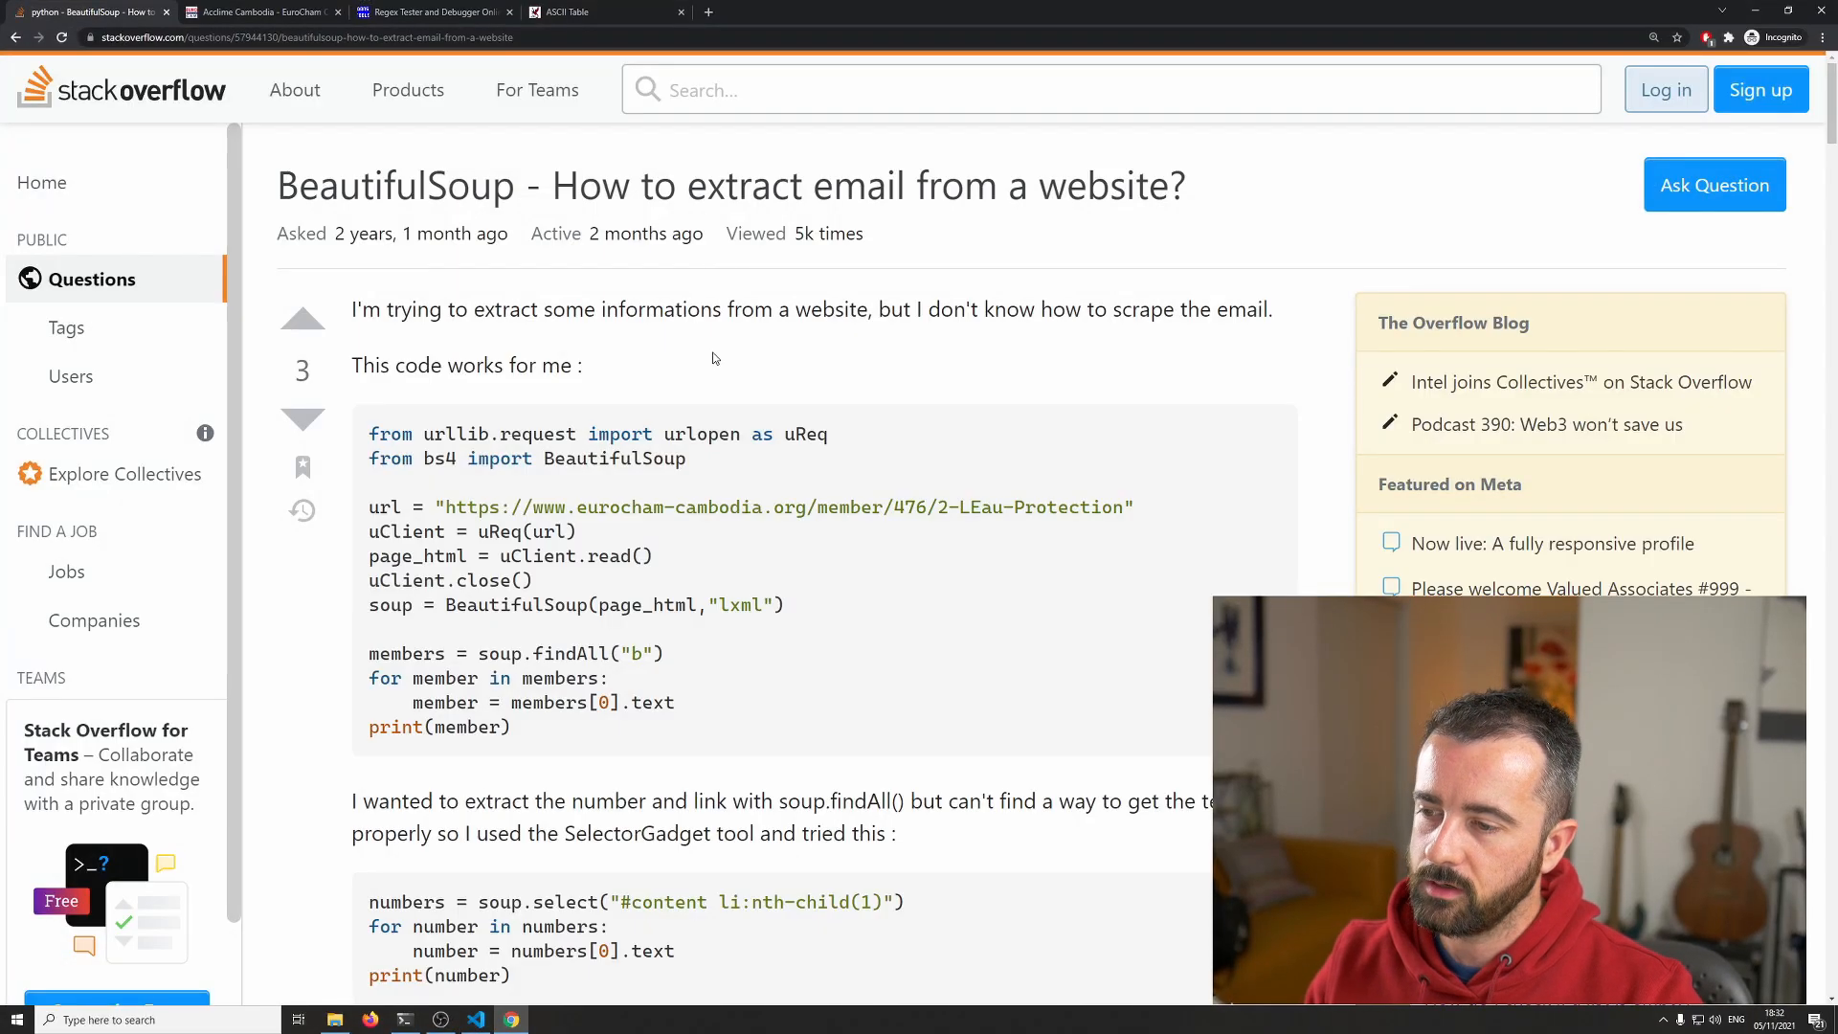
# Step: Scroll down the Stack Overflow page to the accepted BeautifulSoup de-obfuscation answer
pyautogui.scroll(-3)
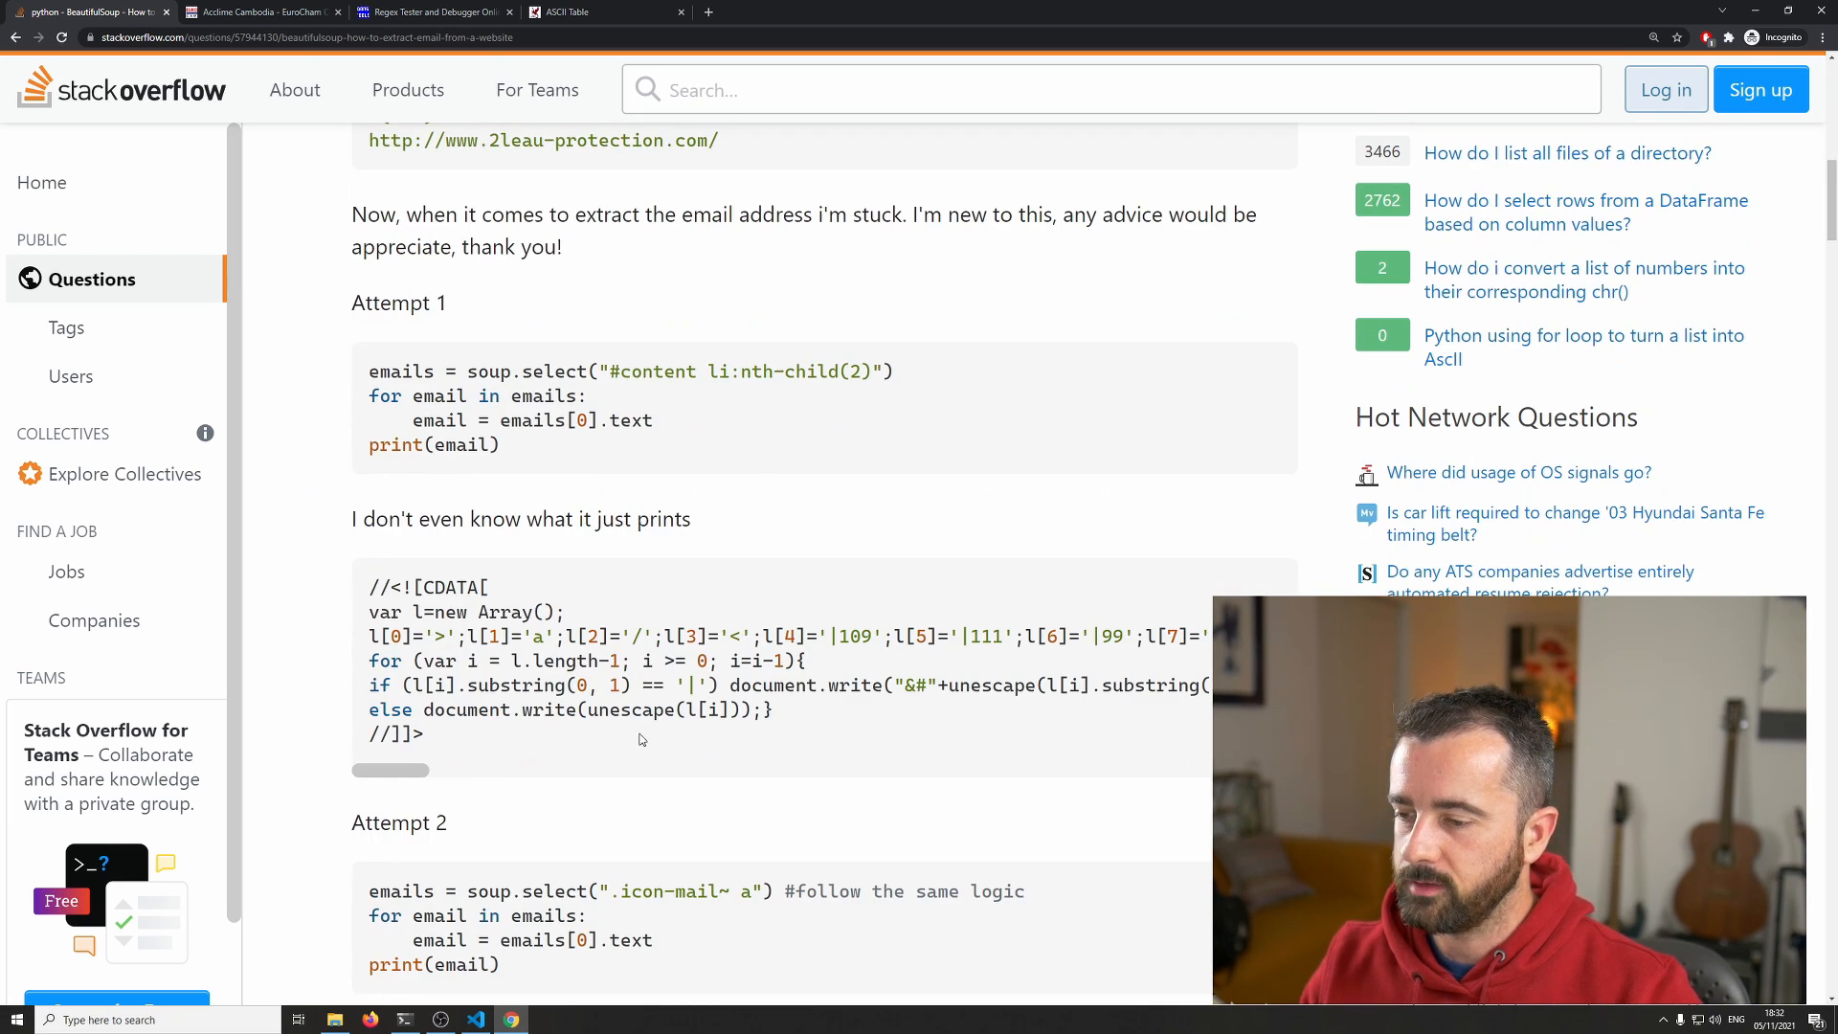
pyautogui.moveTo(692, 652)
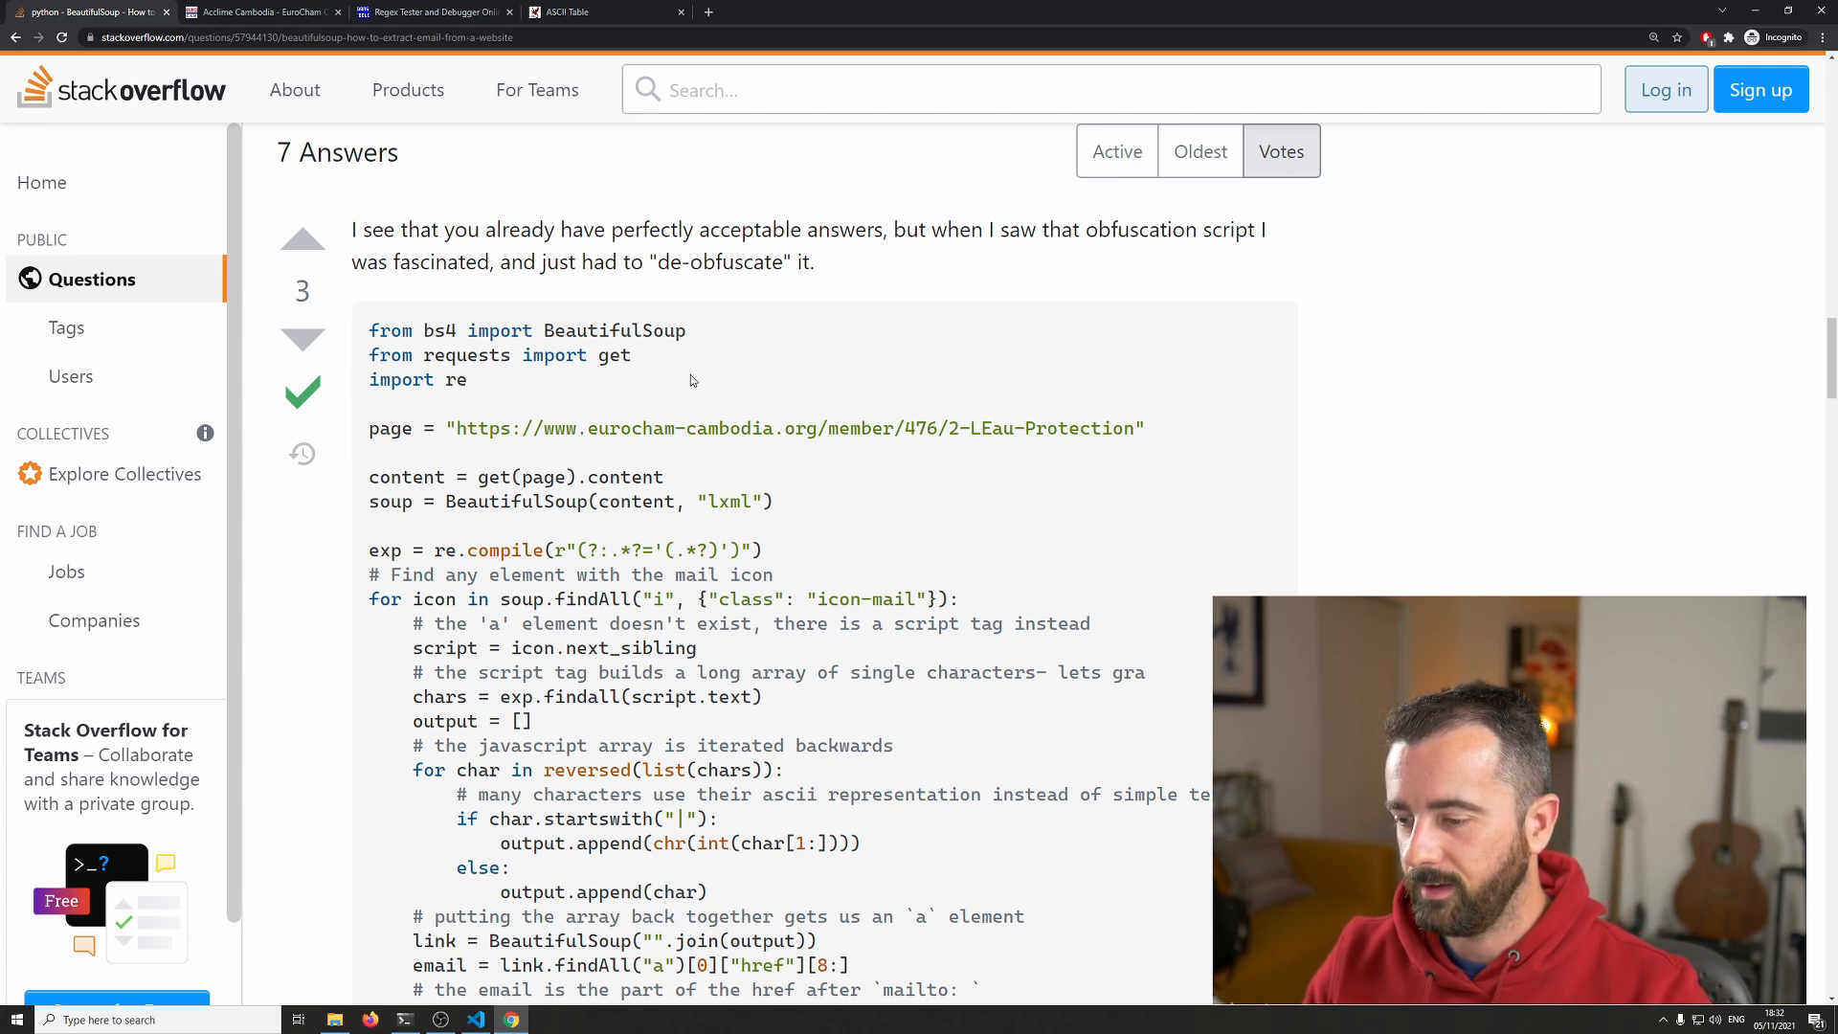
pyautogui.scroll(-3)
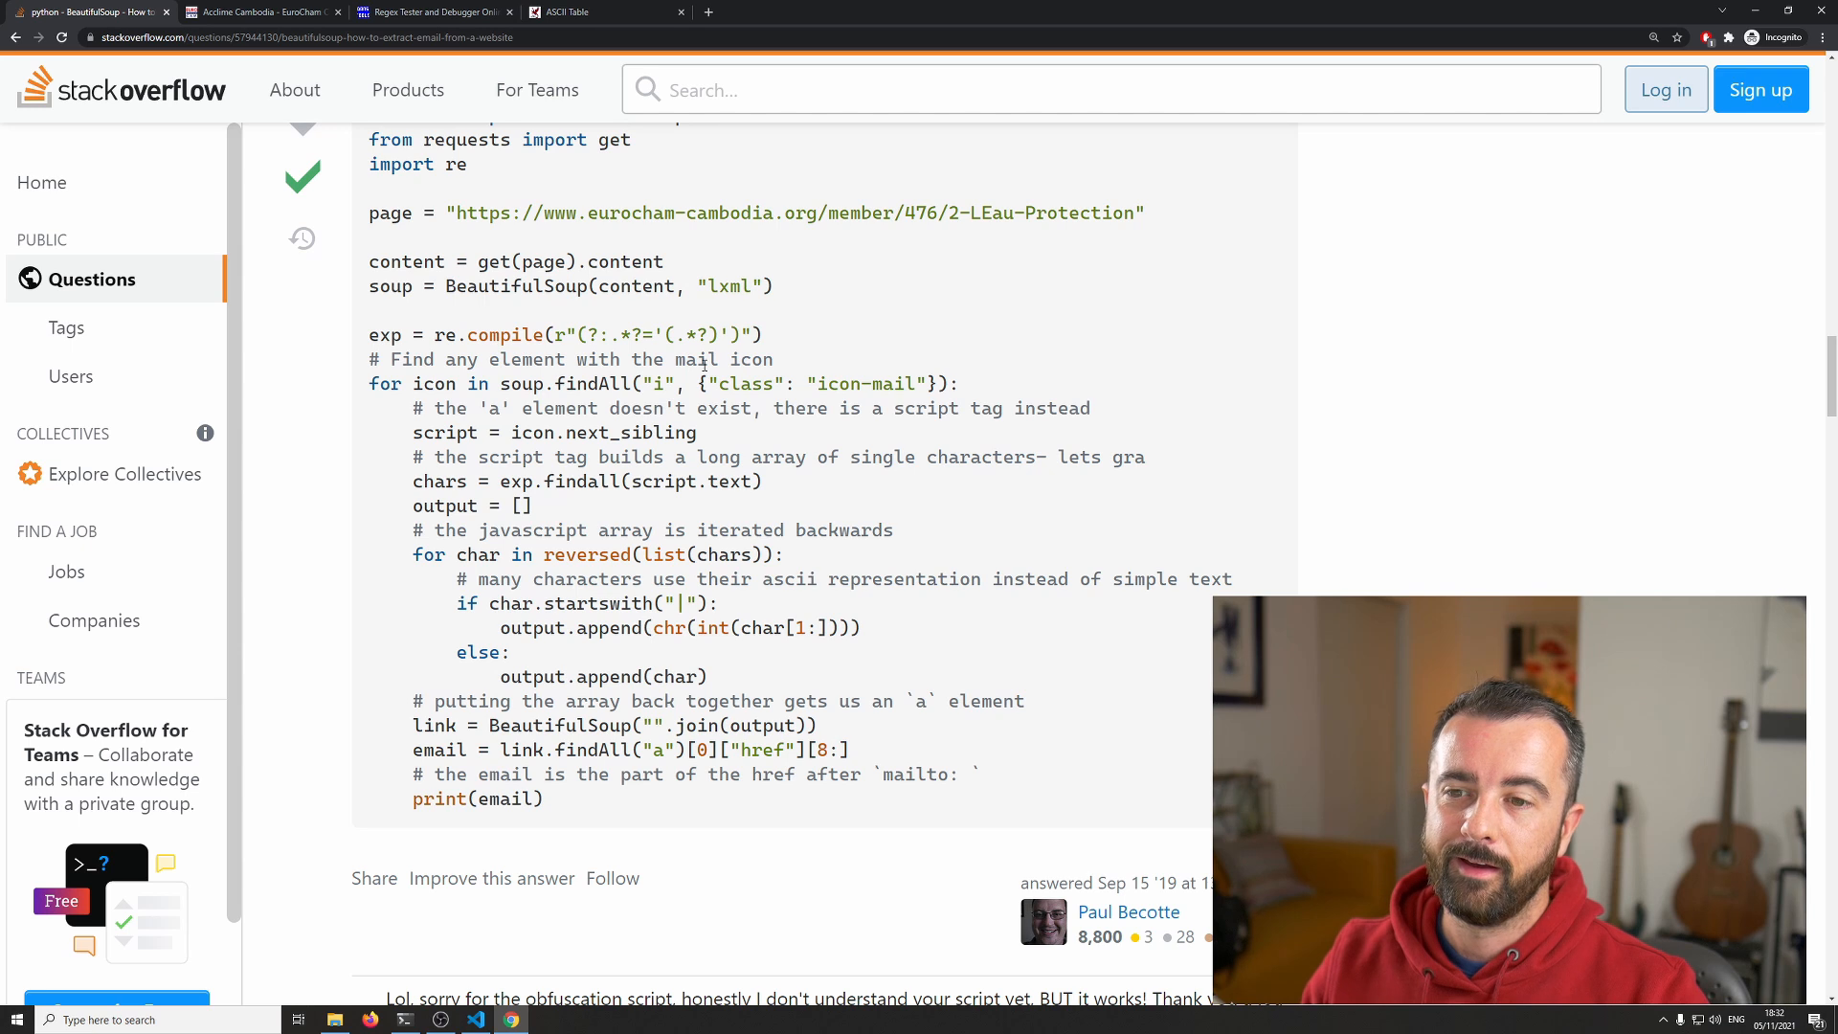
pyautogui.moveTo(1095, 742)
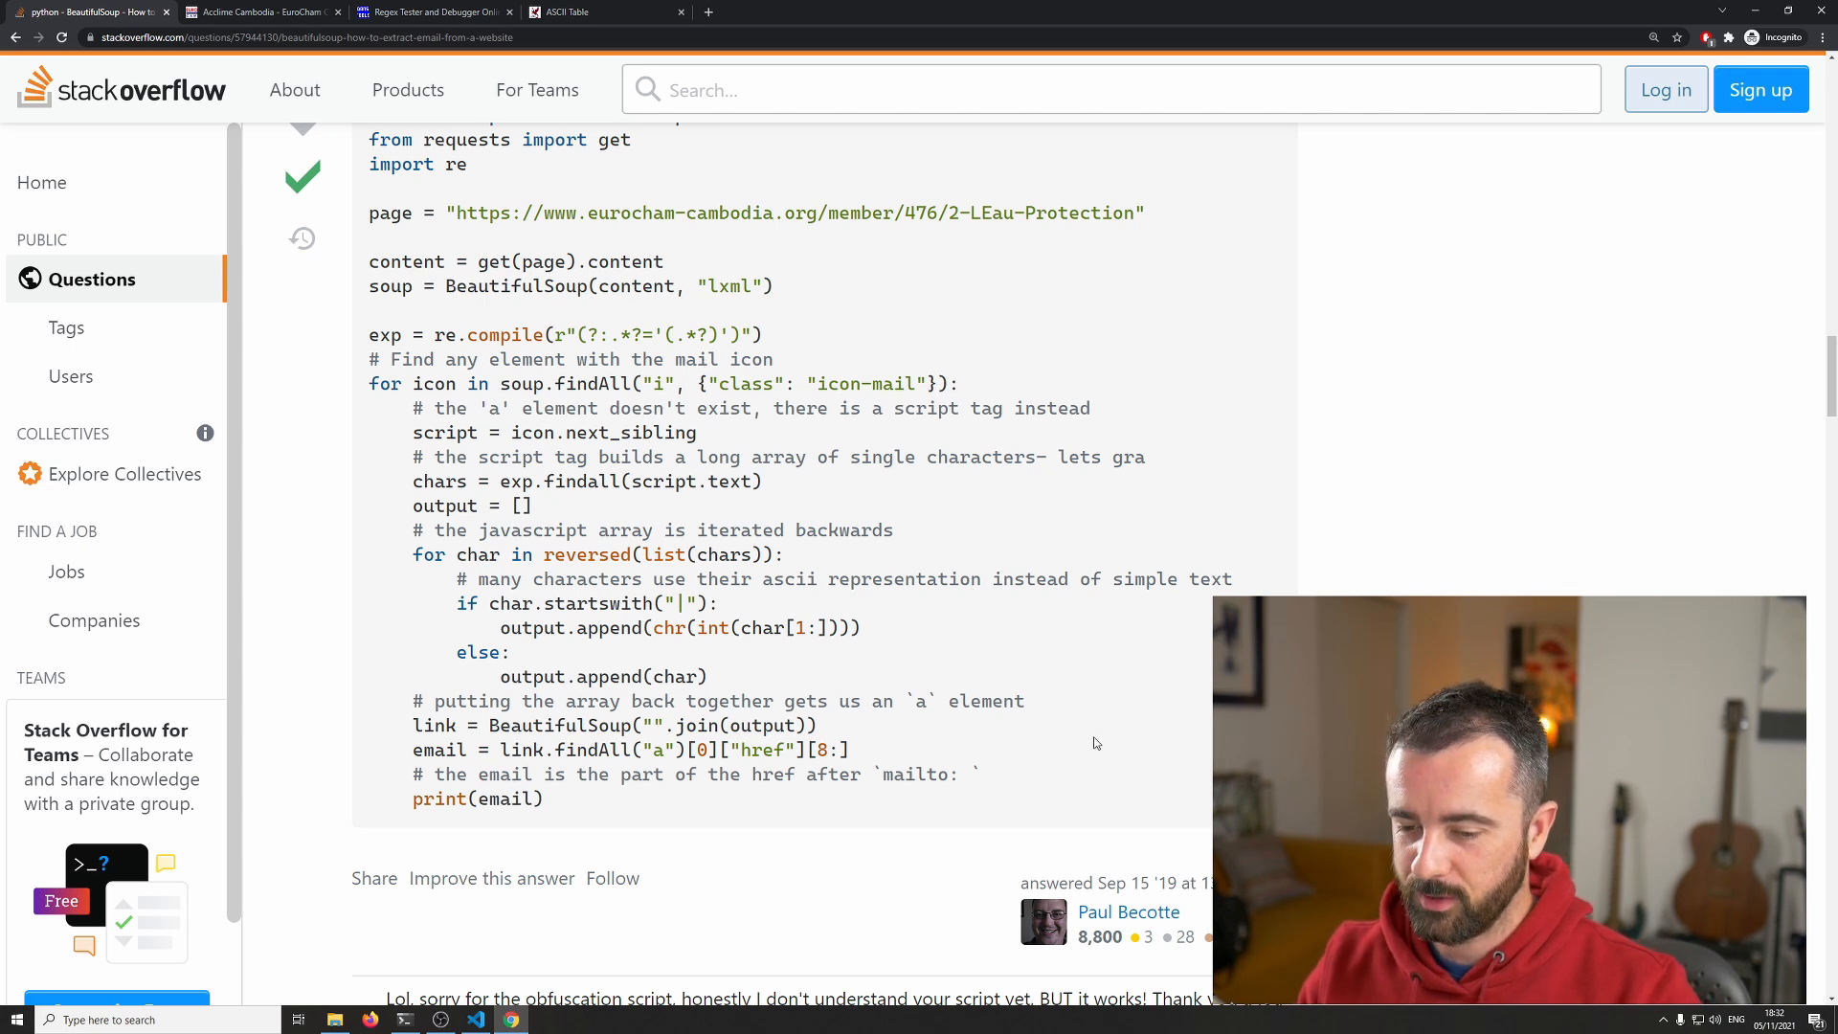
pyautogui.moveTo(1029, 714)
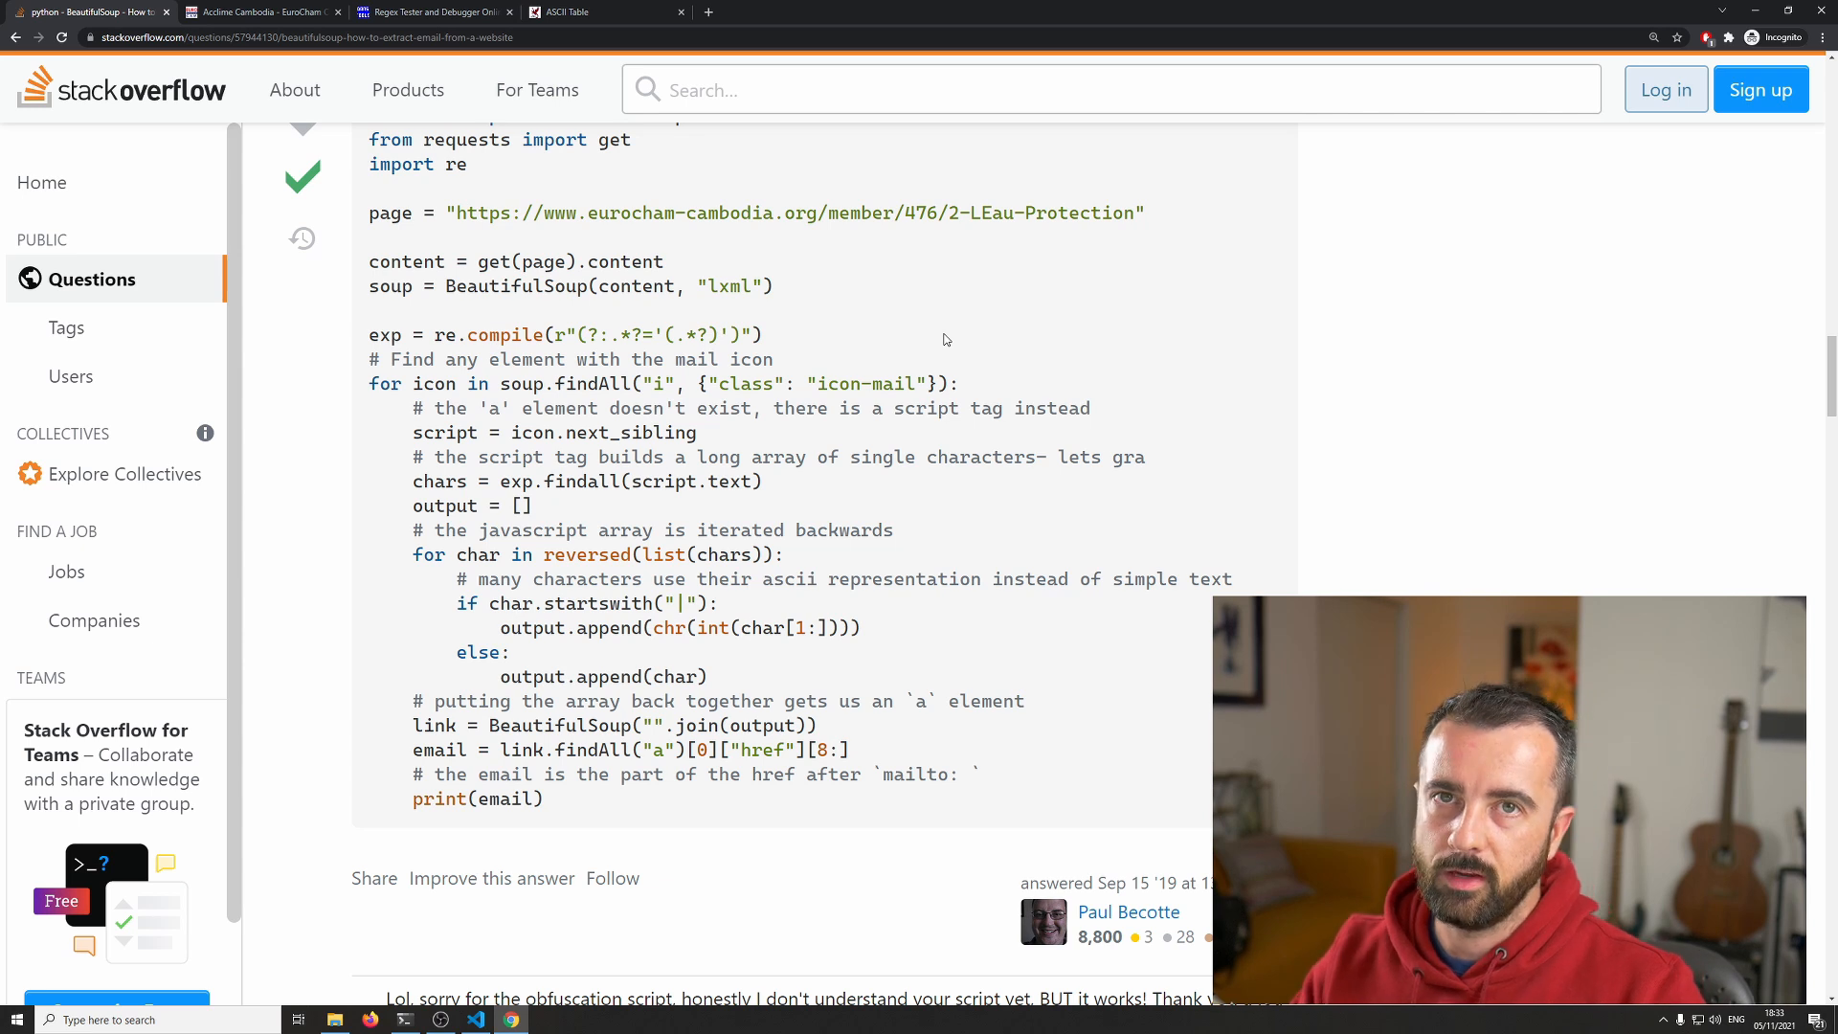
# Step: On the EuroCham member page, expand the mail-icon <script> node in DevTools Elements and inspect its array and loop
pyautogui.click(253, 11)
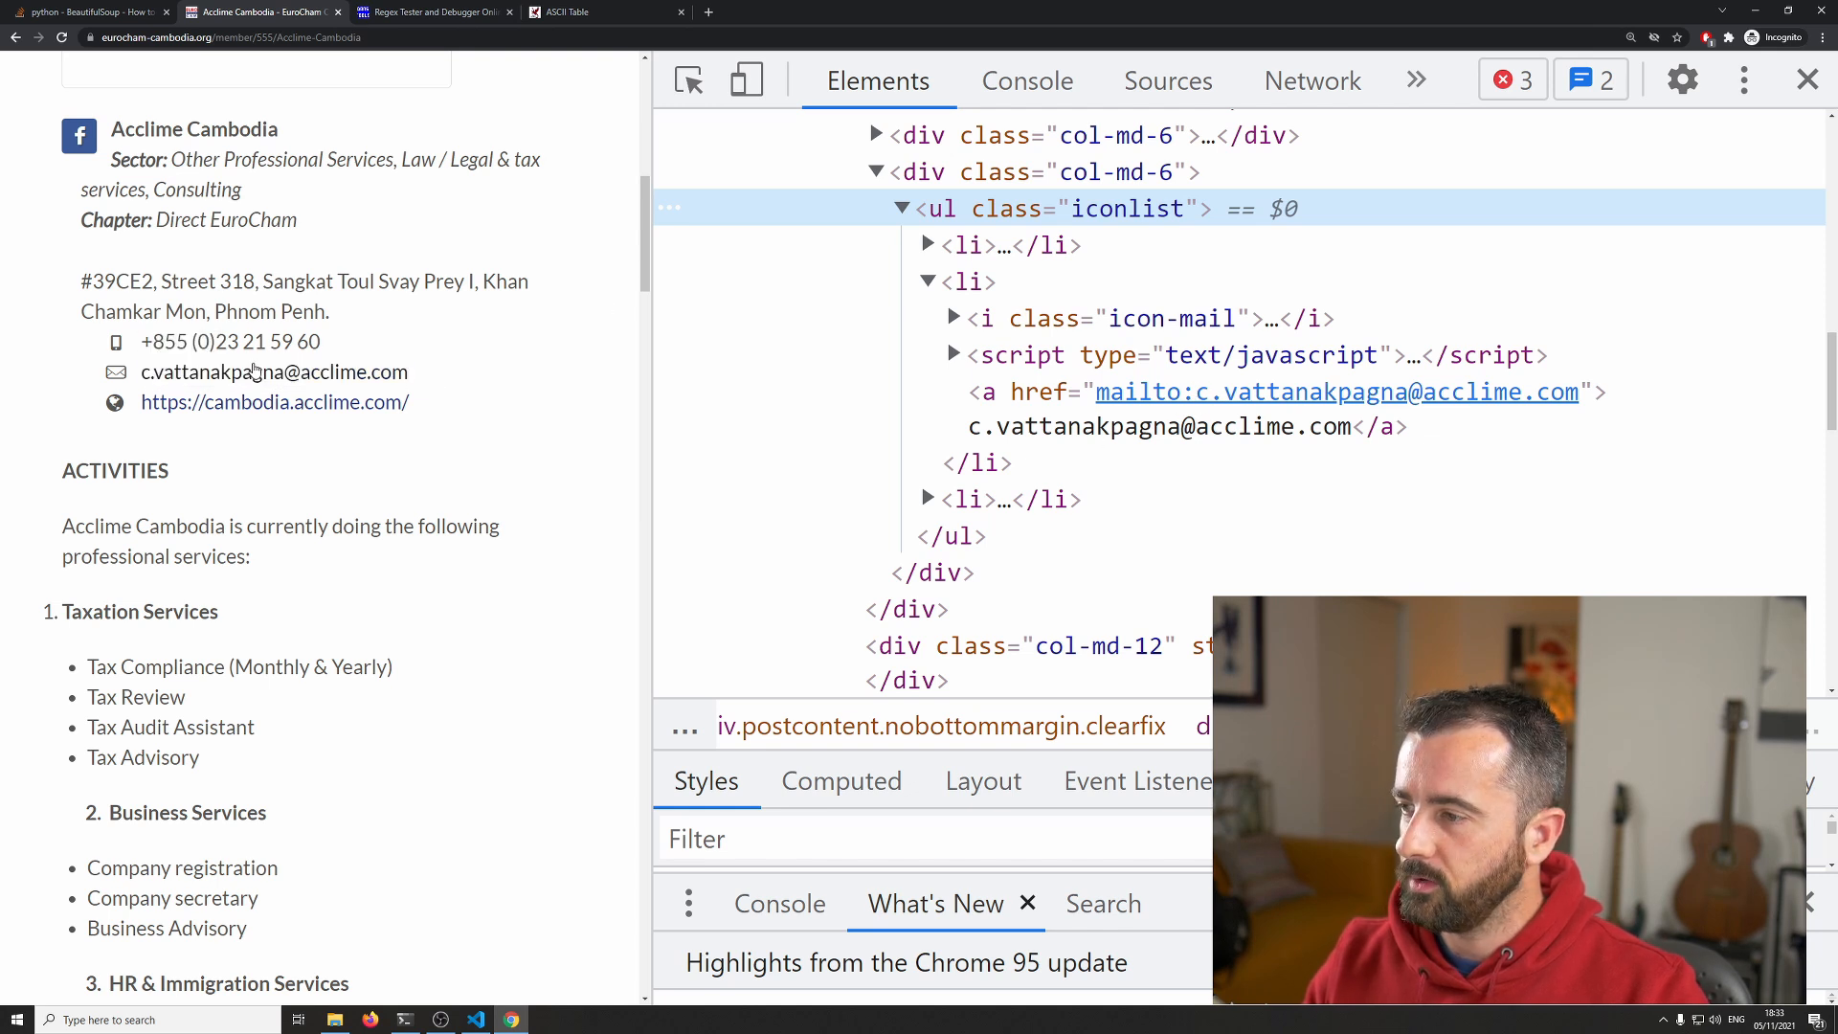
pyautogui.moveTo(291, 379)
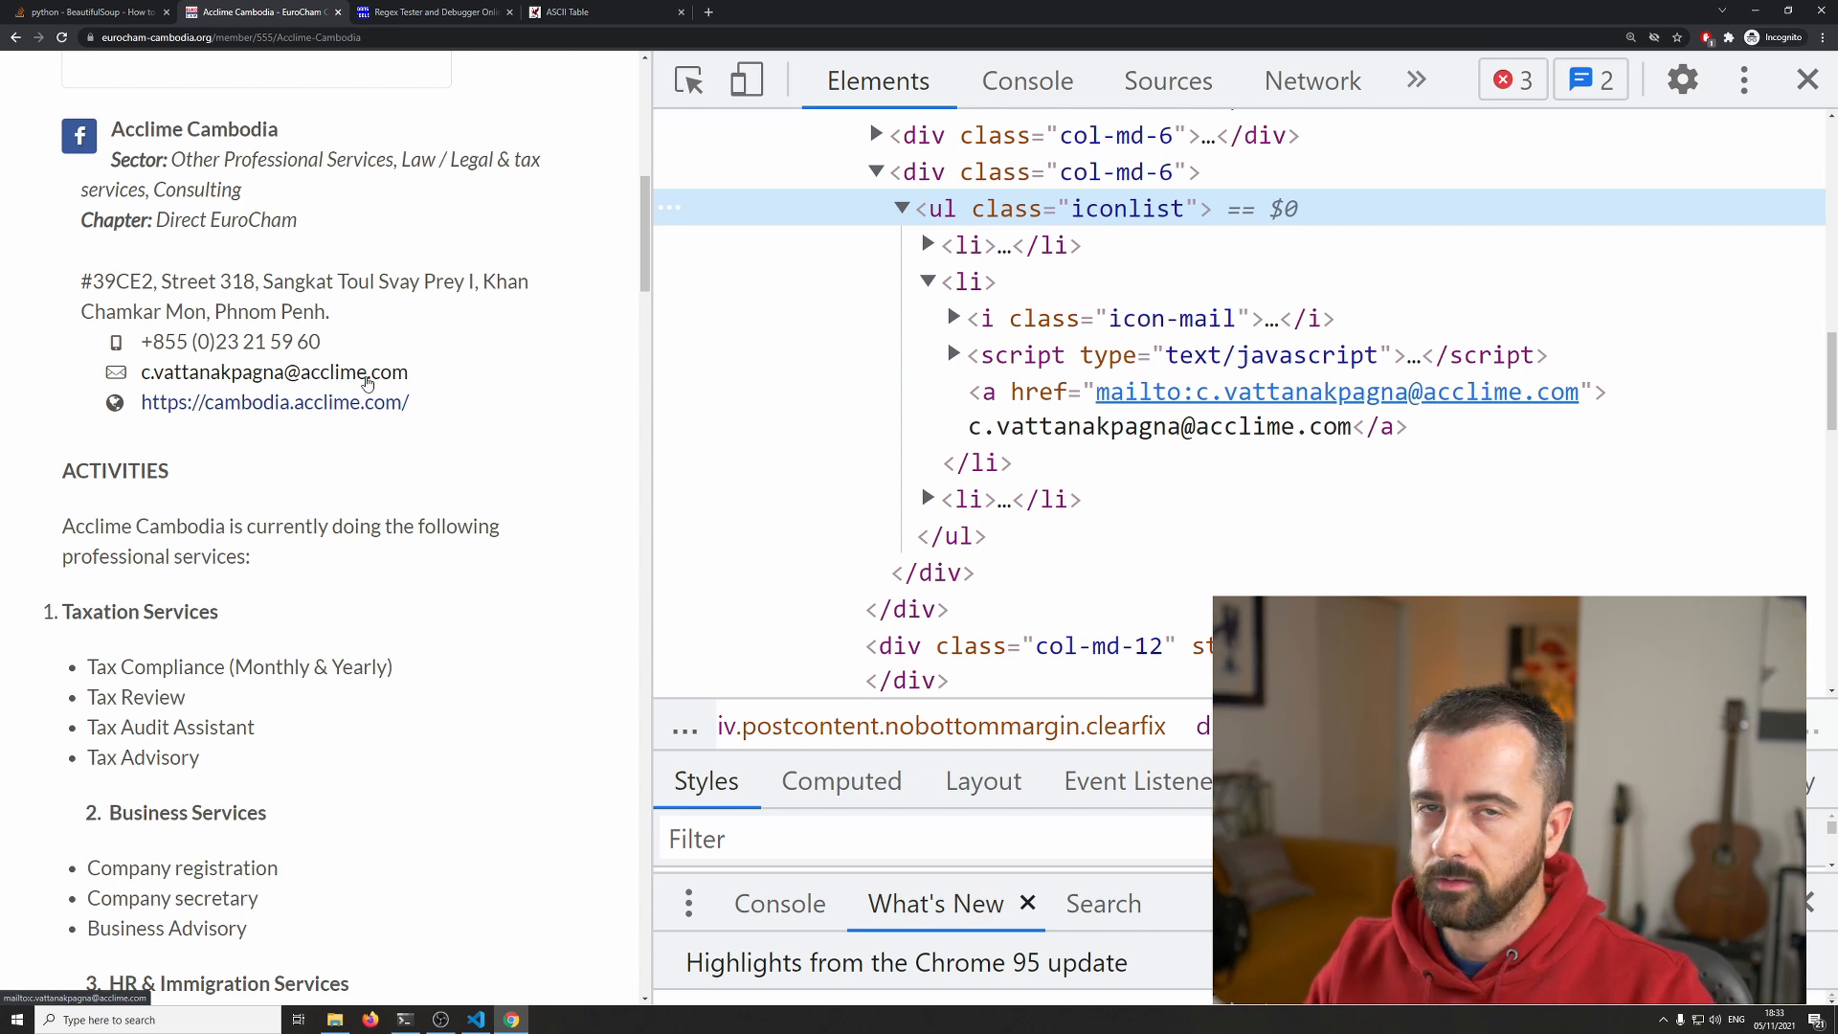
pyautogui.moveTo(615, 383)
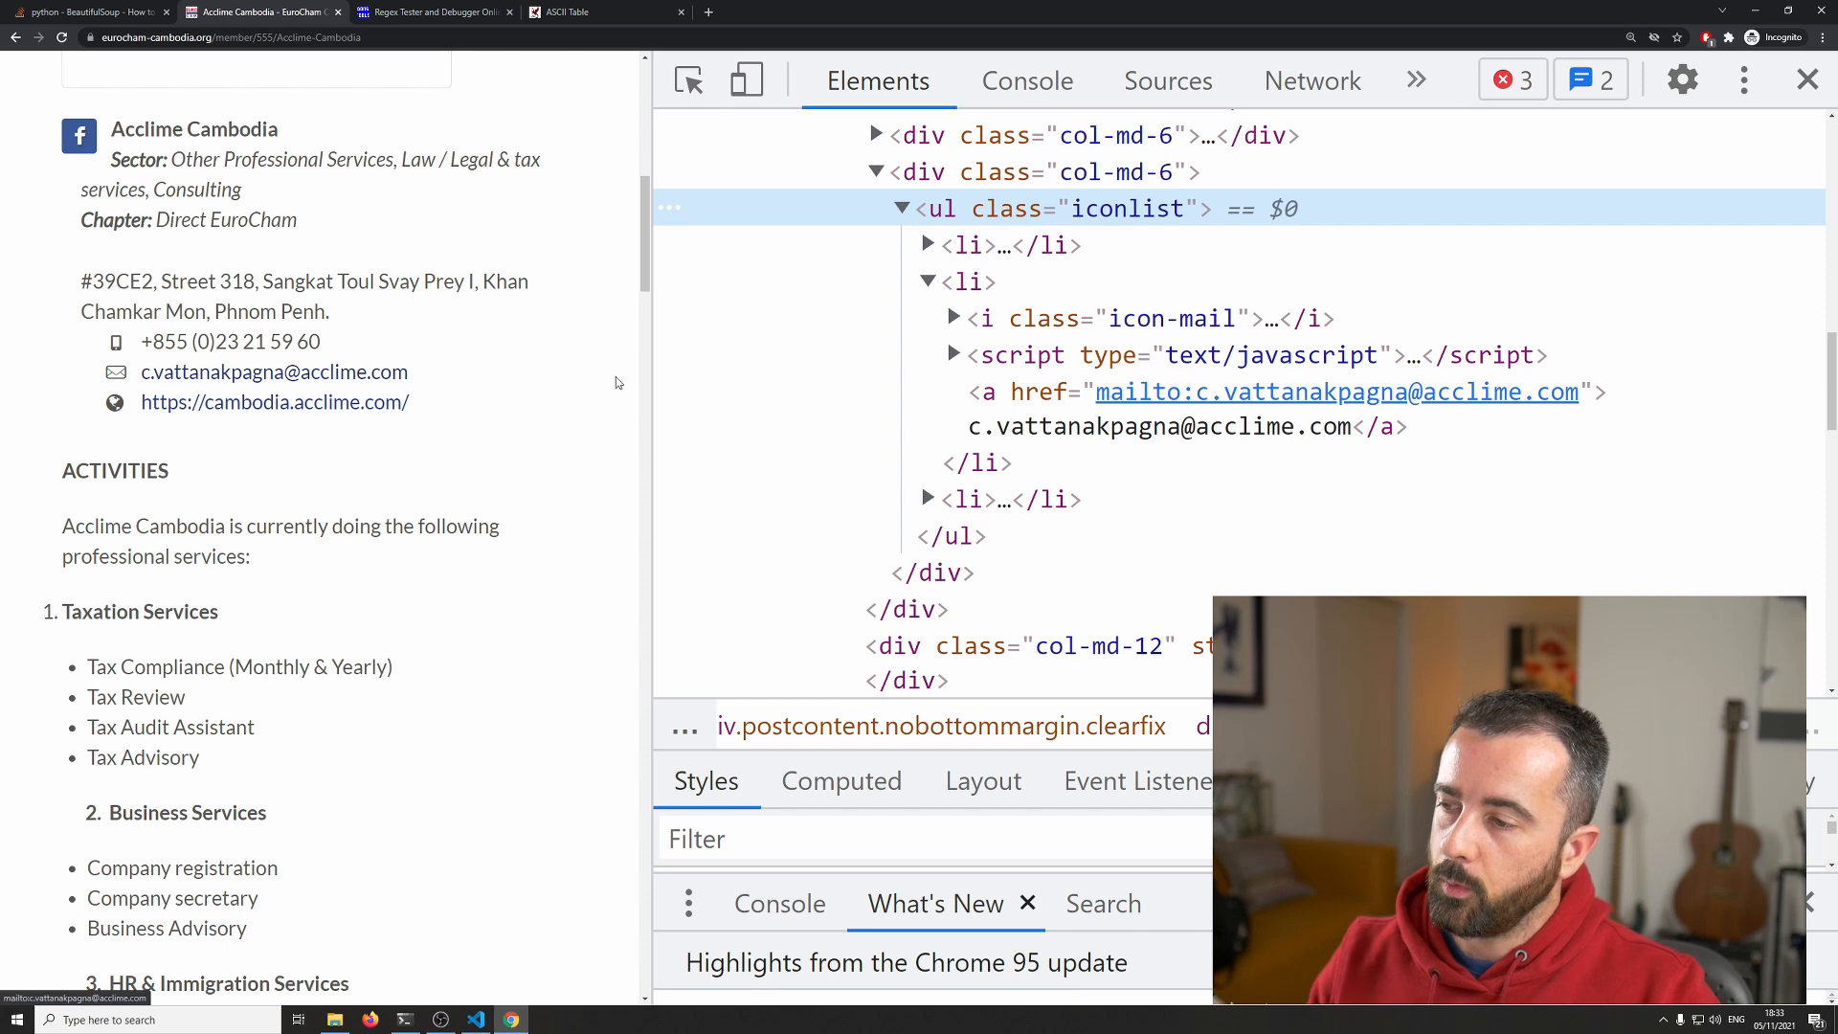
pyautogui.moveTo(952, 362)
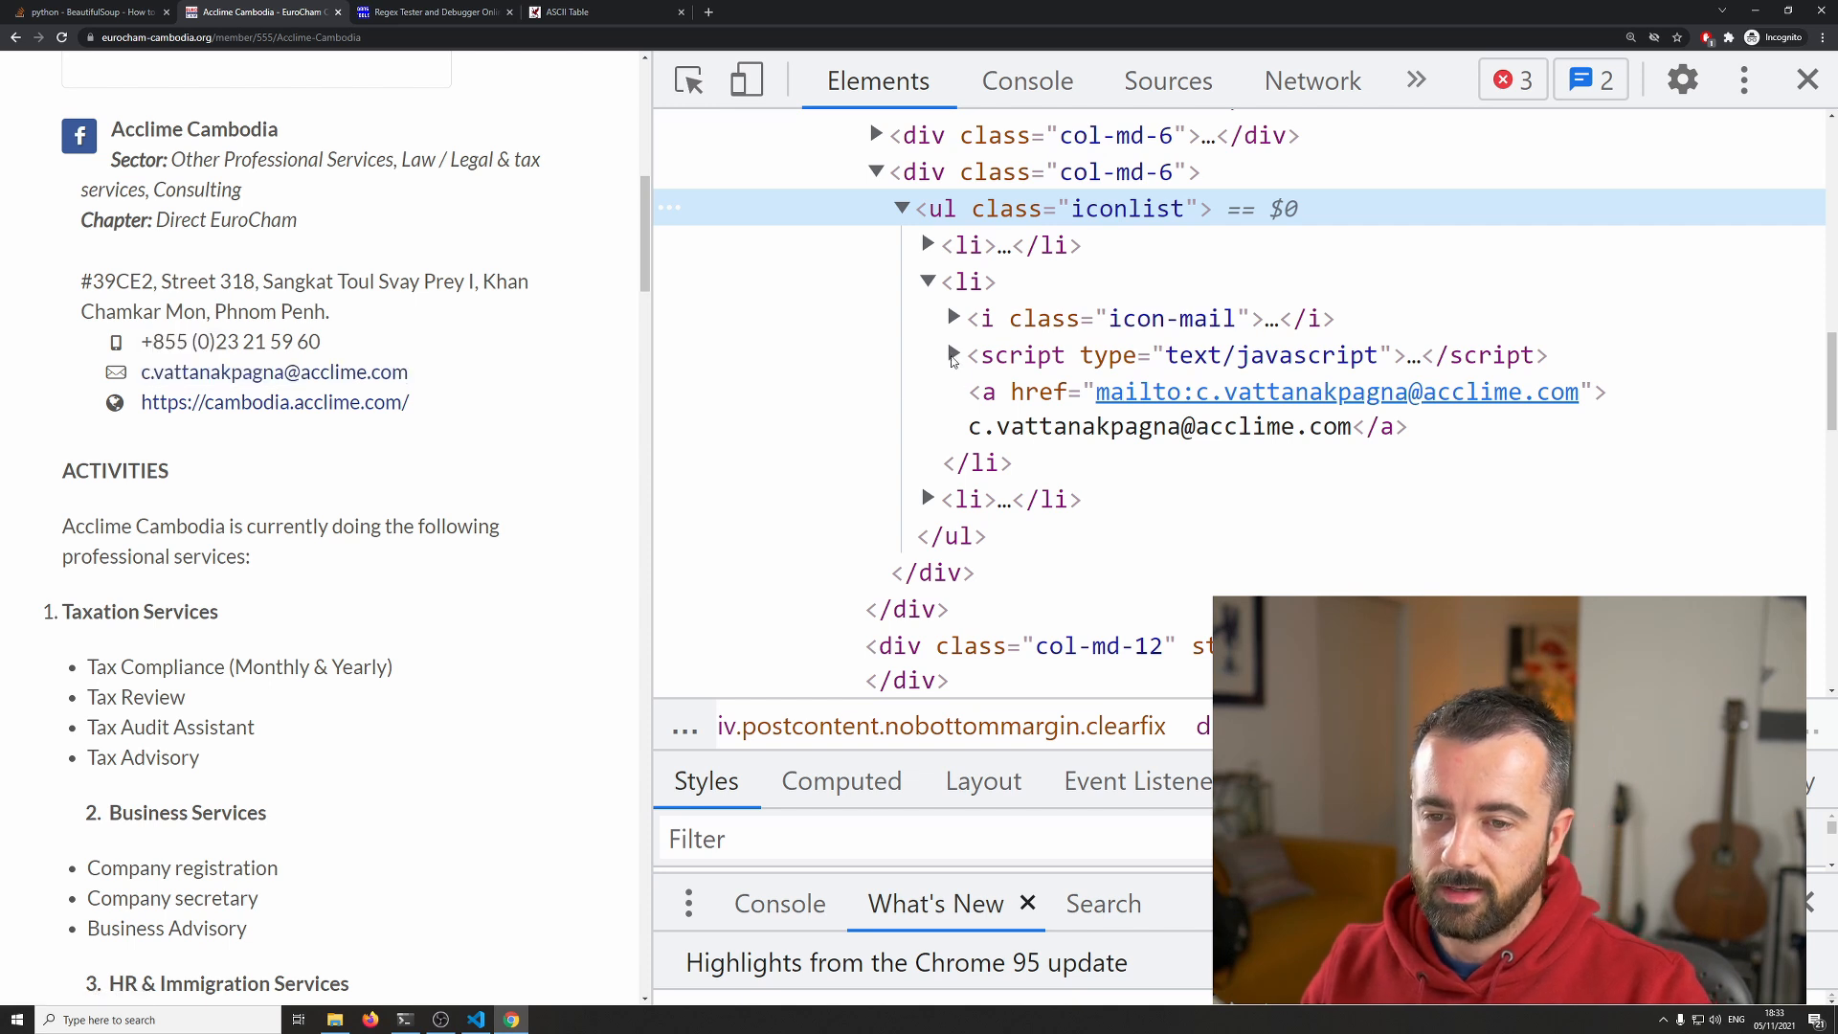
pyautogui.click(951, 357)
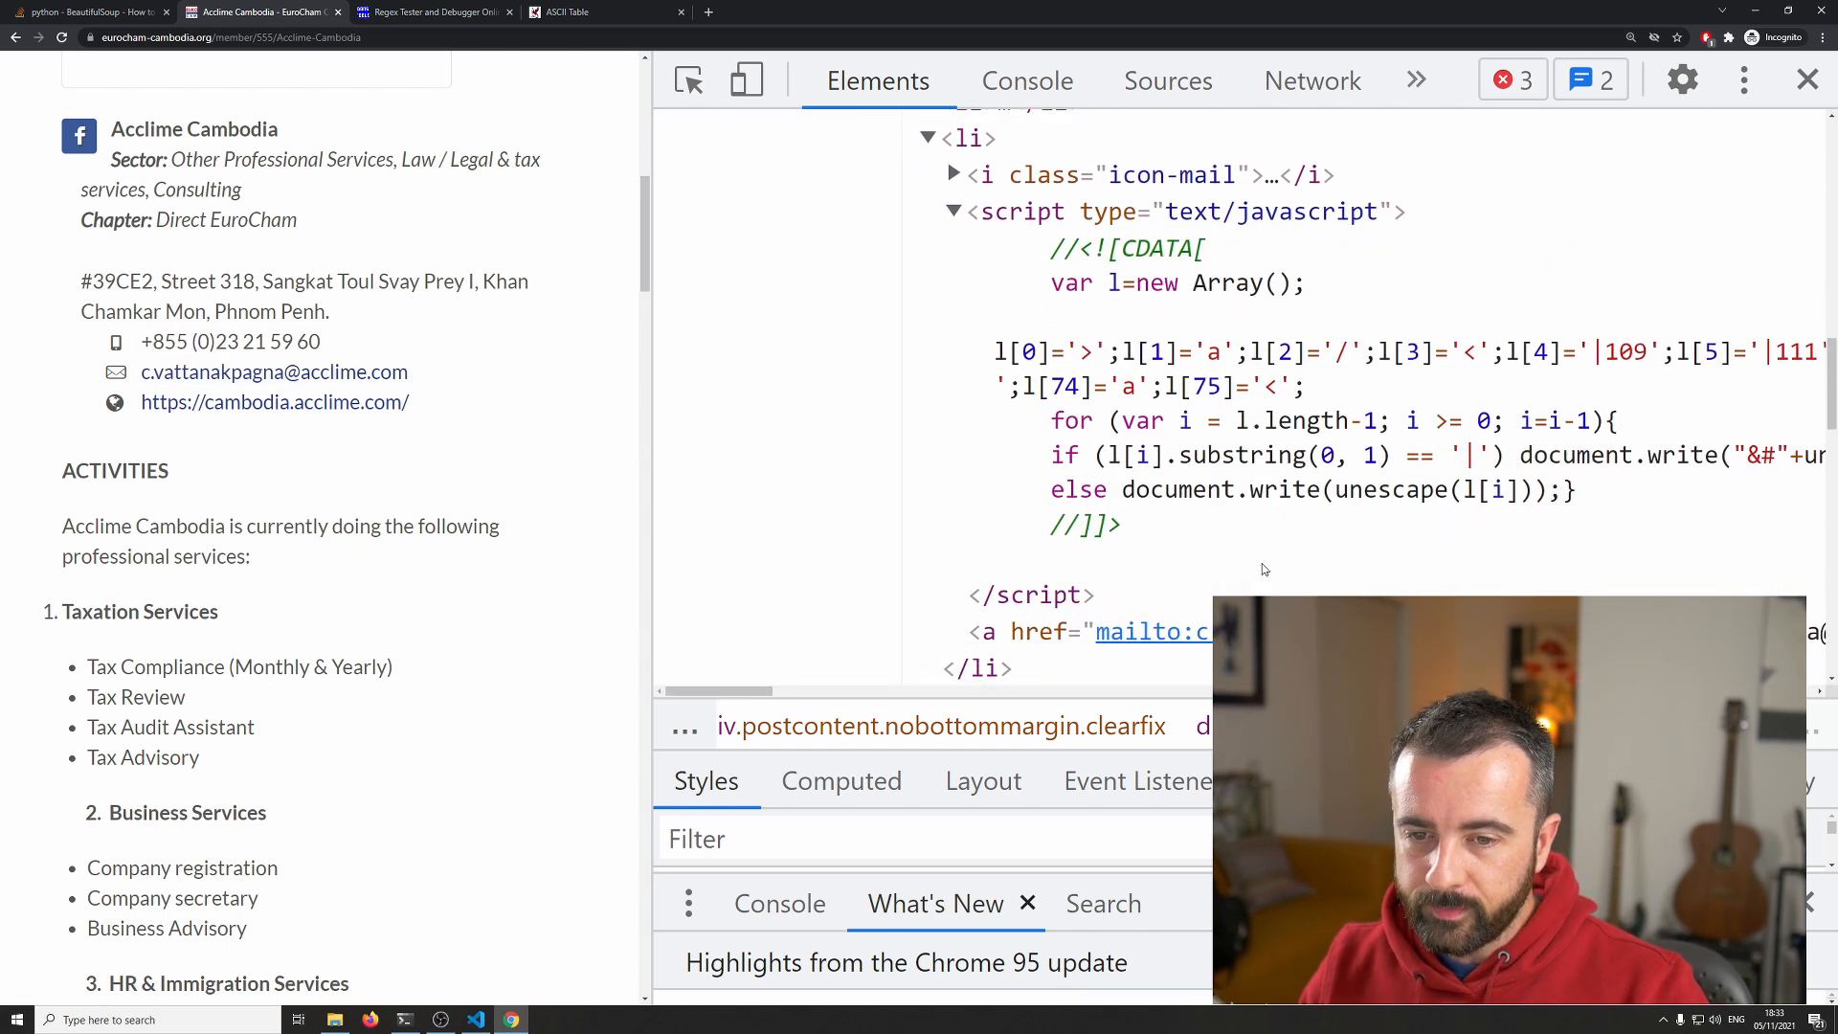
pyautogui.click(1172, 211)
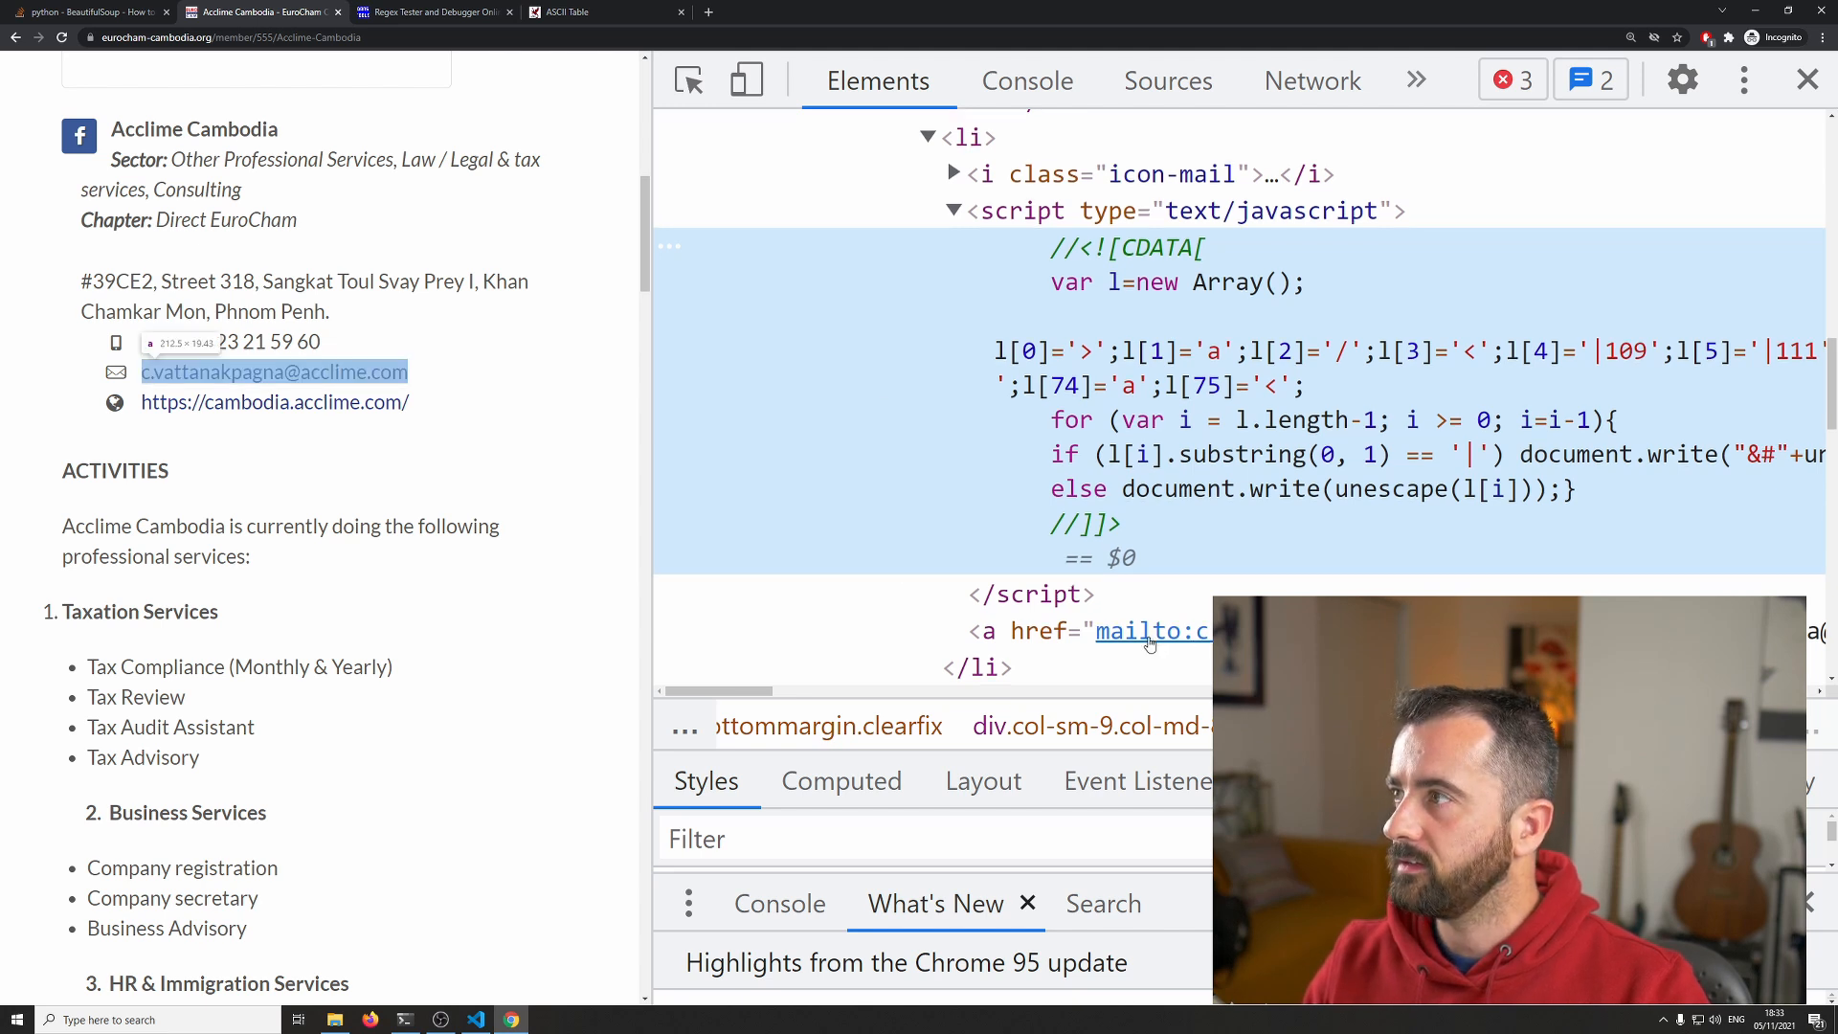
pyautogui.scroll(-3)
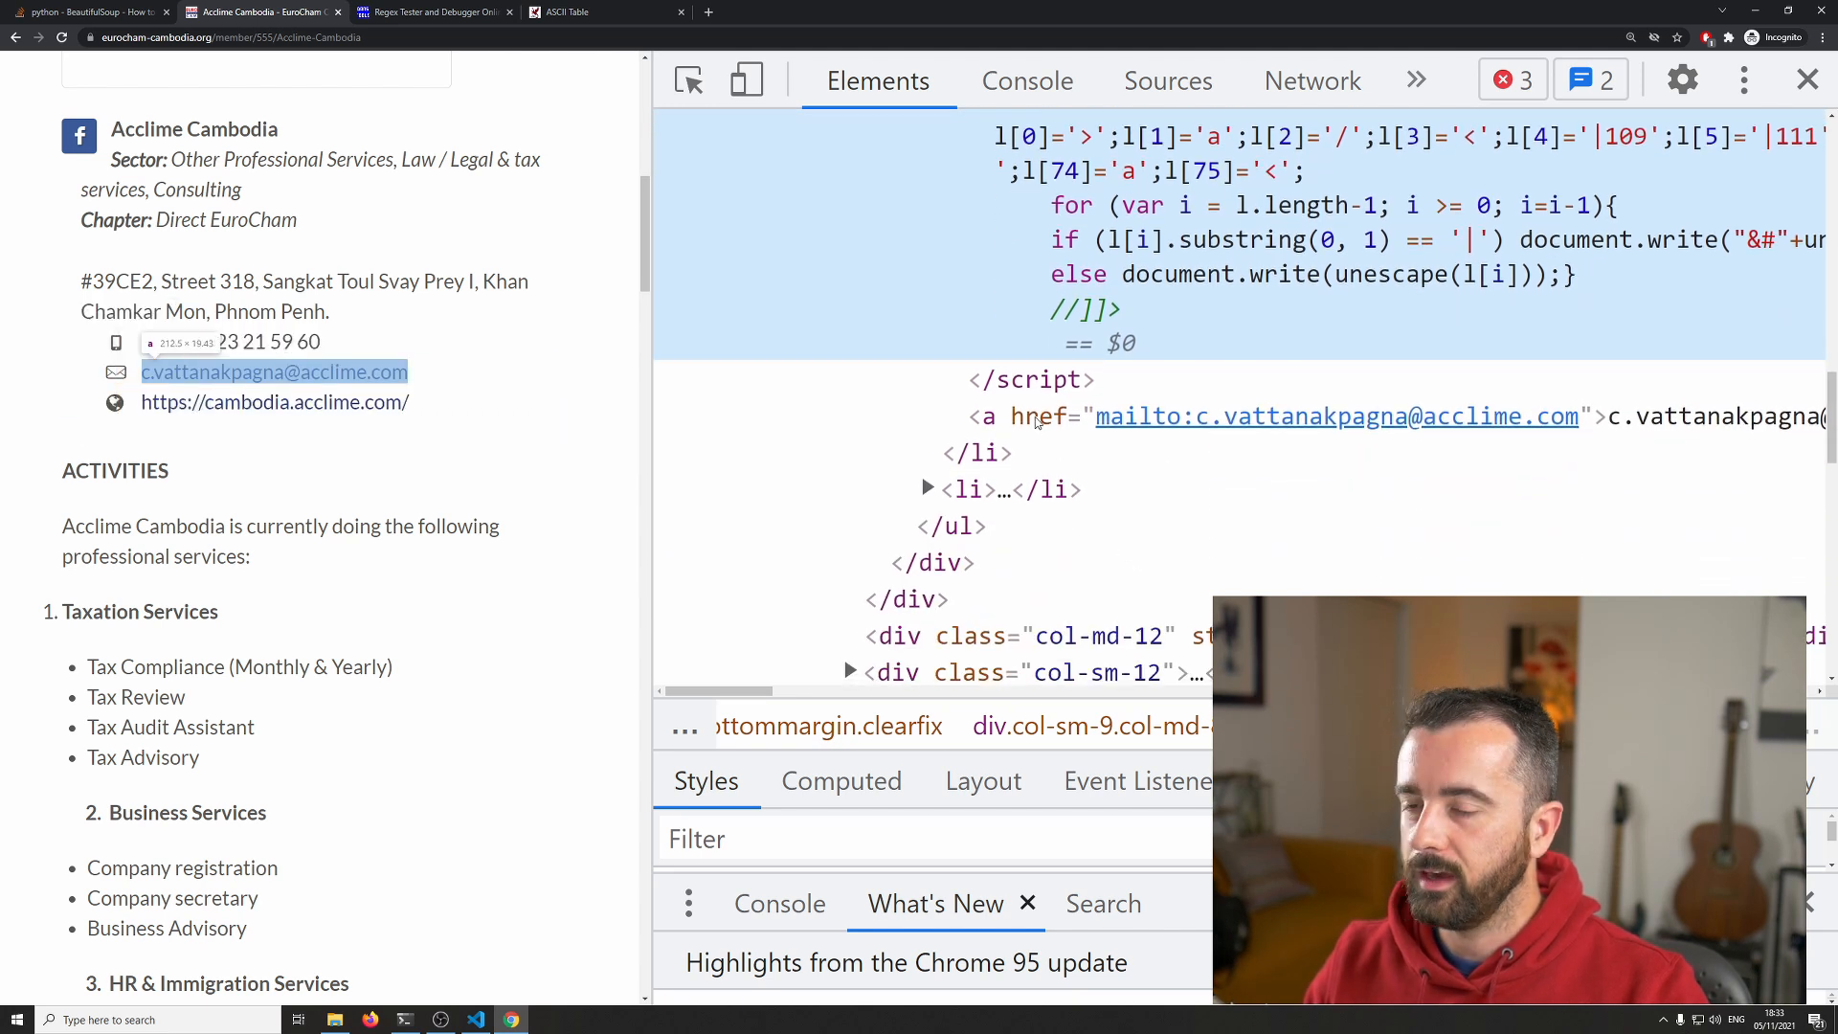
pyautogui.moveTo(1048, 425)
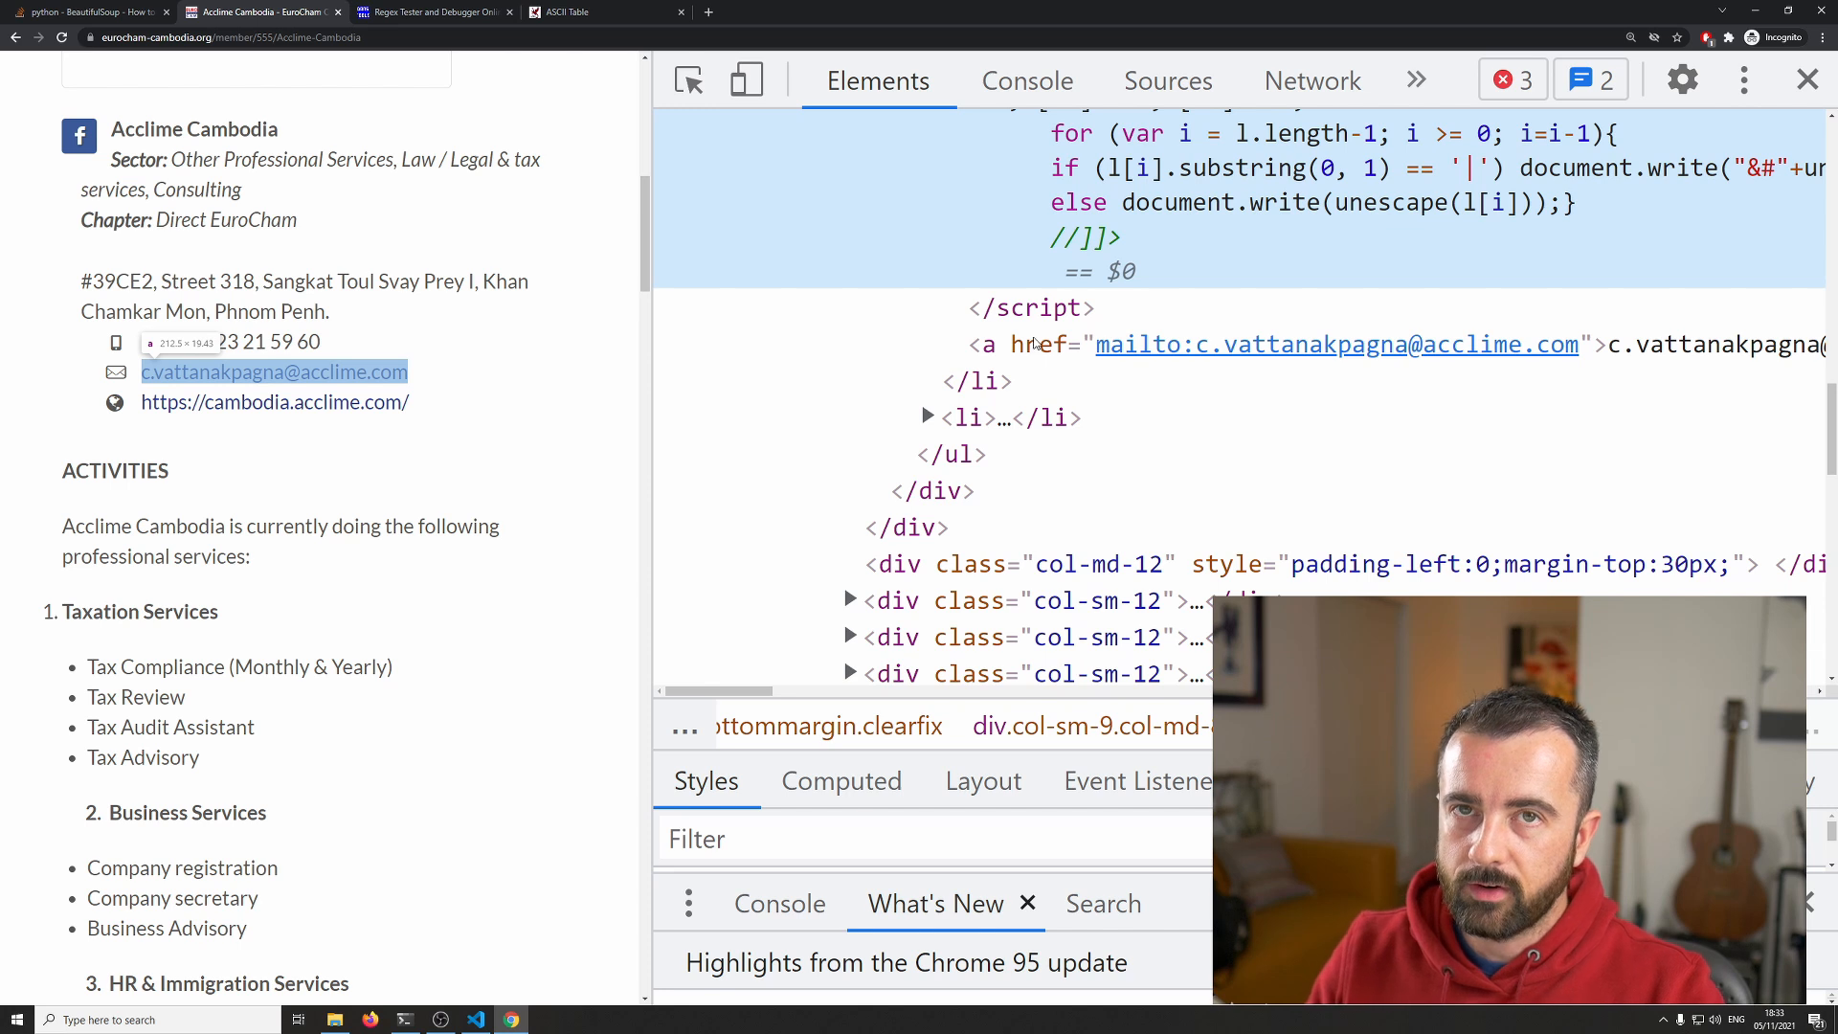
pyautogui.scroll(3)
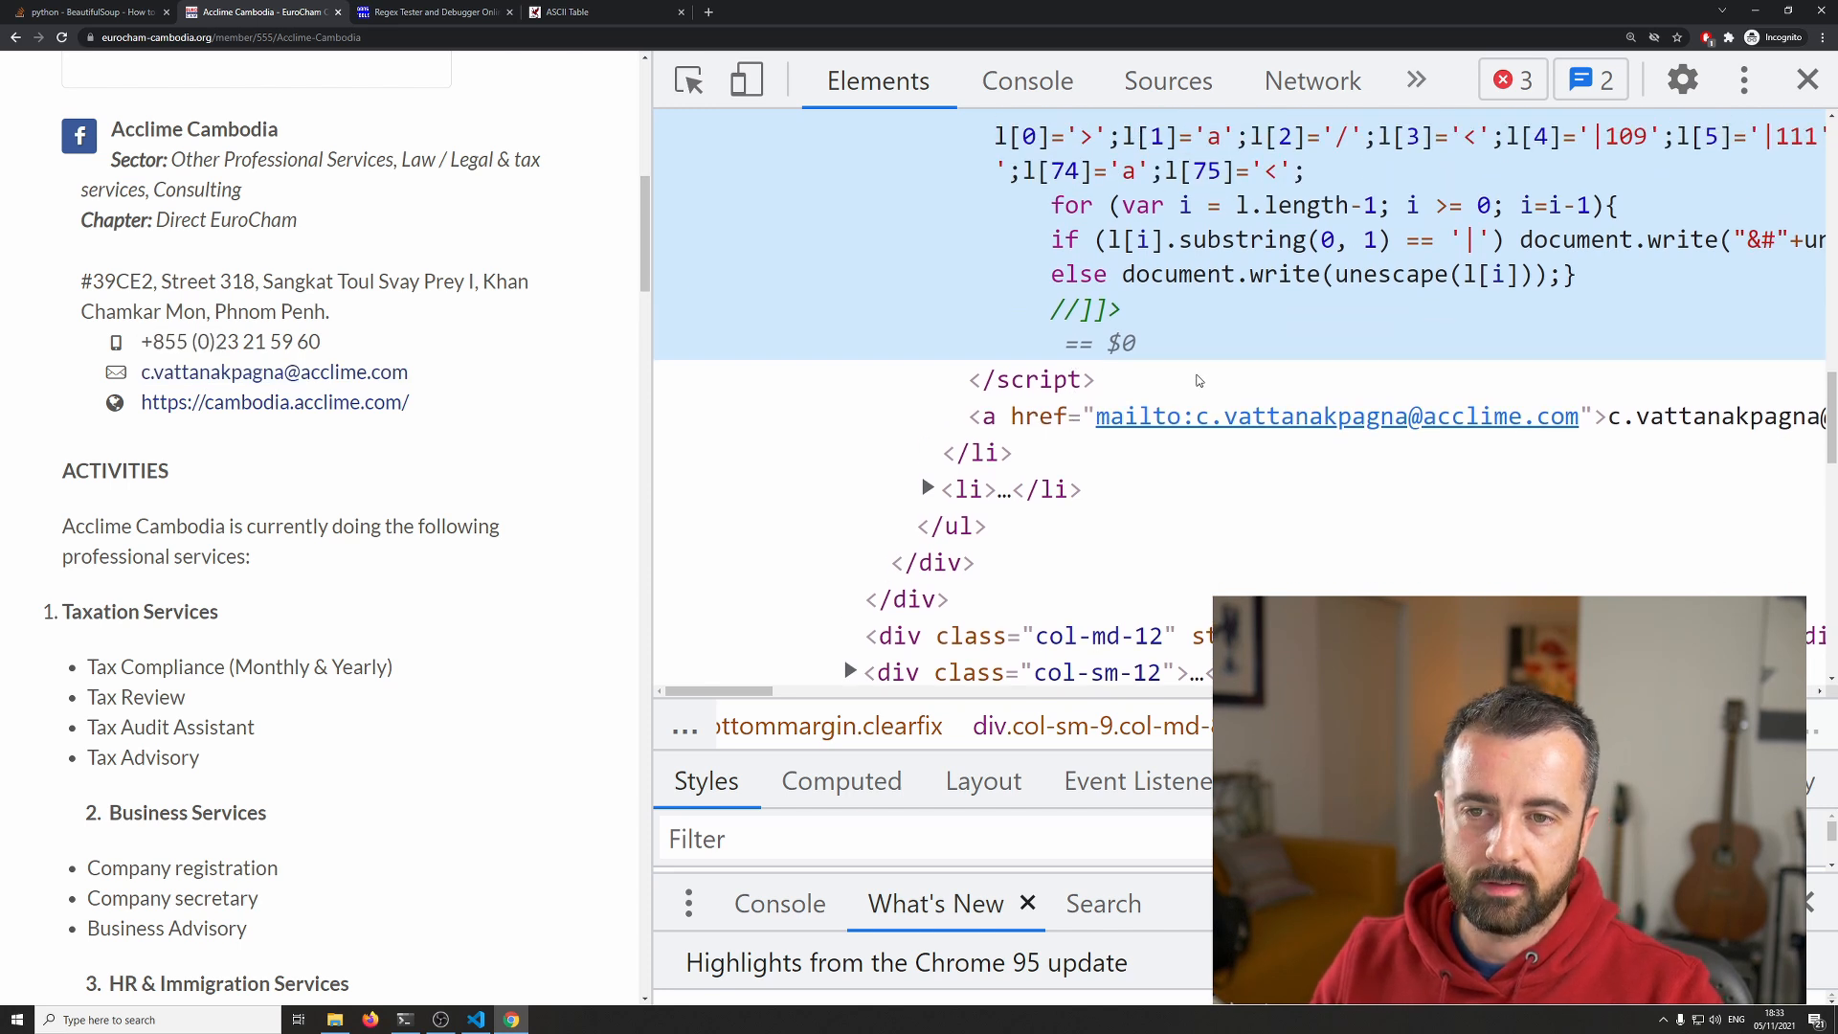
pyautogui.scroll(3)
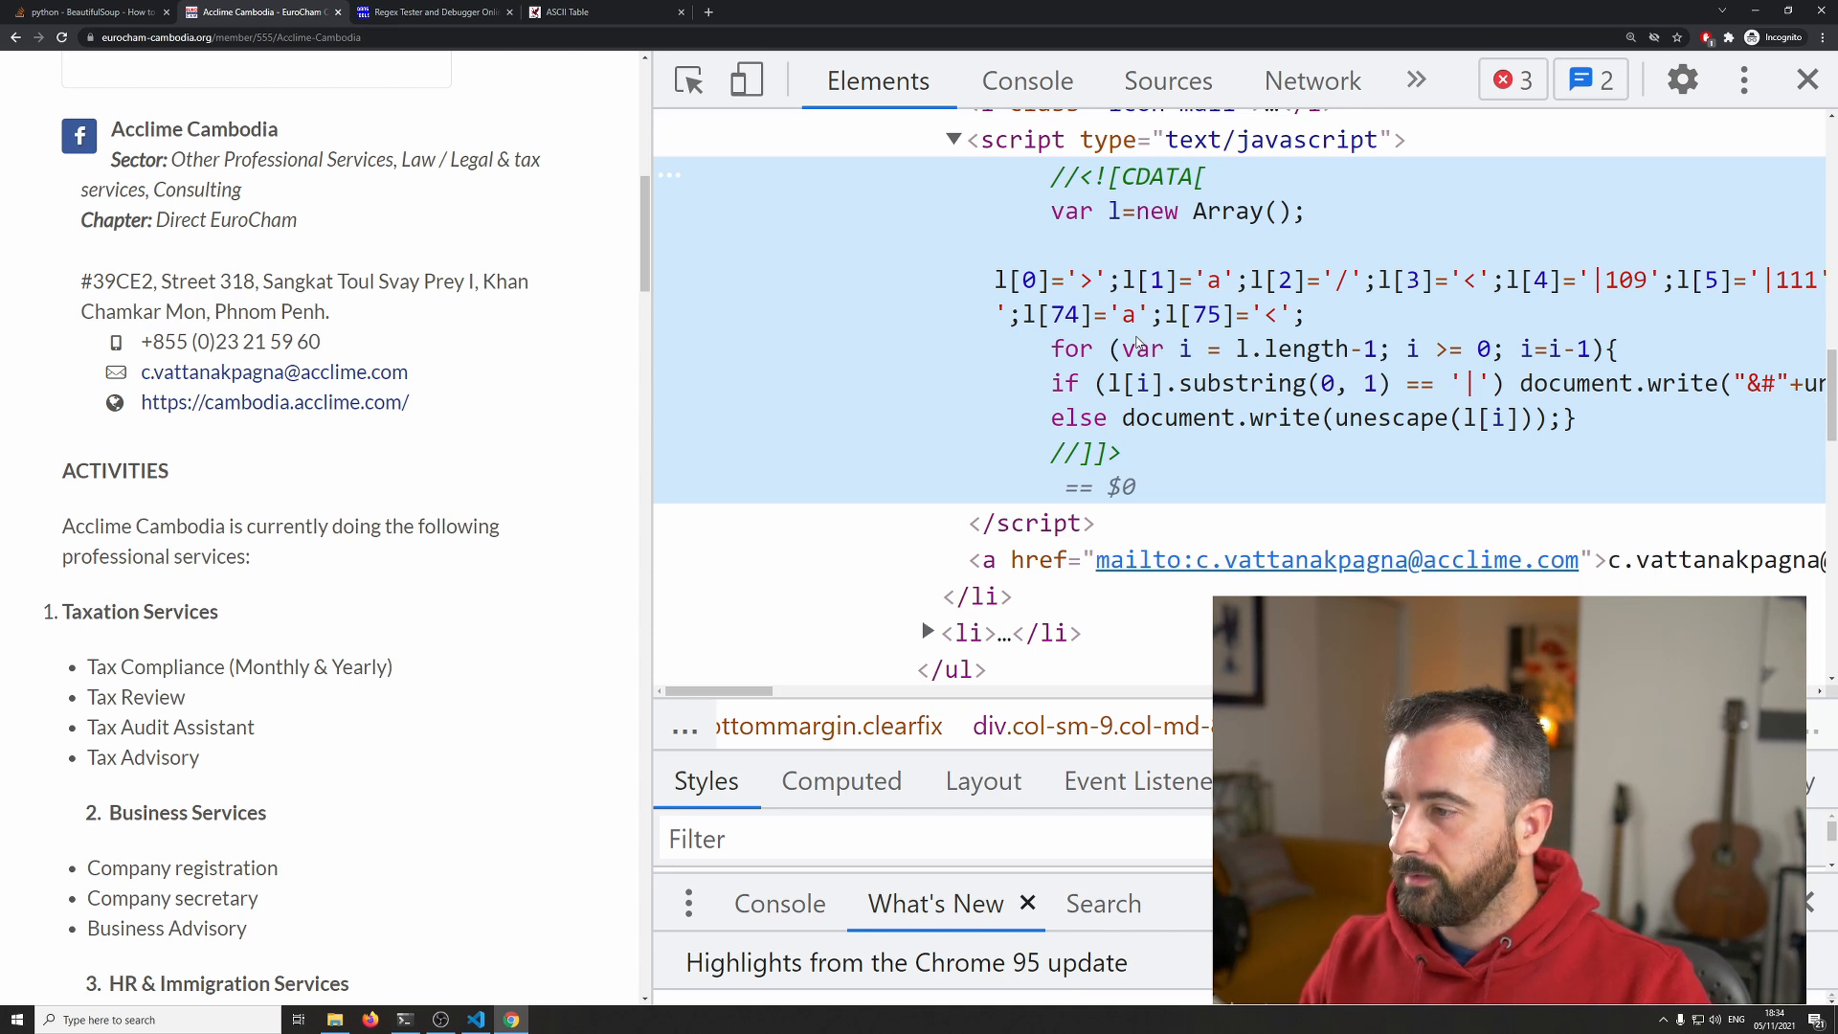
pyautogui.moveTo(1135, 331)
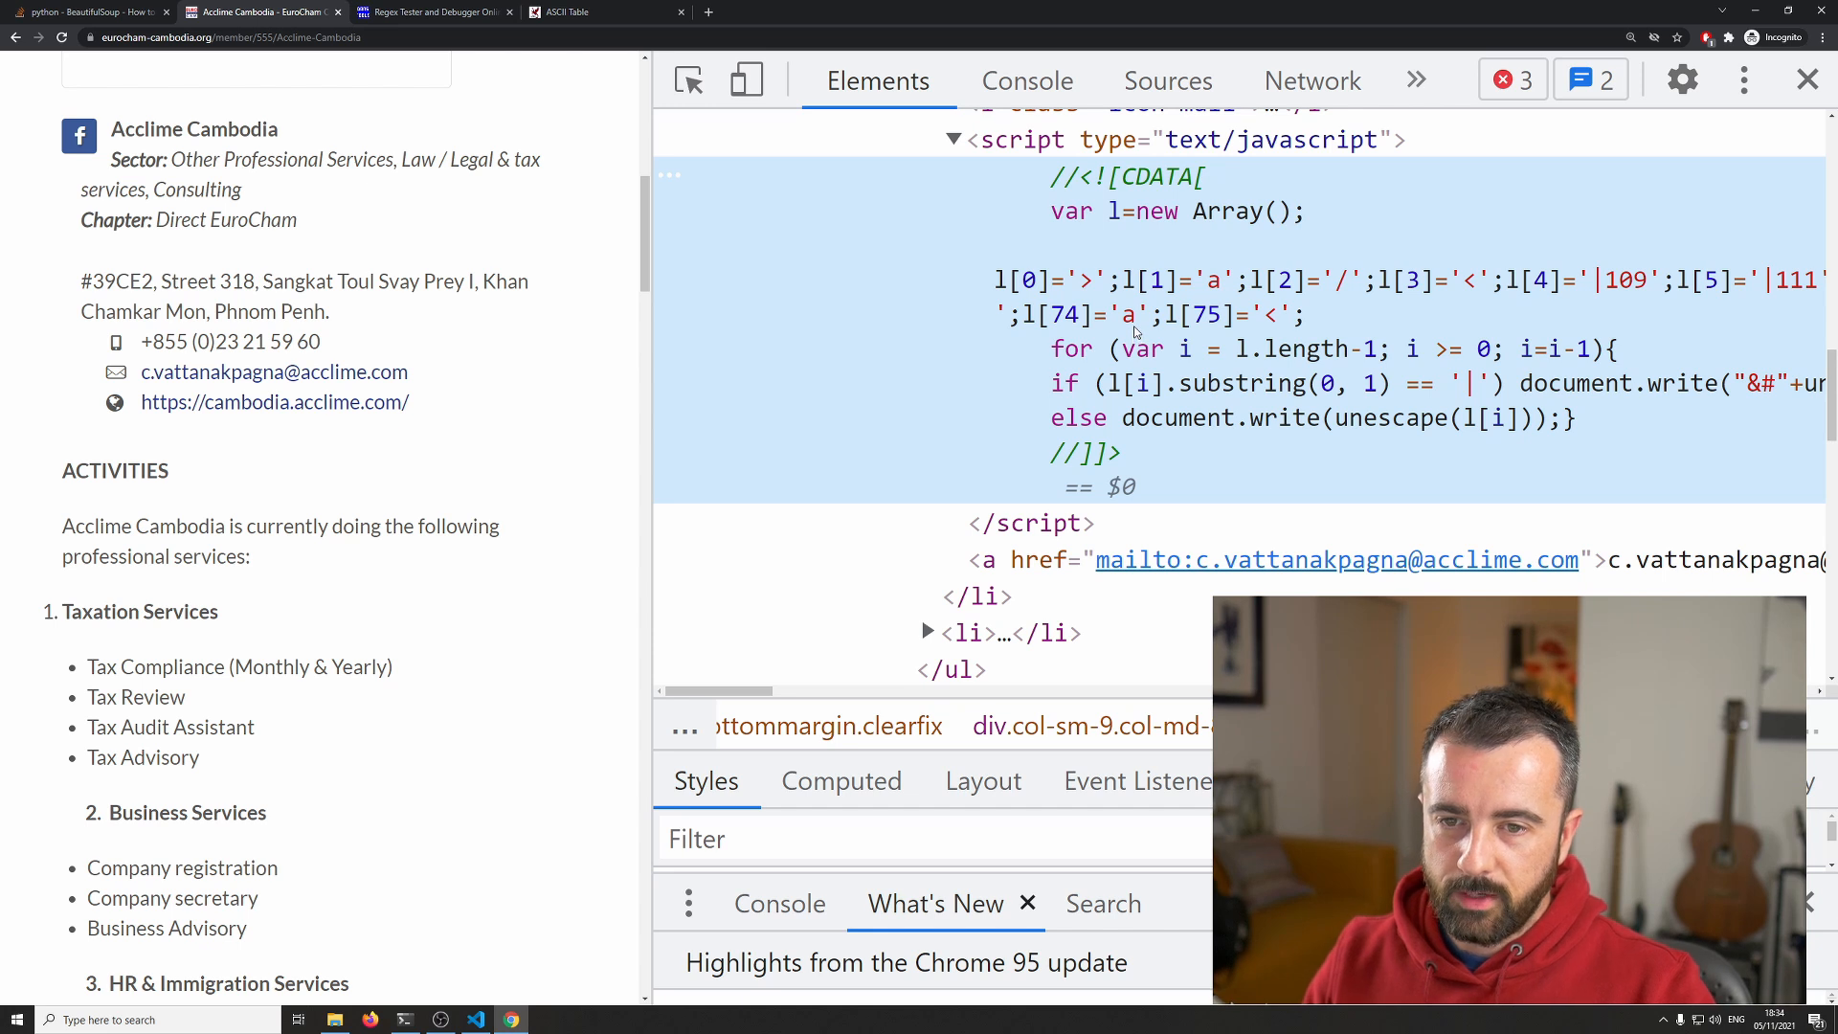
pyautogui.moveTo(1240, 213)
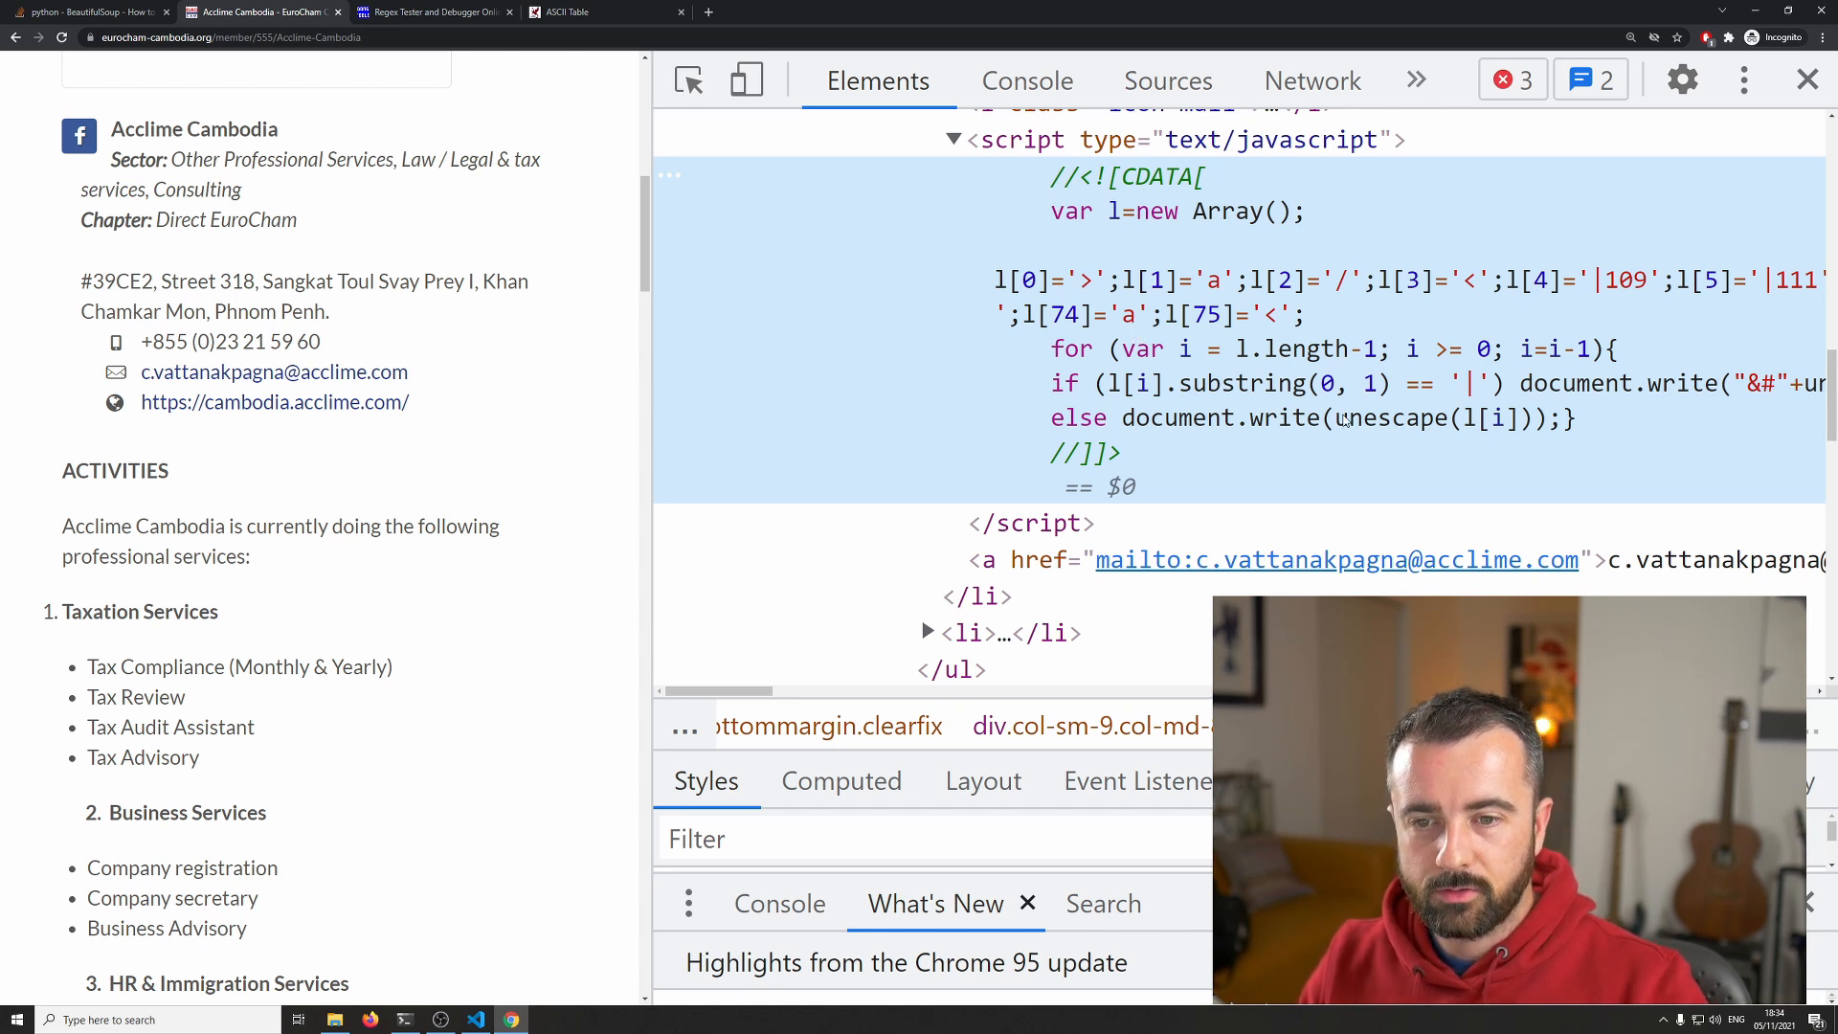
pyautogui.moveTo(1298, 392)
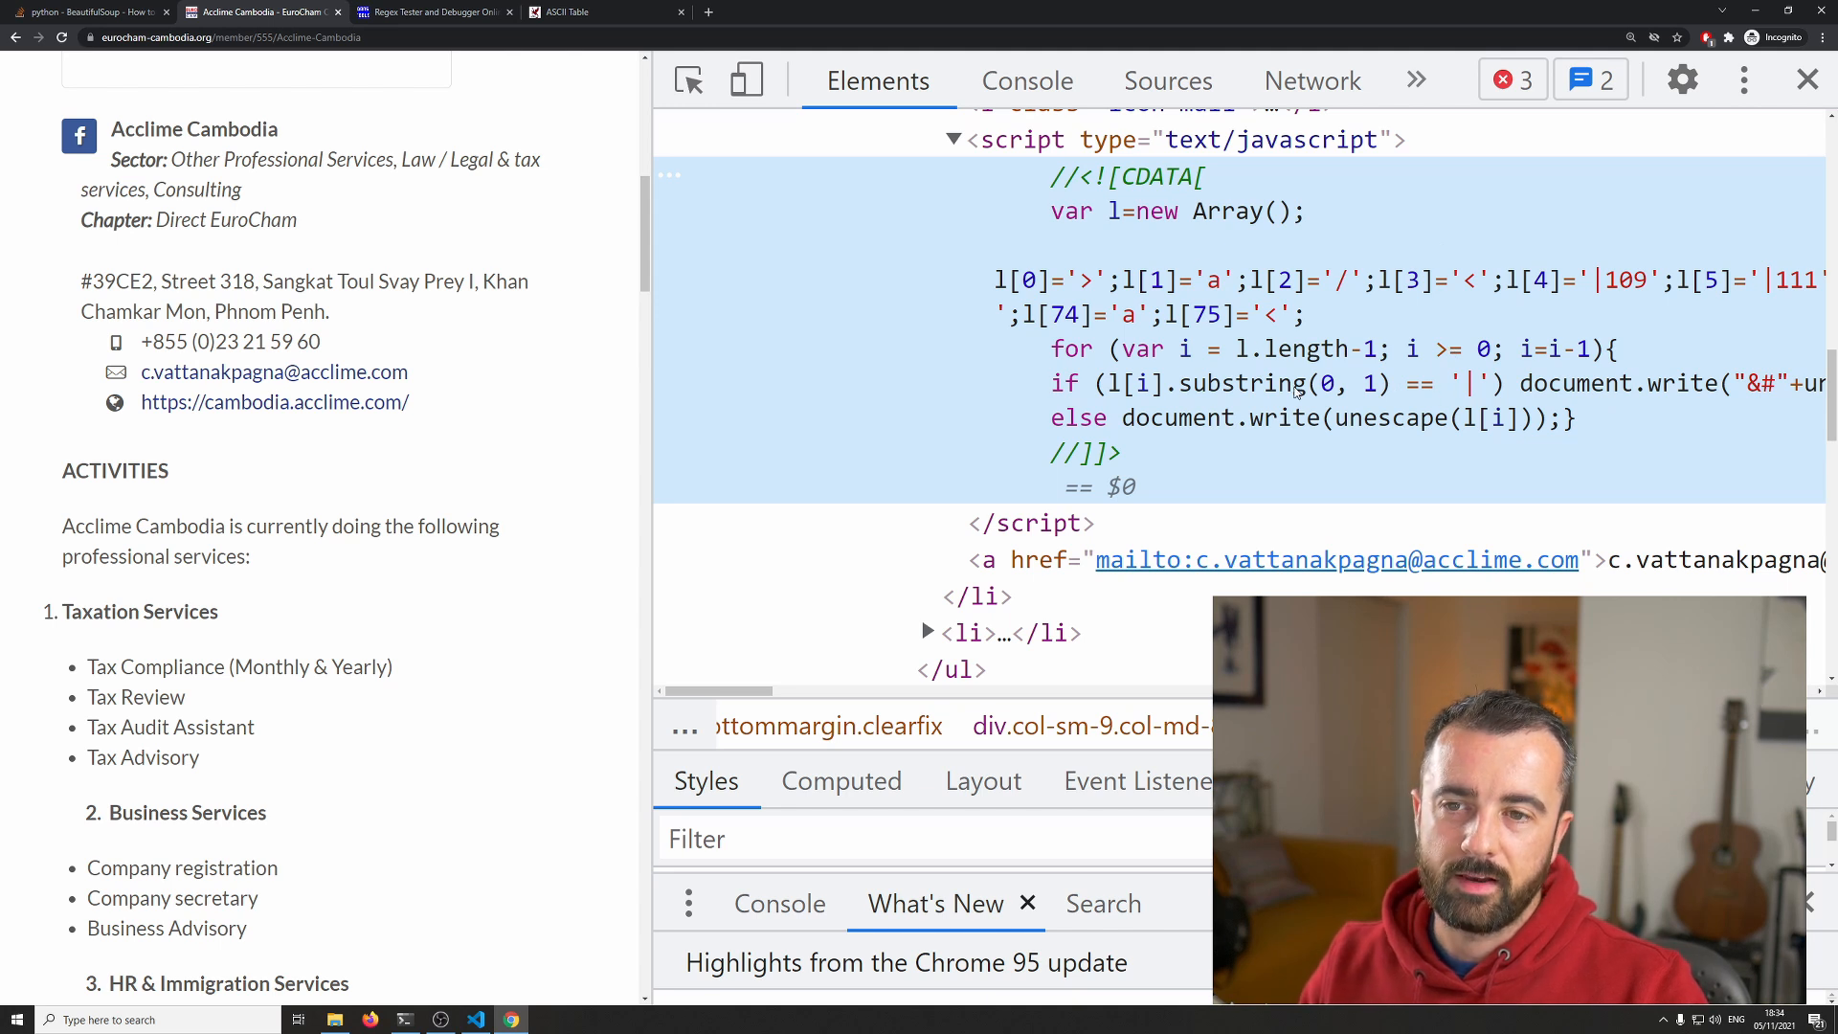
pyautogui.moveTo(1111, 595)
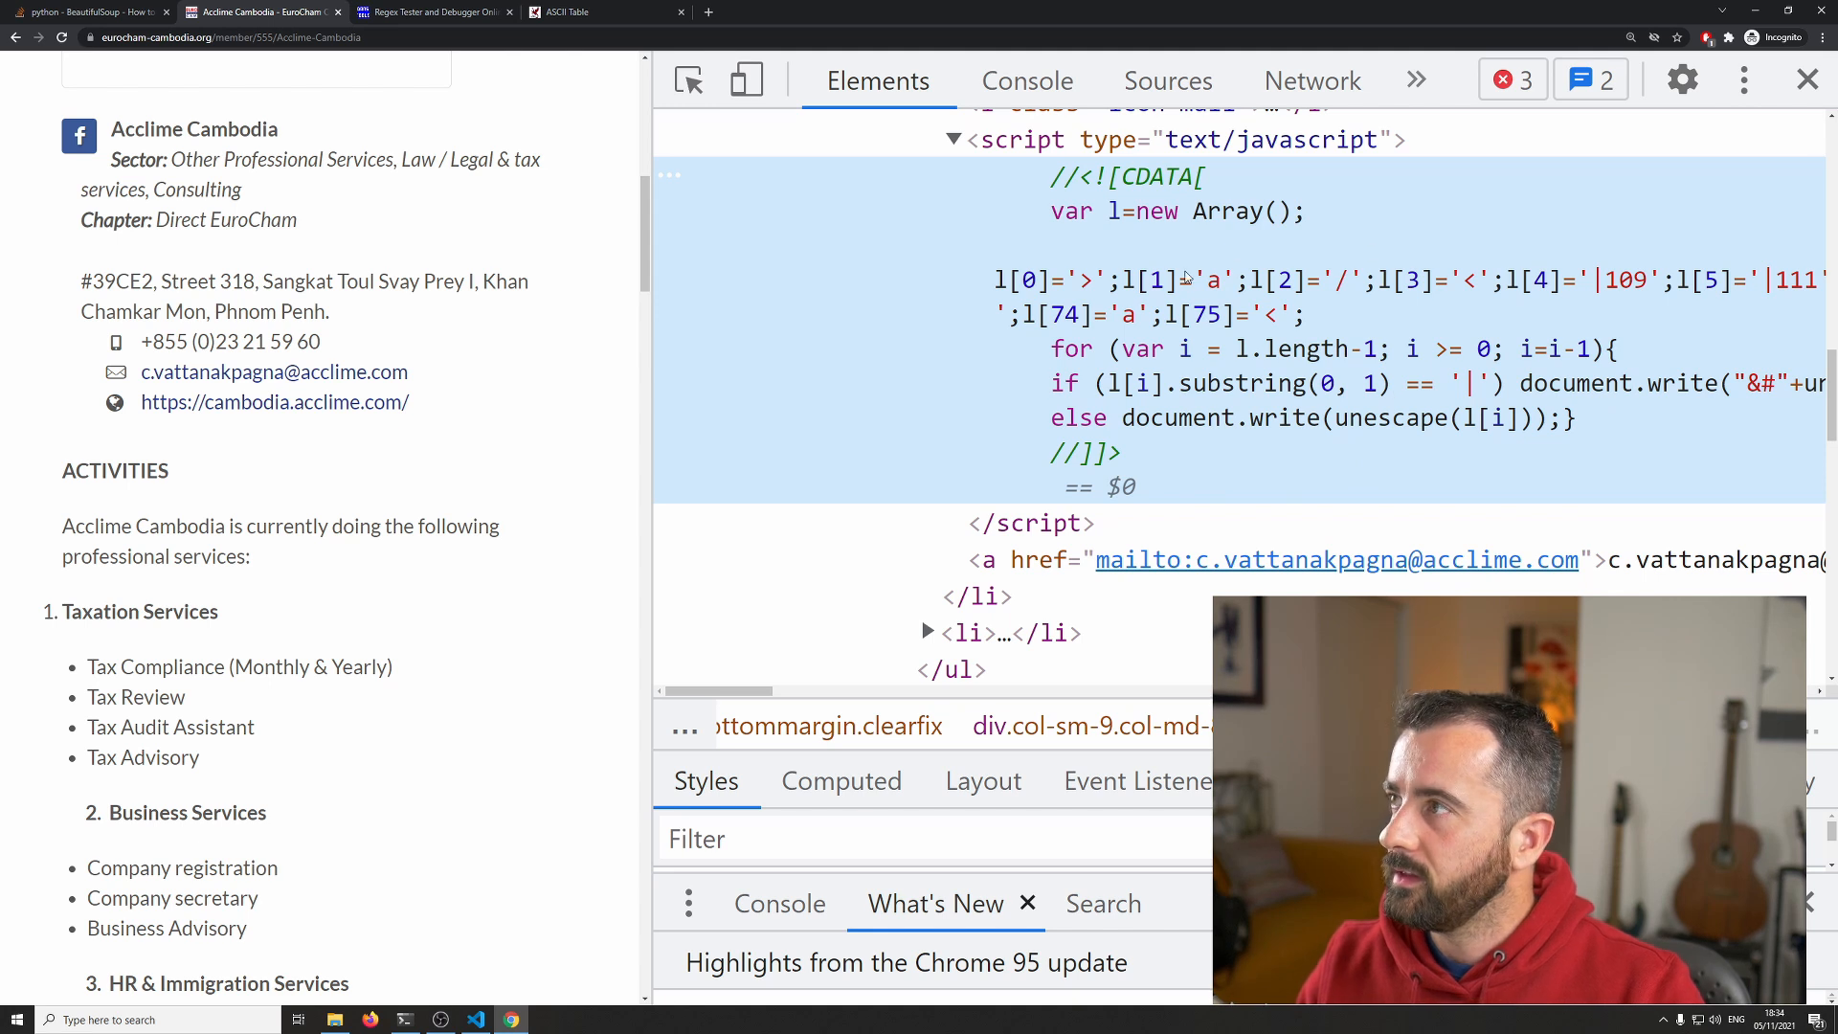
# Step: Bring up the code editor holding the copied script as obsf.js
pyautogui.click(1032, 559)
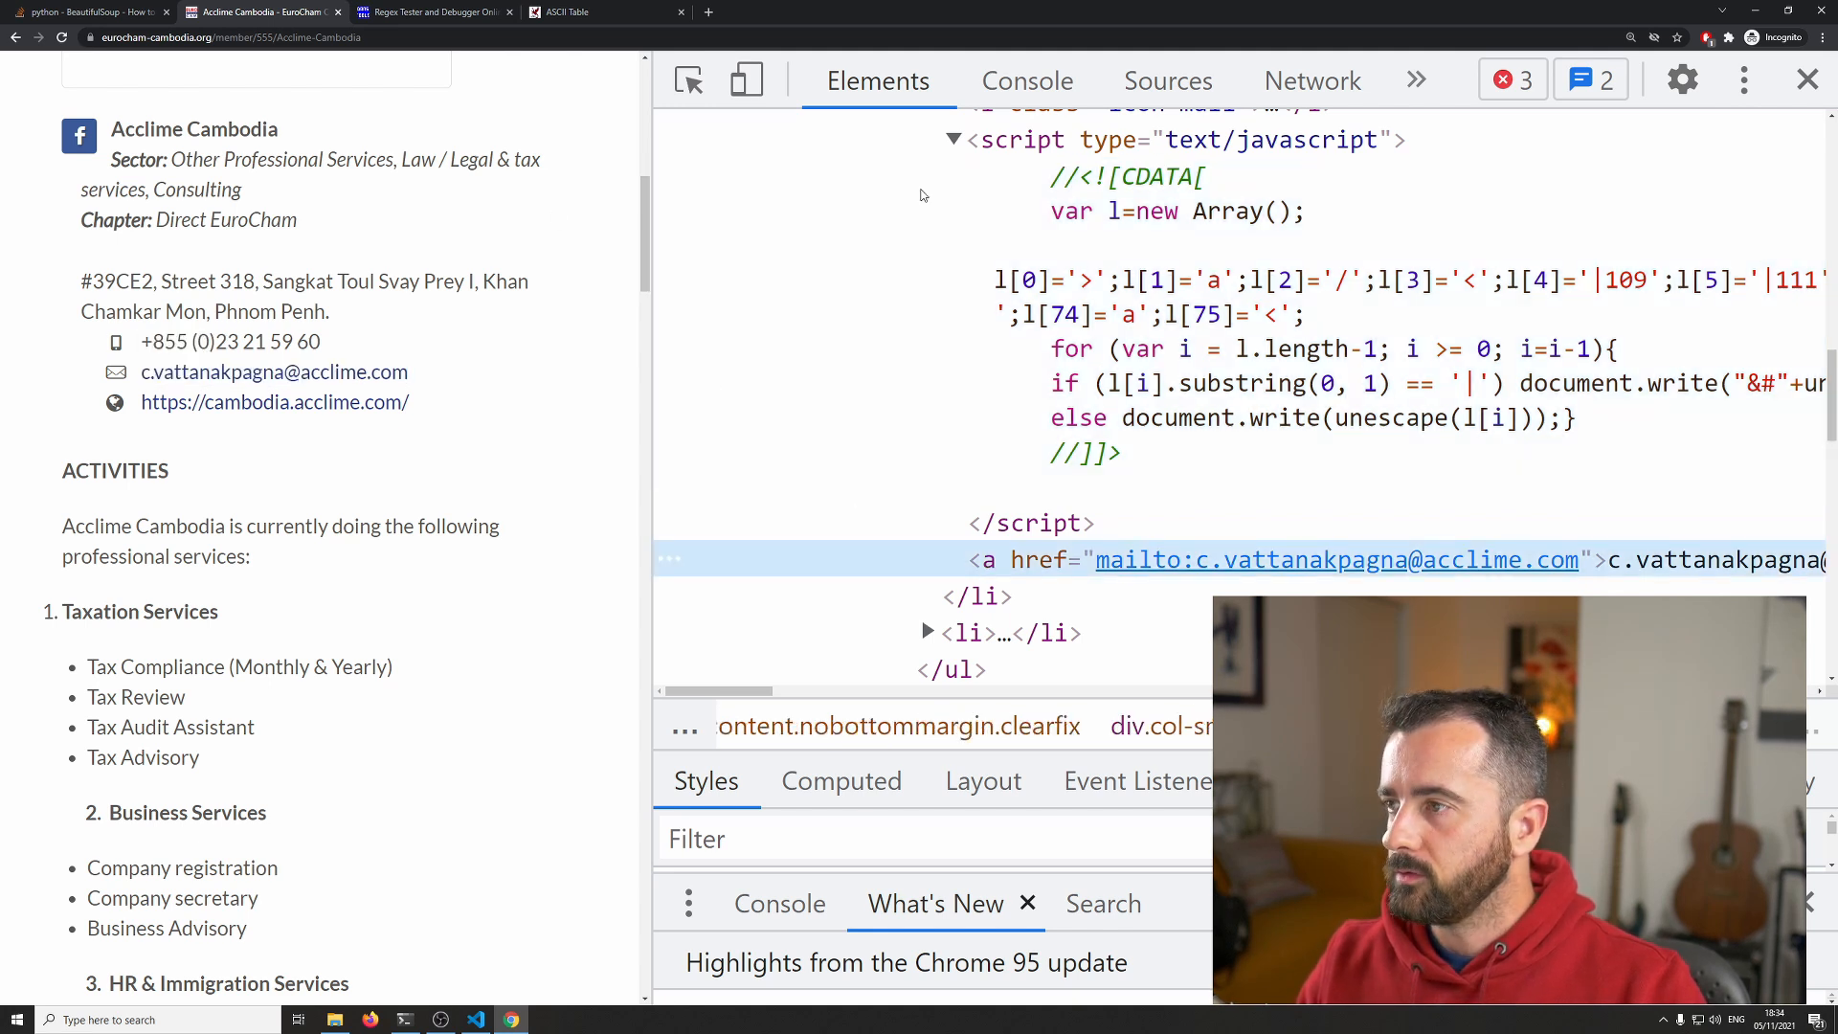
pyautogui.click(509, 1019)
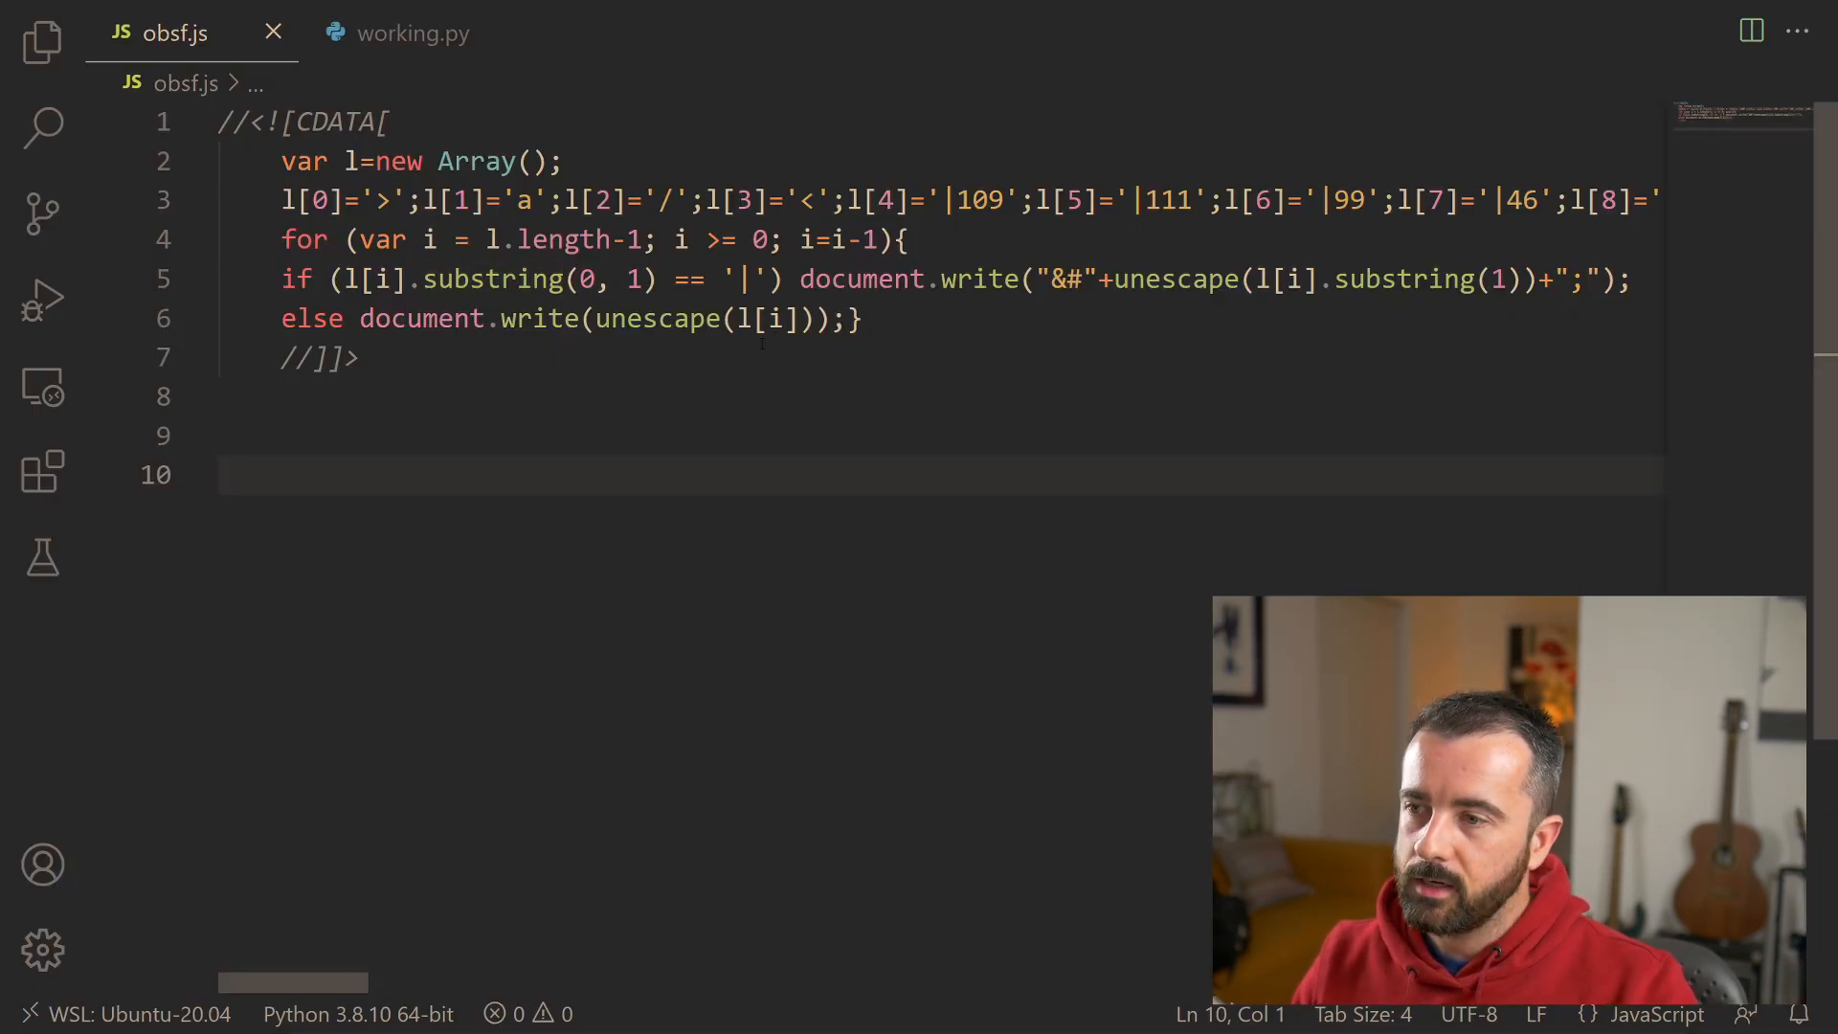
# Step: In obsf.js, mark the array's first characters forming the reversed <a/> tag and the 'a' near its end
pyautogui.click(540, 161)
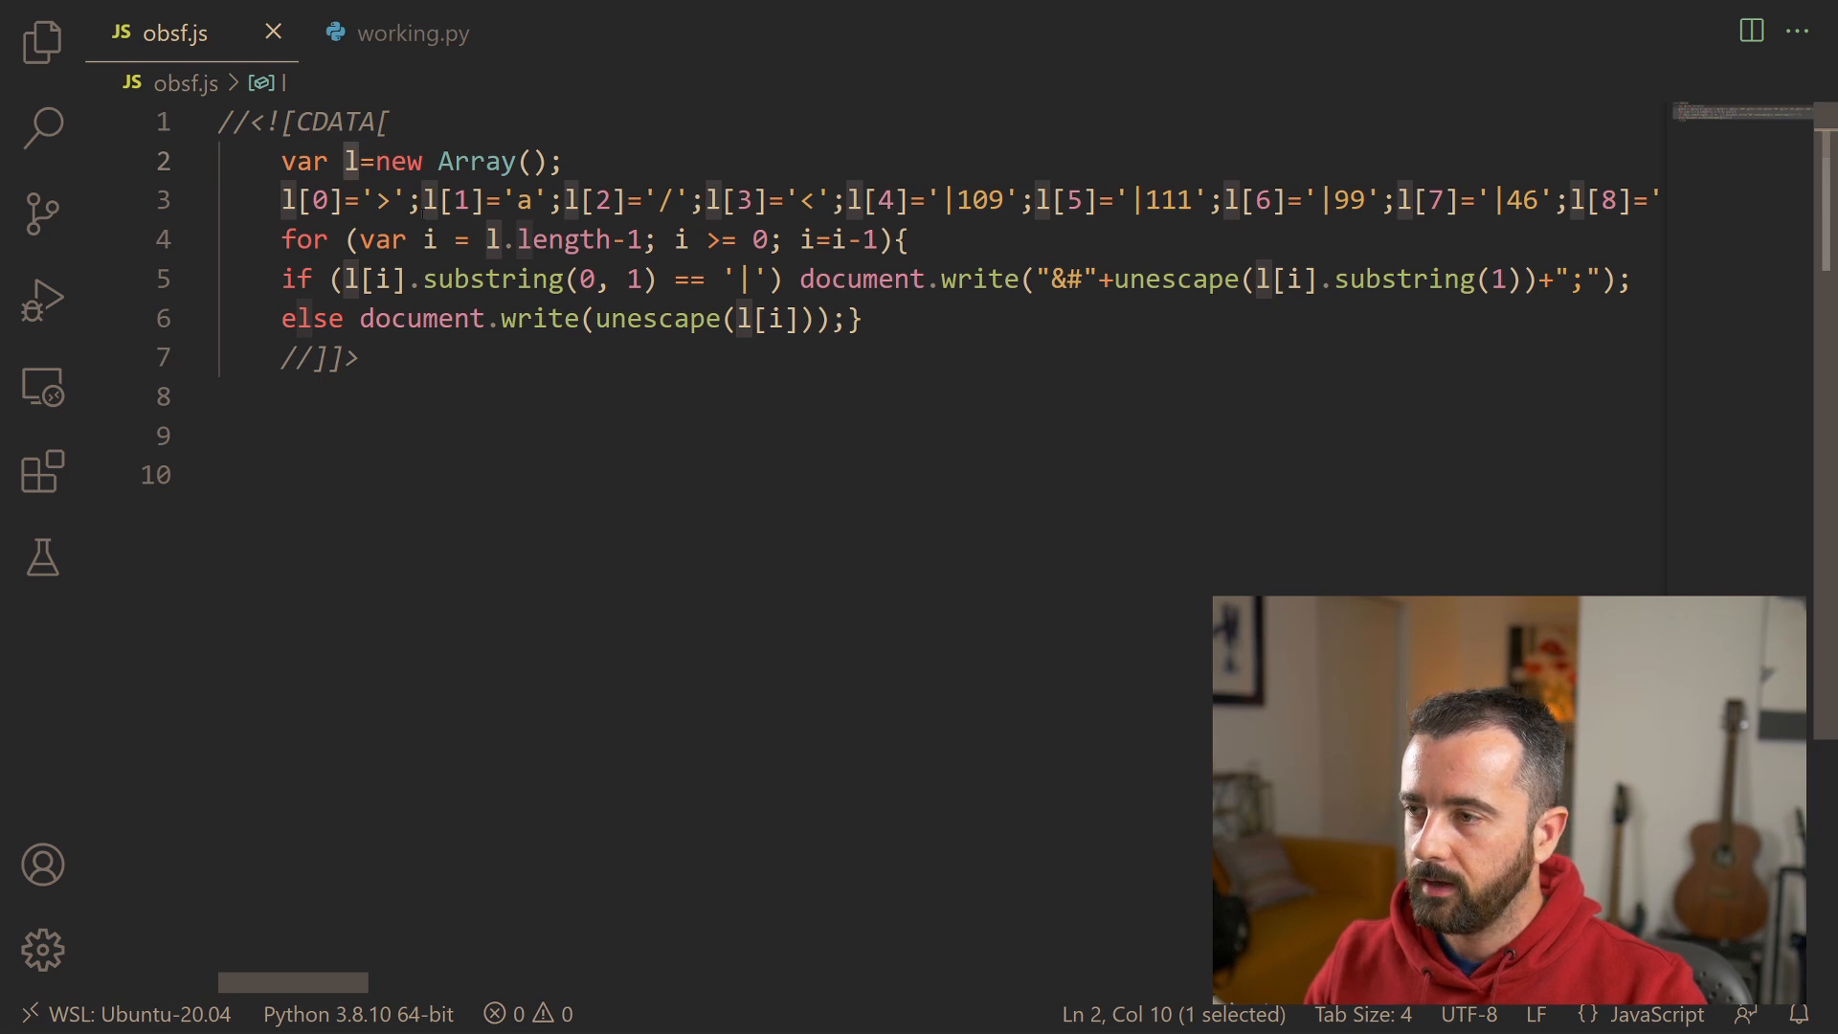
pyautogui.click(387, 199)
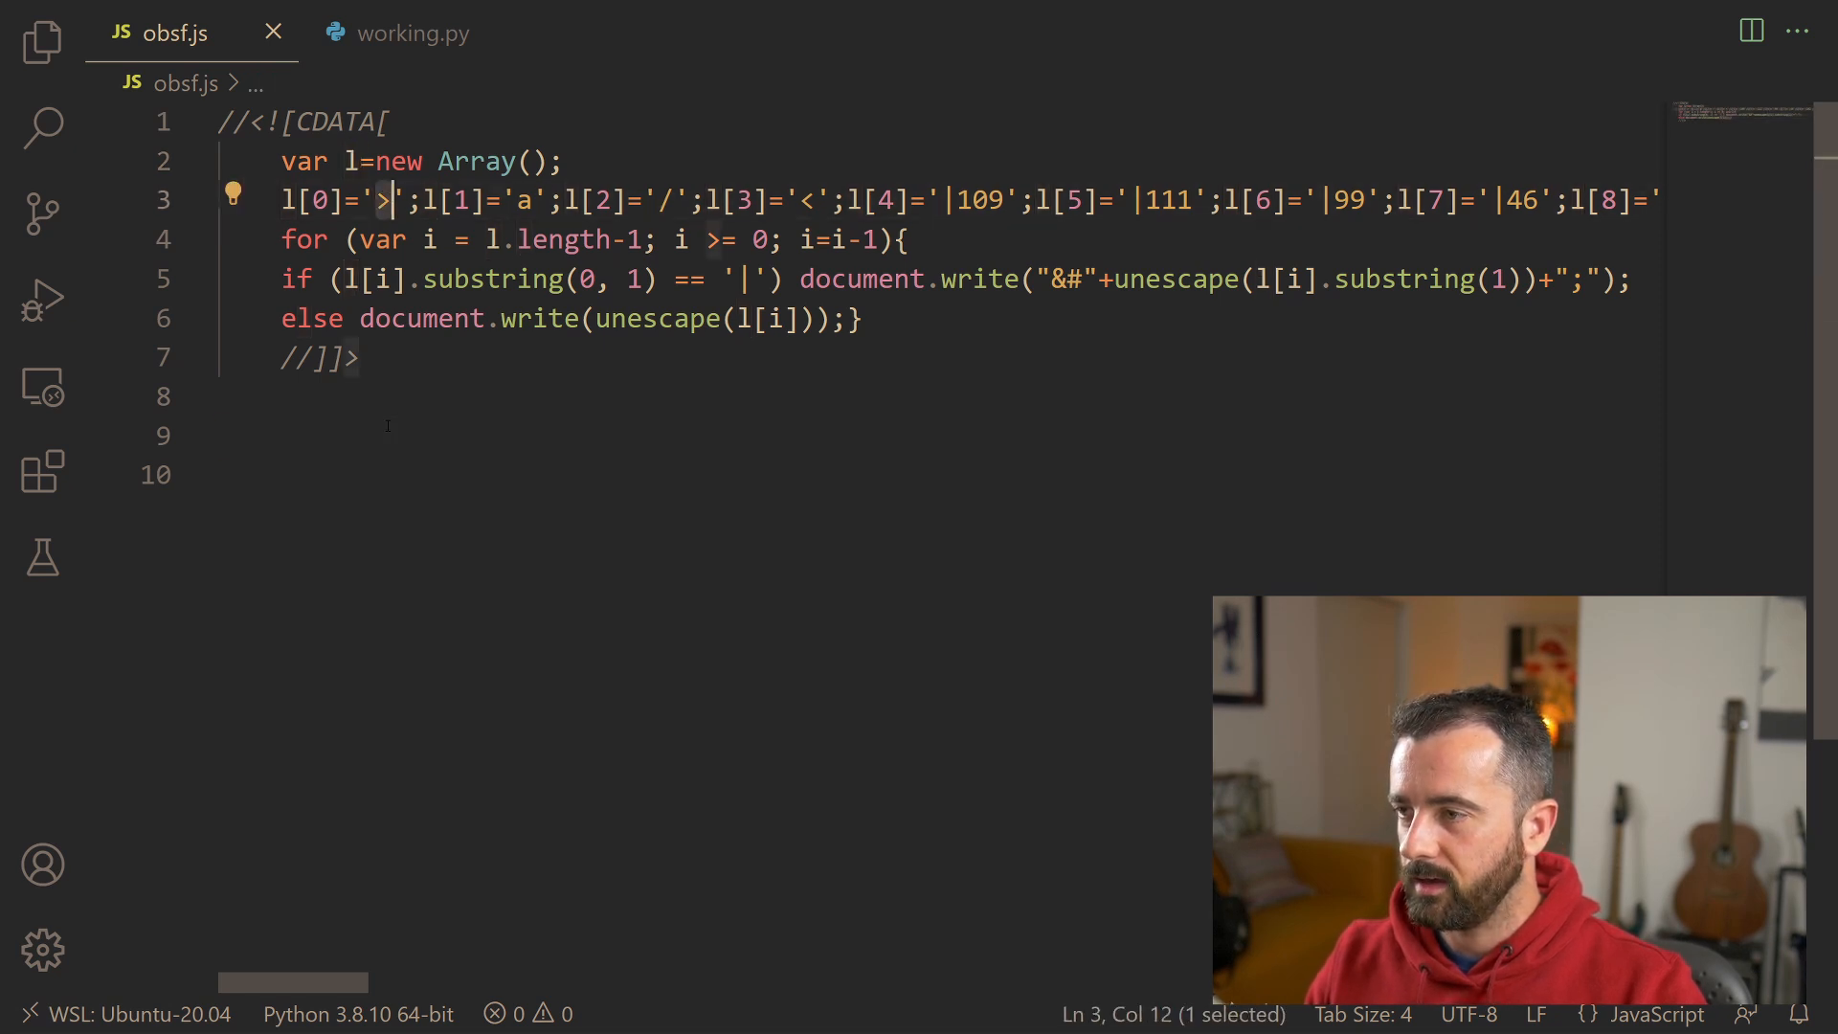
pyautogui.write('<')
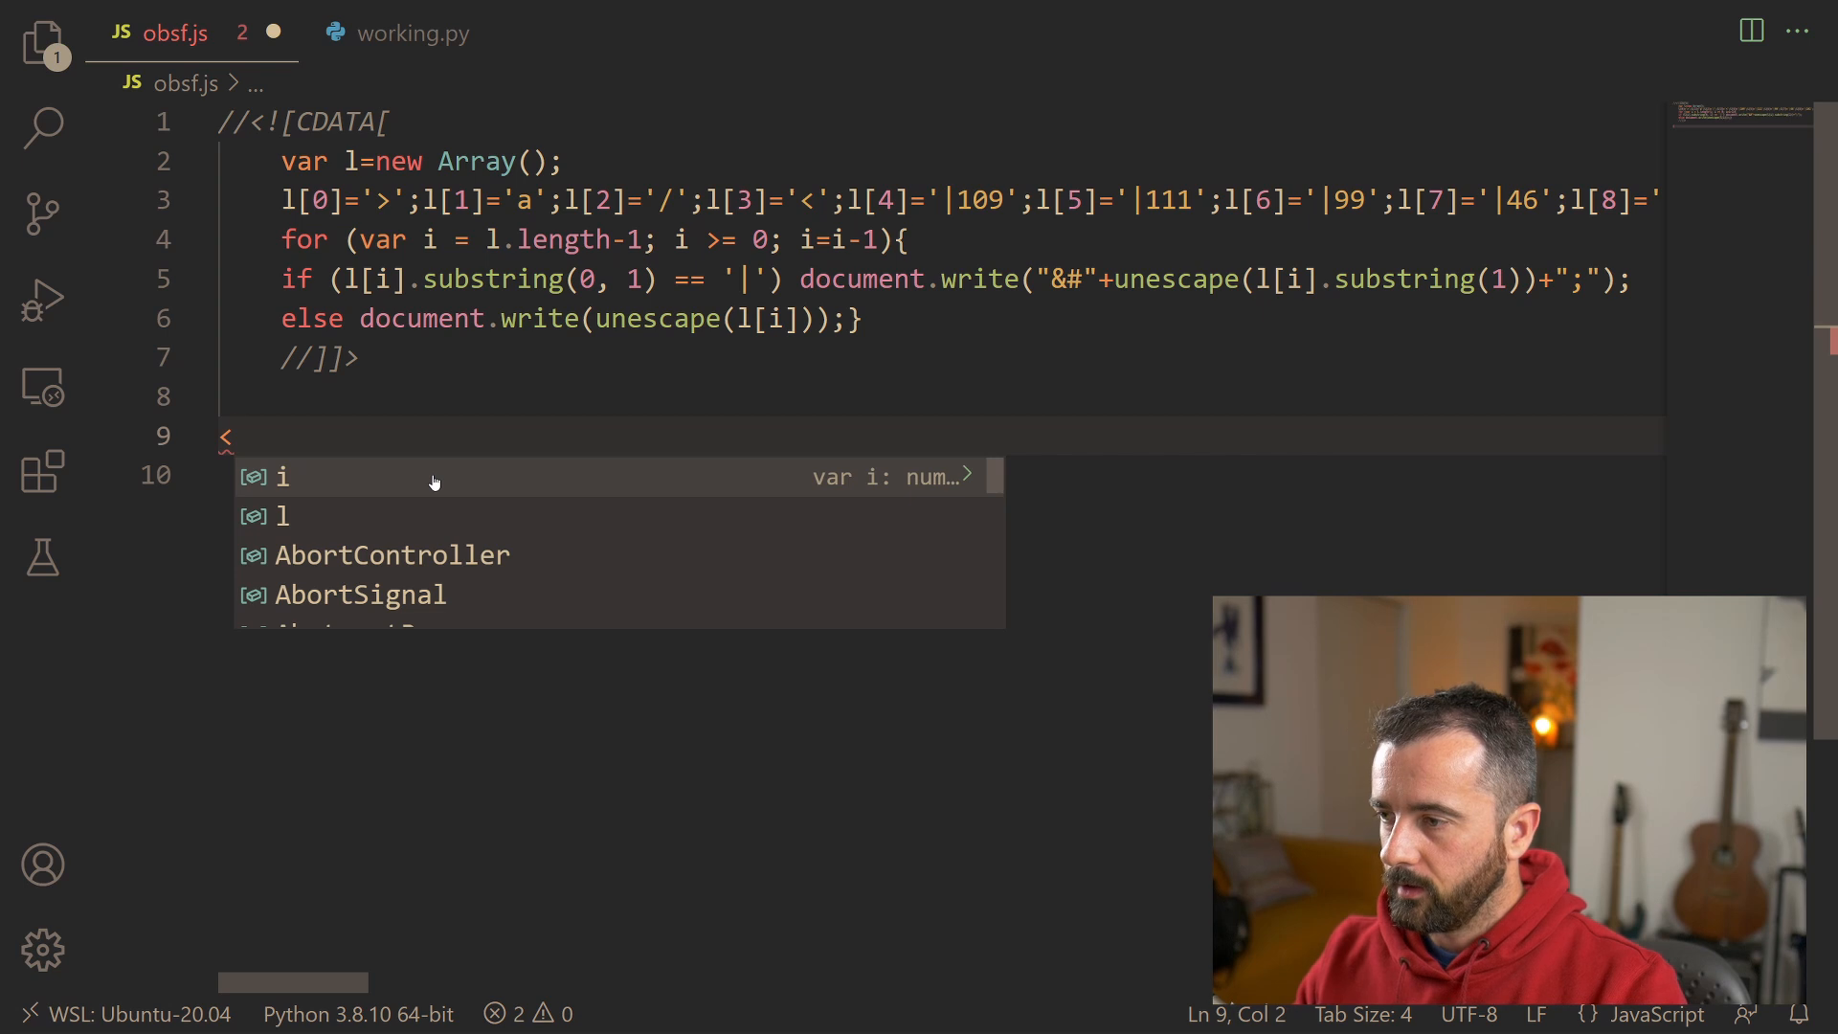
pyautogui.write('a/')
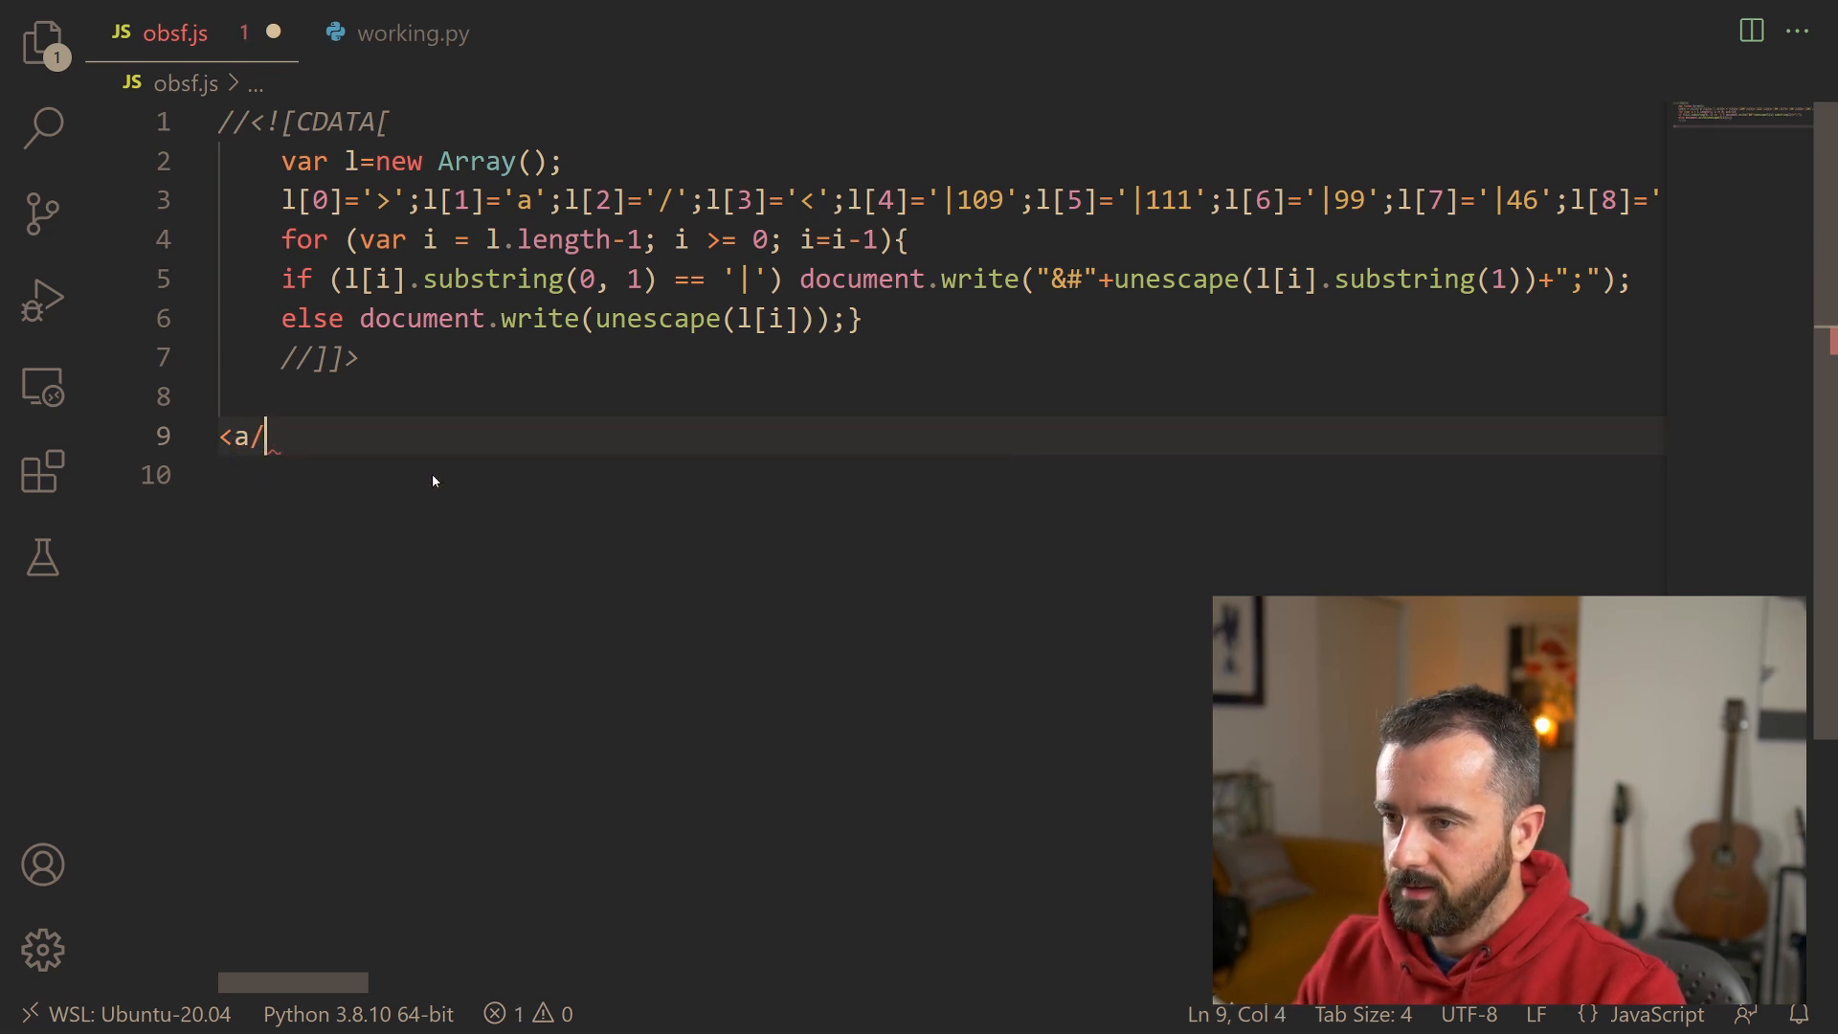
pyautogui.write('>')
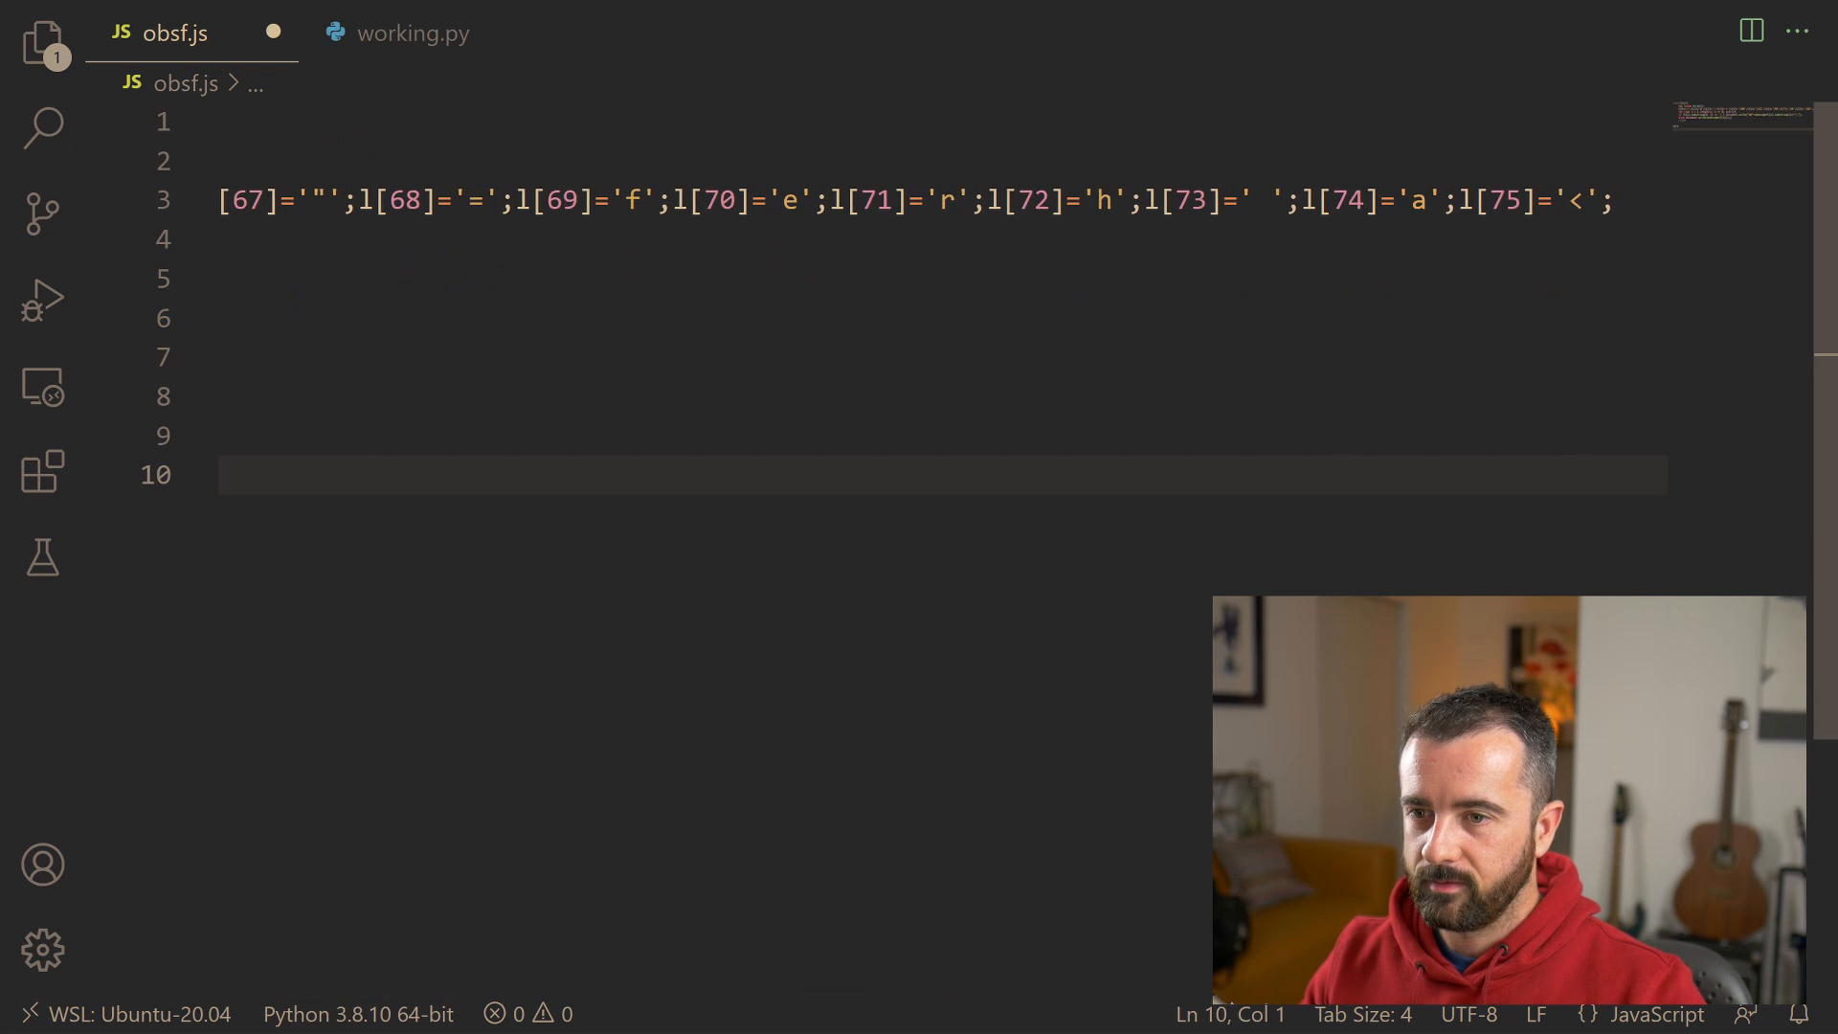
pyautogui.click(1423, 199)
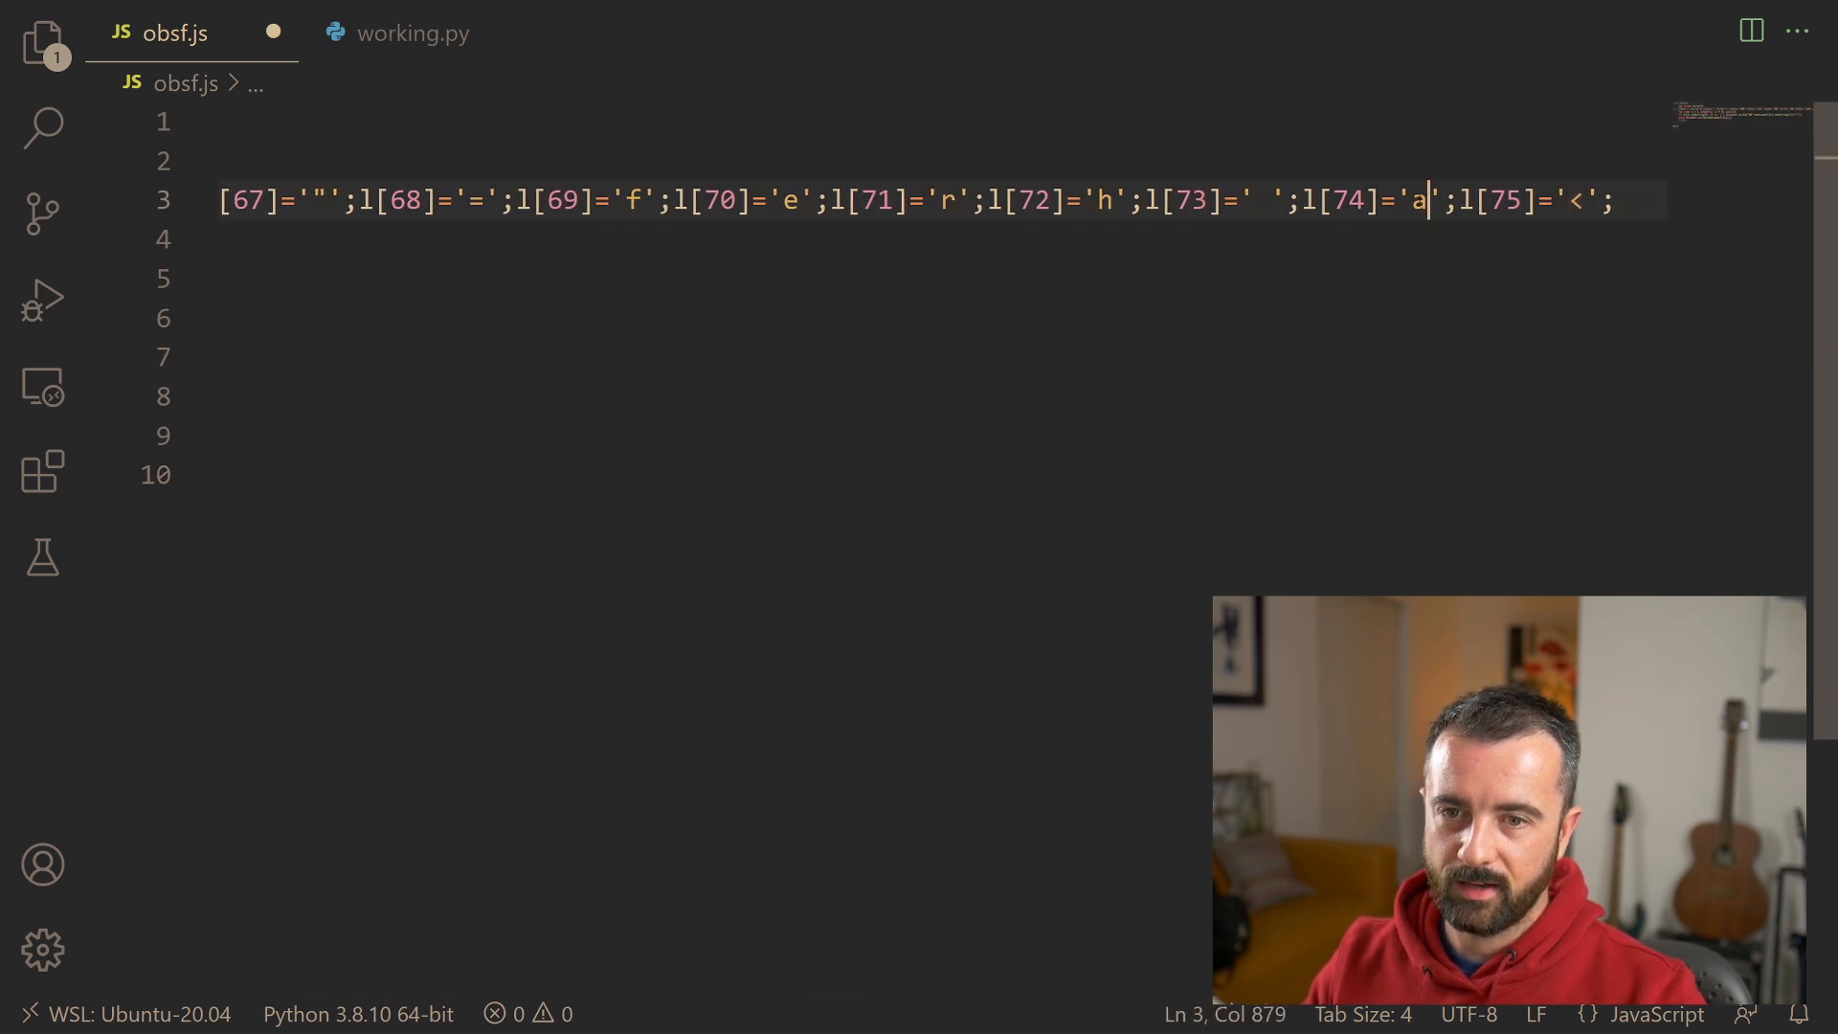
pyautogui.click(938, 199)
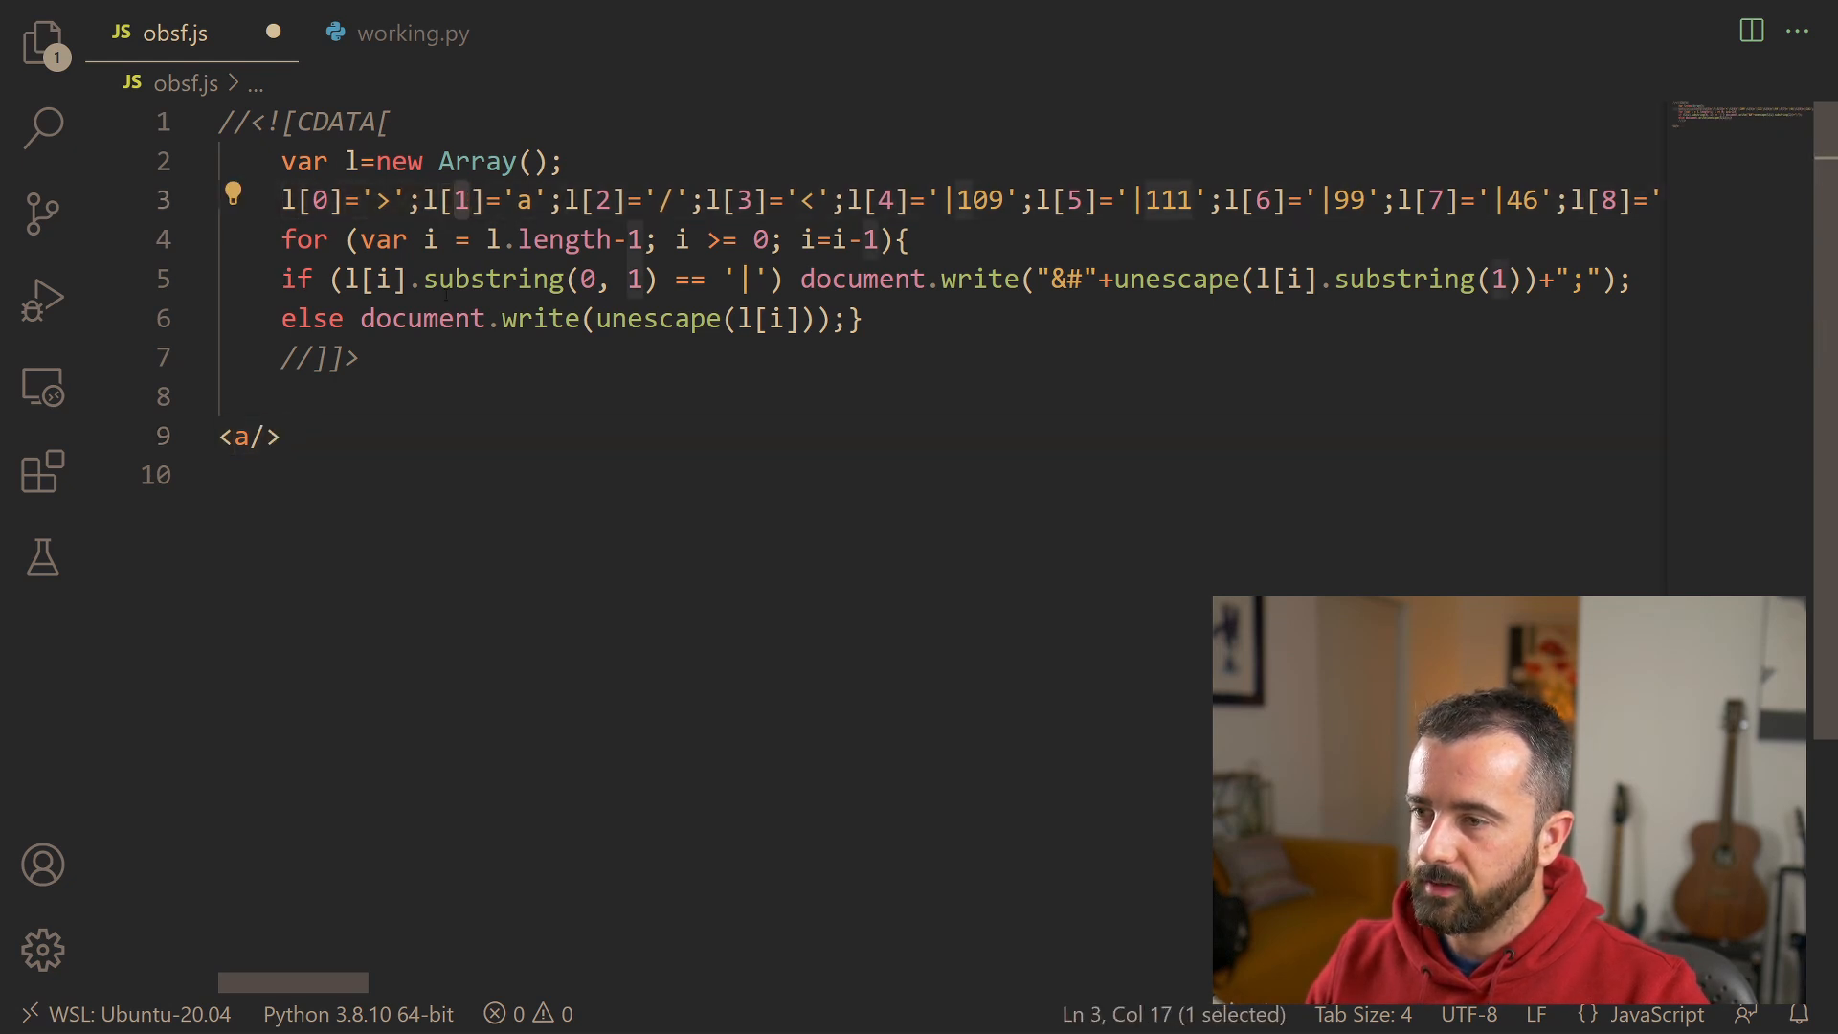
# Step: Select the substring check on the second array entry, then move to the stray <a/> tag on line 9
pyautogui.click(303, 279)
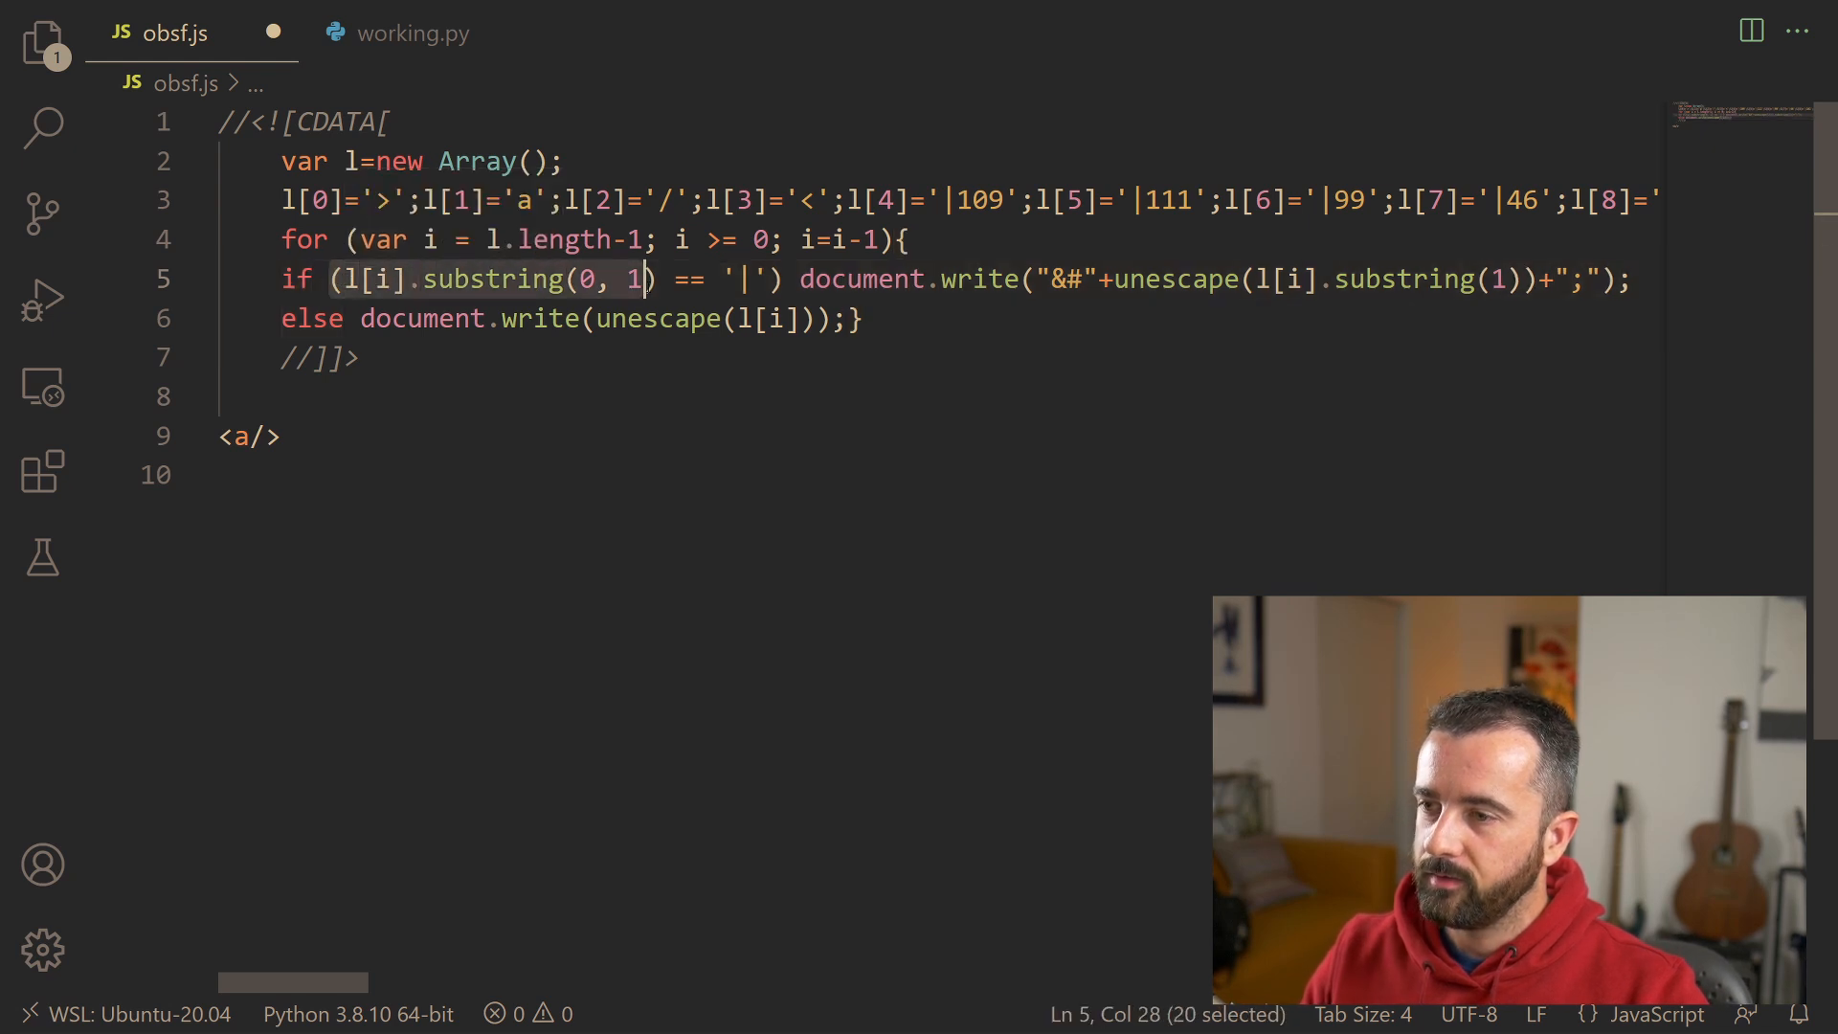
pyautogui.press('shift+Right')
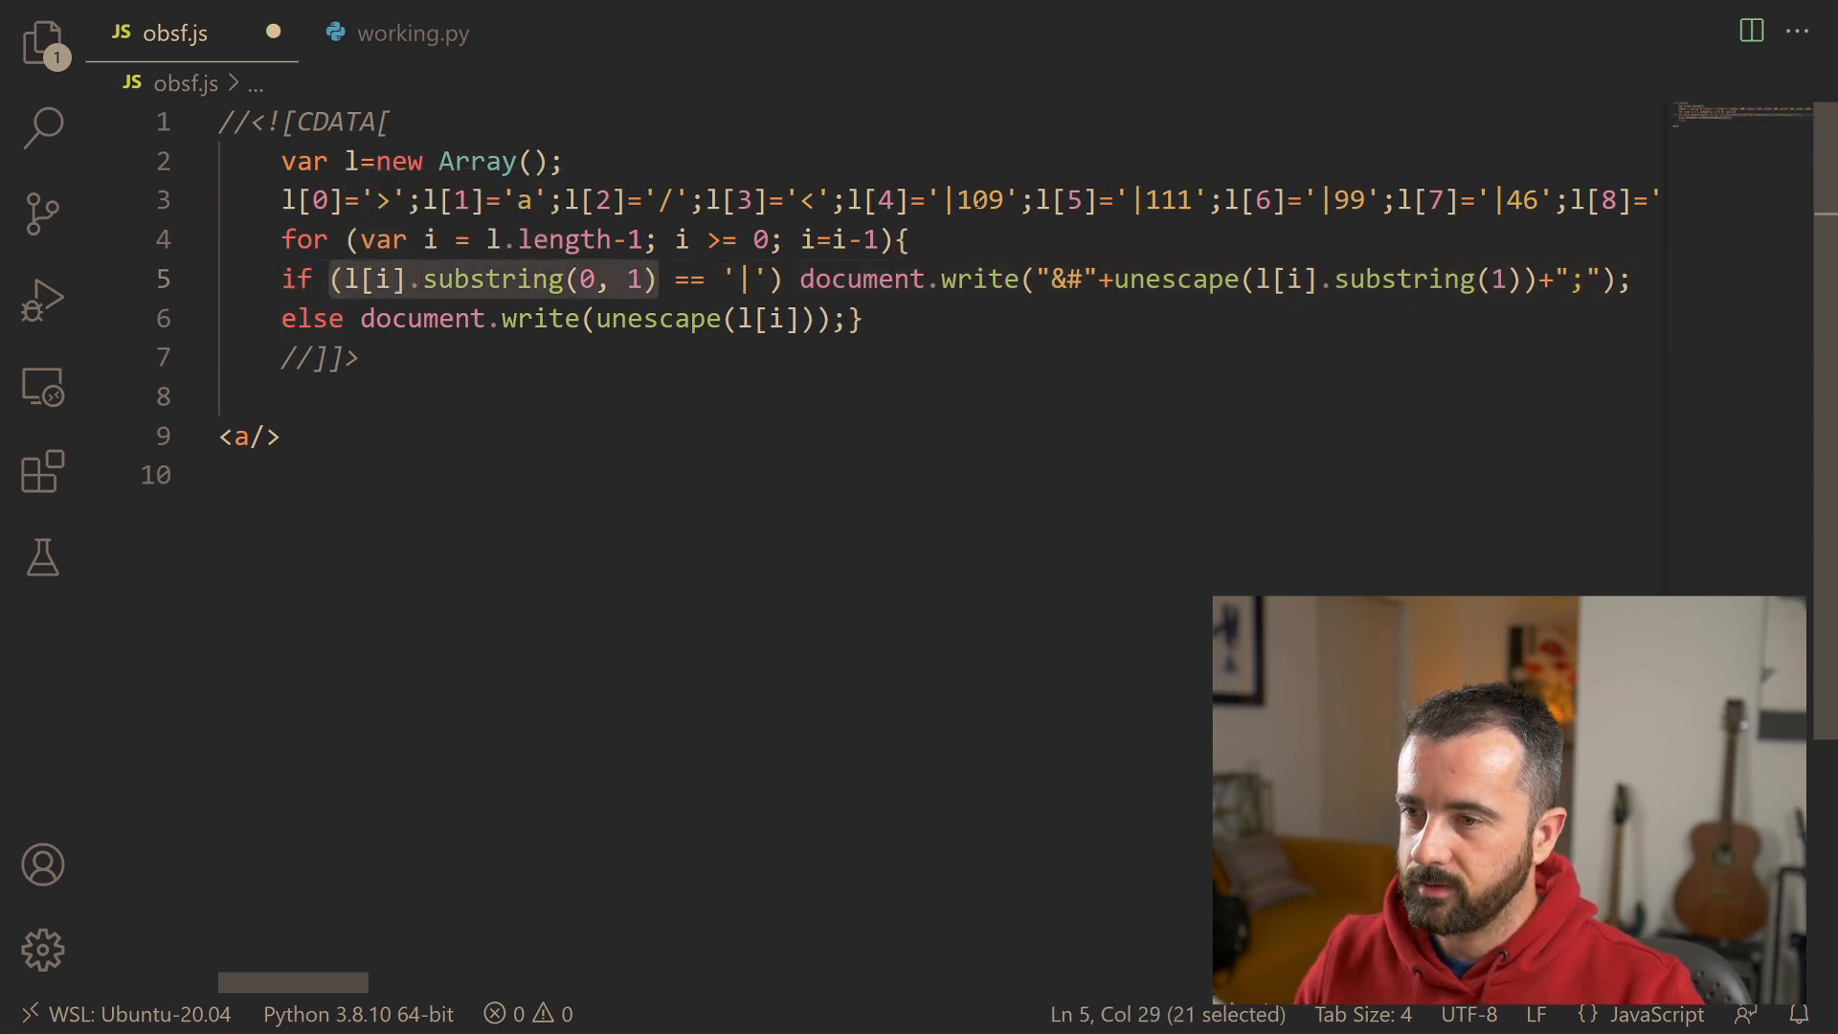
pyautogui.click(739, 280)
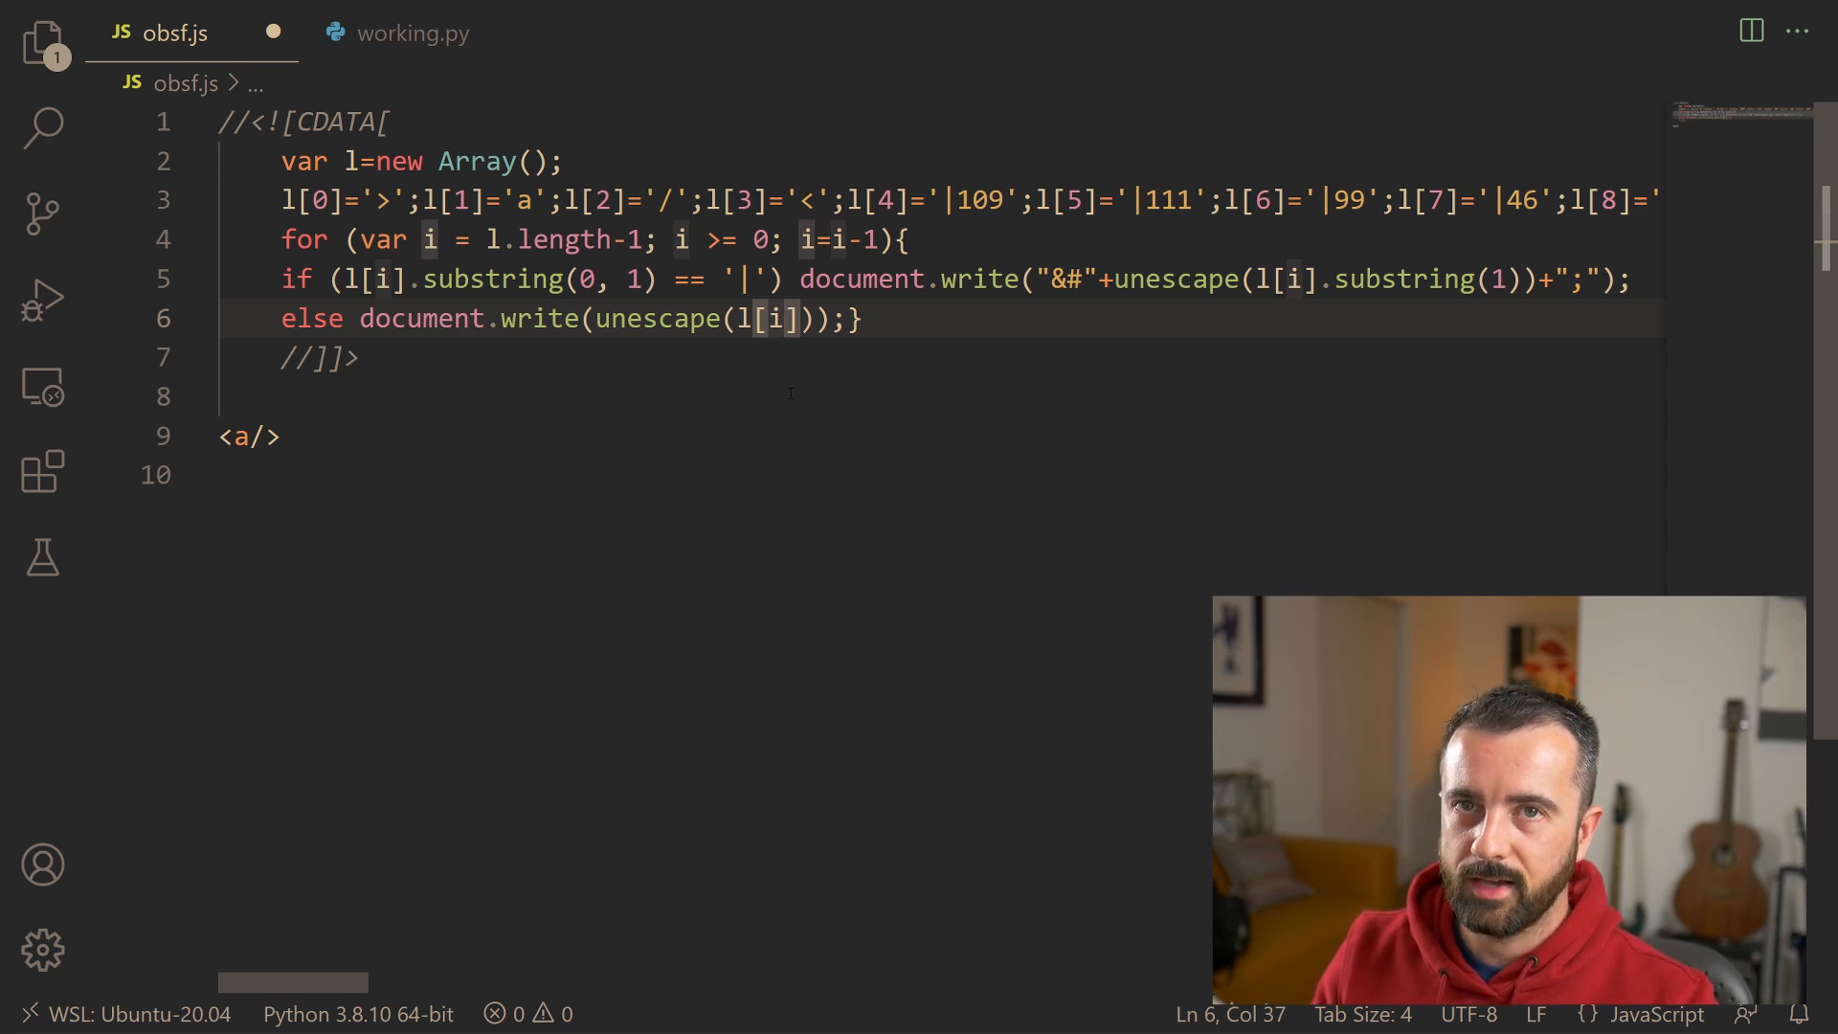
pyautogui.click(281, 437)
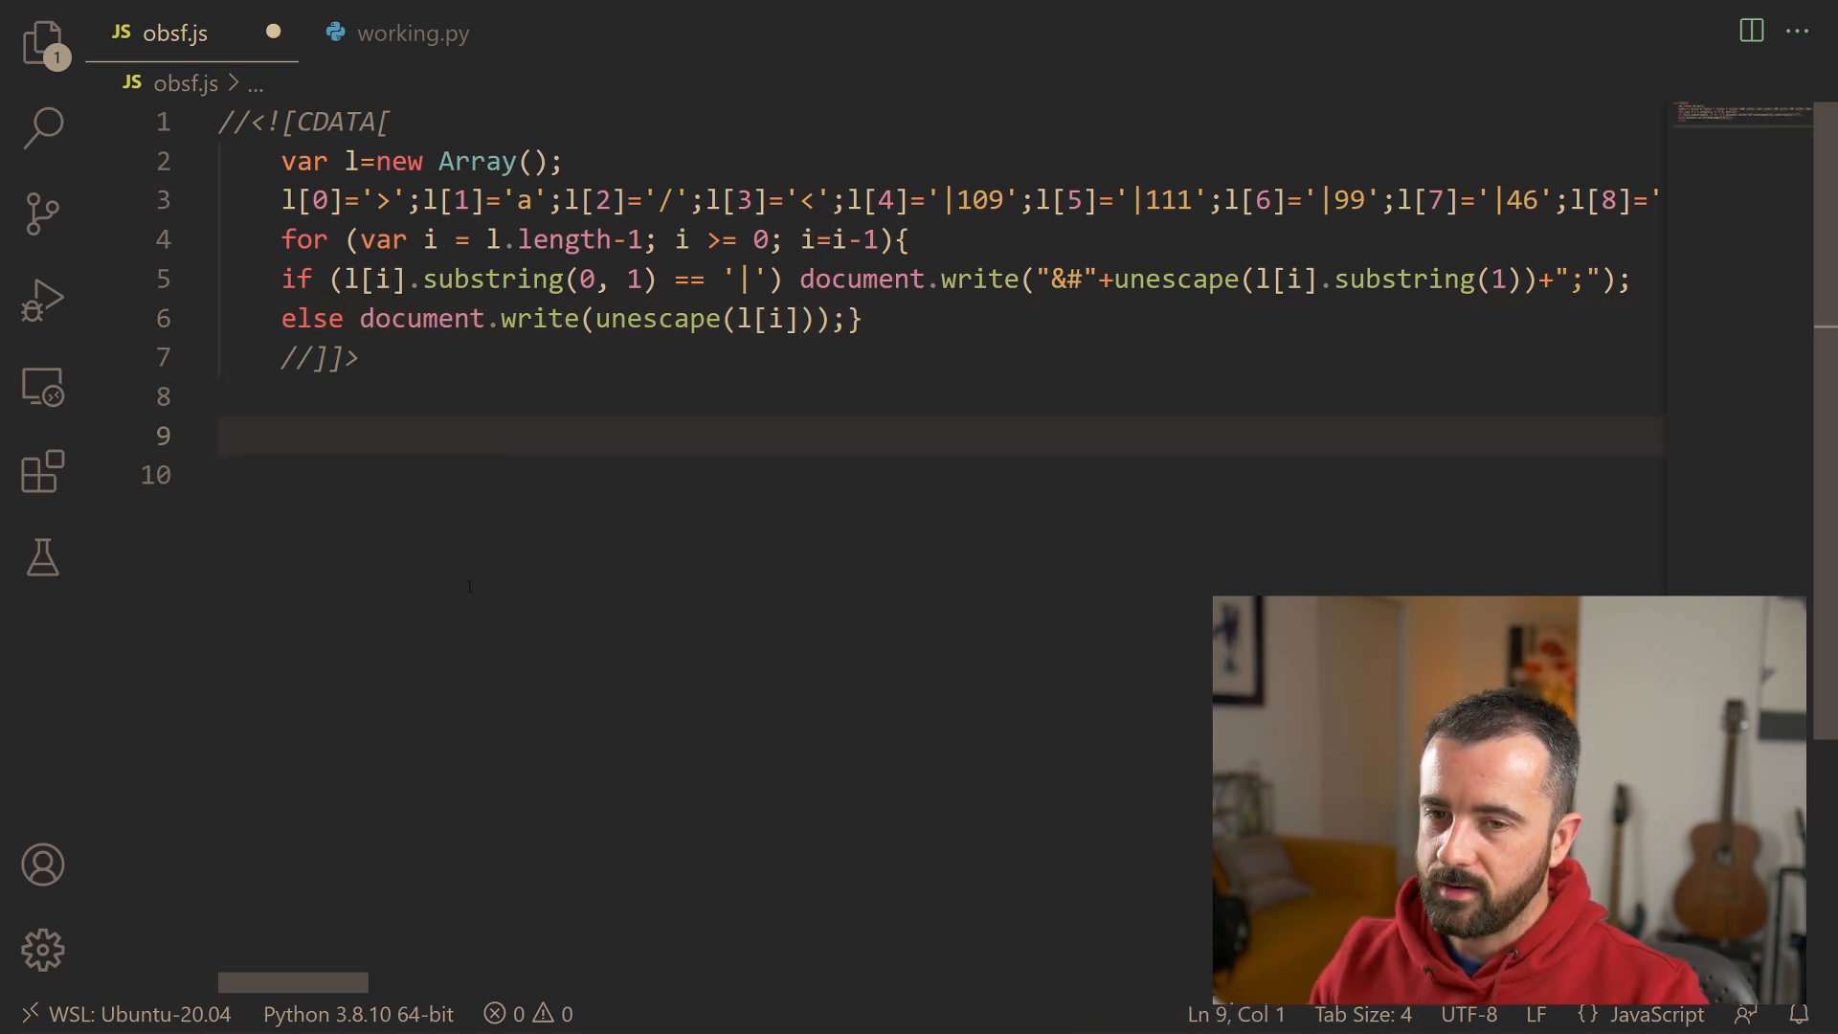
pyautogui.moveTo(411, 32)
pyautogui.write('i')
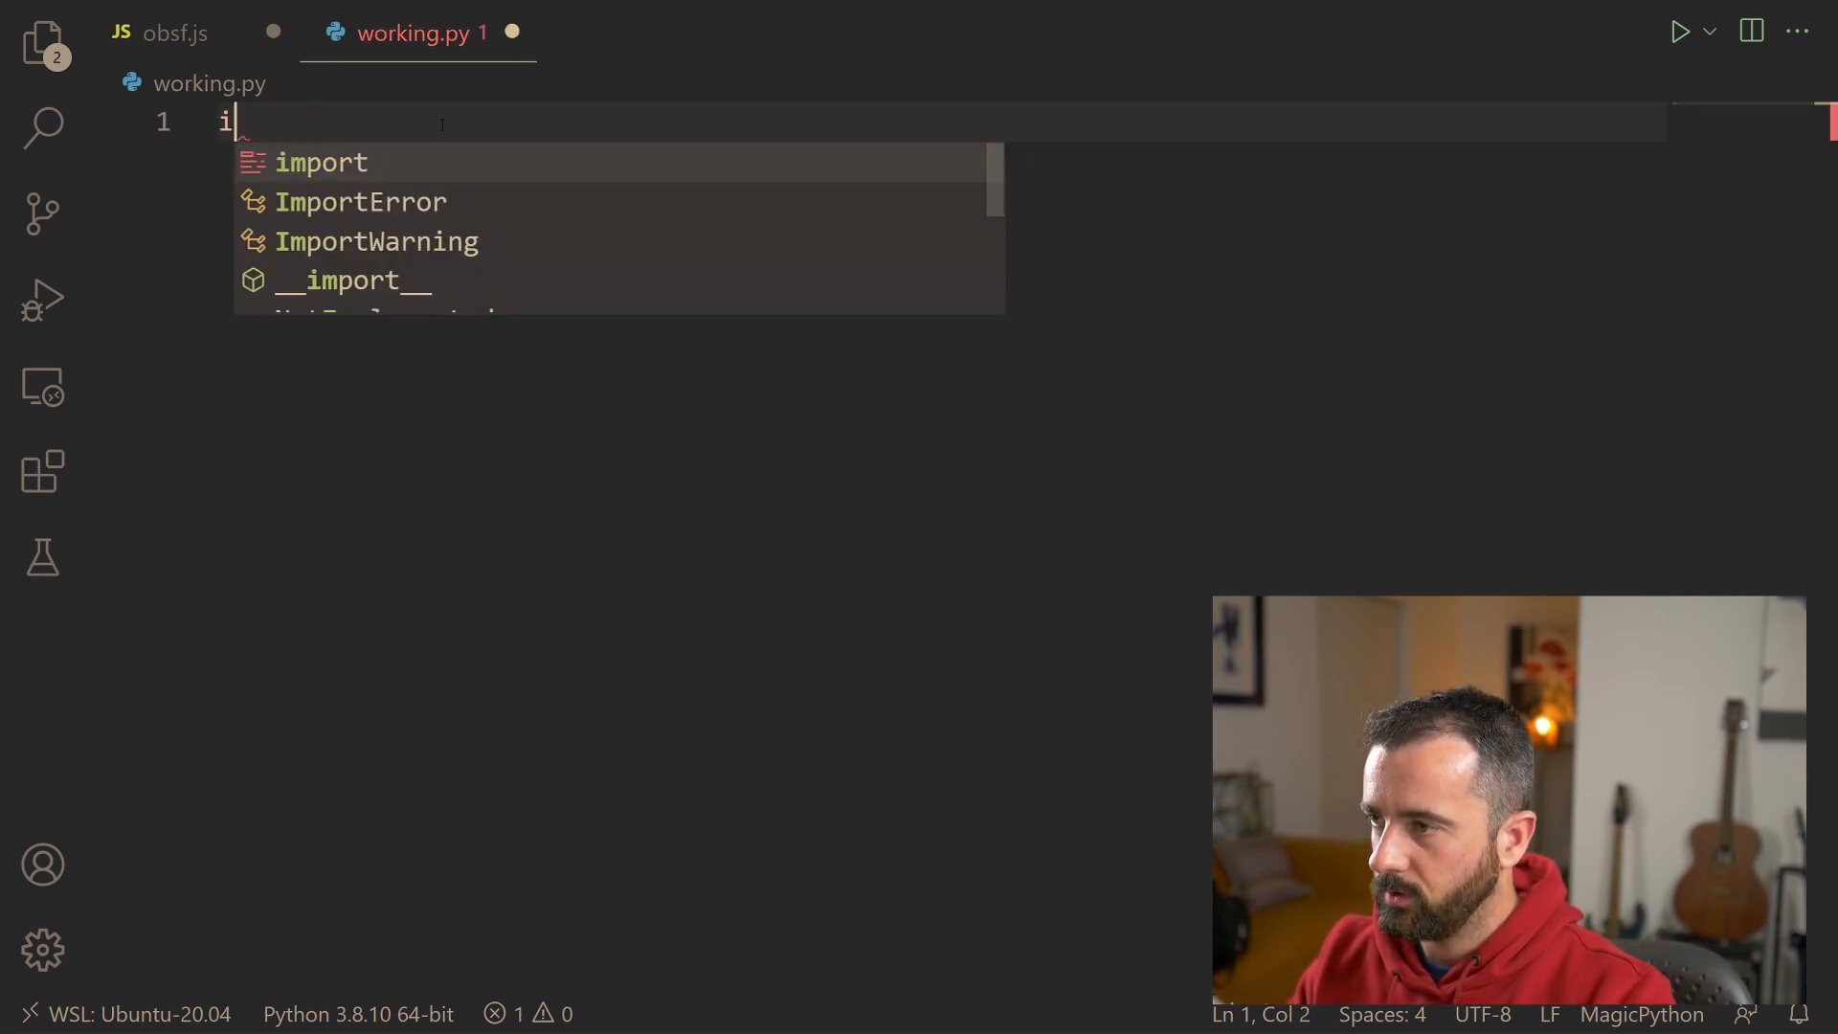
# Step: In working.py, import HTMLSession from requests_html, create s = HTMLSession() and start r = s.get('')
pyautogui.write('from requestes')
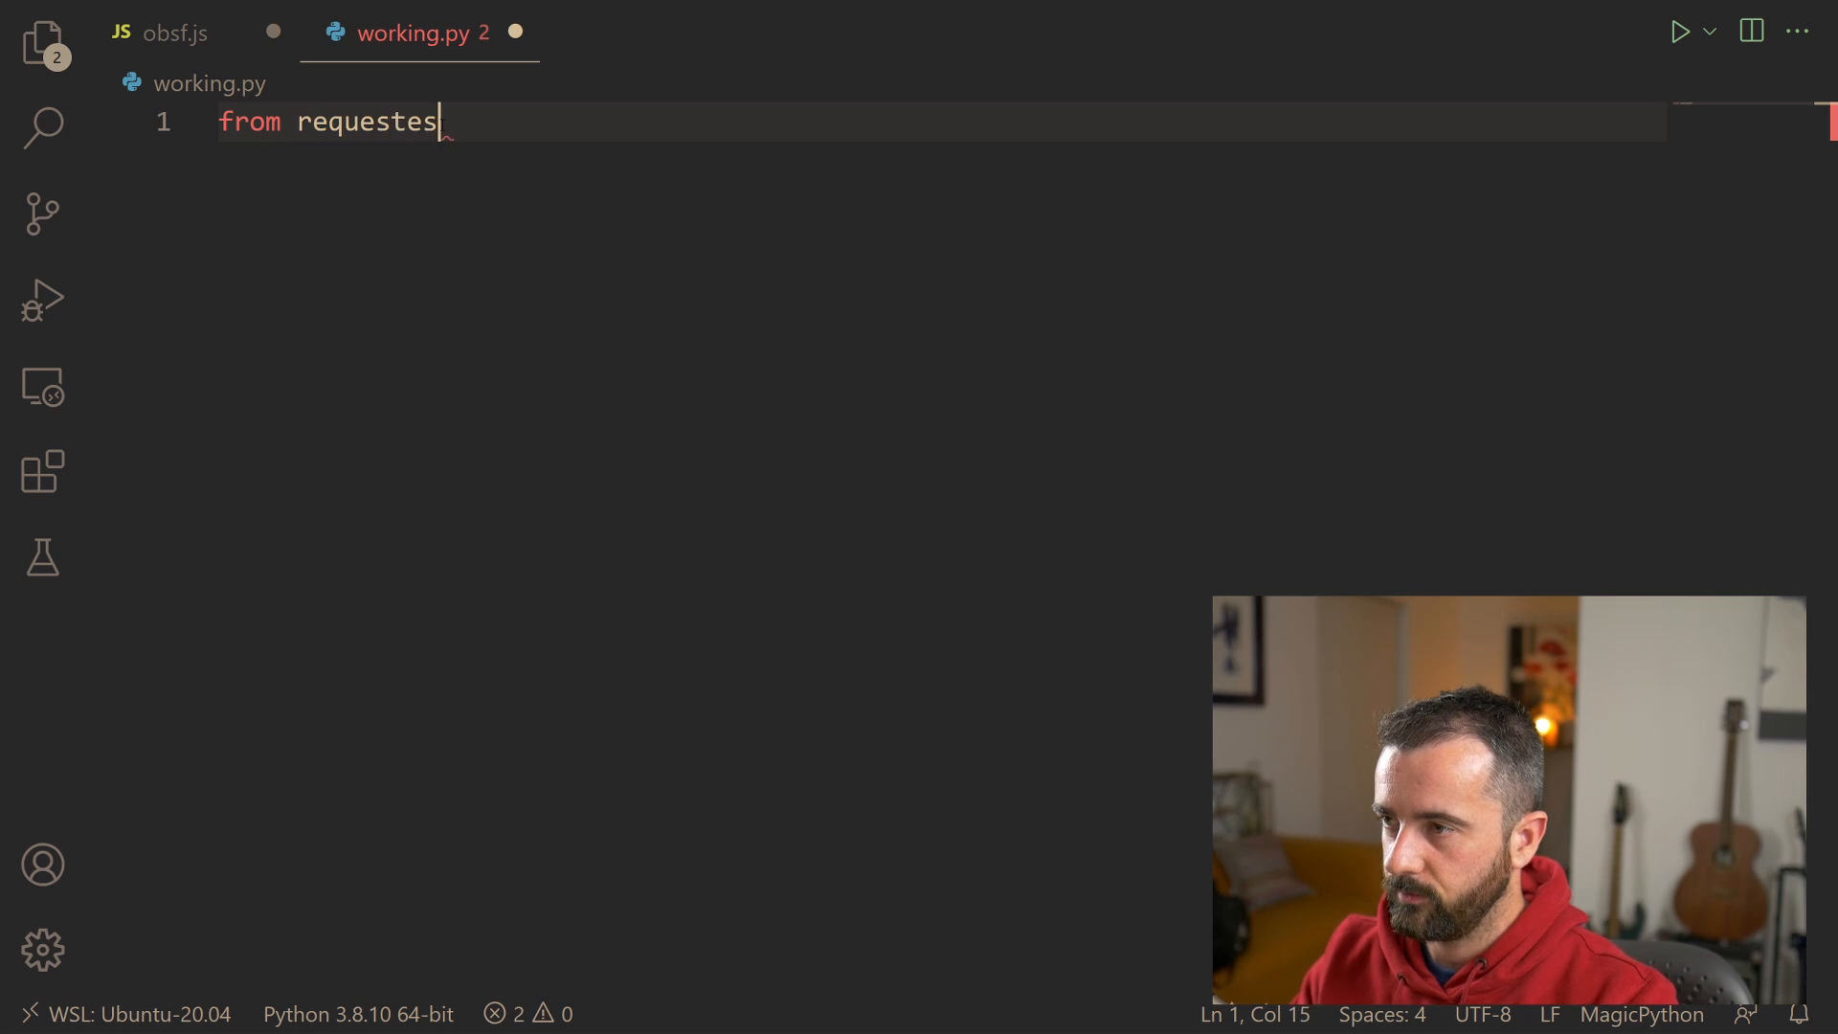
pyautogui.write('_html')
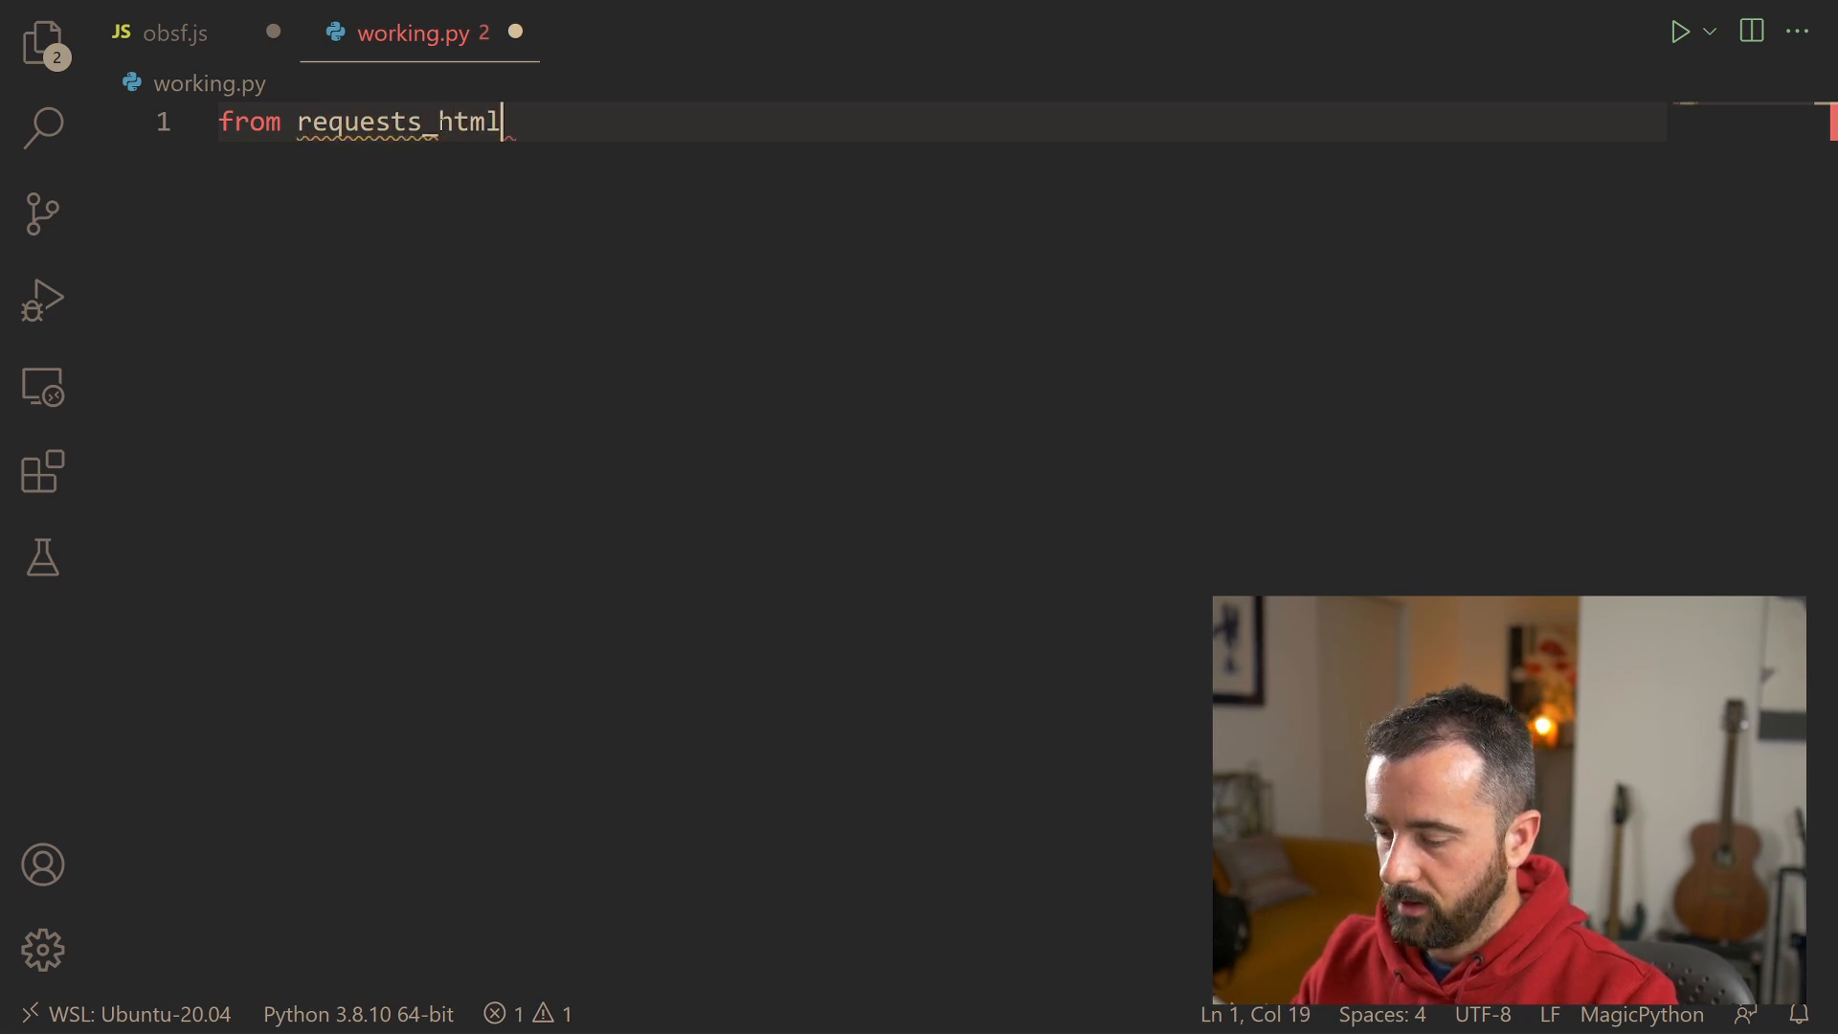
pyautogui.write('import HTMLSession')
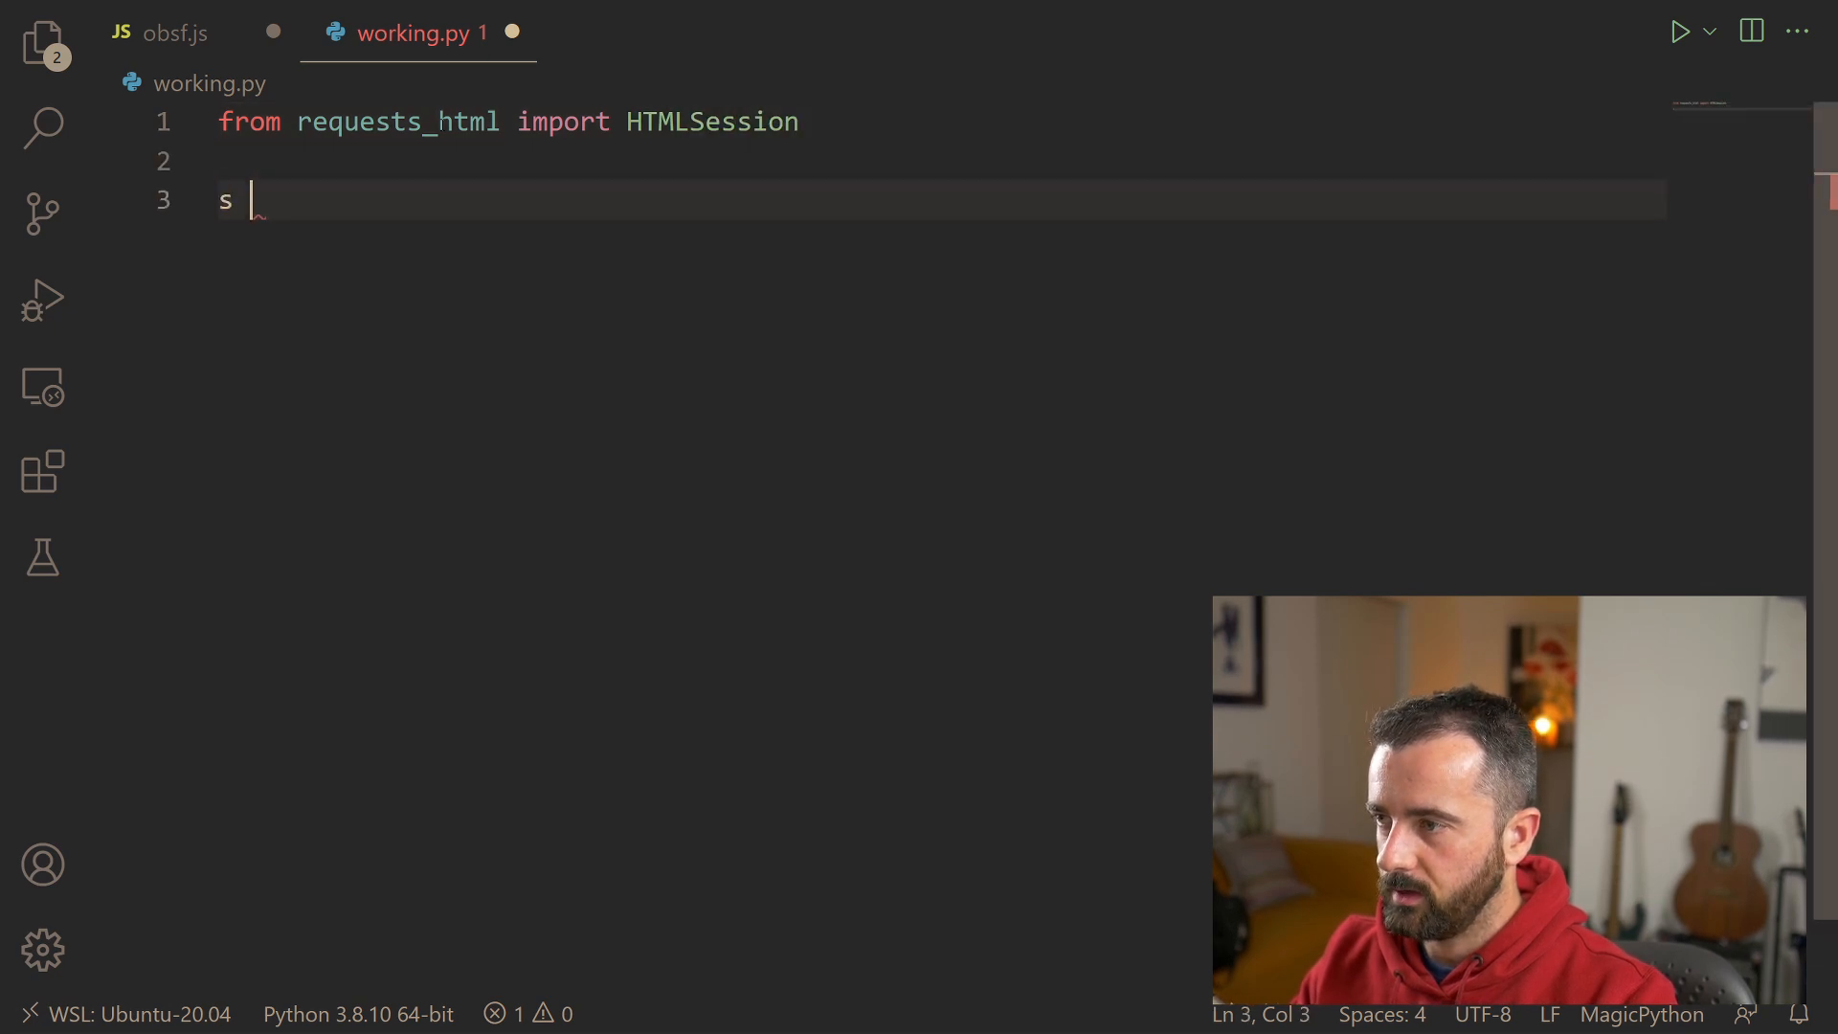
pyautogui.write('= HTMLSession(')
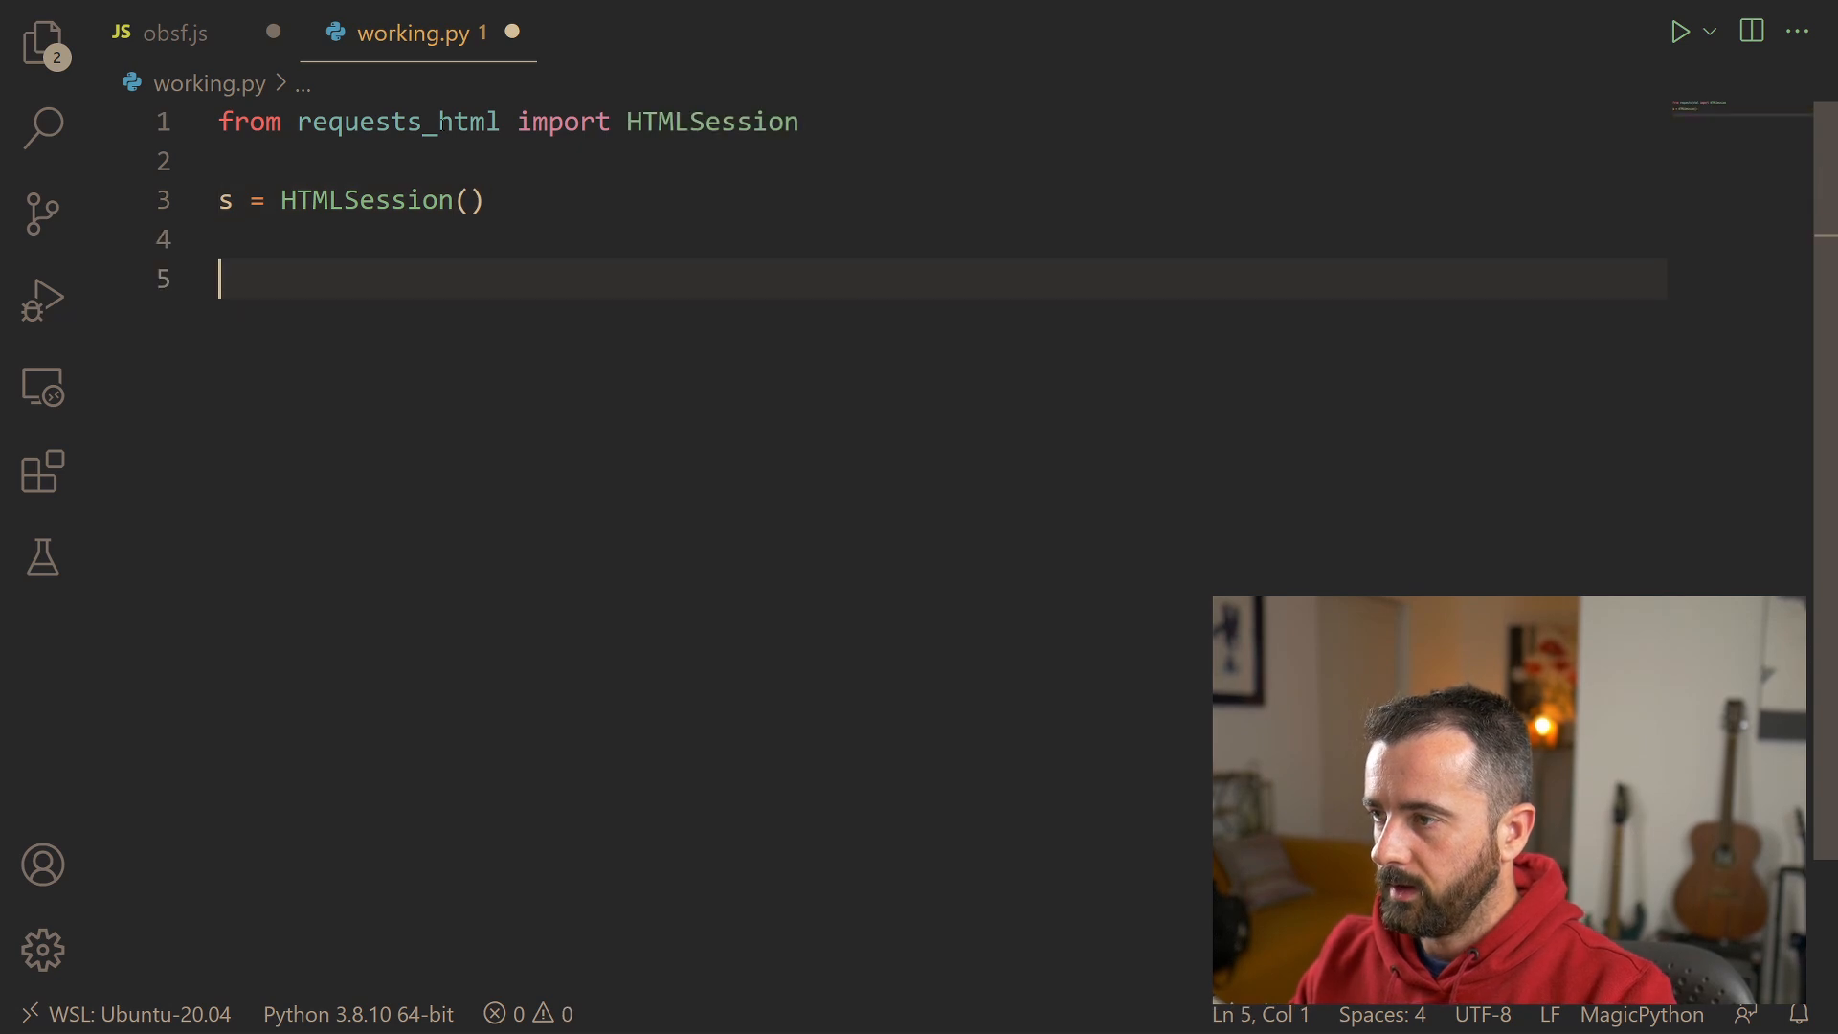
pyautogui.write('r = s.get(')
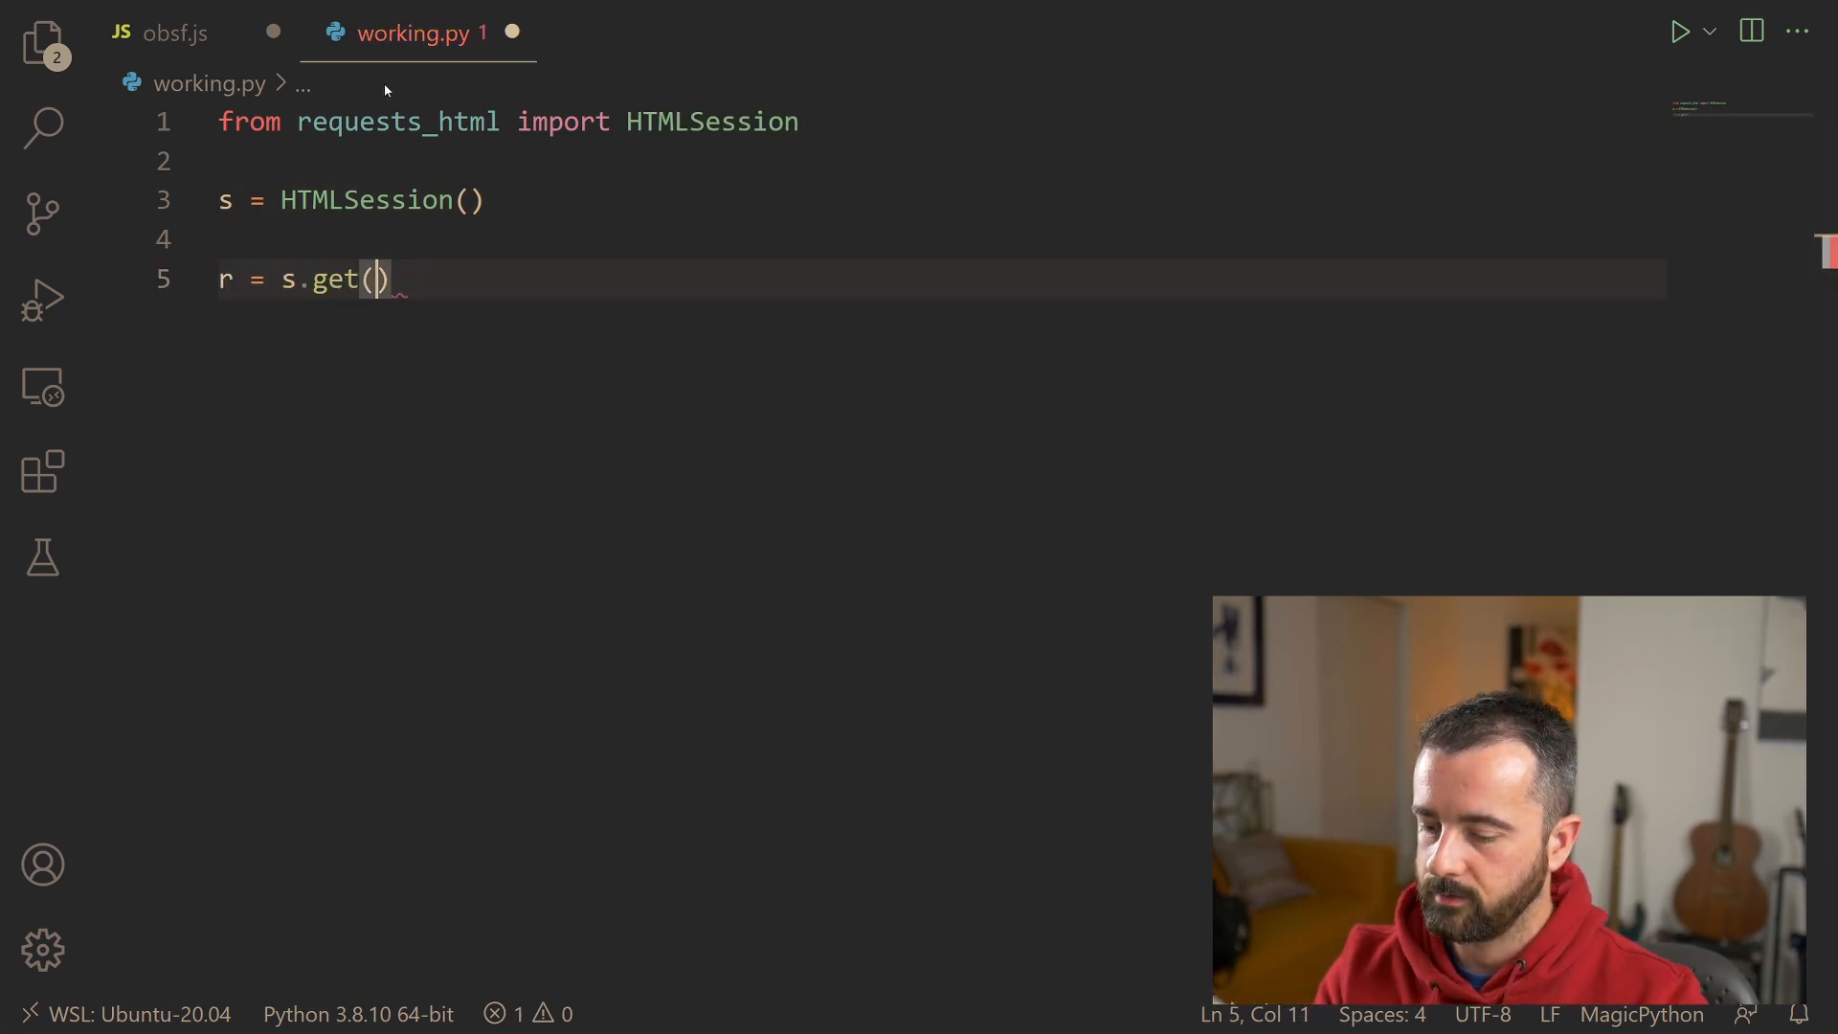
pyautogui.write("''")
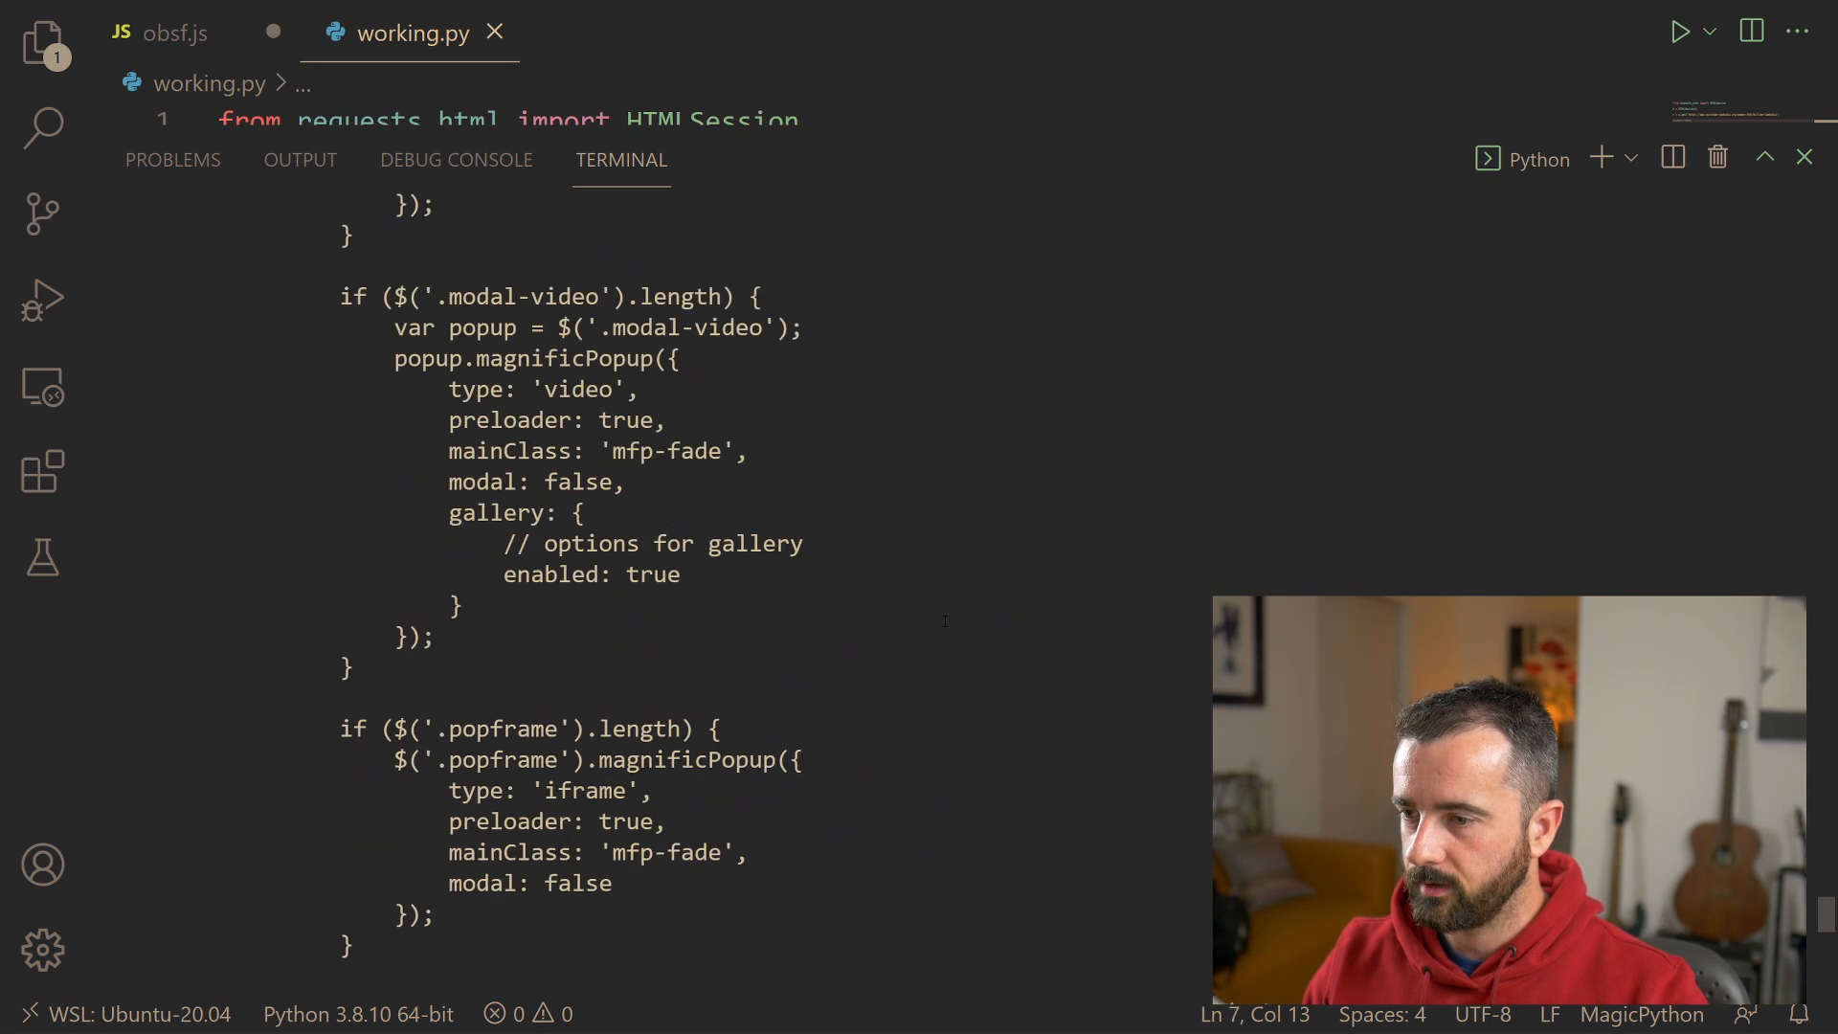
# Step: Scroll through the fetched EuroCham page HTML in the terminal output
pyautogui.scroll(-3)
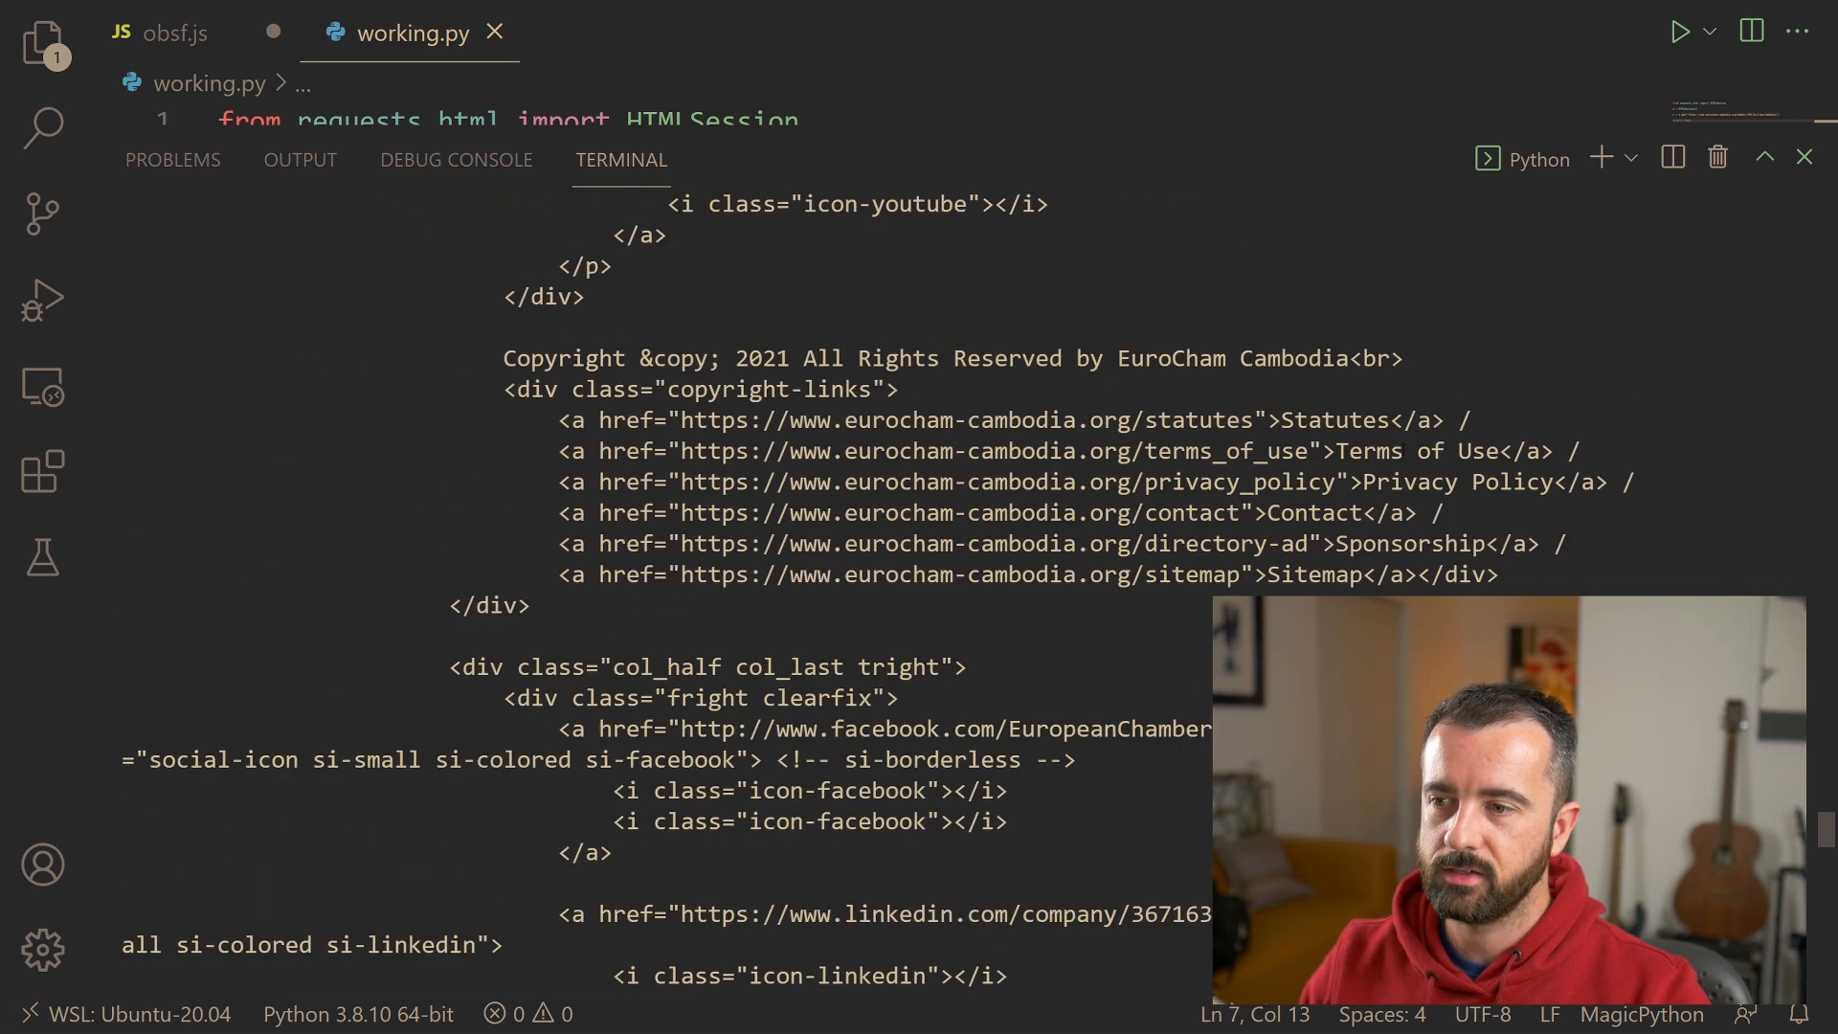
pyautogui.scroll(3)
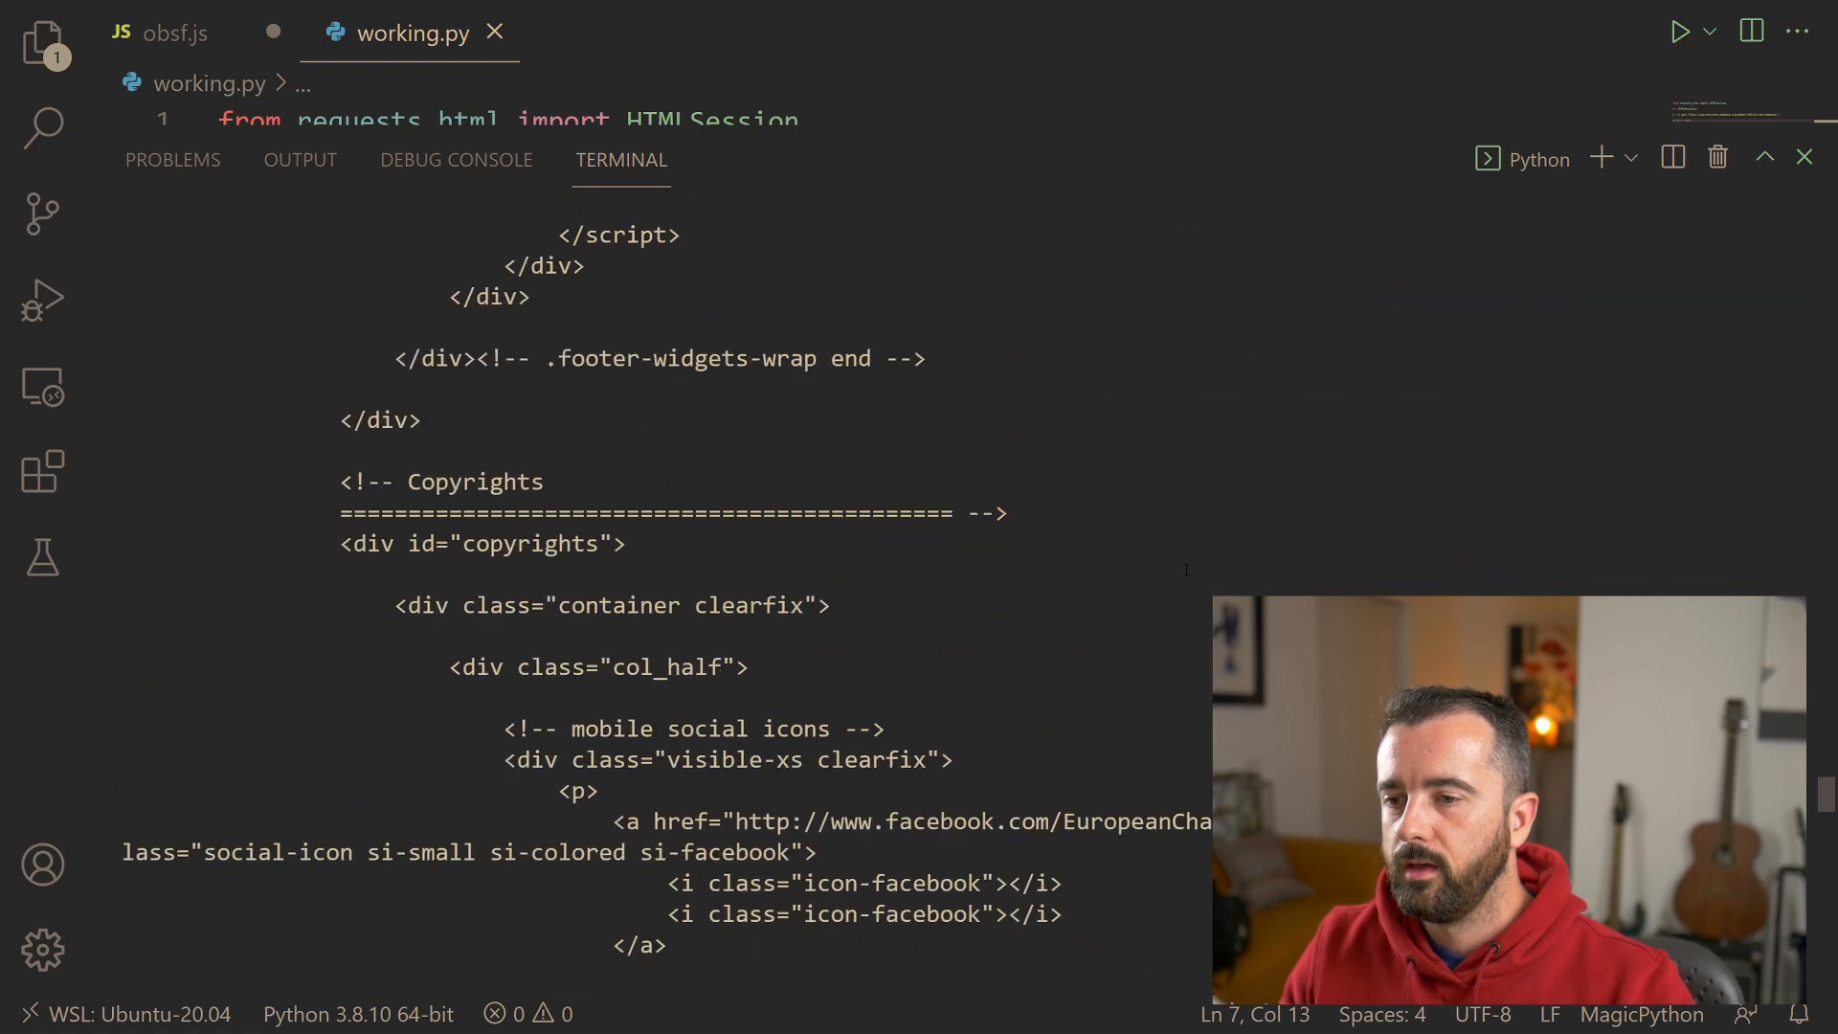
pyautogui.scroll(3)
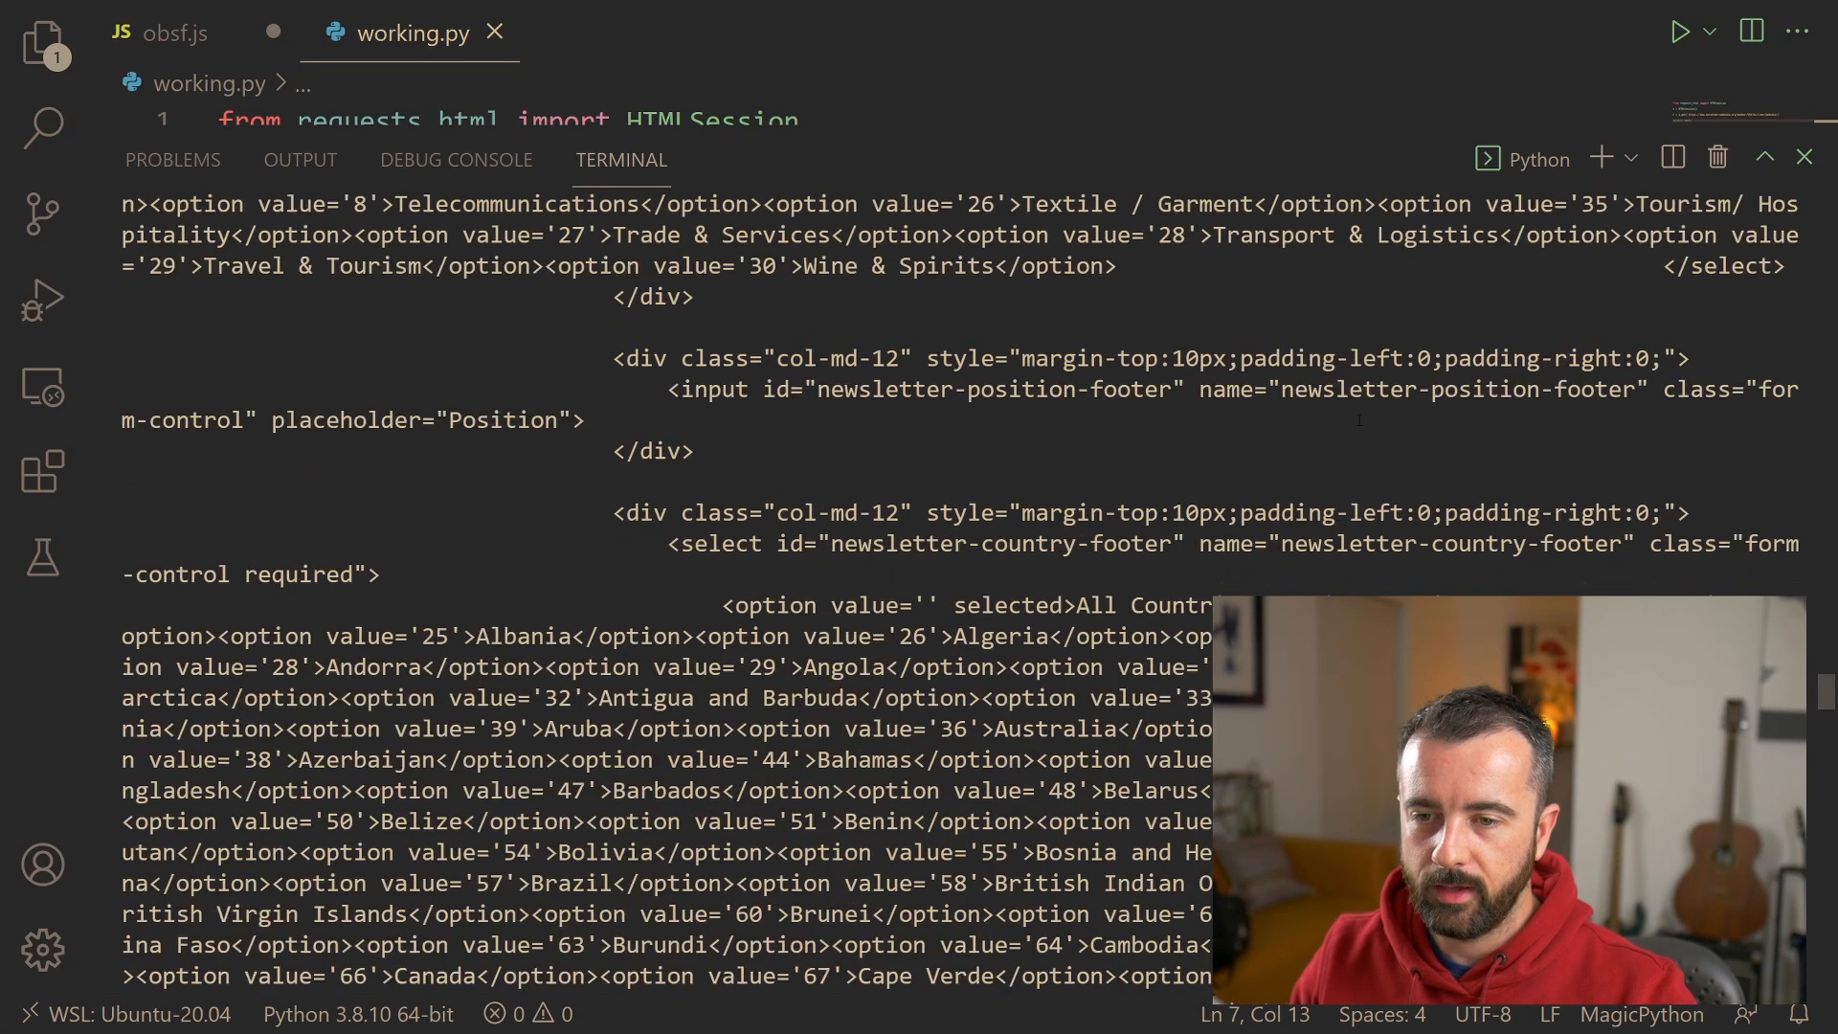
pyautogui.scroll(3)
pyautogui.write('text')
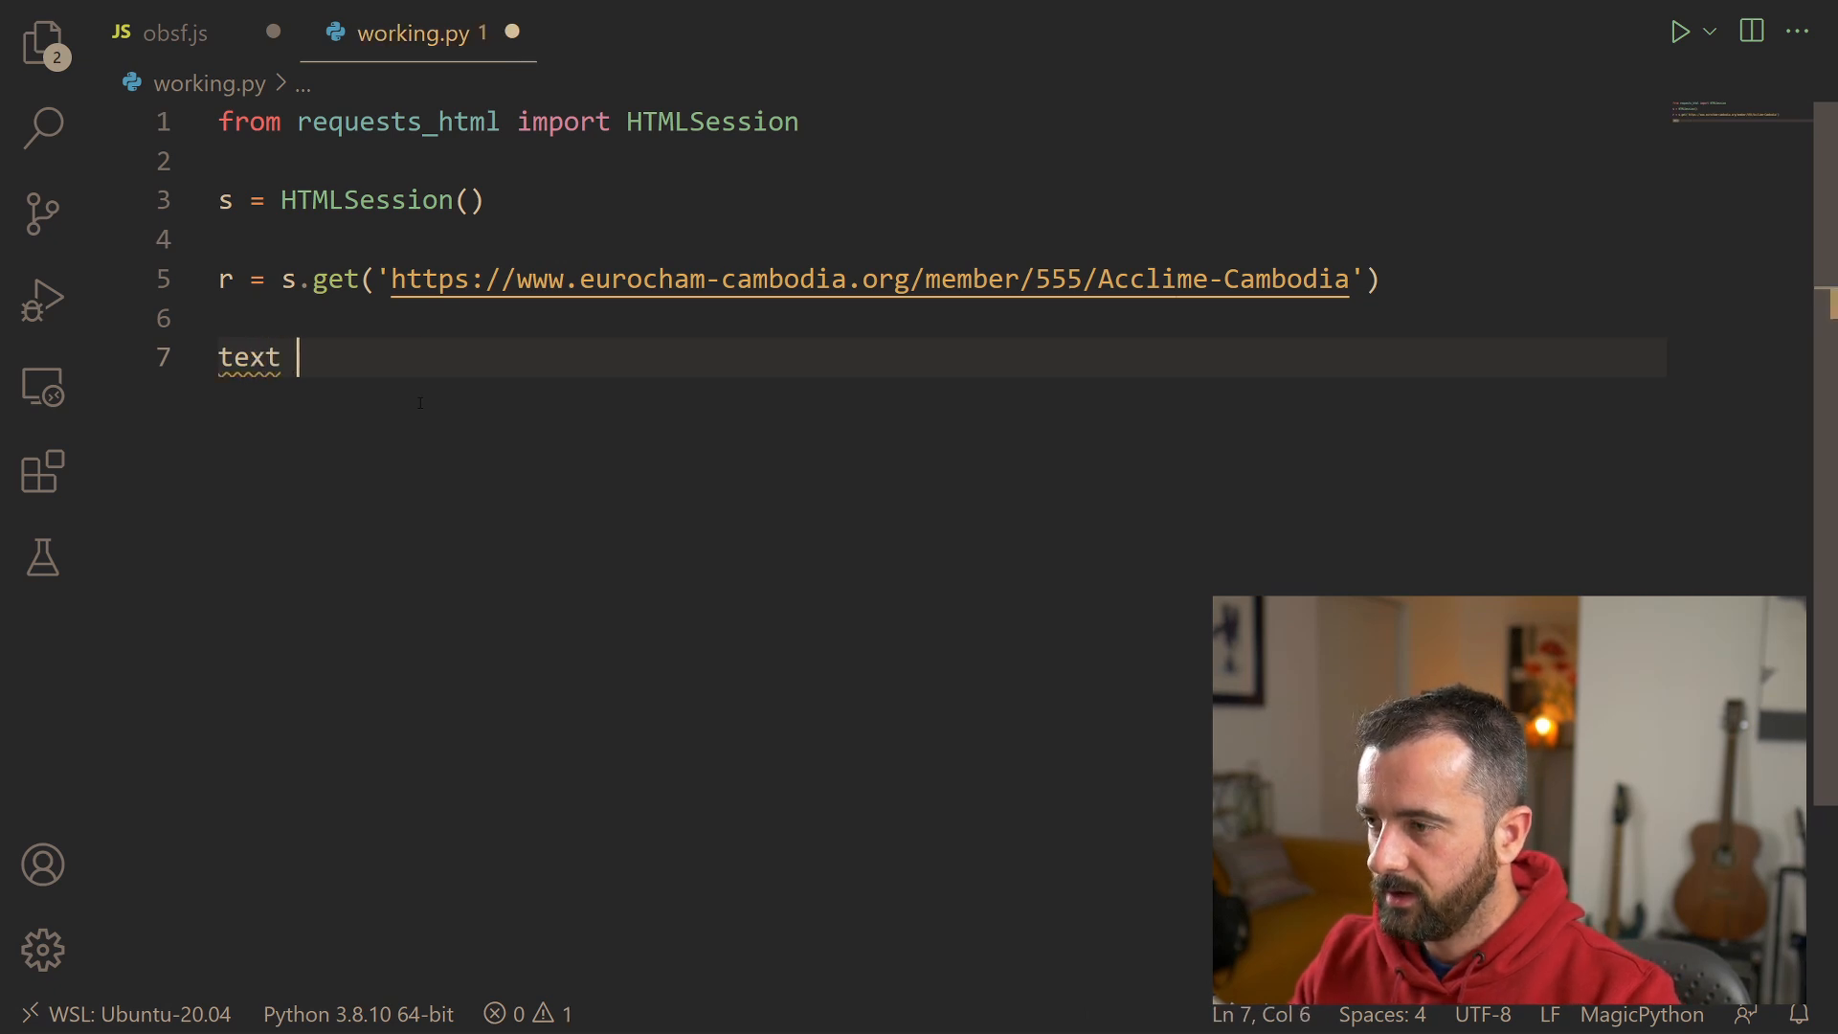
# Step: Add text = r.html.find('ul.iconlist li')[1].text and print(text), then run the script
pyautogui.write('= r.html.gf')
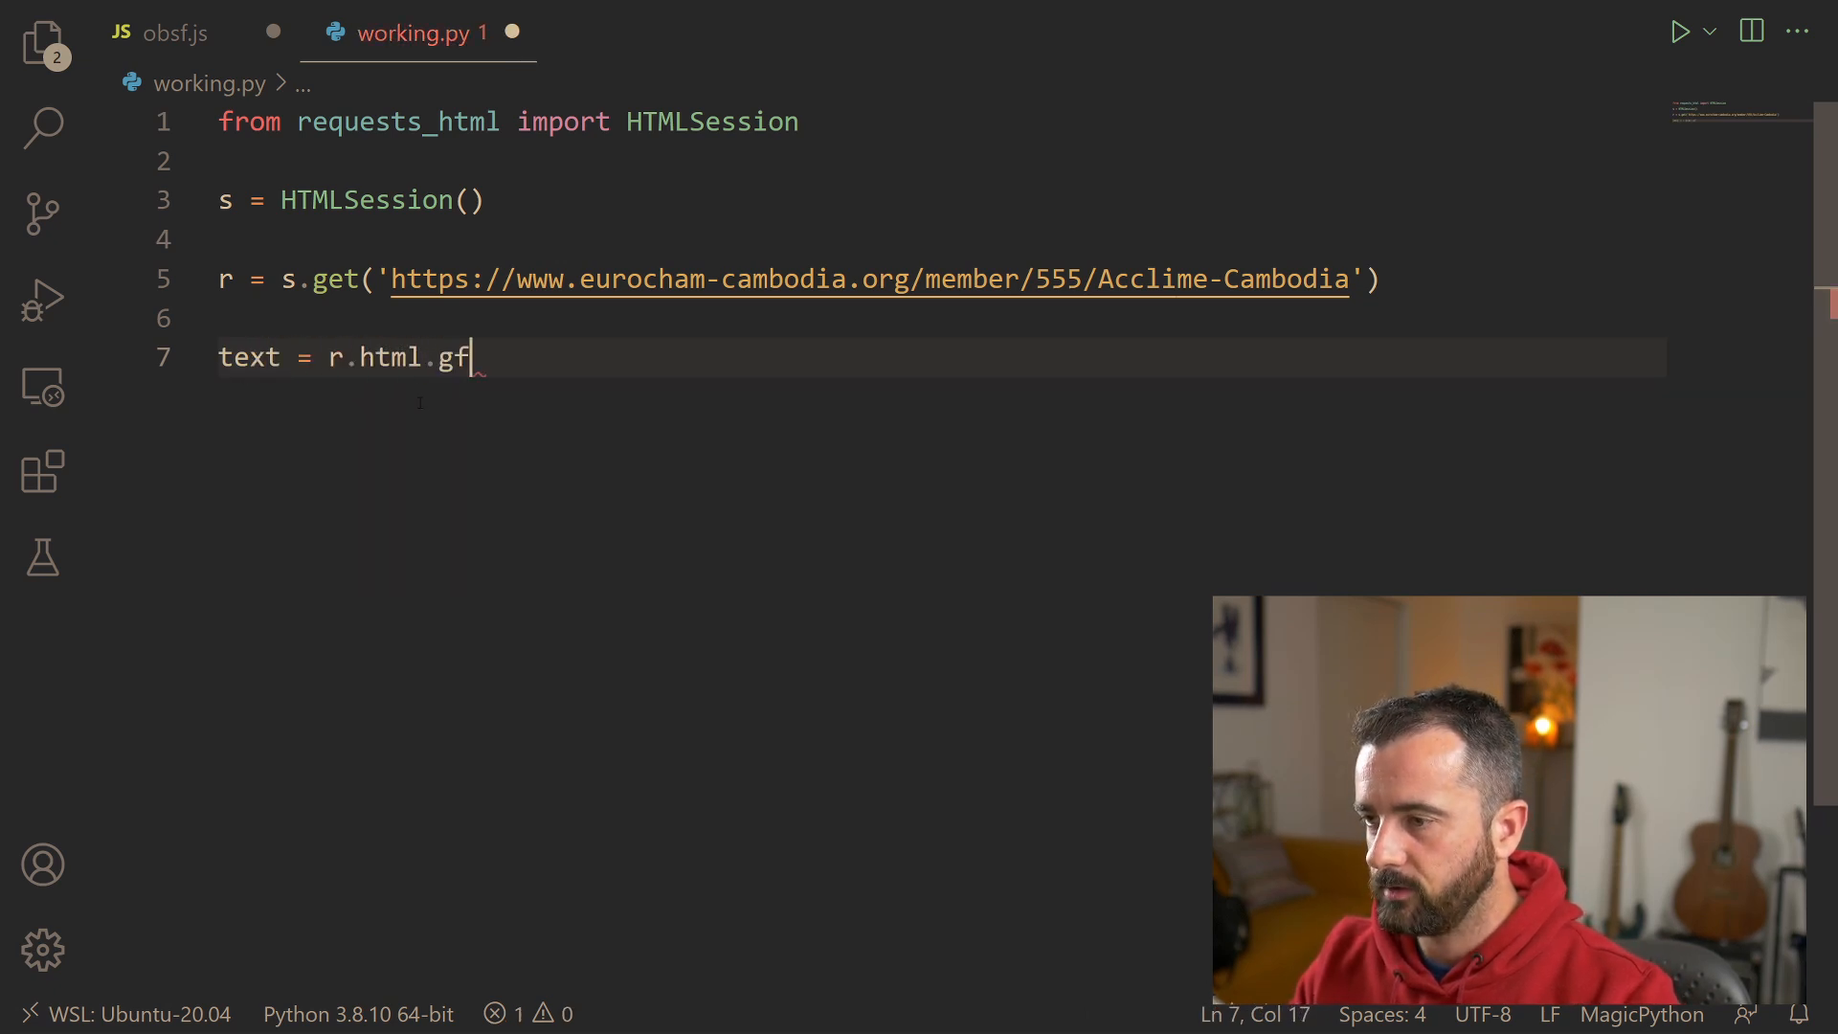
pyautogui.write('ind*')
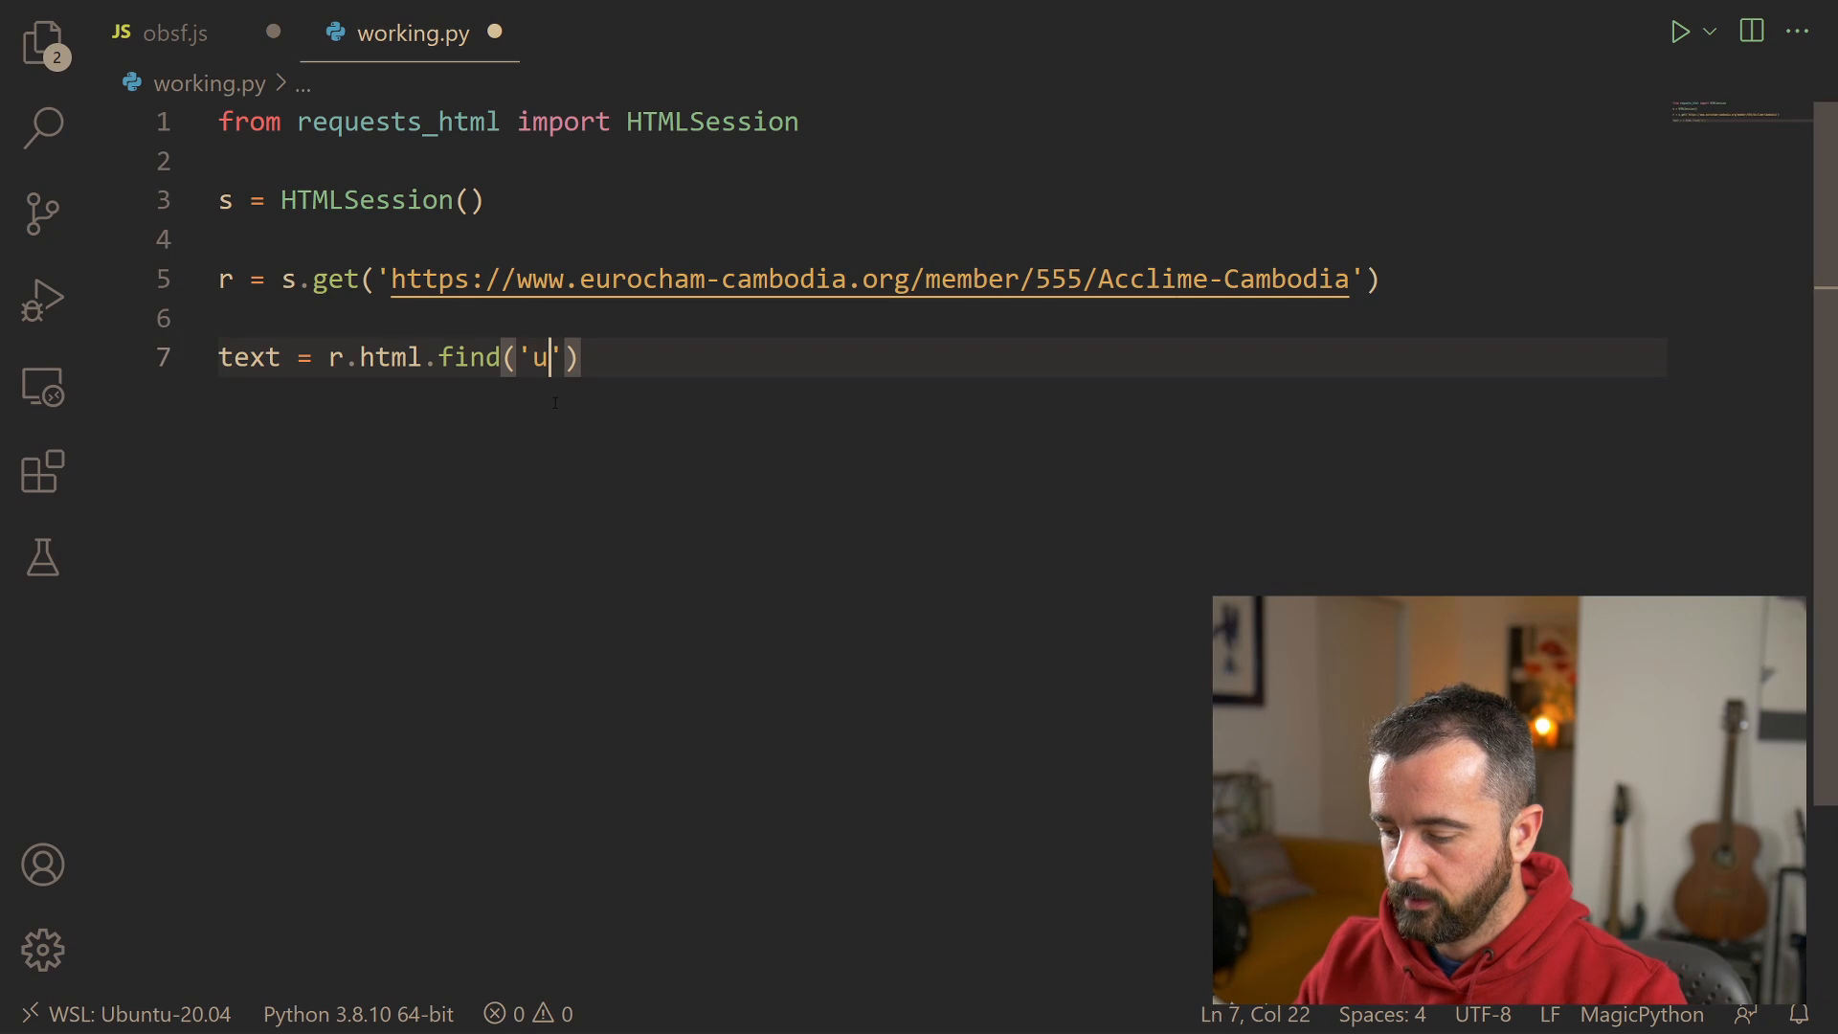
pyautogui.write('l.iconlist li')
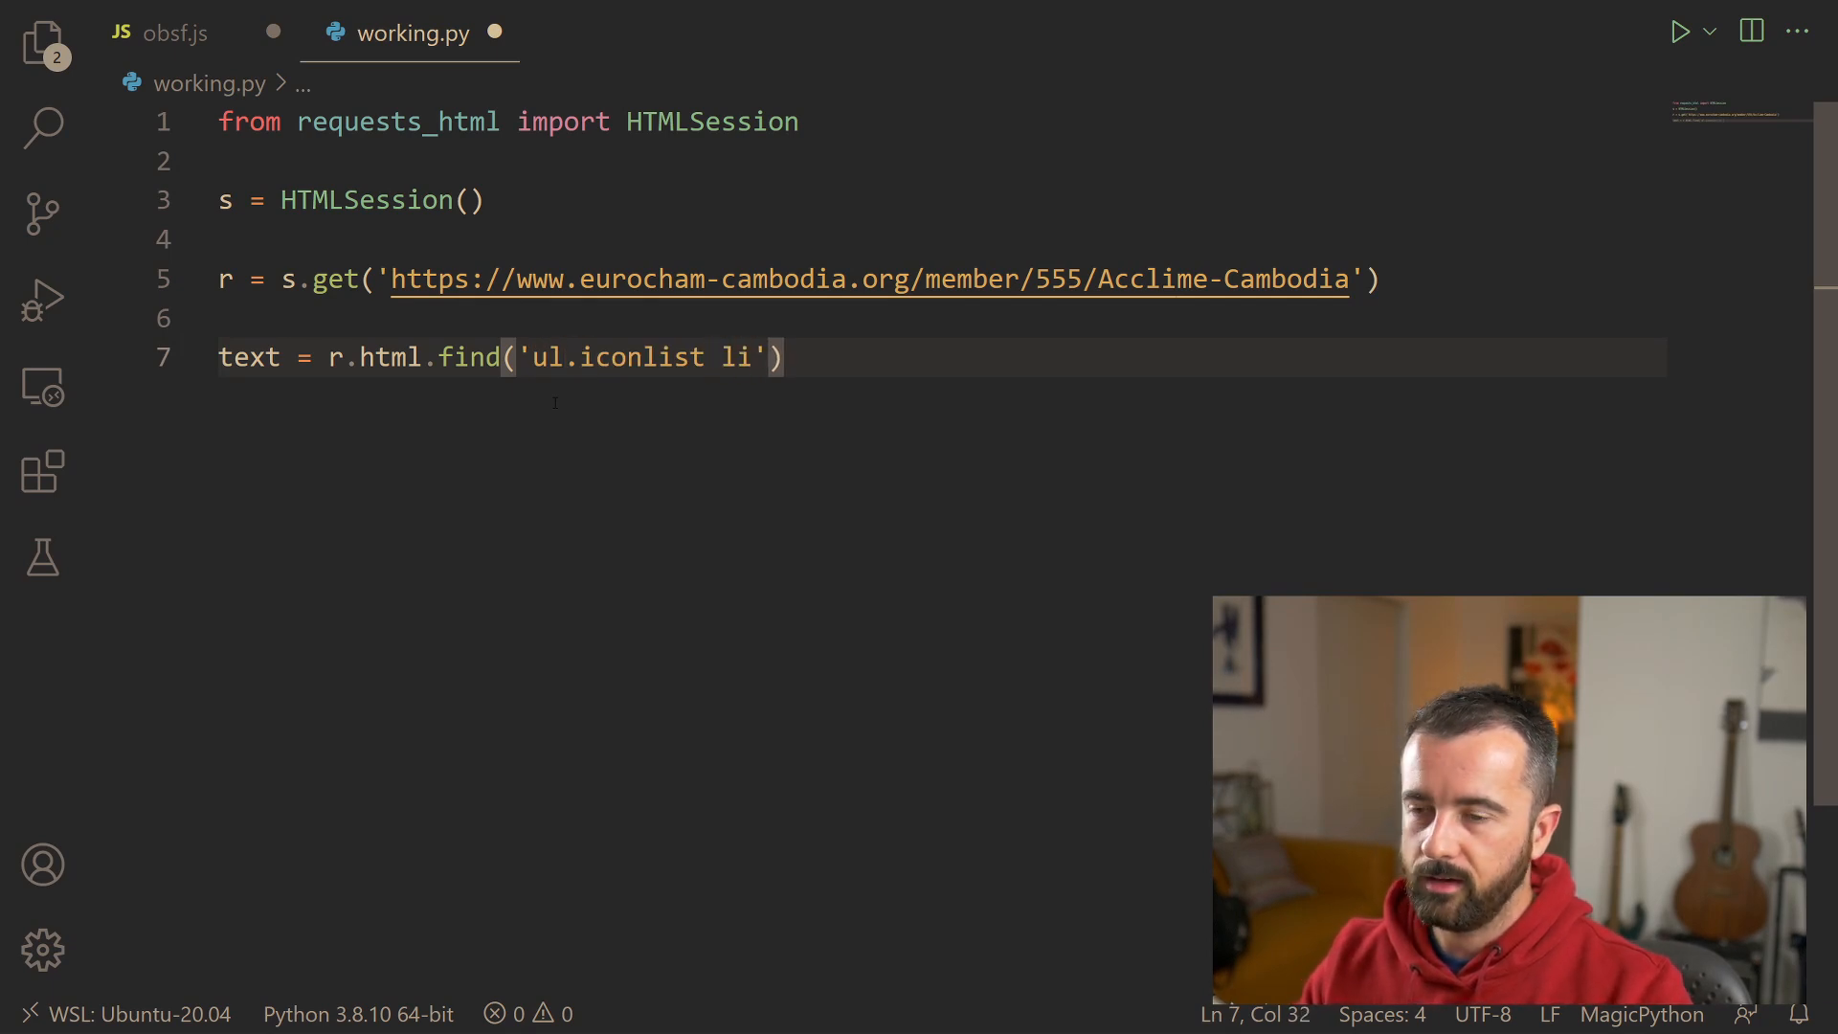
pyautogui.write('[1]')
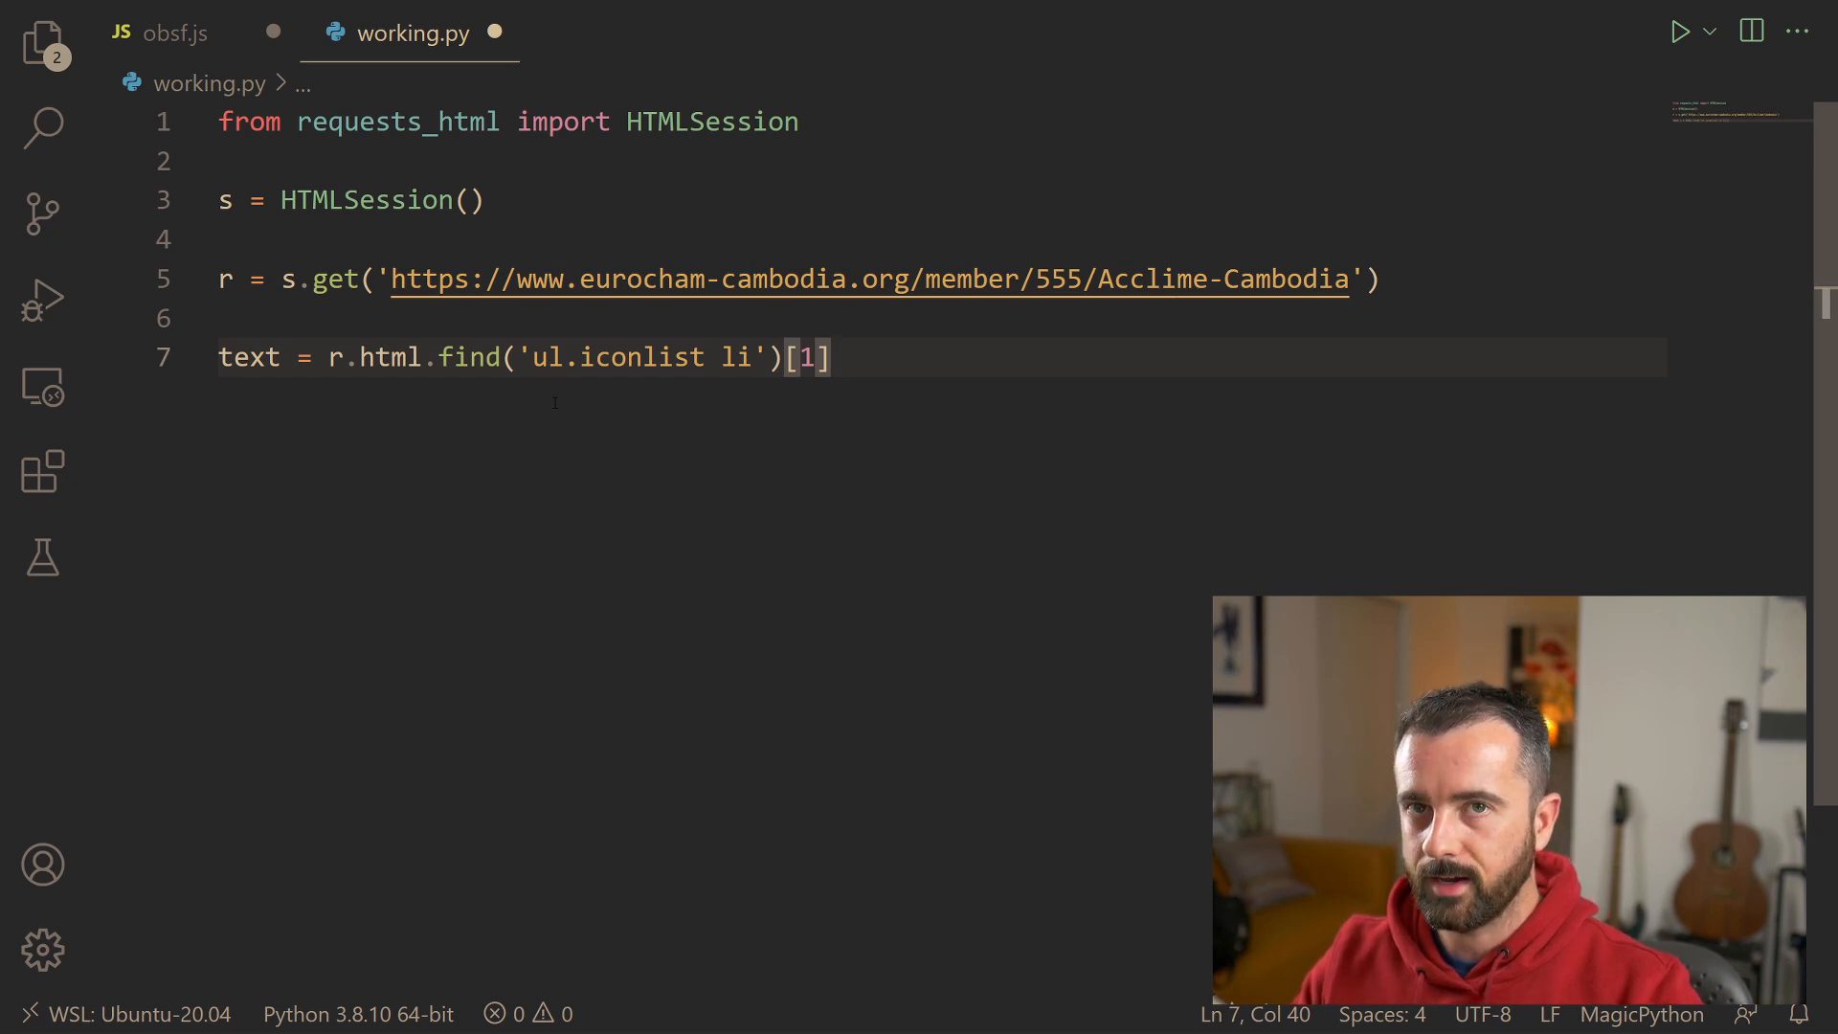
pyautogui.write('.text')
pyautogui.write('print(')
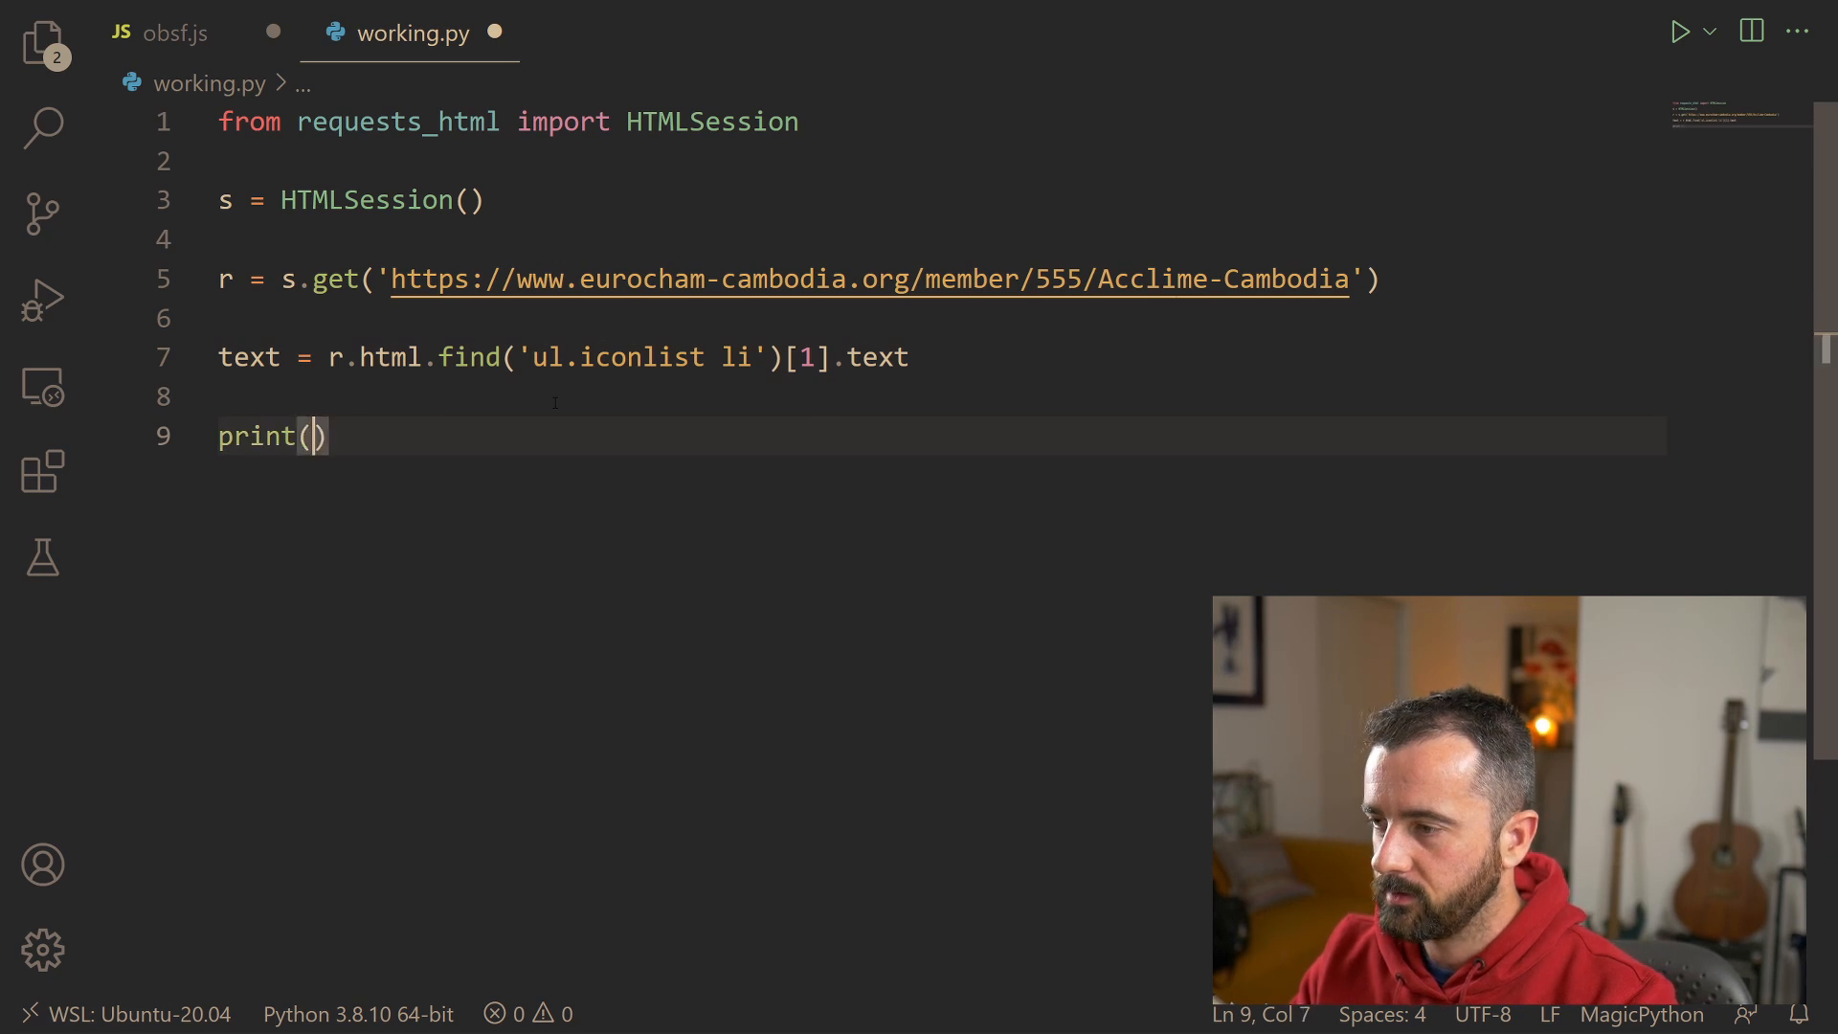
pyautogui.write('text')
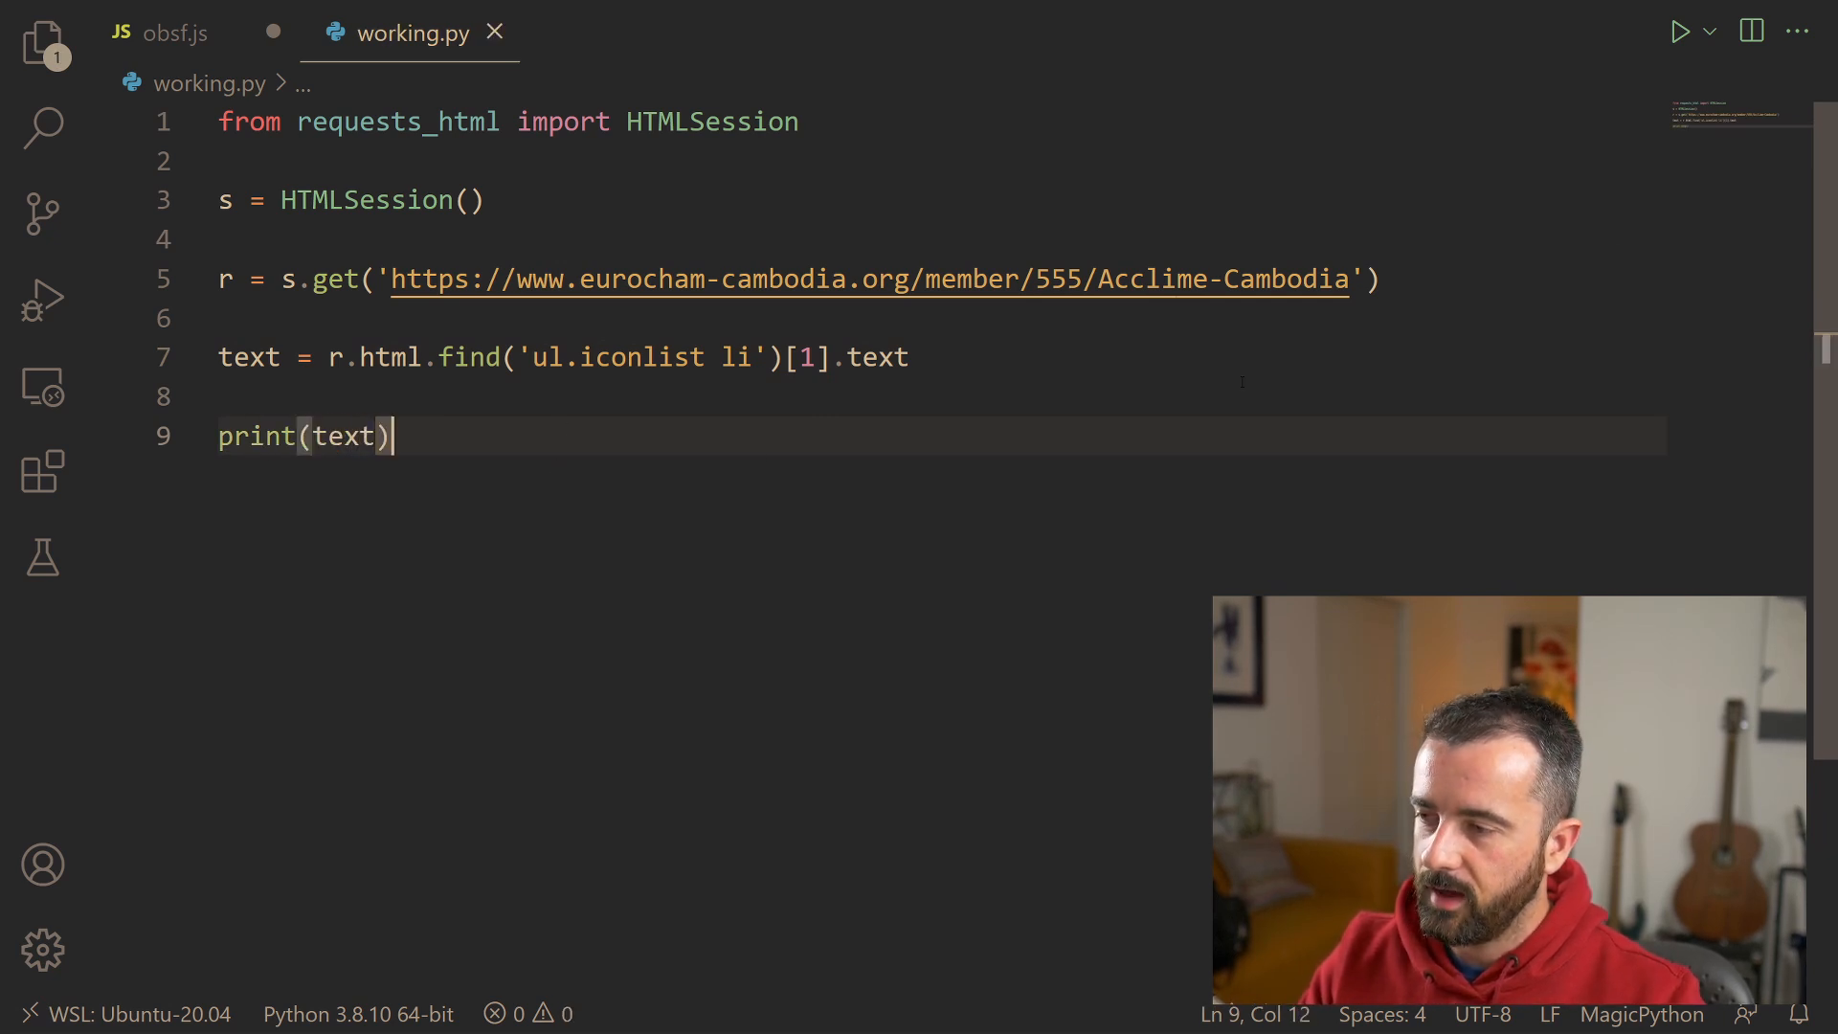
pyautogui.click(1679, 32)
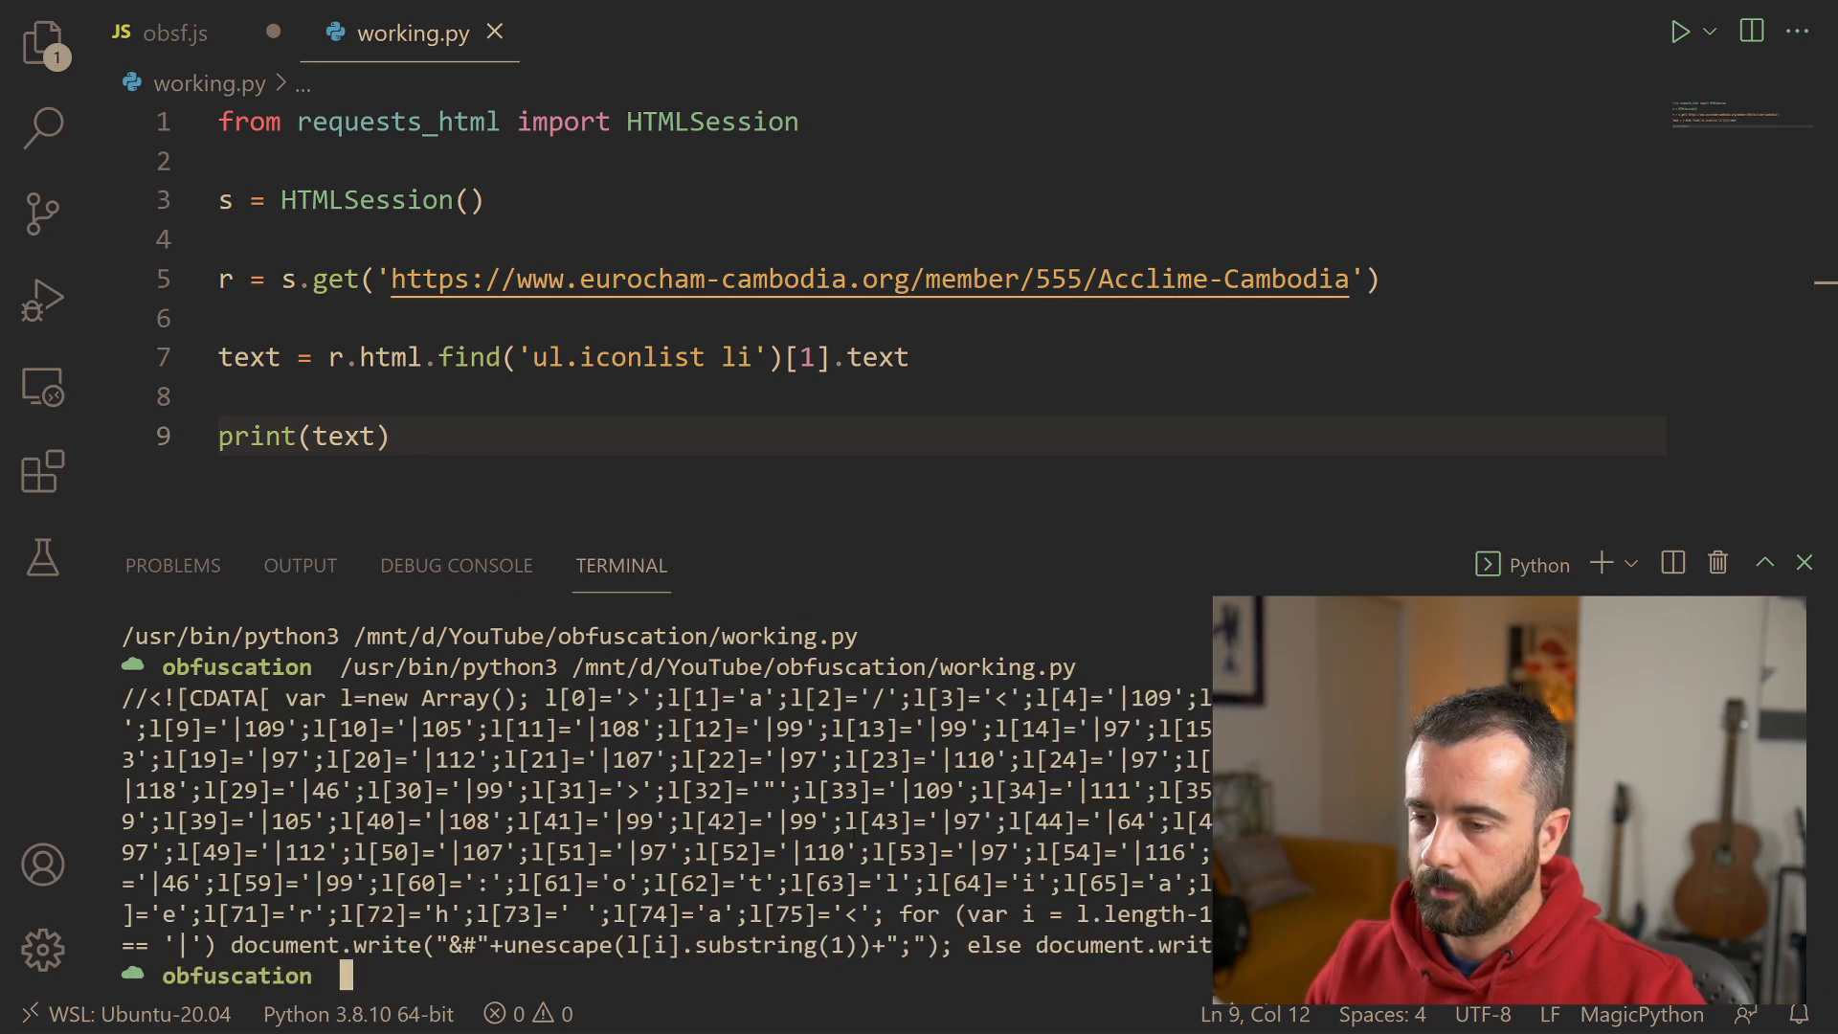
# Step: Compare the printed CDATA script against obsf.js and return to working.py
pyautogui.click(176, 33)
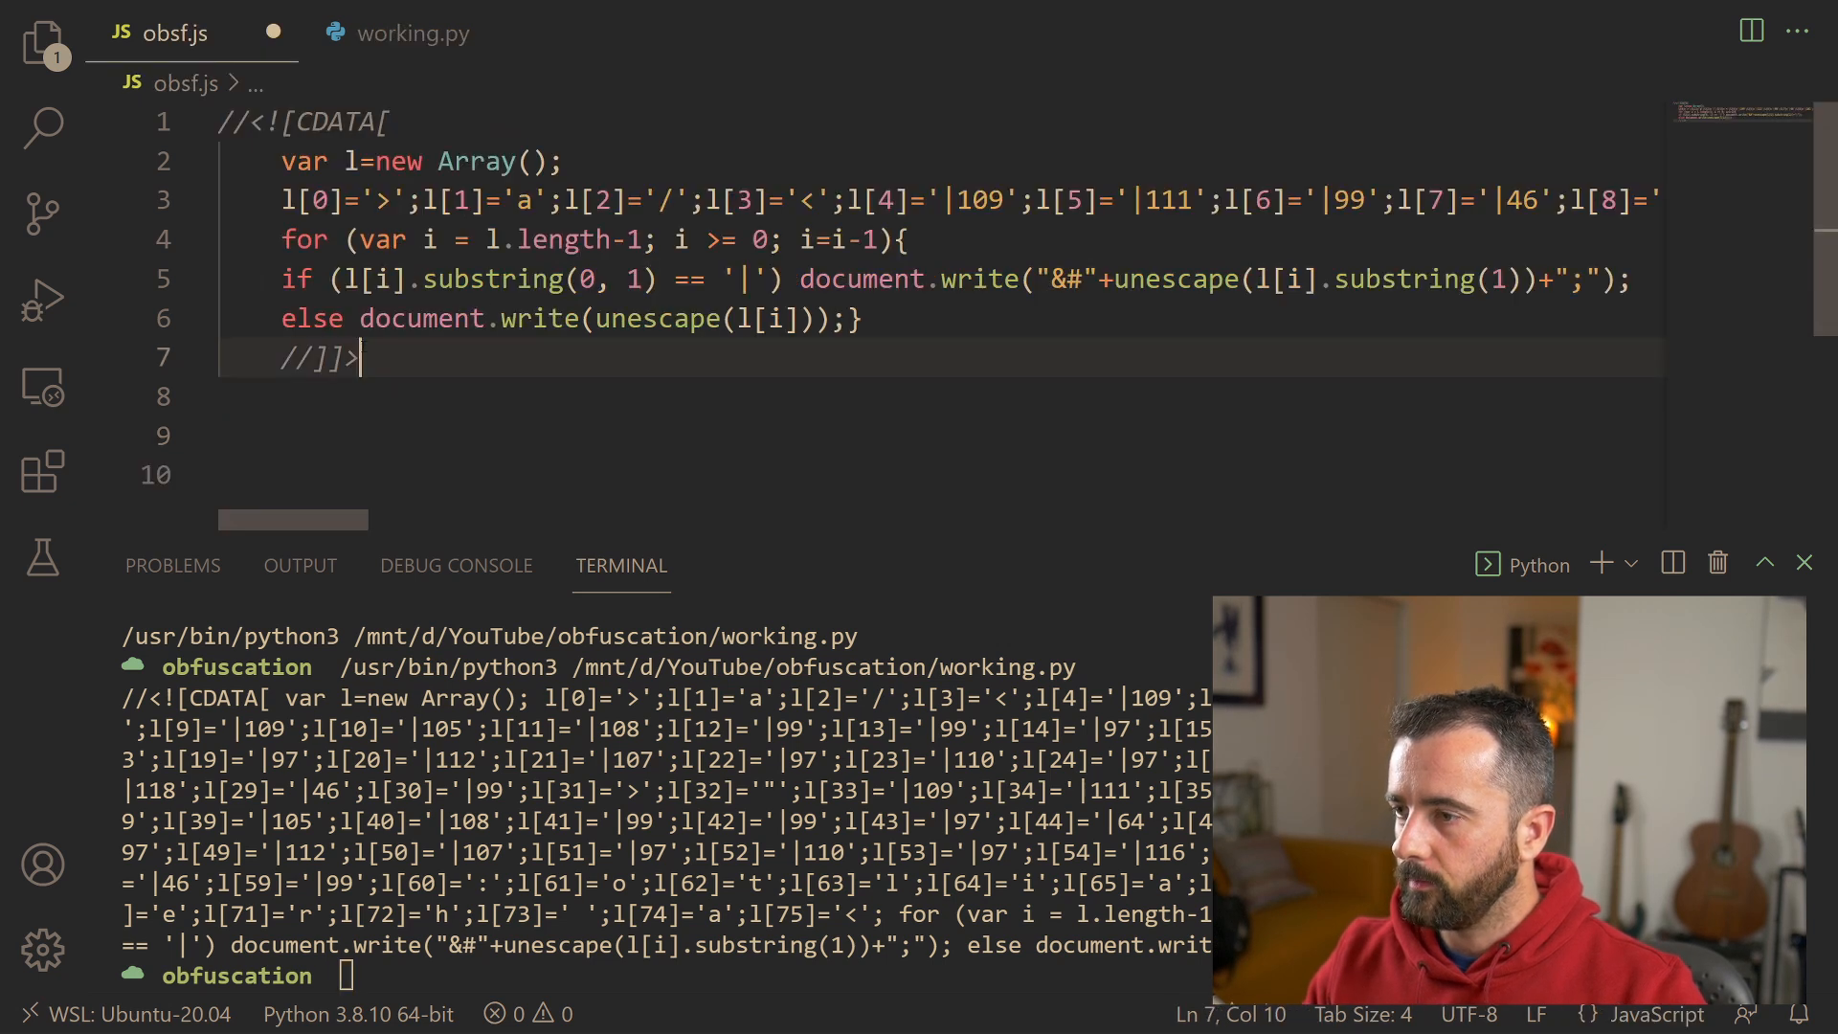
pyautogui.click(411, 32)
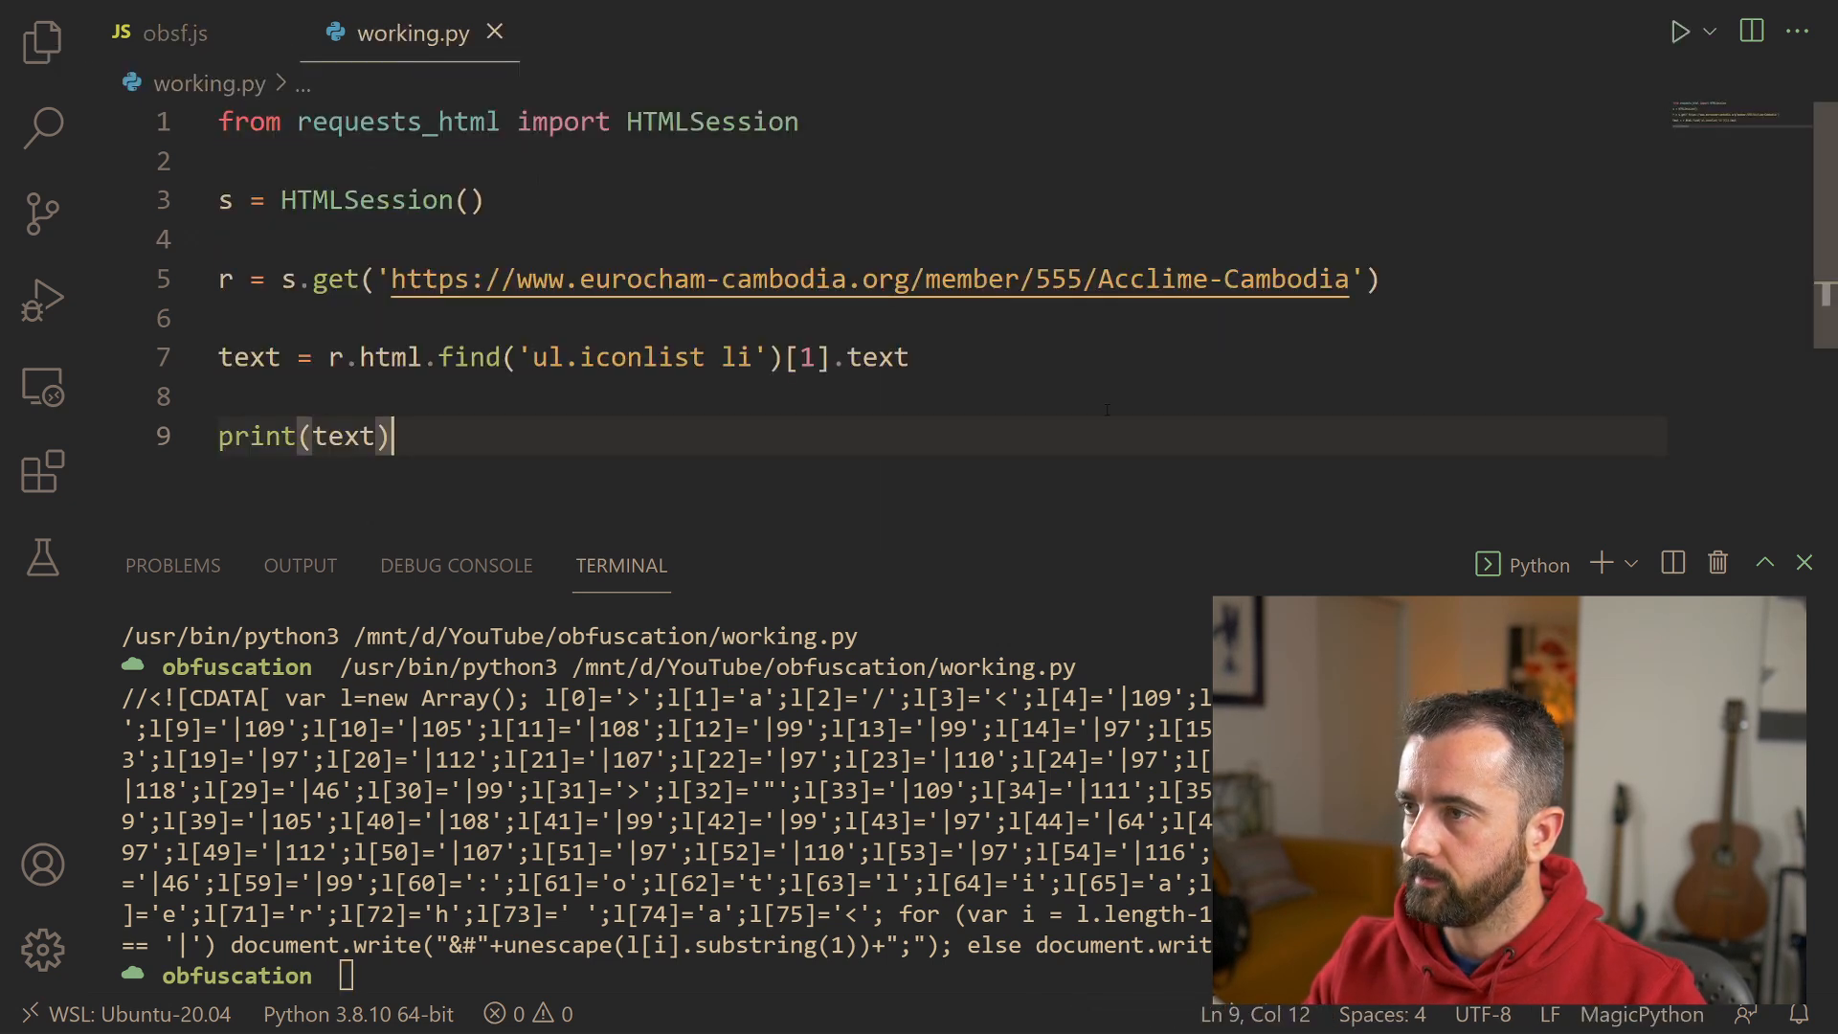
pyautogui.click(1805, 563)
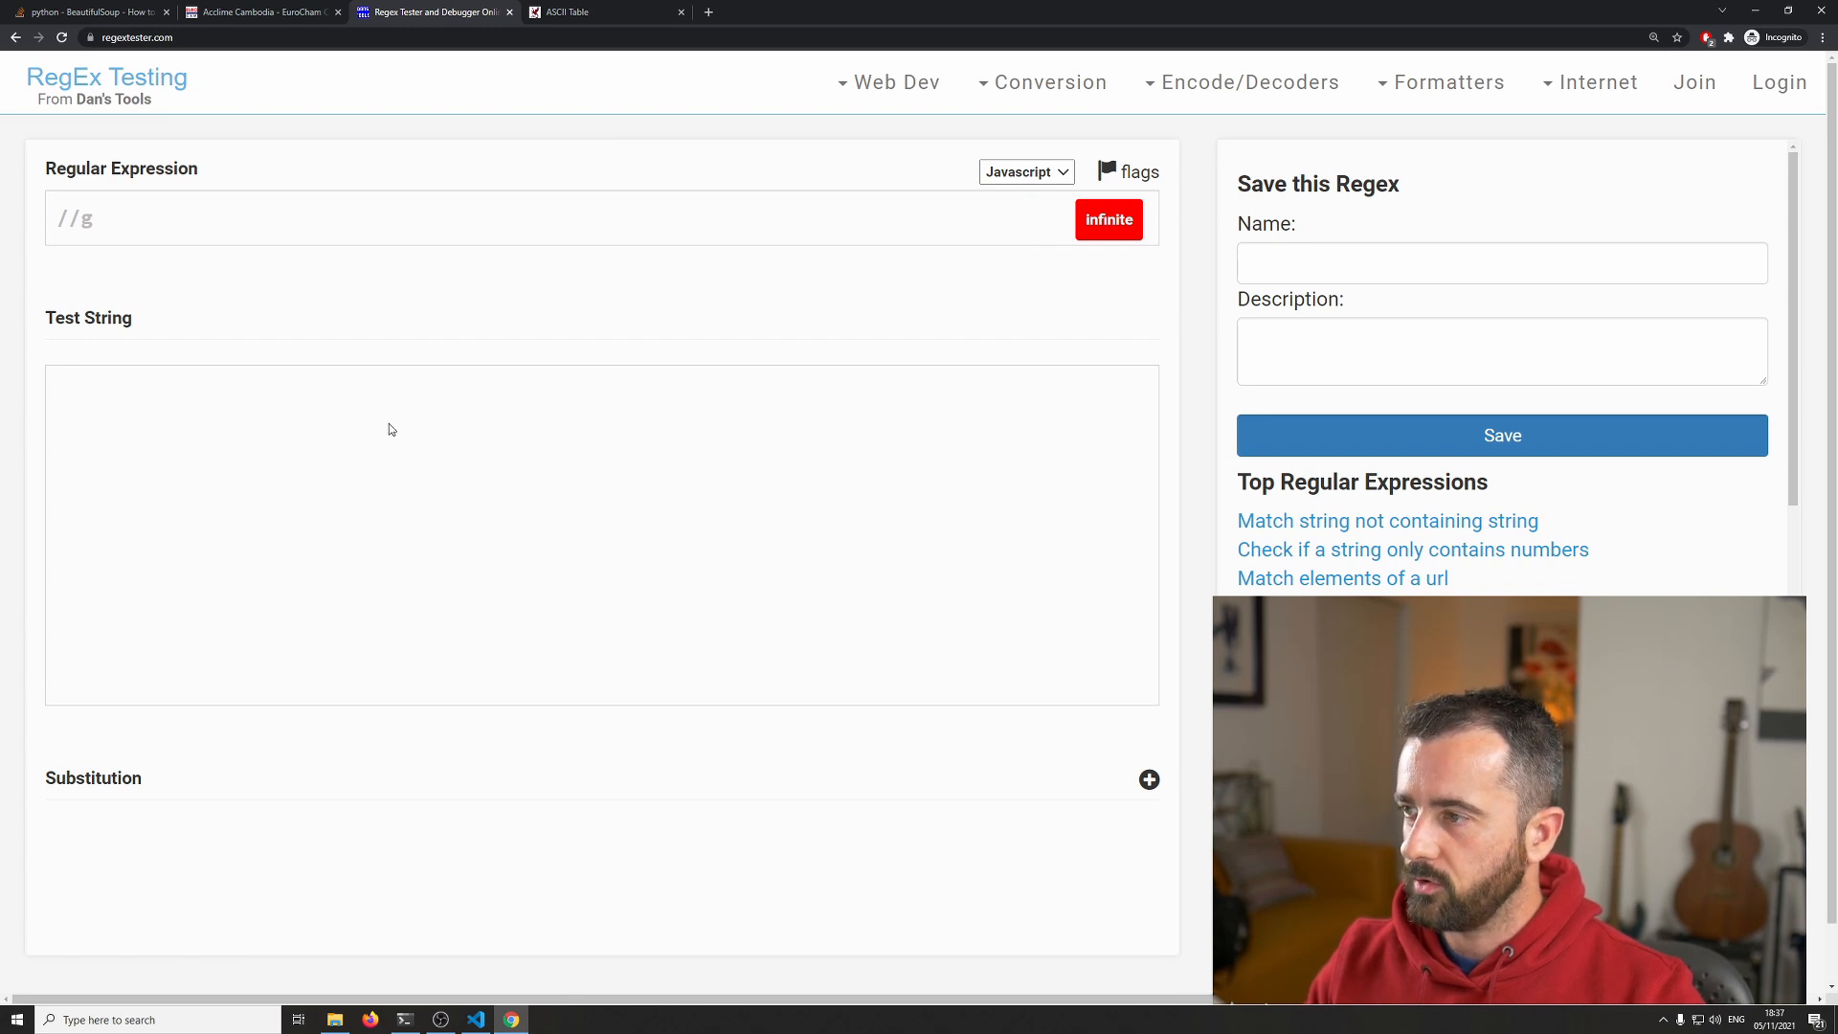
pyautogui.moveTo(1186, 490)
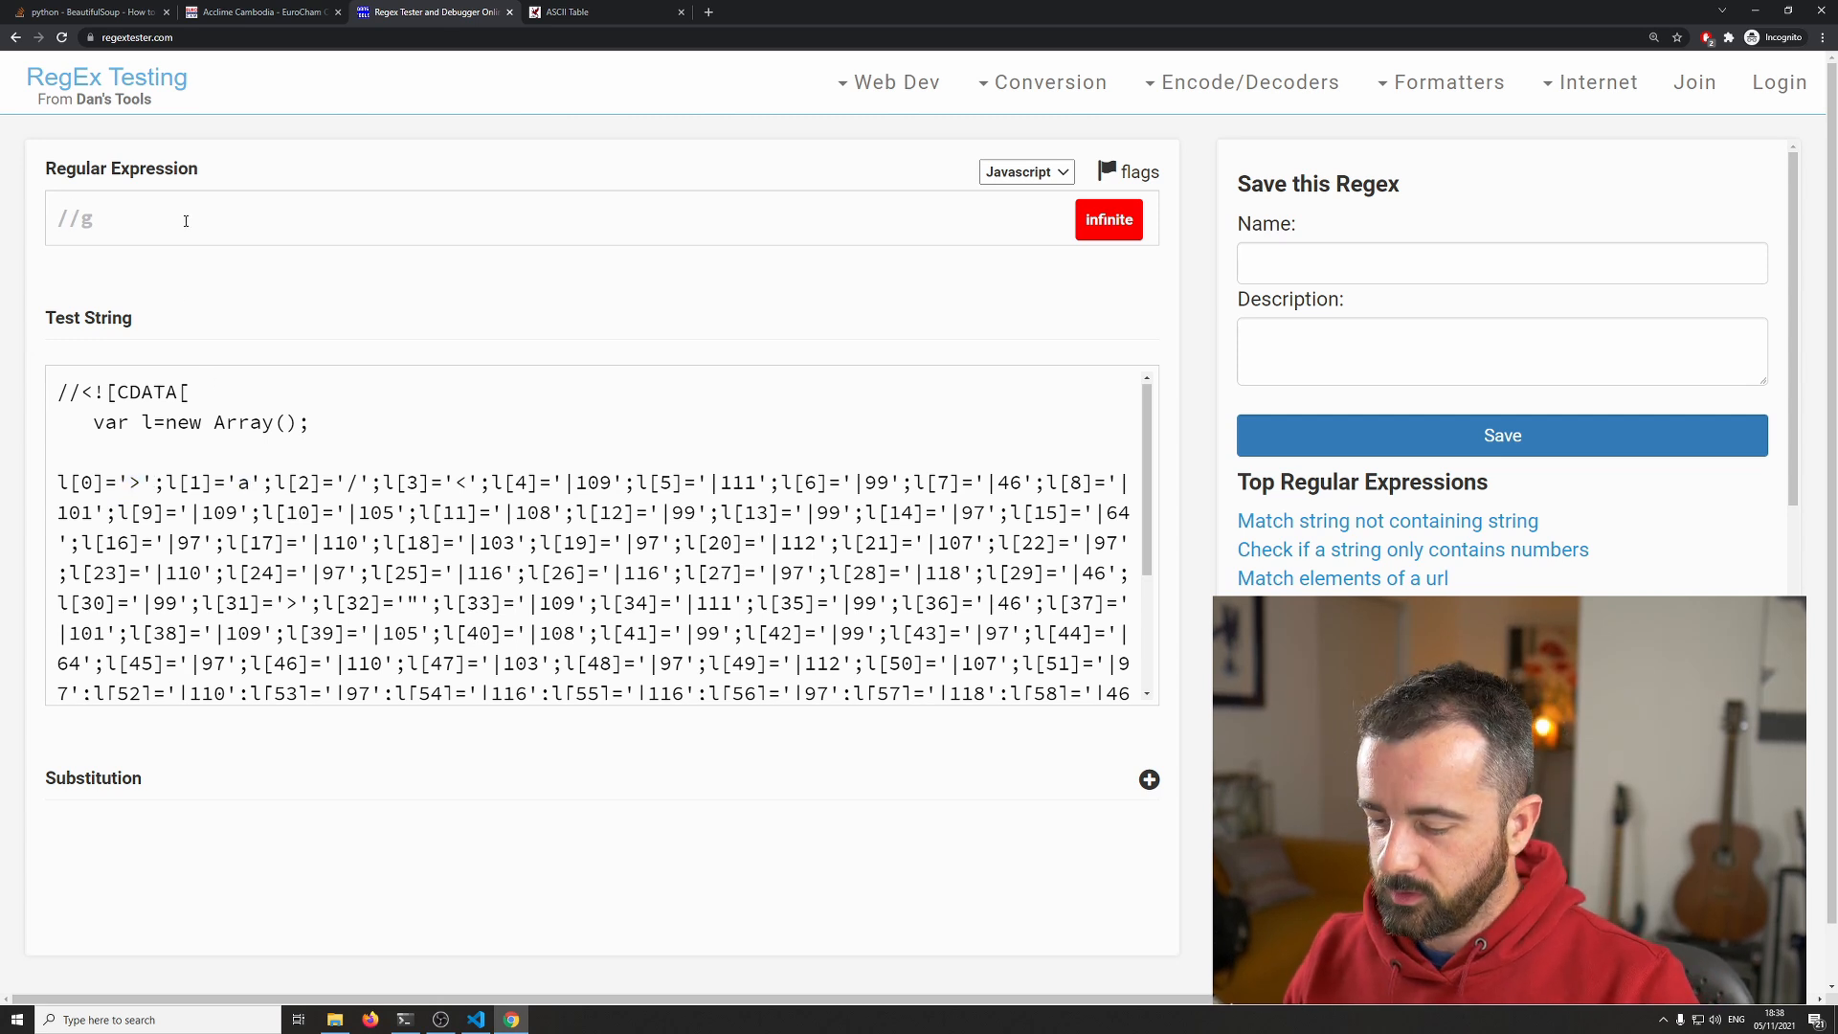
# Step: Enter the expression '(.)' to match single quoted characters in the test string
pyautogui.write("''")
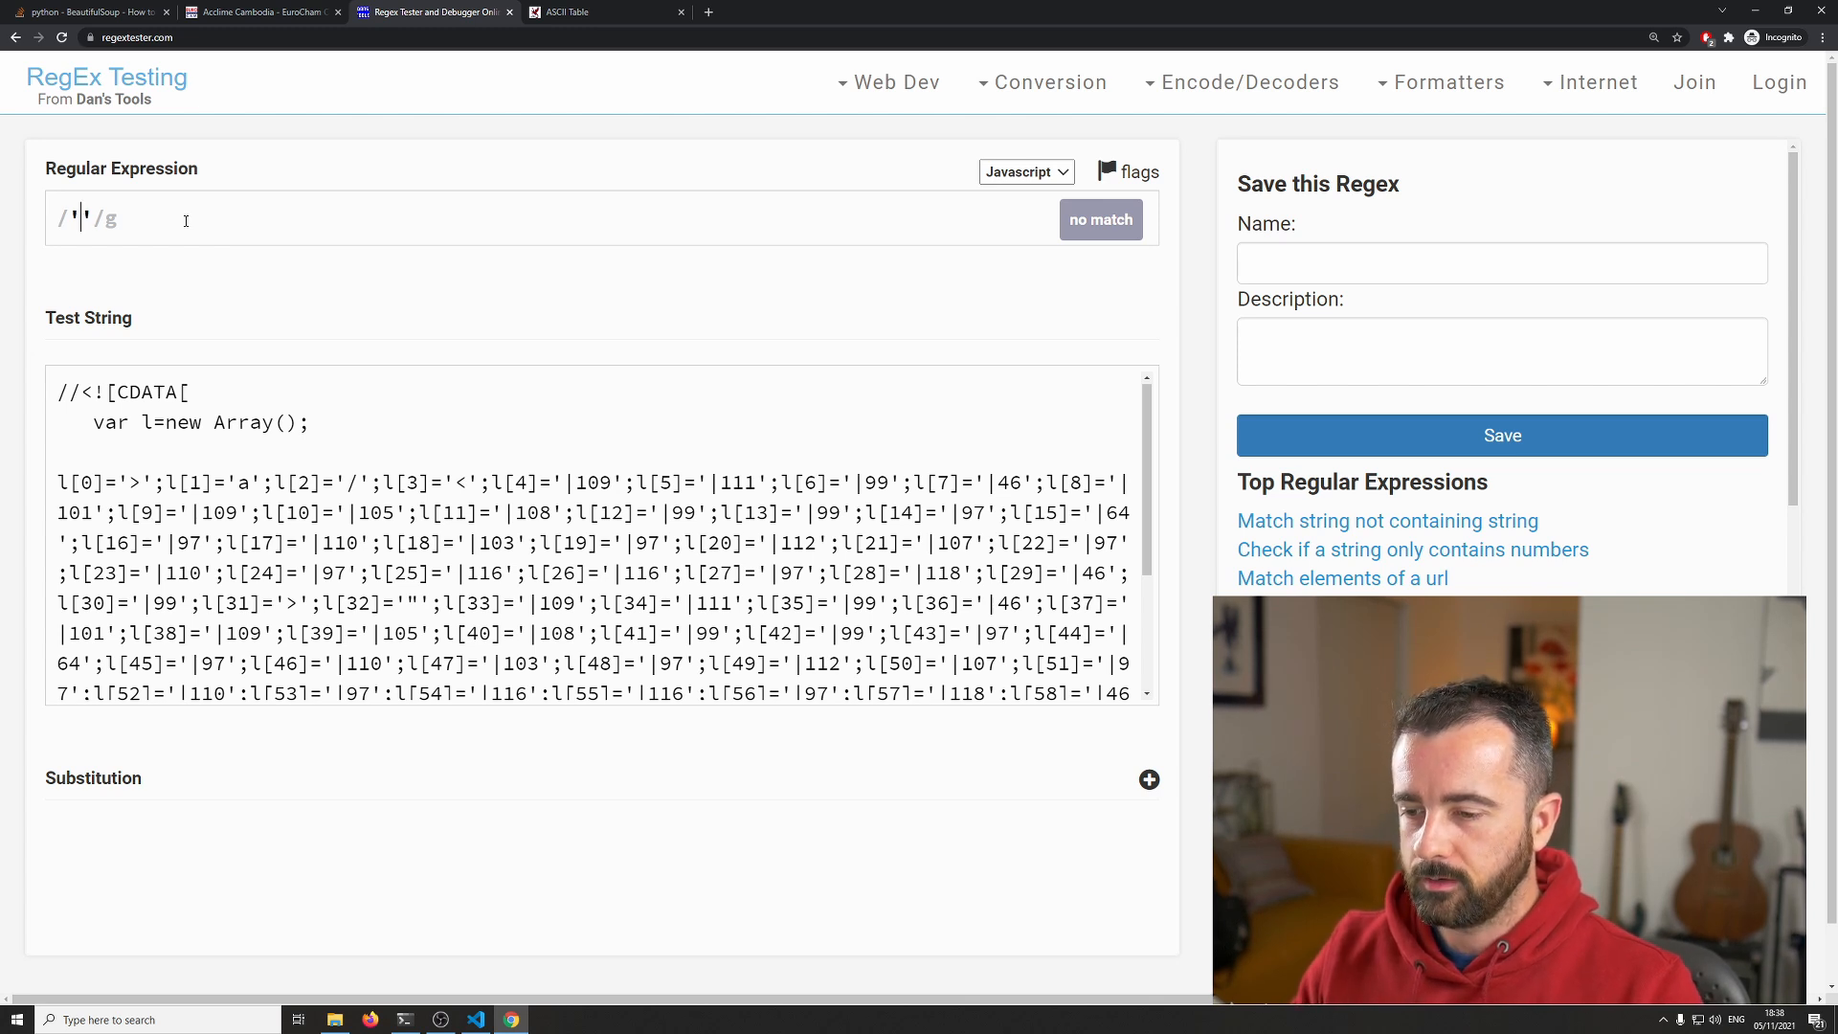
pyautogui.write('()')
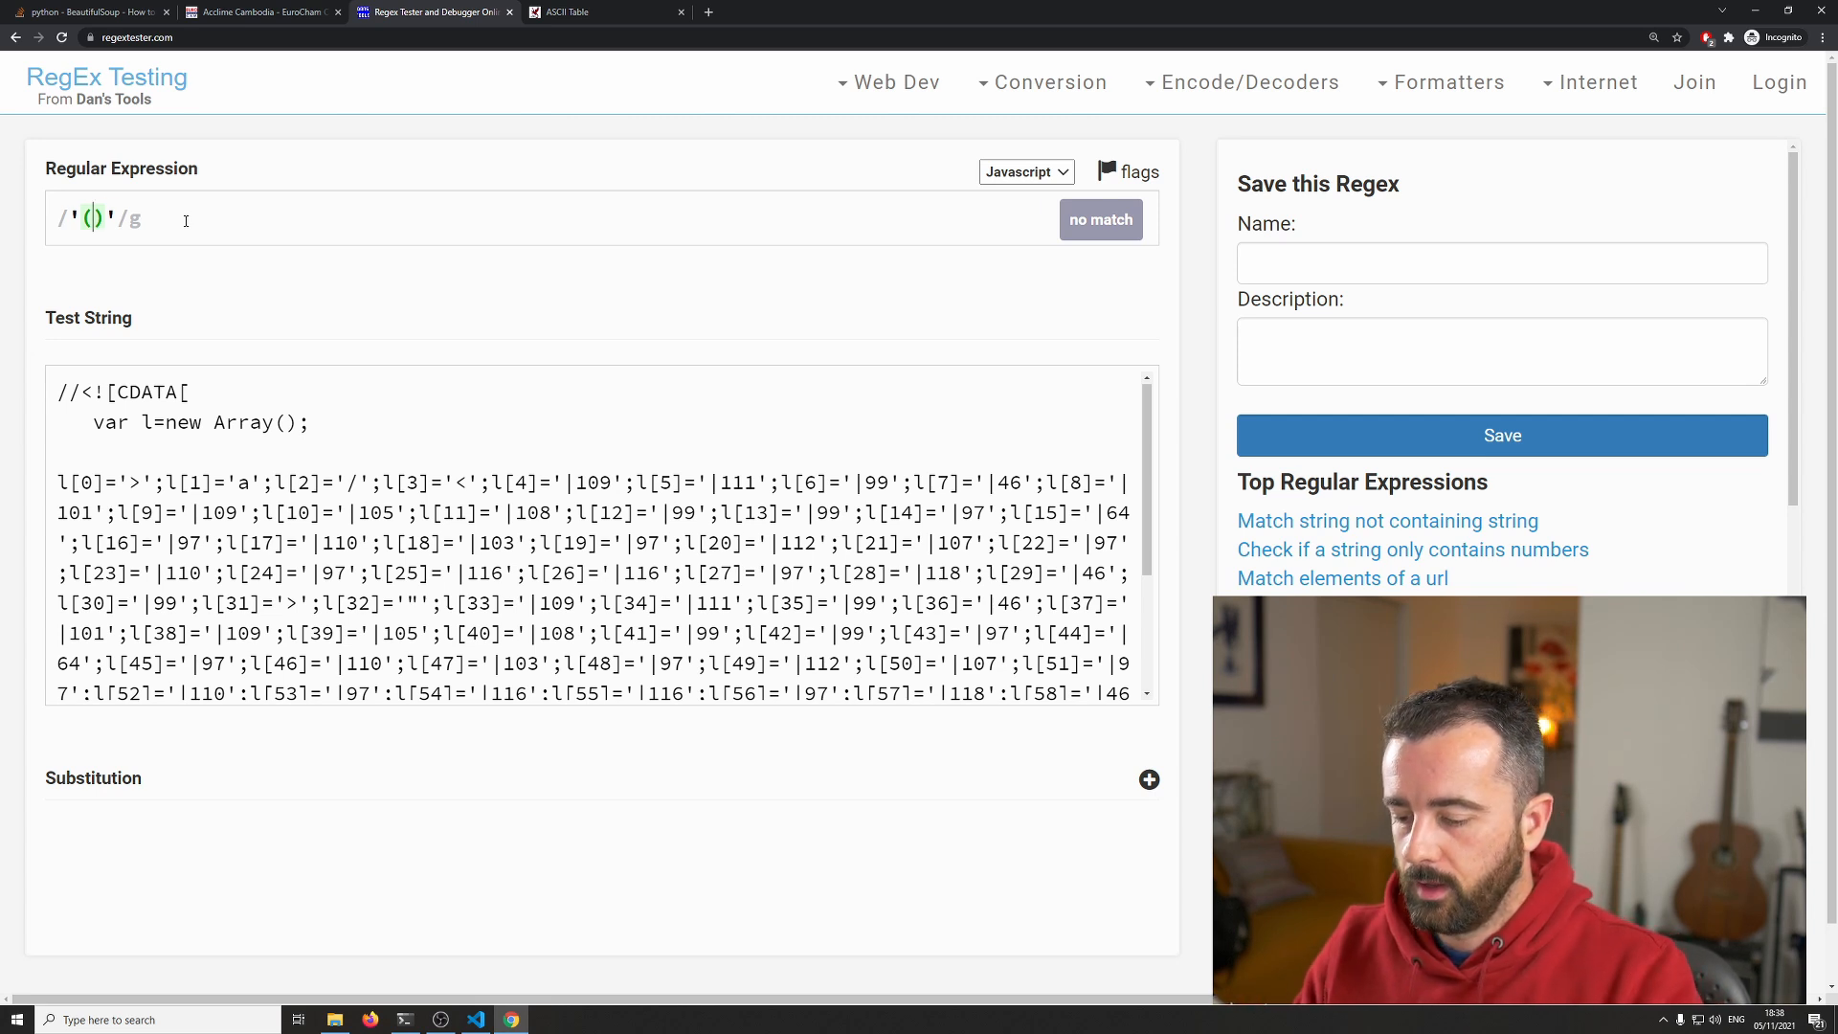
pyautogui.write('.')
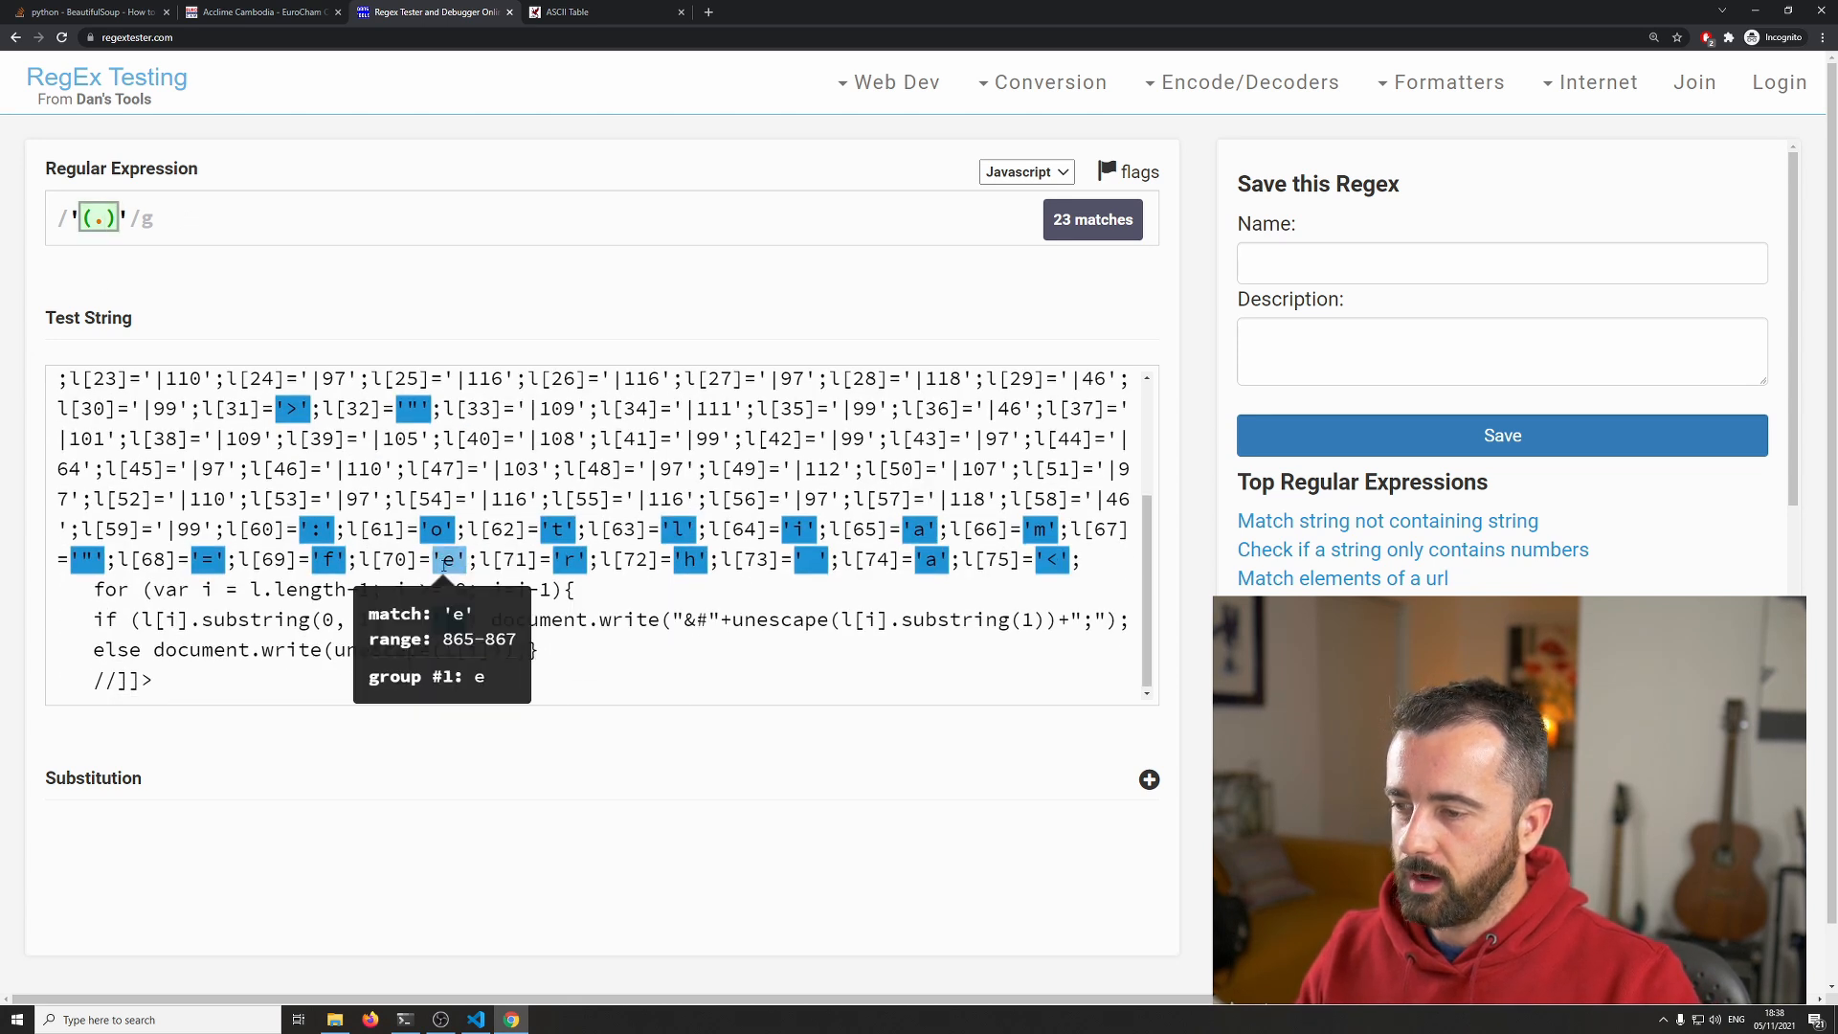
pyautogui.moveTo(811, 586)
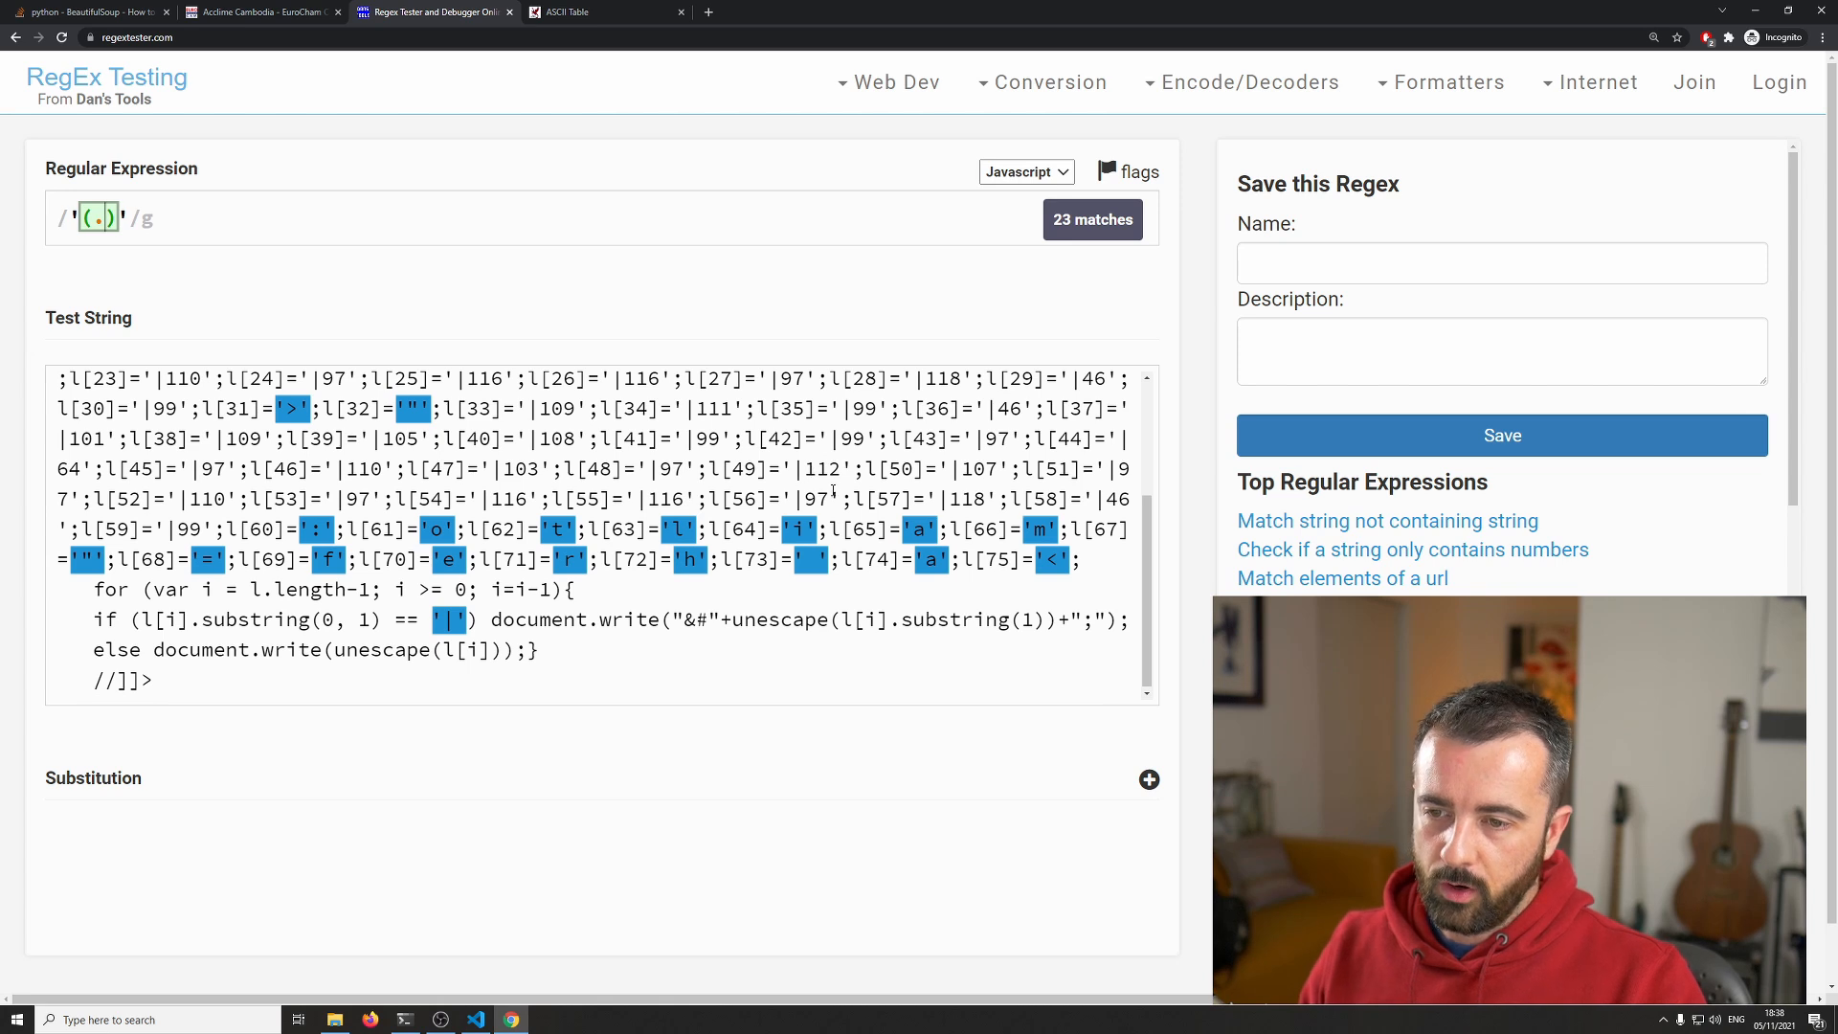
pyautogui.scroll(3)
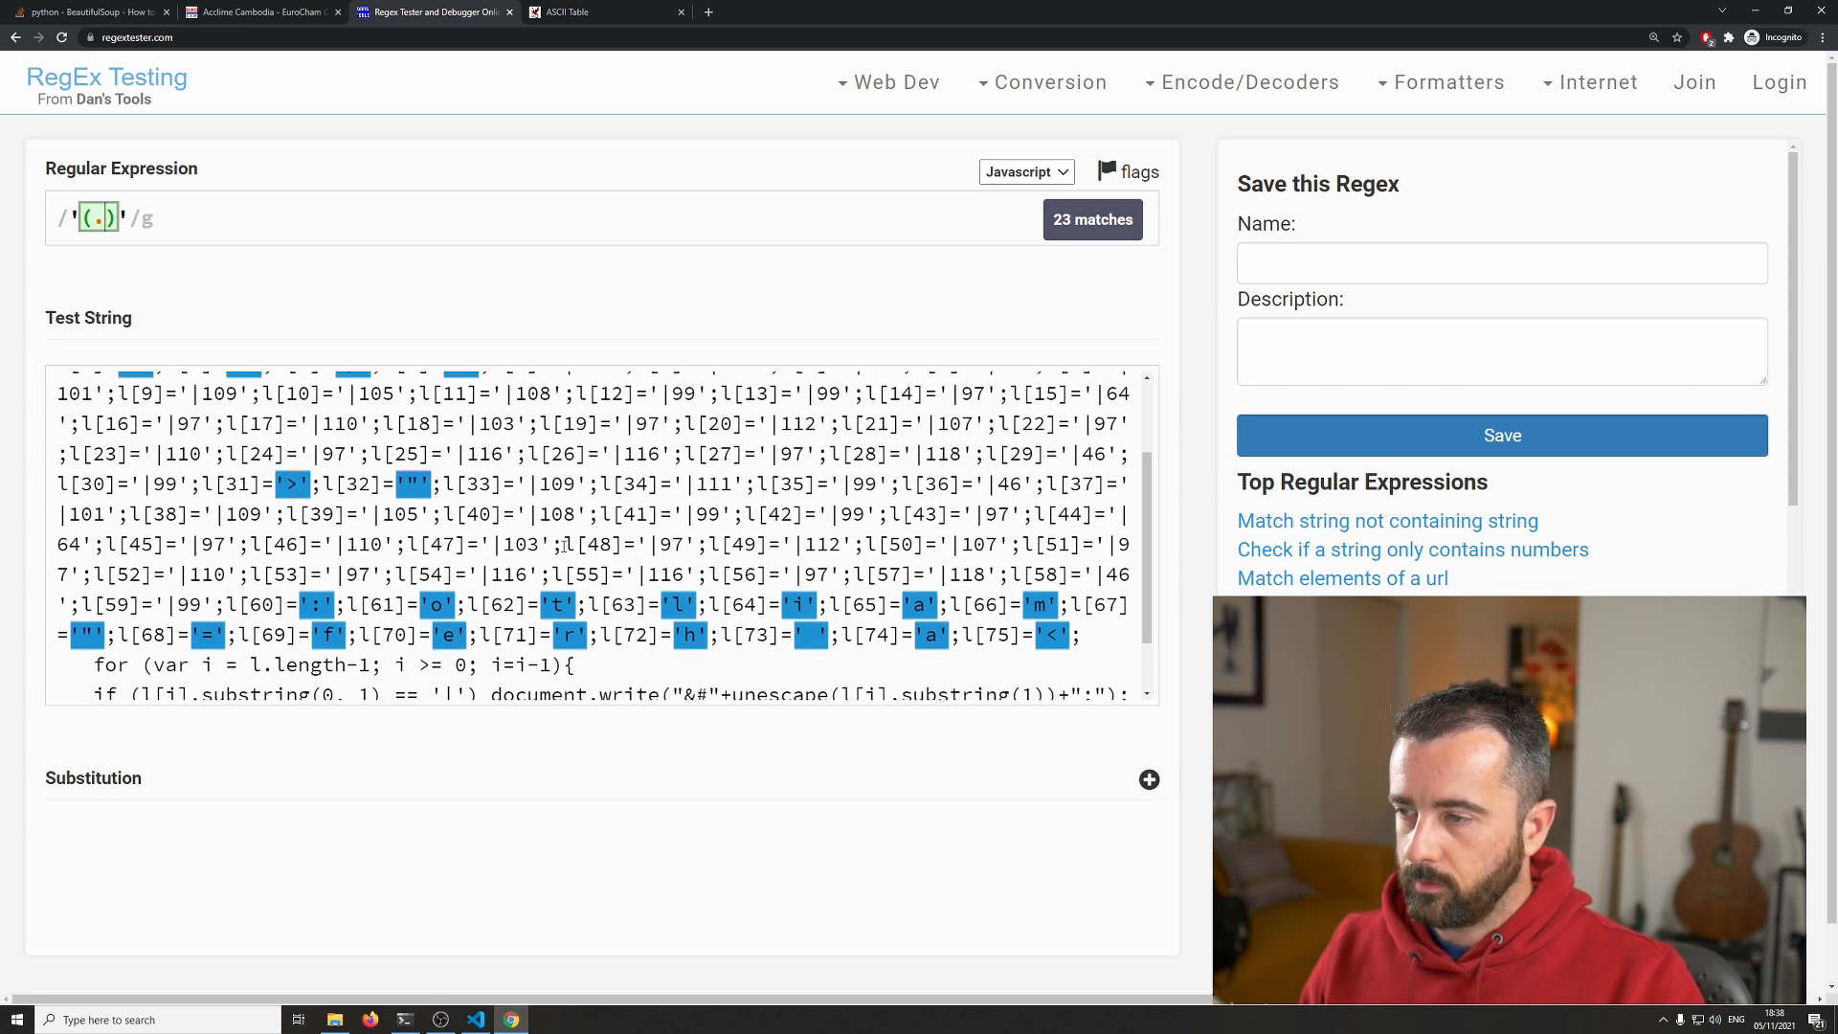
# Step: Widen the pattern to '(...)' then greedy '(.*)', which swallows the whole array into 2 matches
pyautogui.write('..')
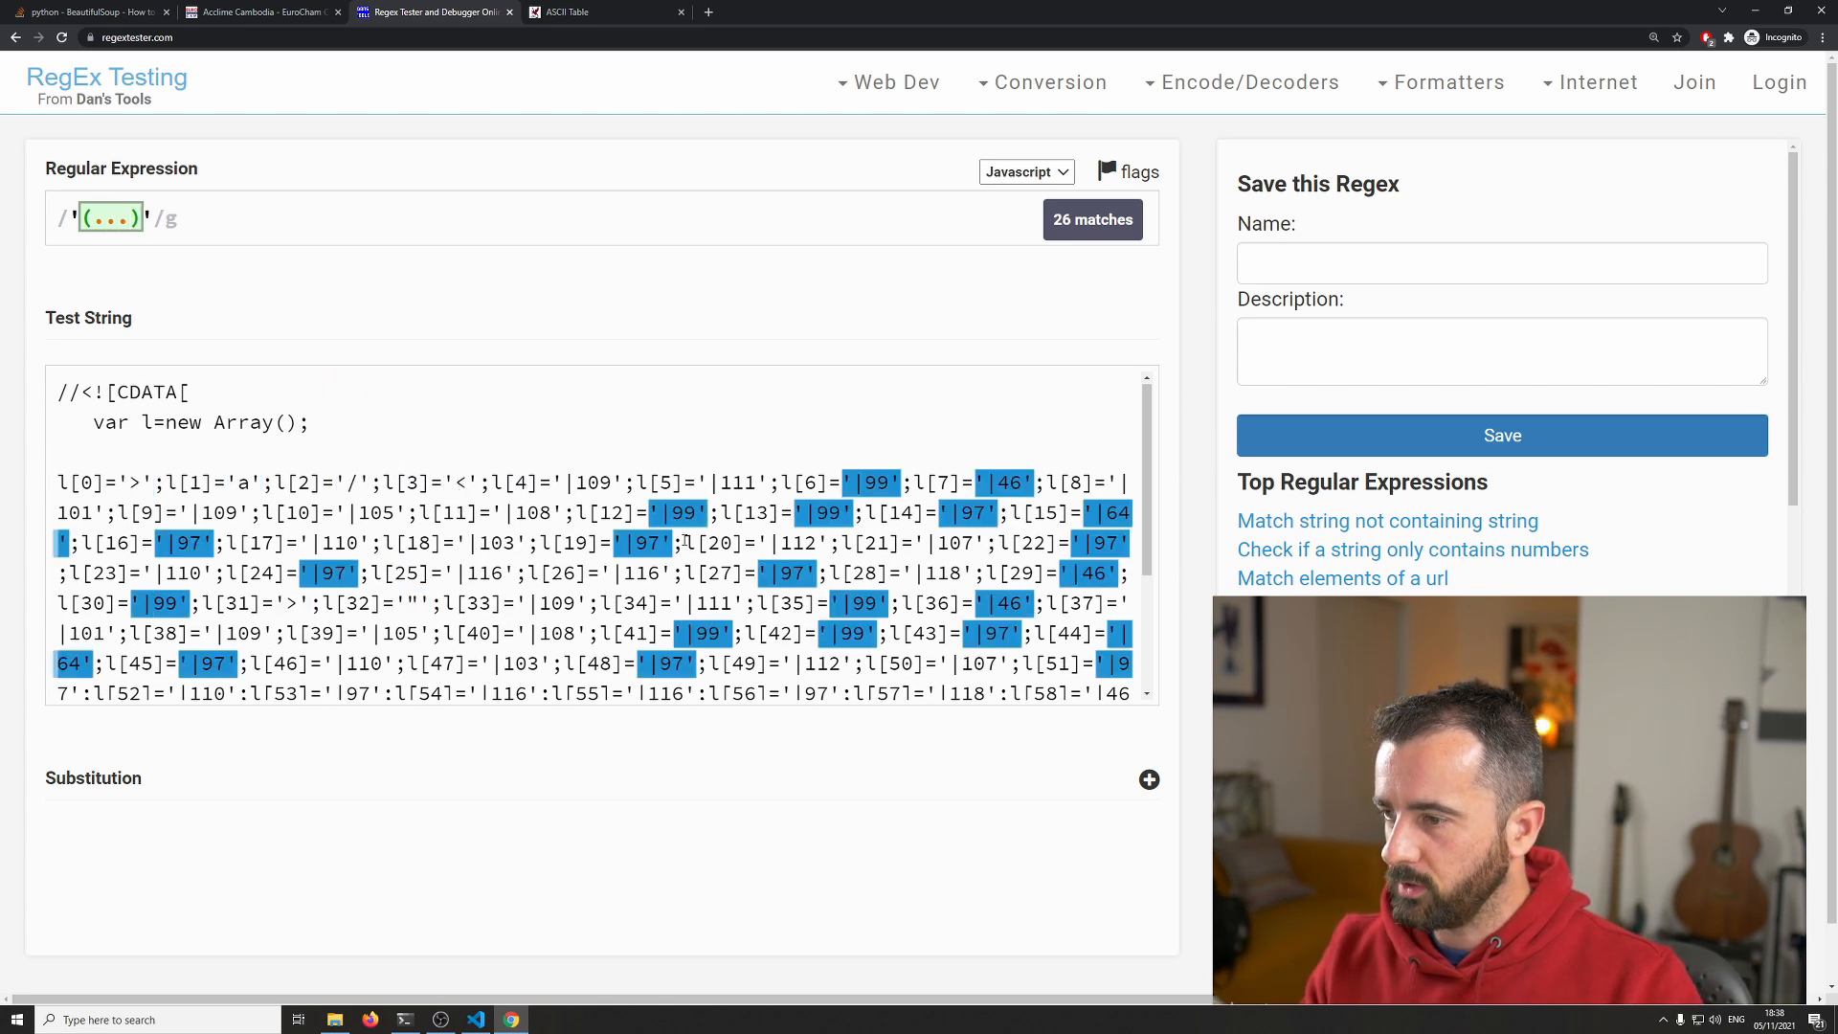
pyautogui.scroll(-3)
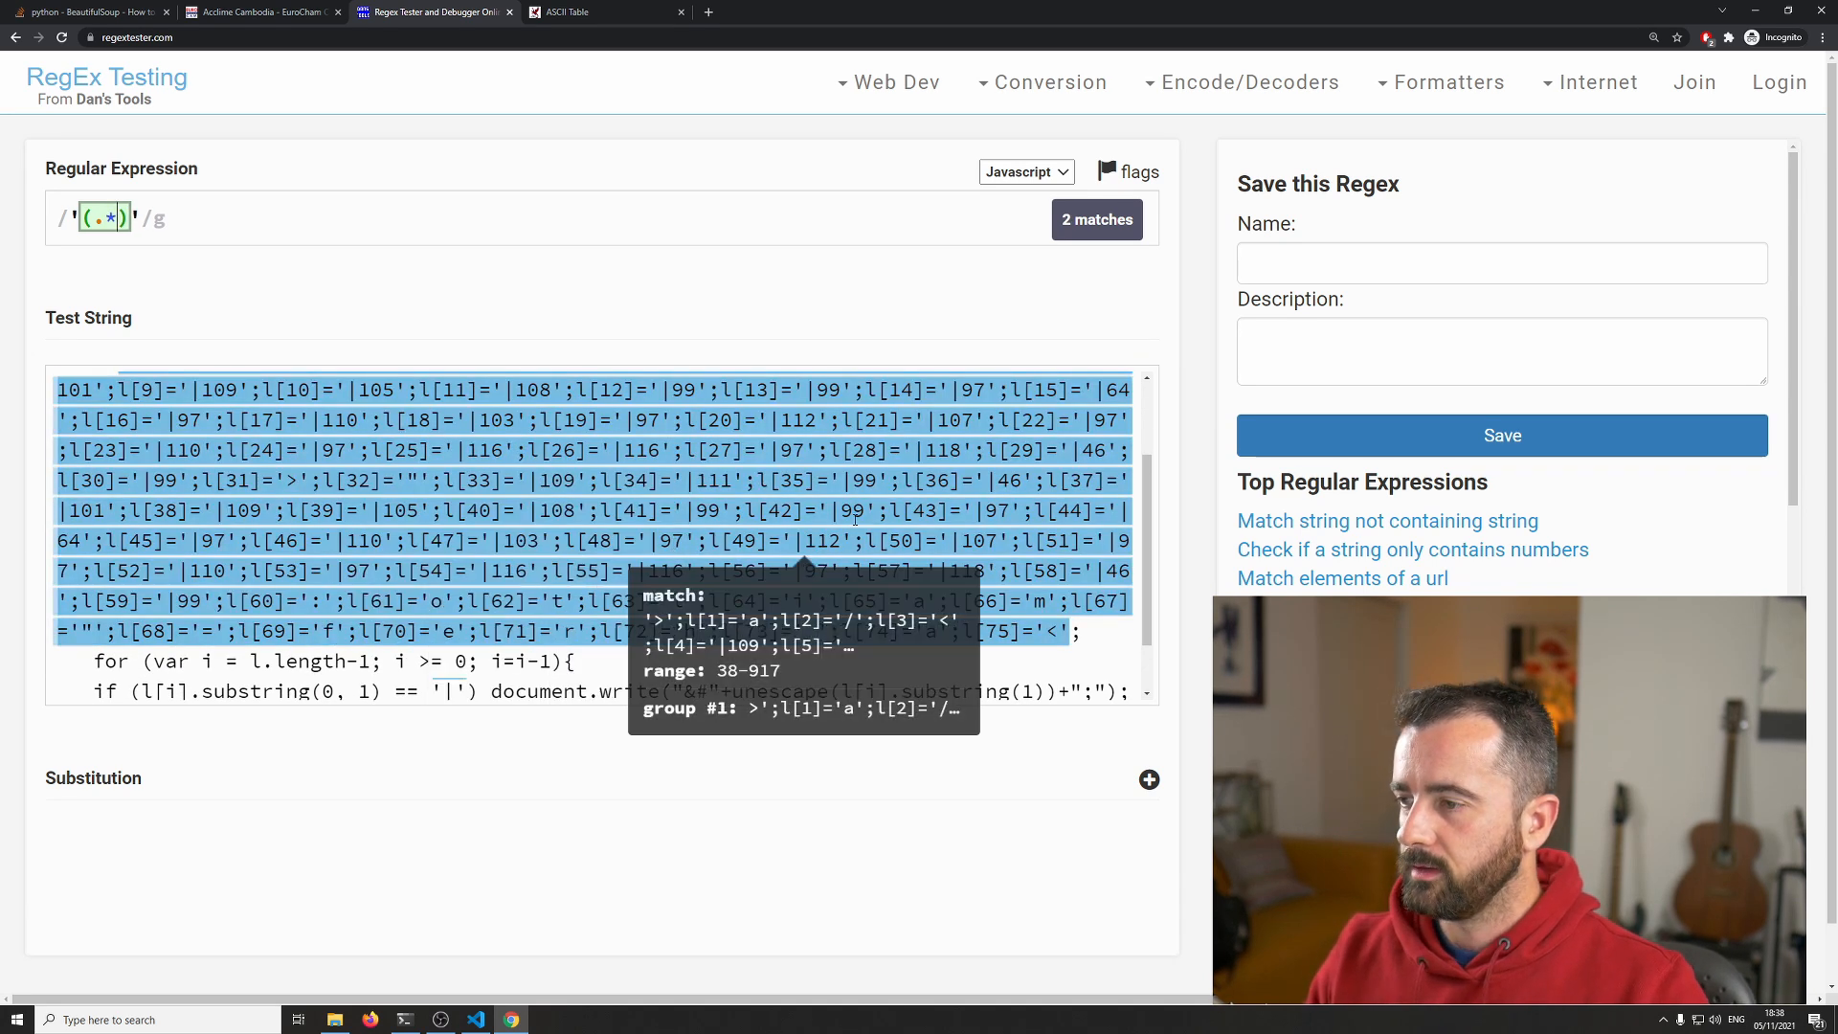
pyautogui.scroll(-3)
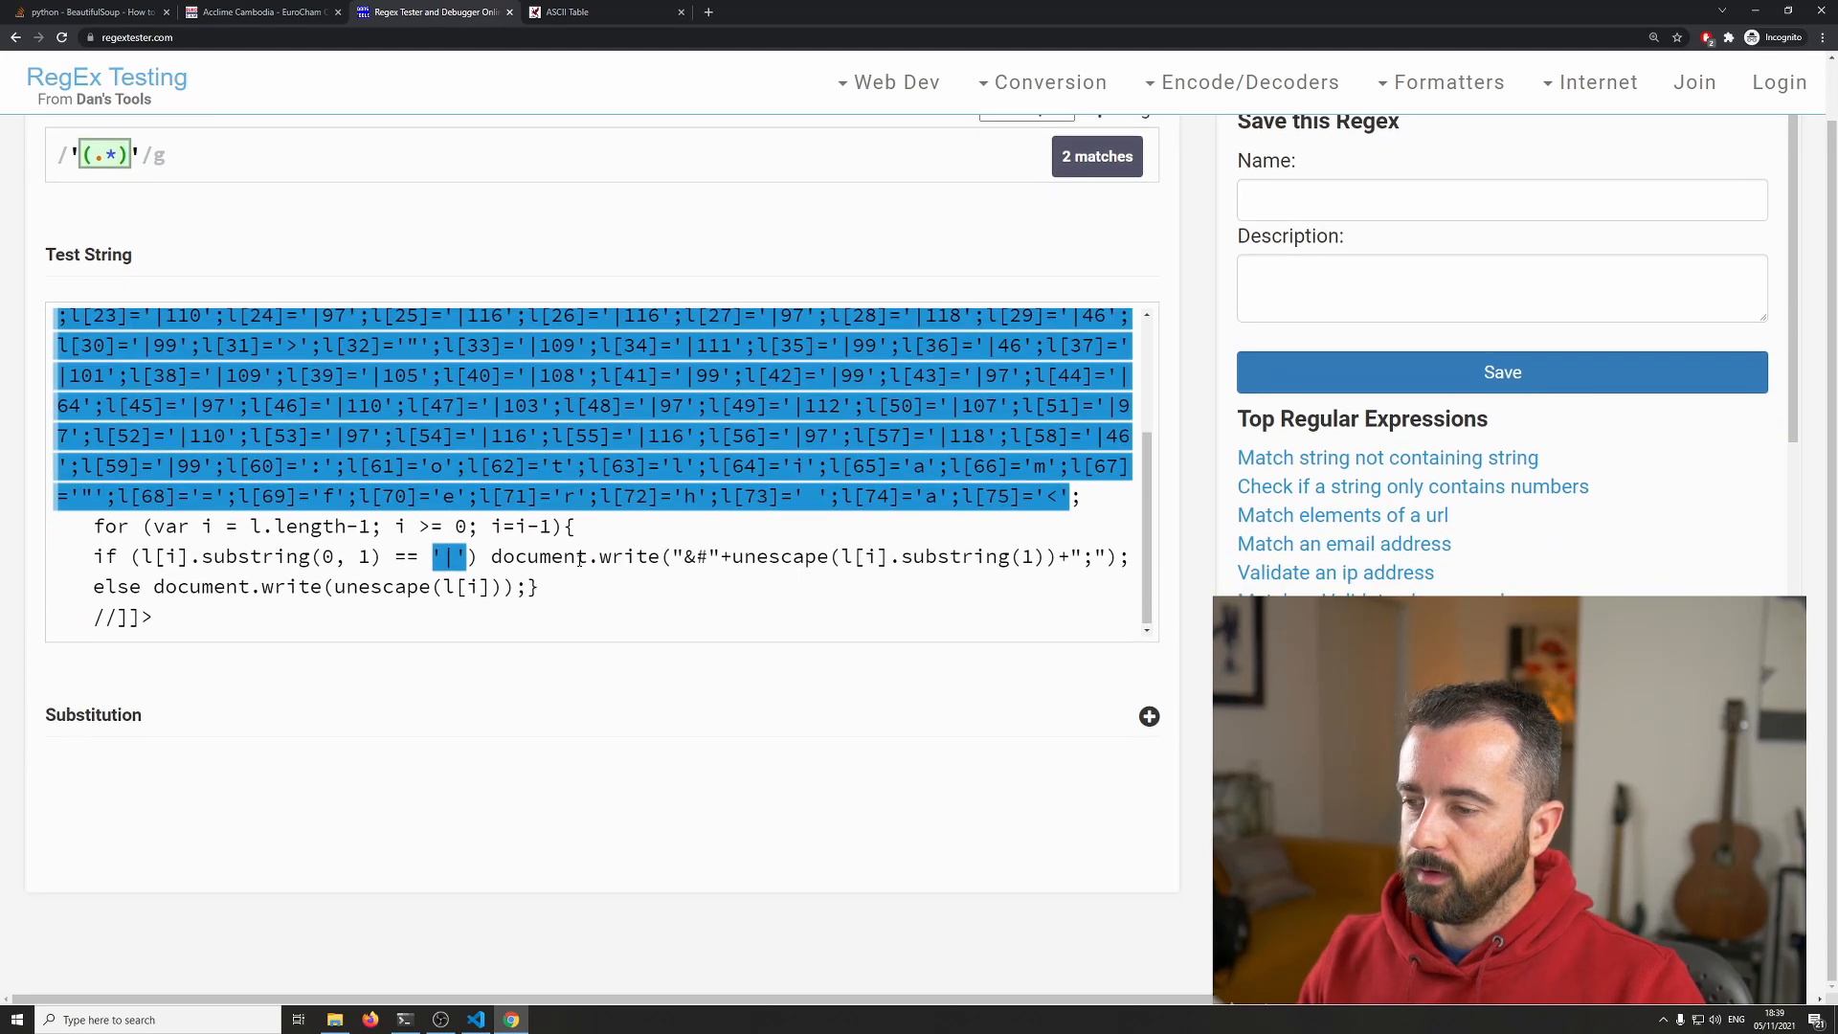
pyautogui.scroll(3)
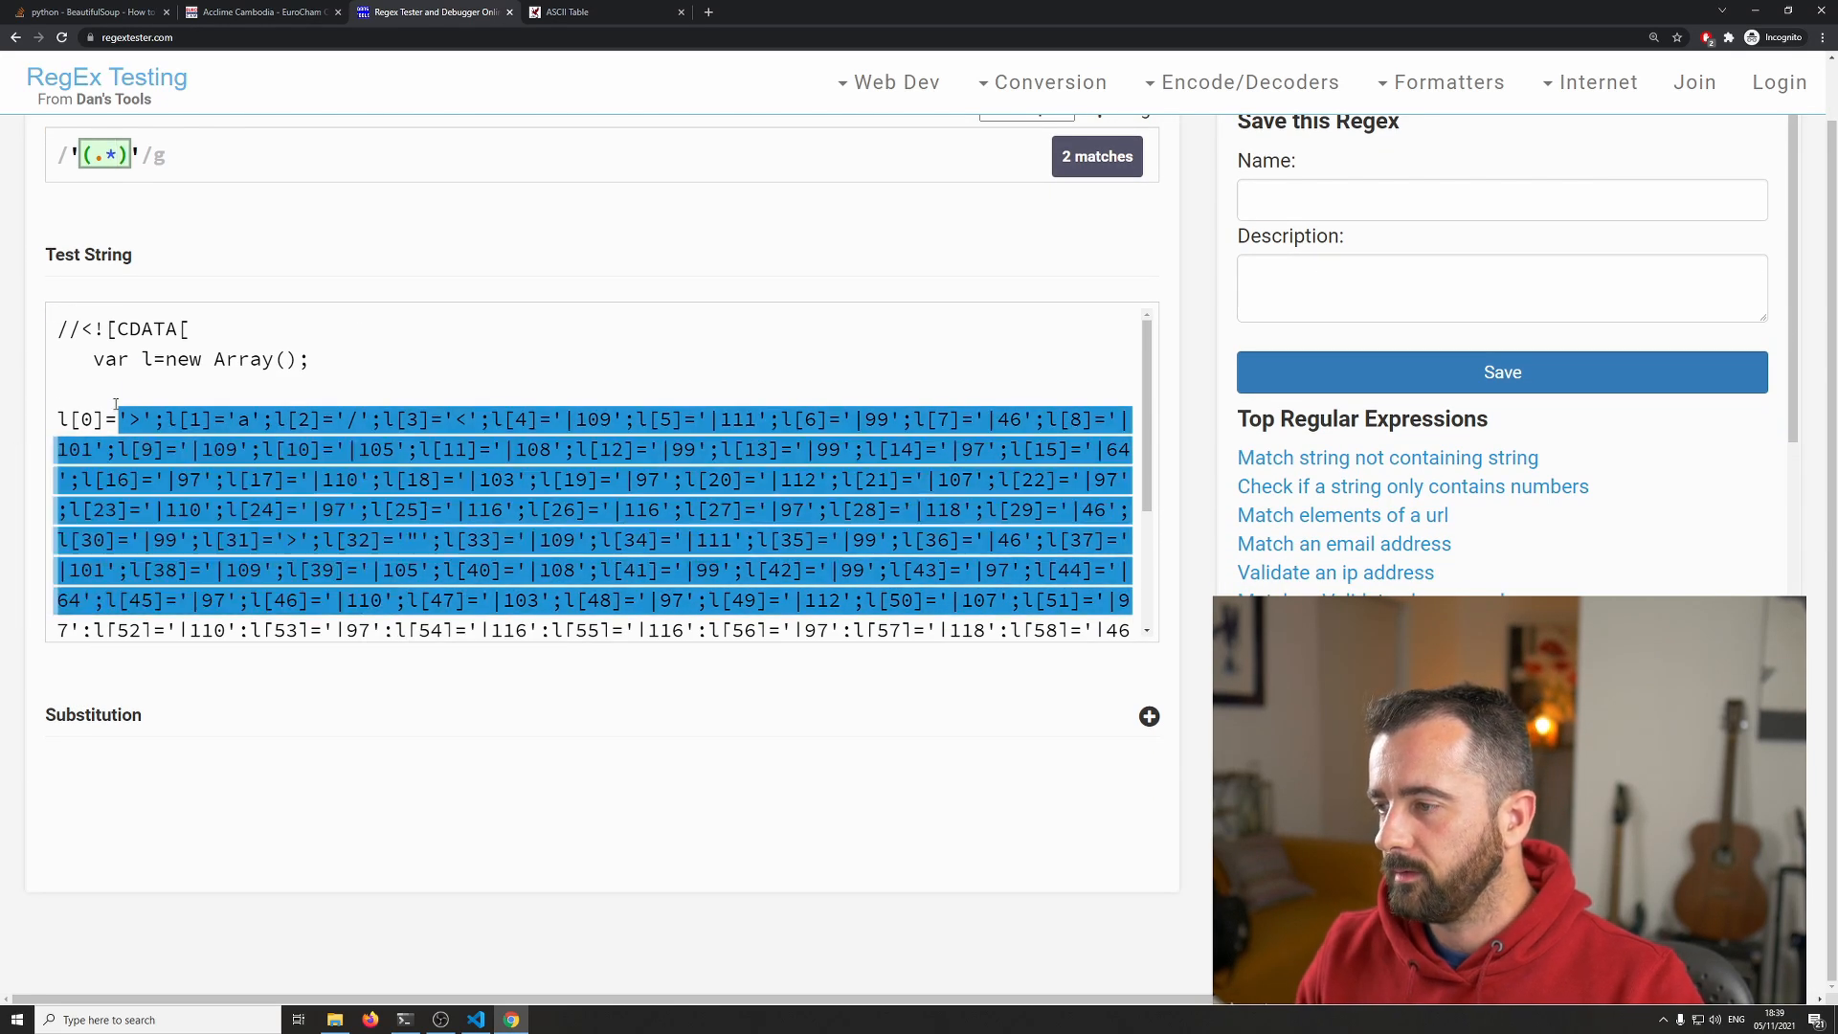
pyautogui.moveTo(414, 209)
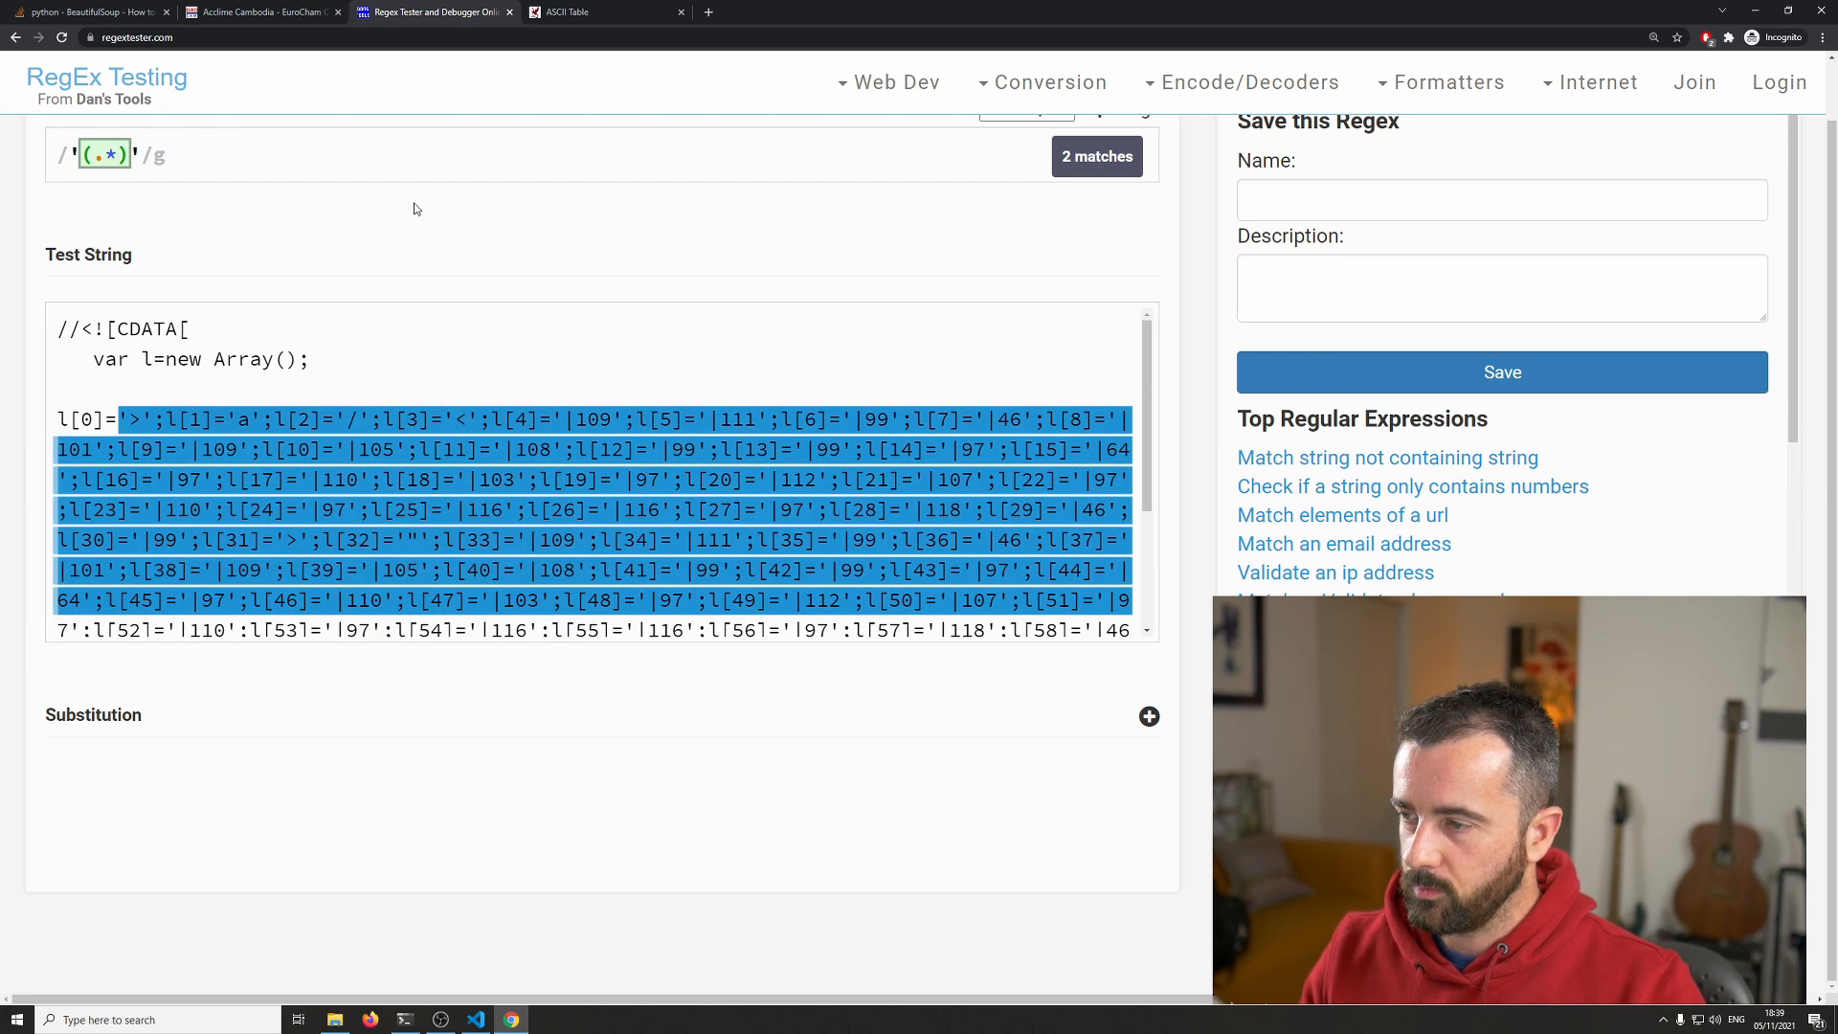
# Step: Make the pattern lazy '(.*?)' so each quoted array value is captured, giving 77 matches
pyautogui.write('?')
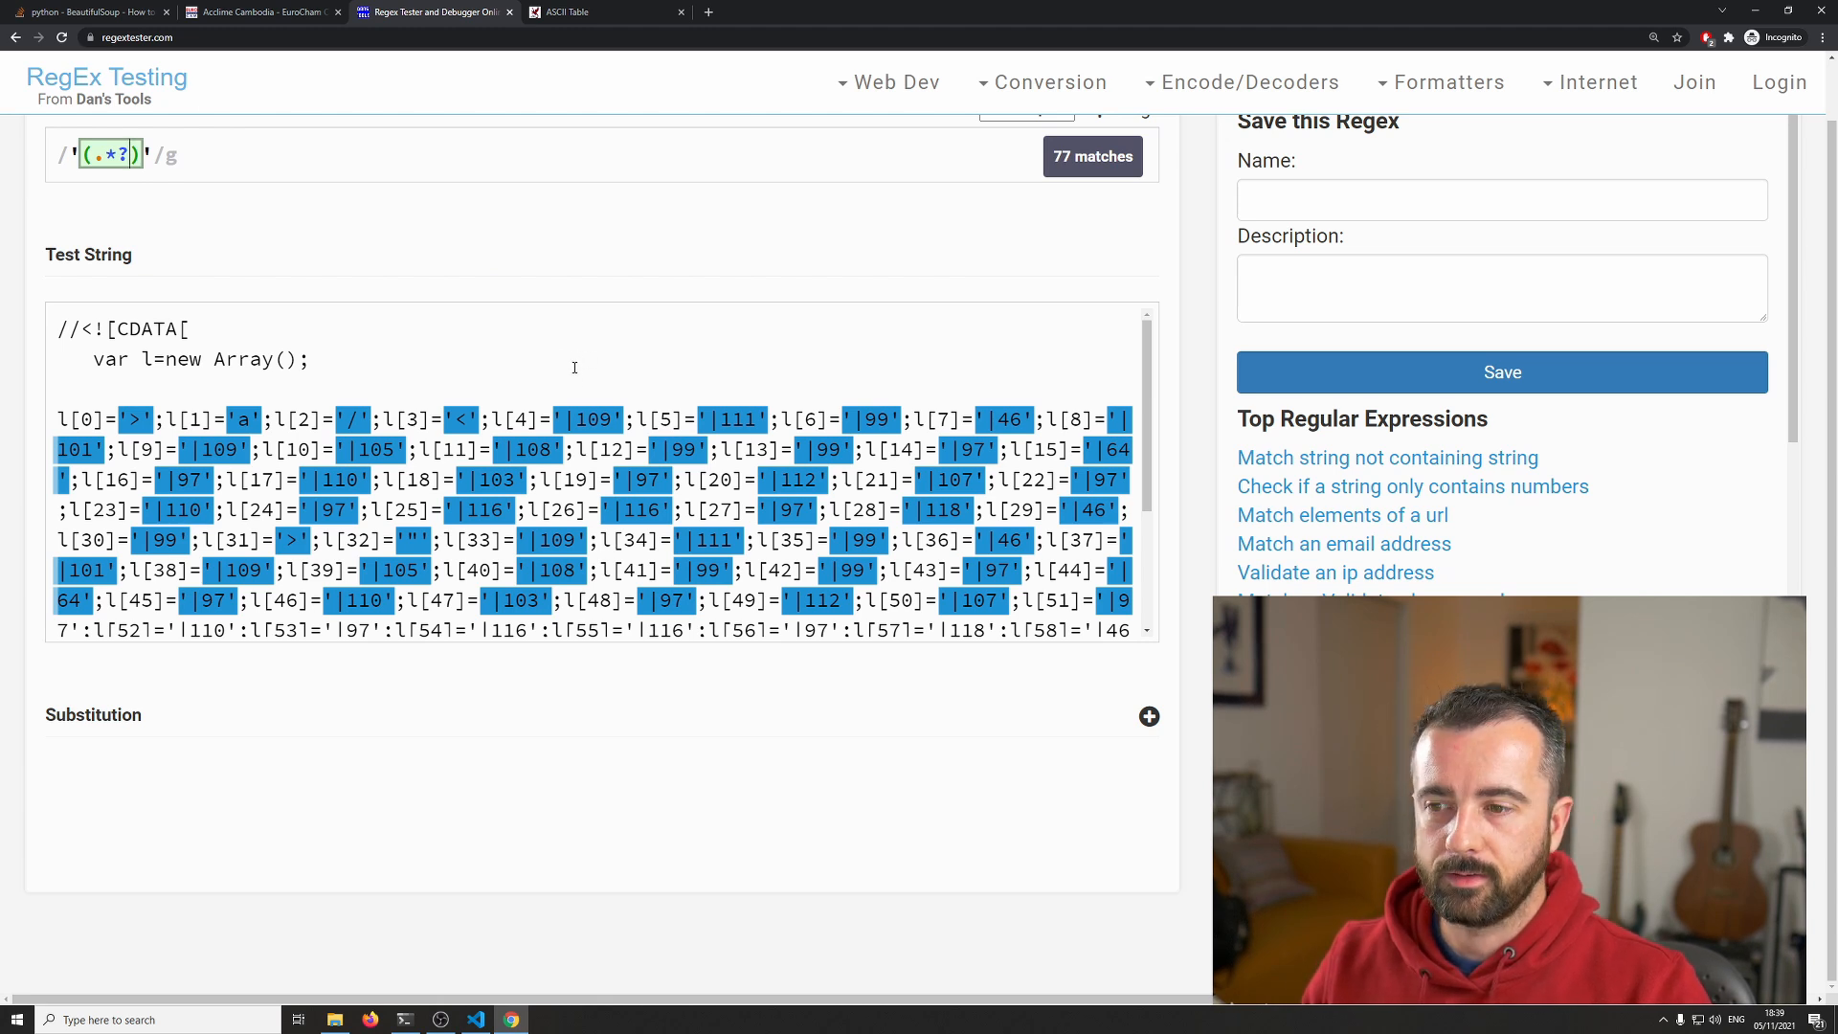
pyautogui.scroll(-3)
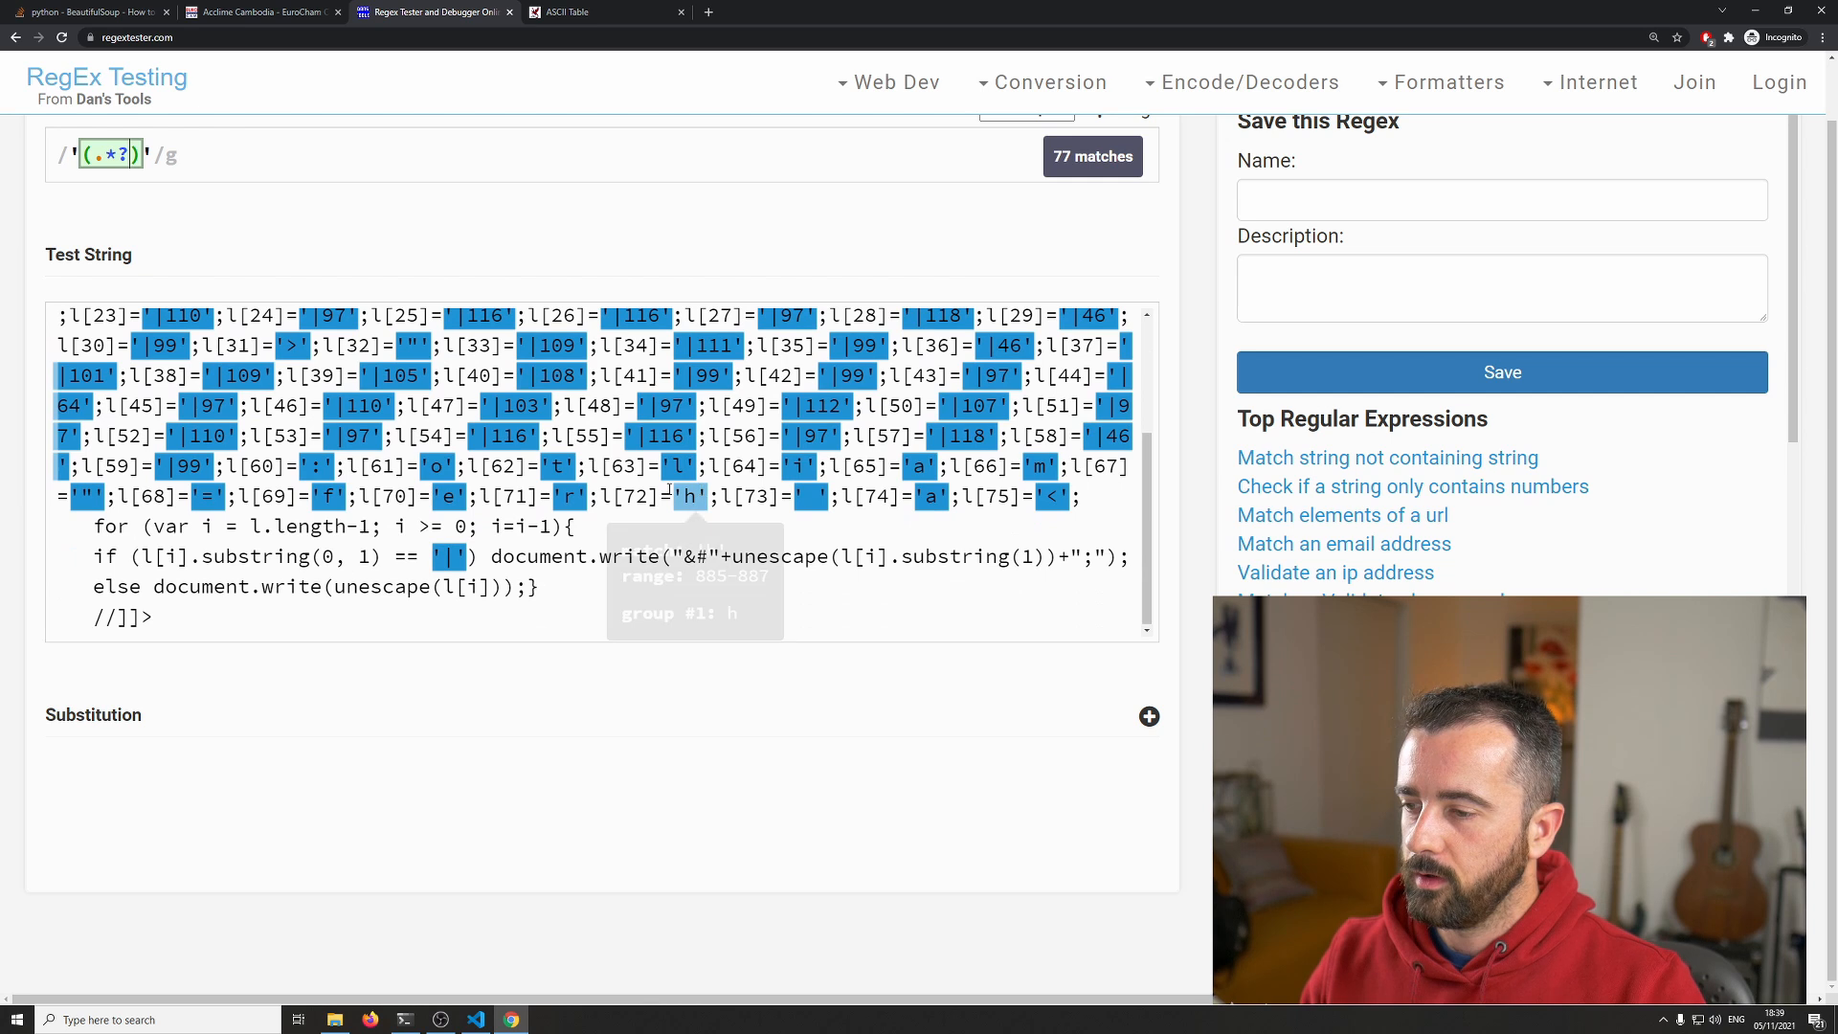
pyautogui.moveTo(475, 551)
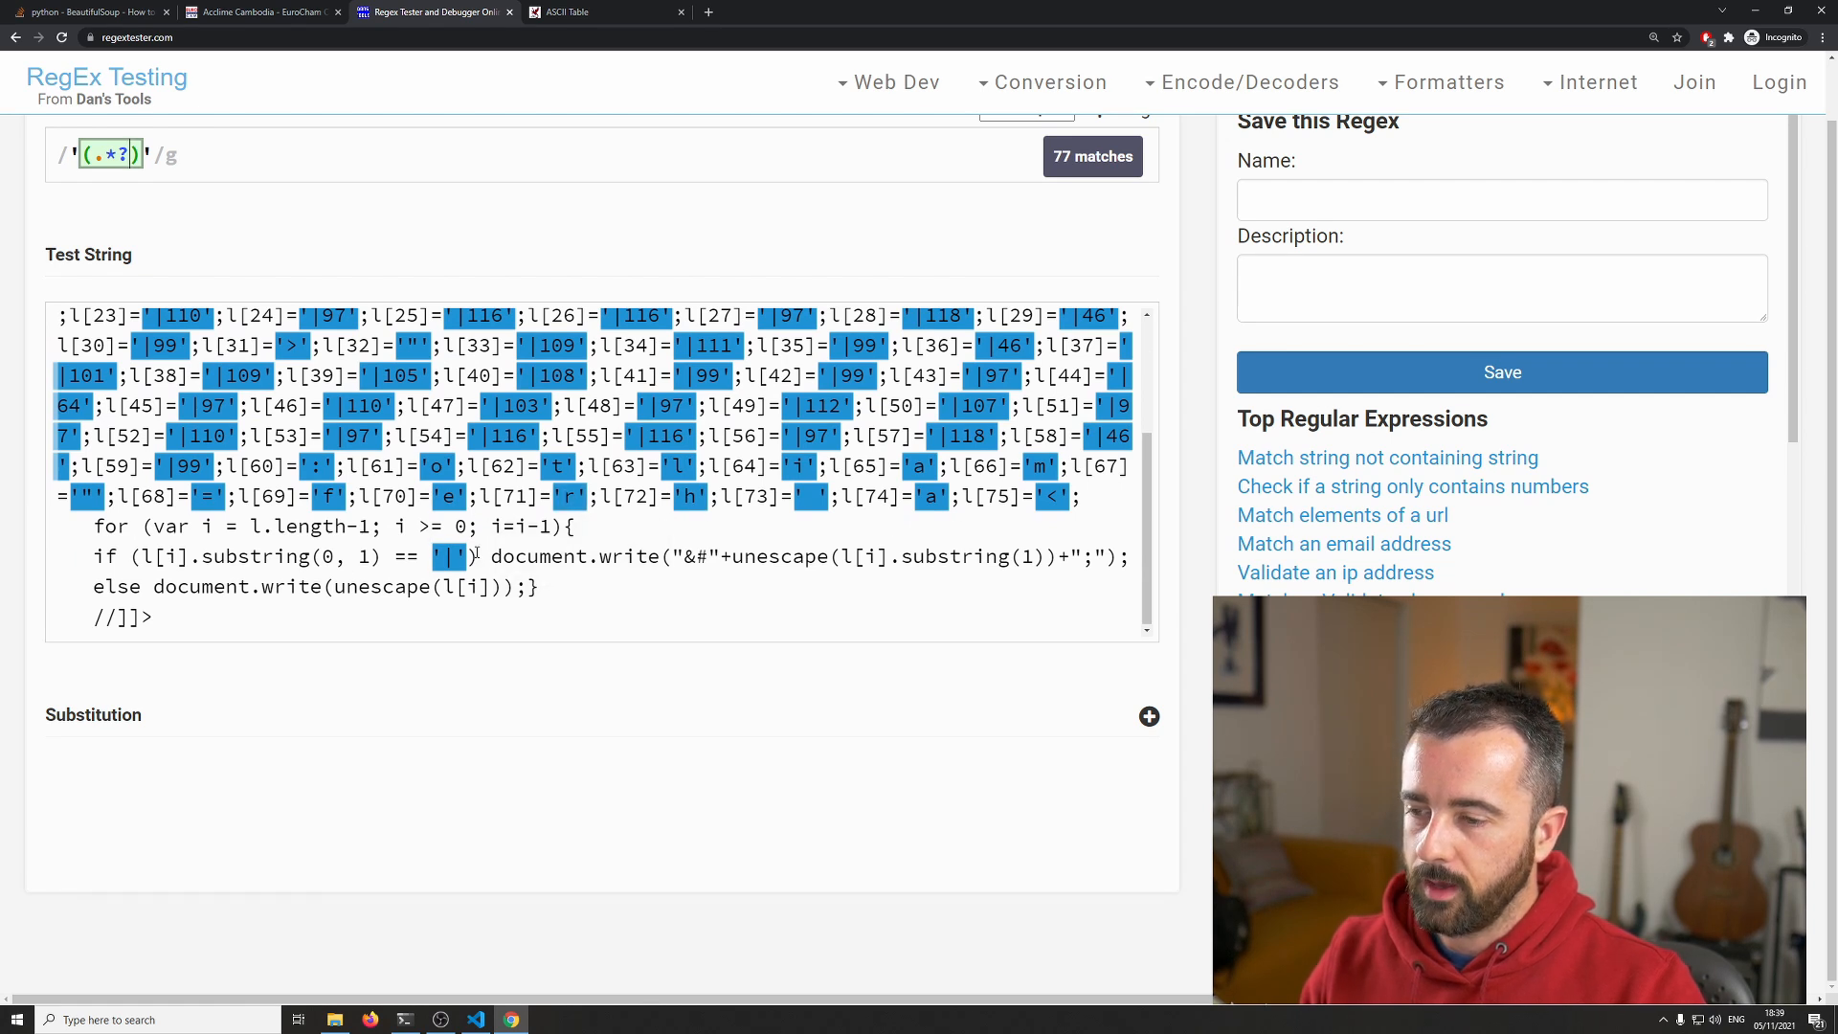
pyautogui.moveTo(448, 555)
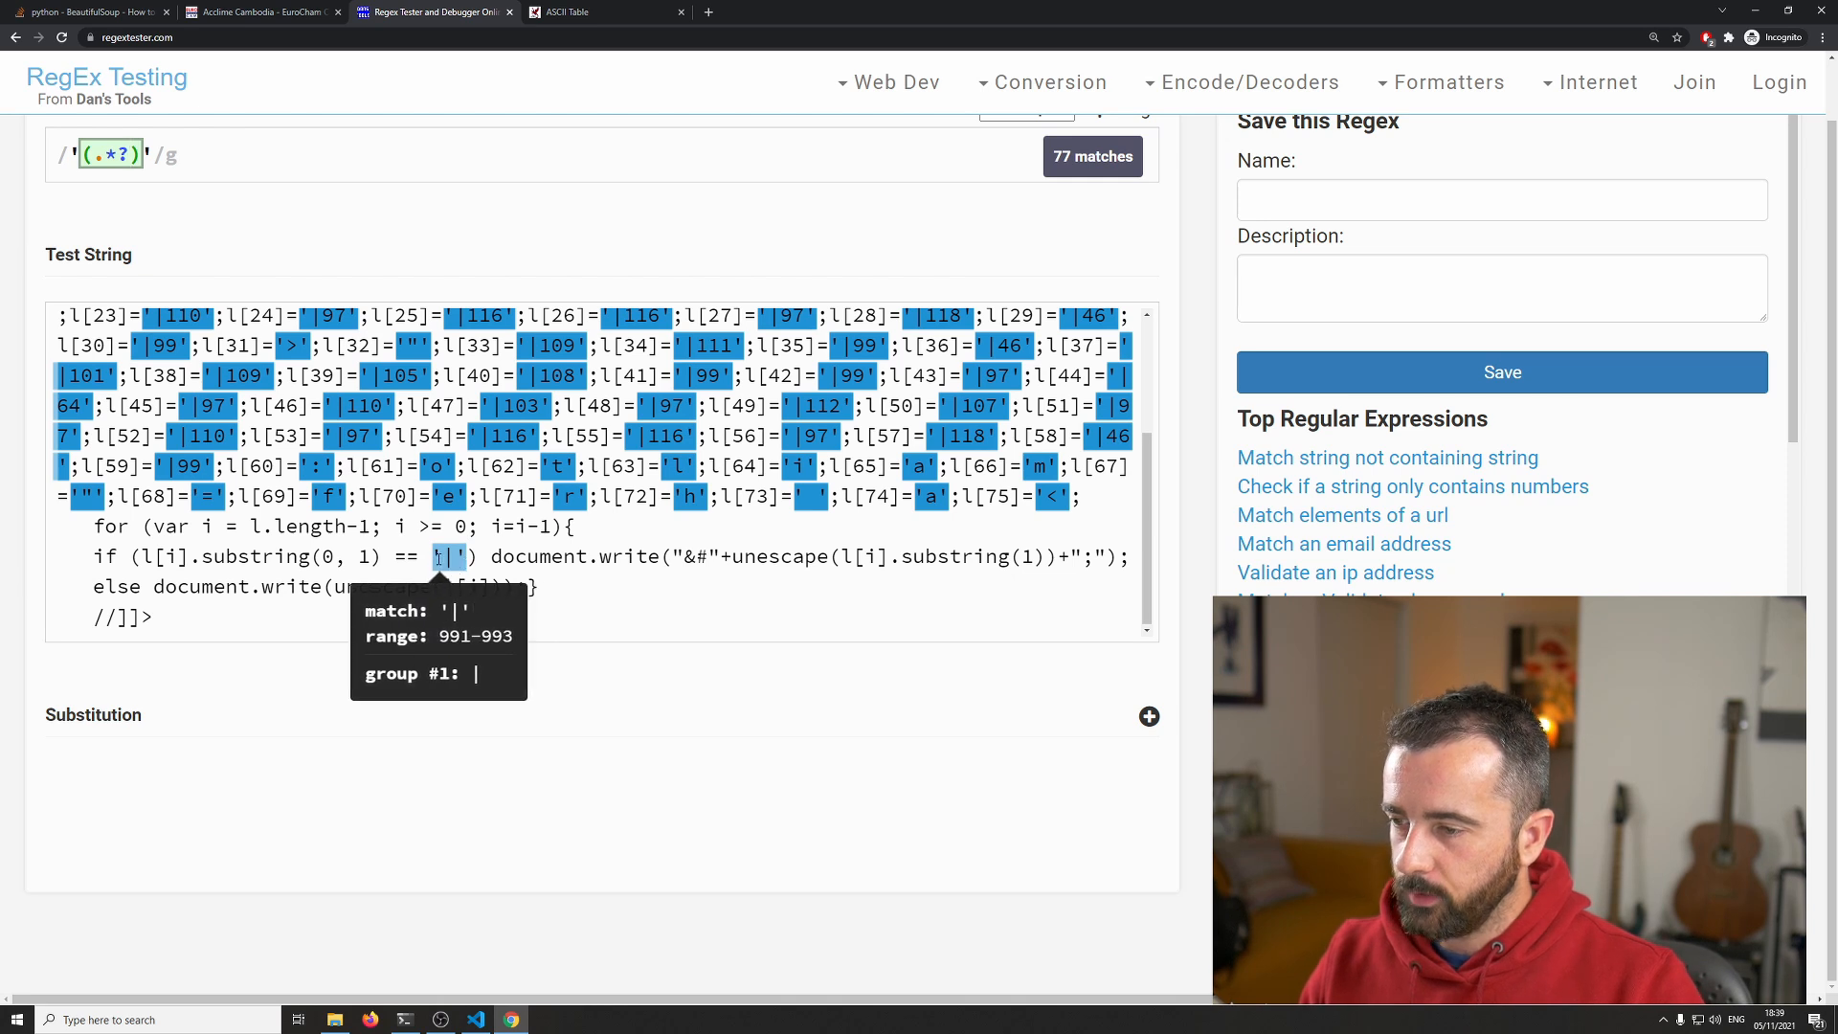
pyautogui.moveTo(666, 546)
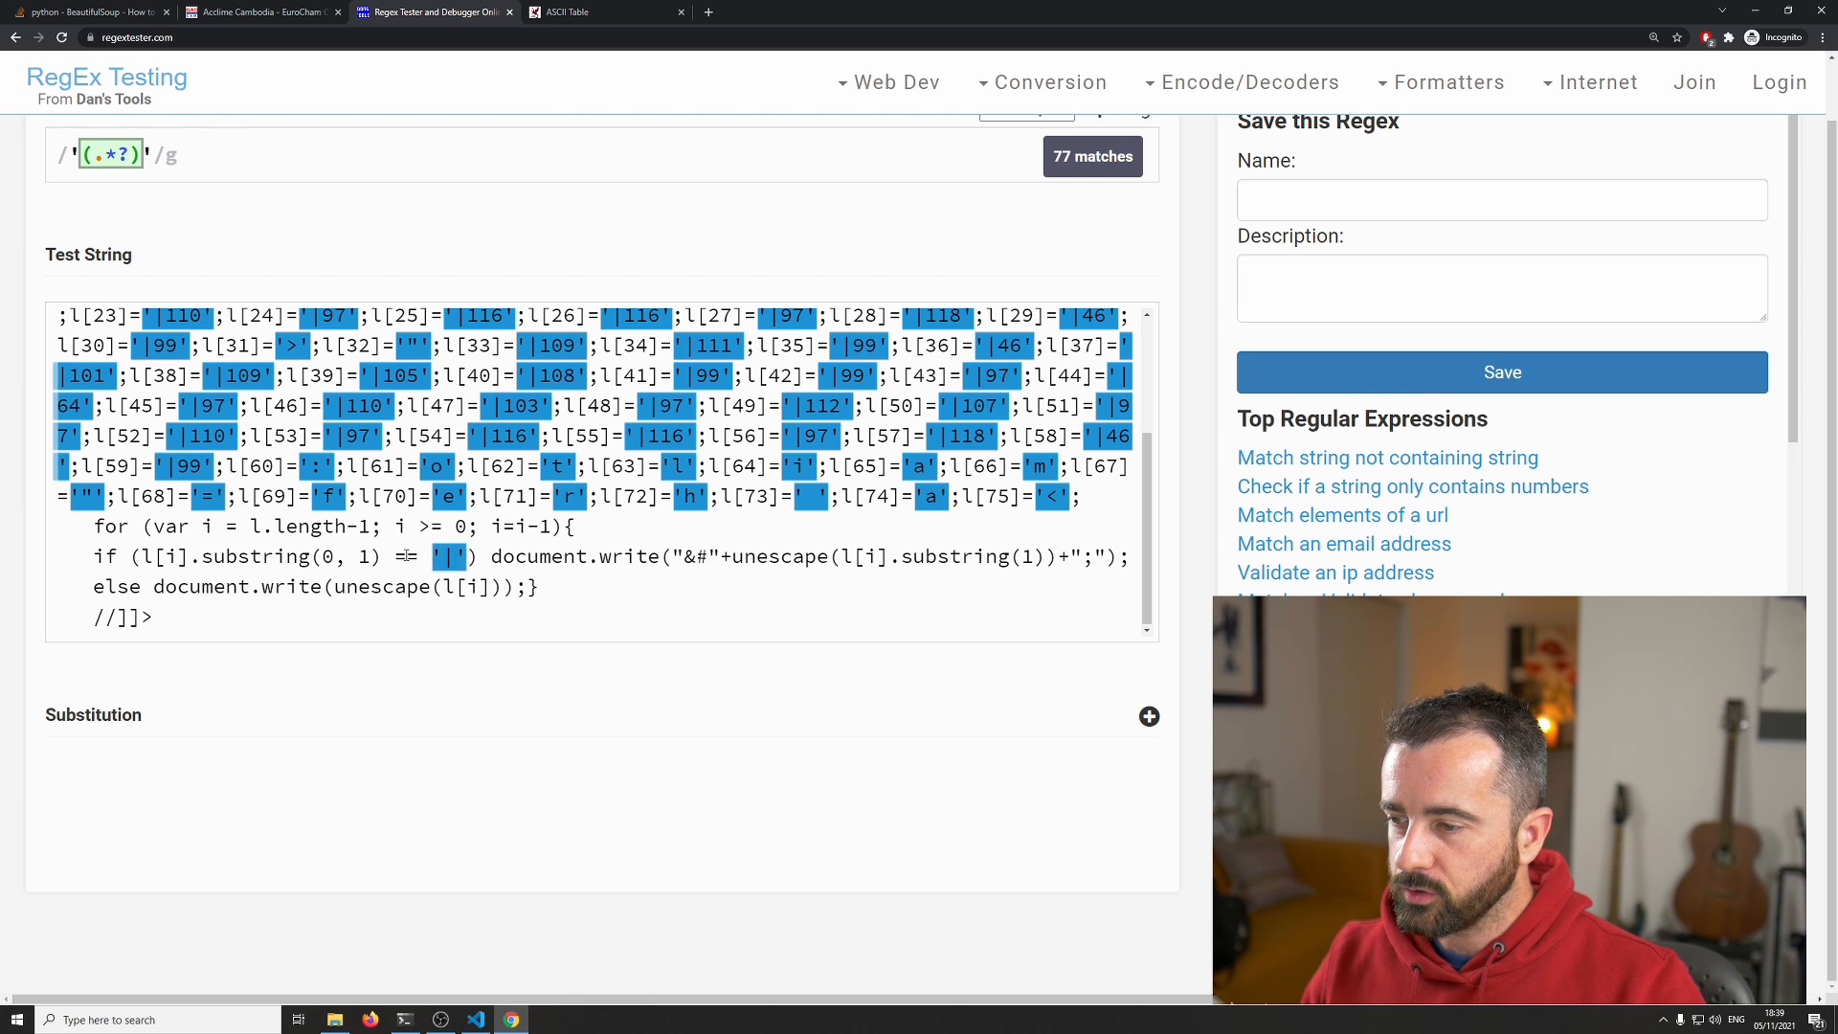
pyautogui.scroll(3)
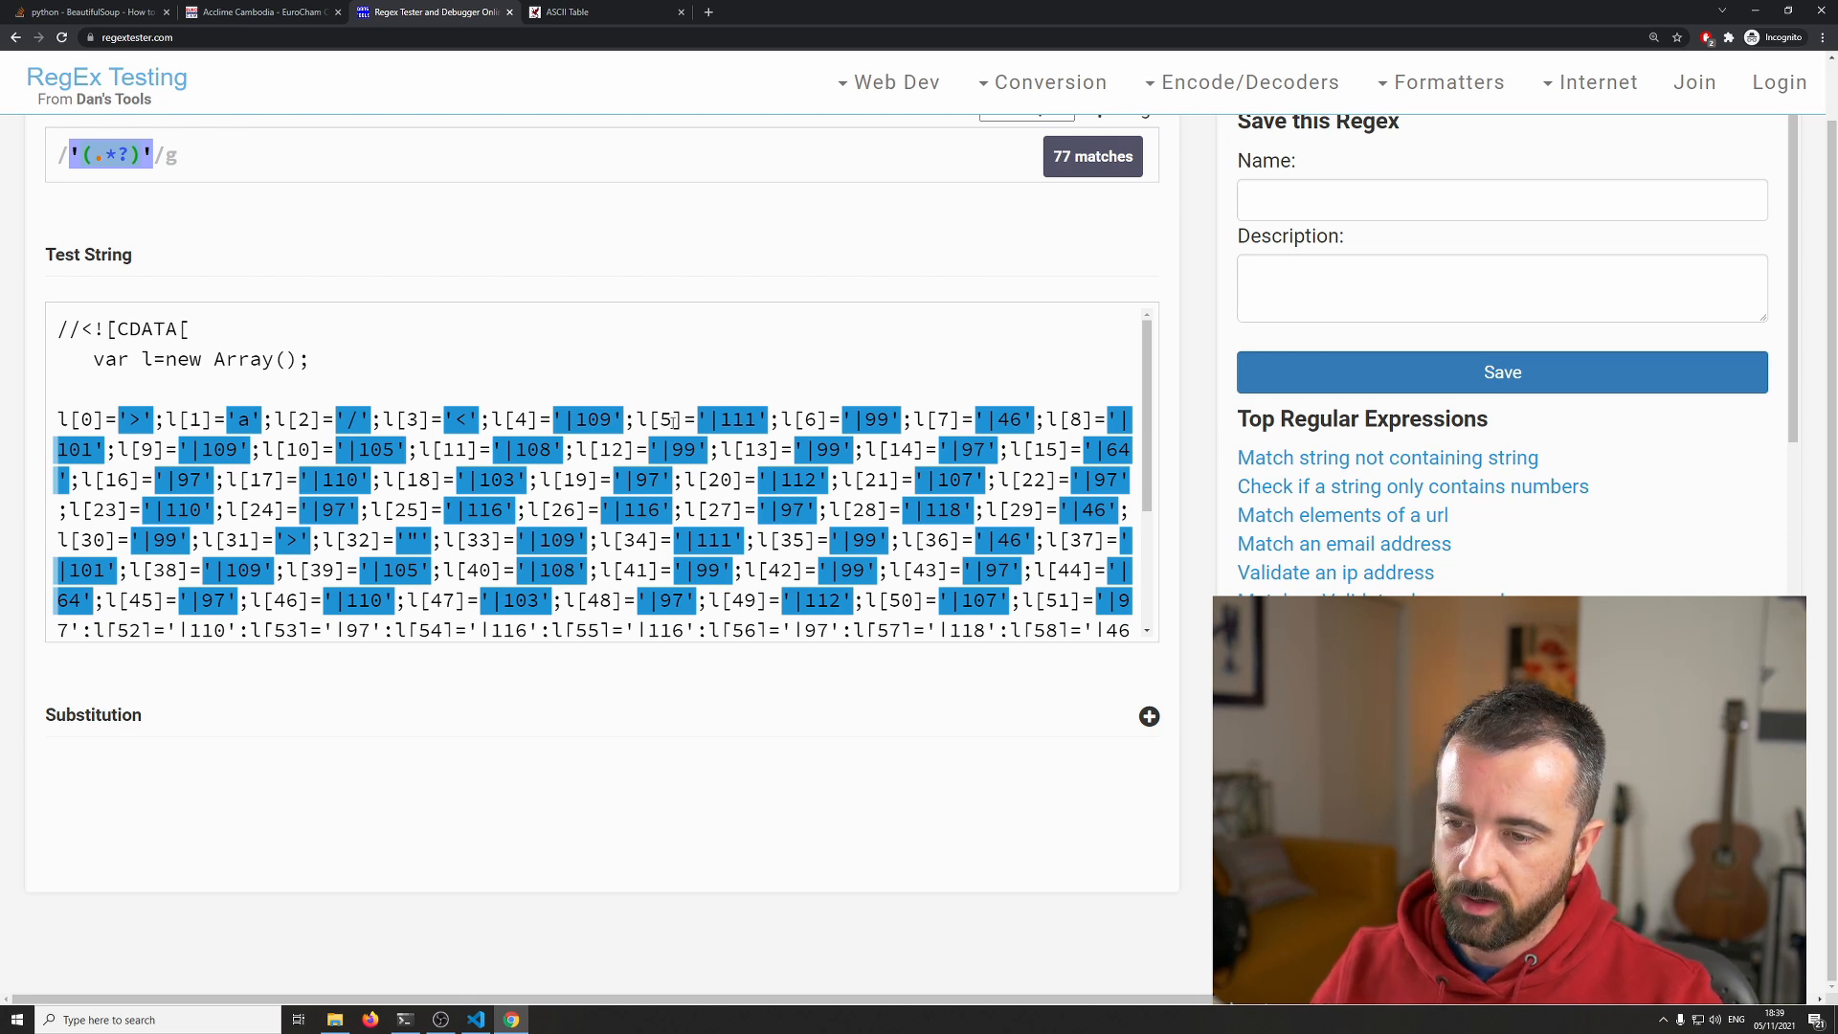
pyautogui.moveTo(674, 448)
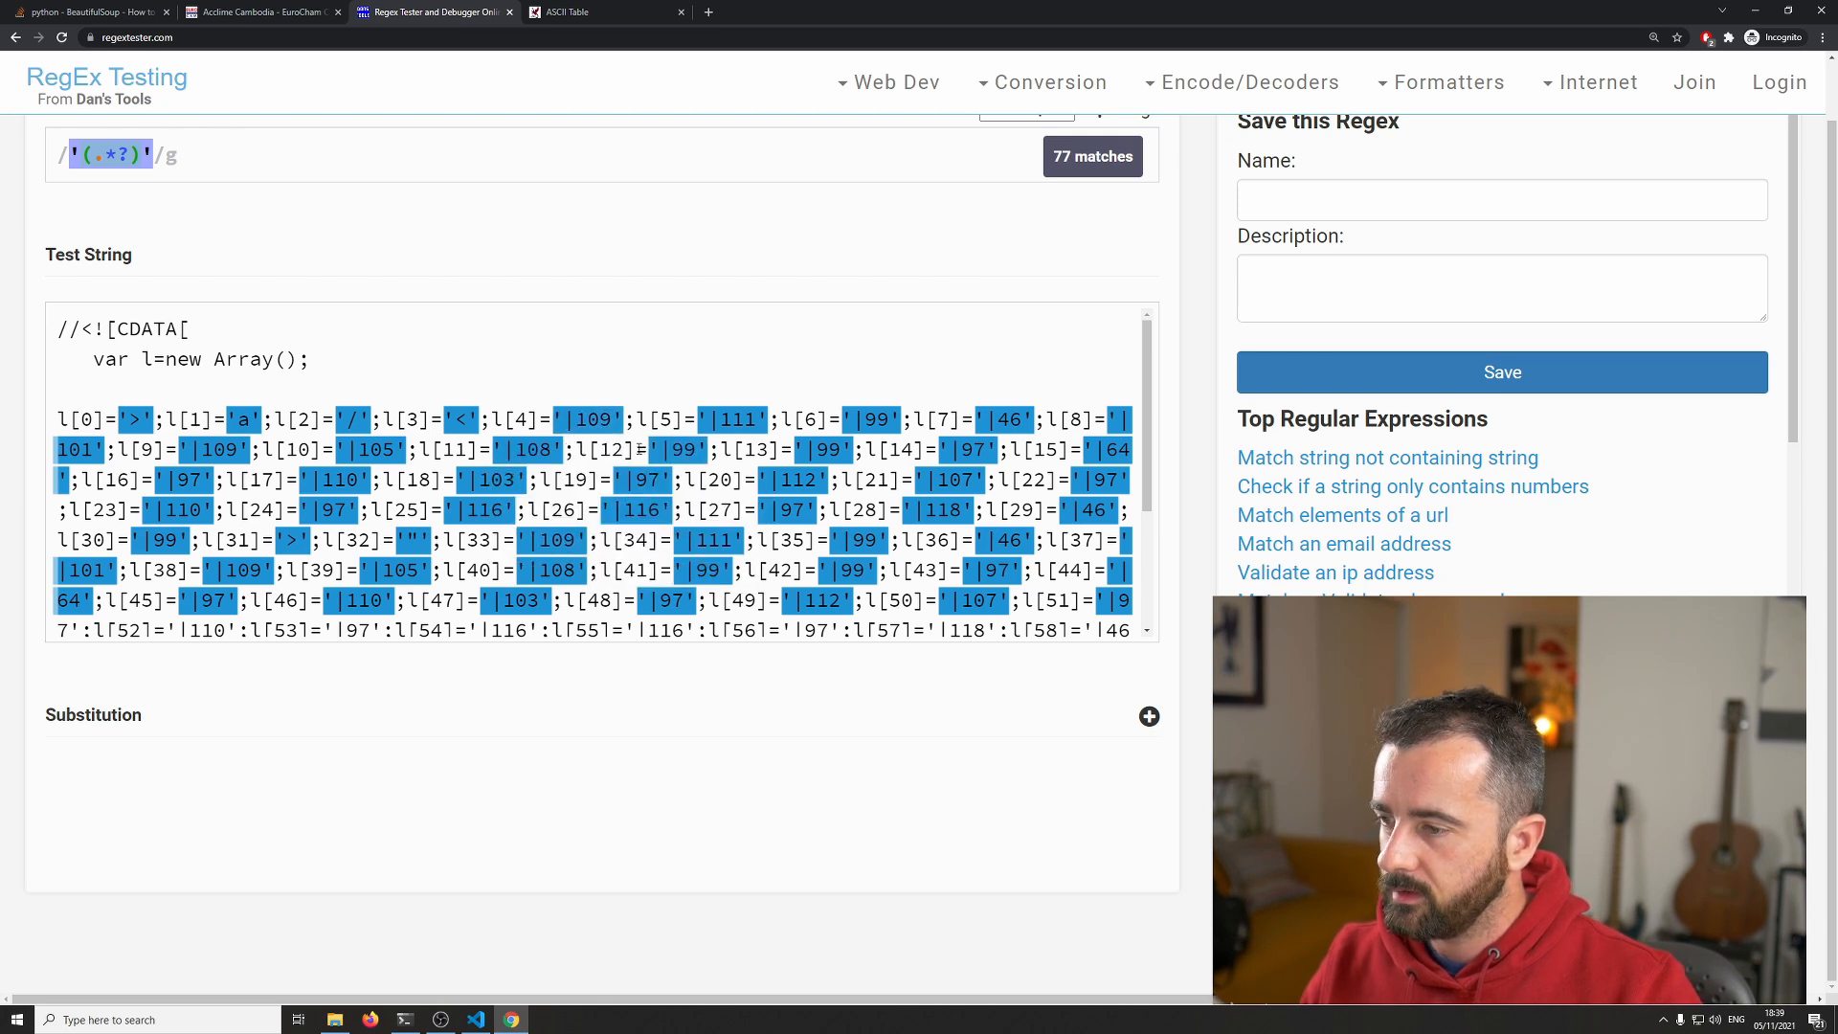
pyautogui.moveTo(595, 419)
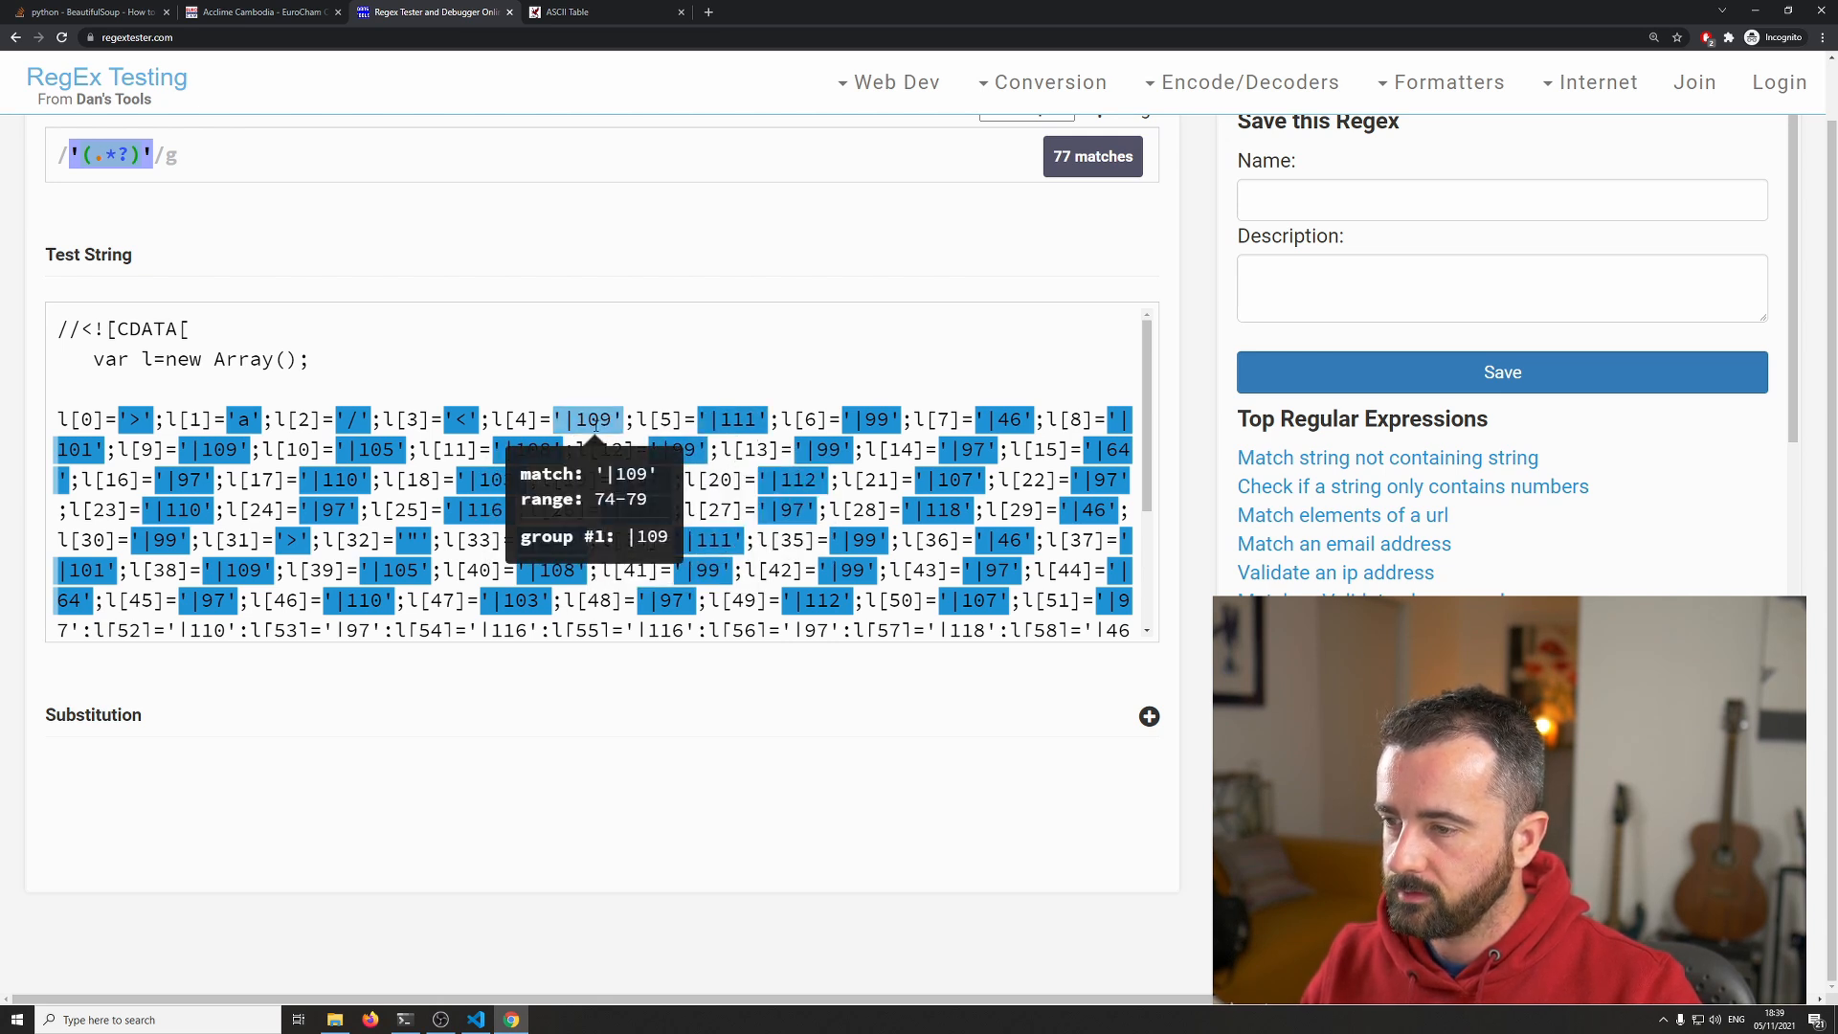
pyautogui.moveTo(517, 353)
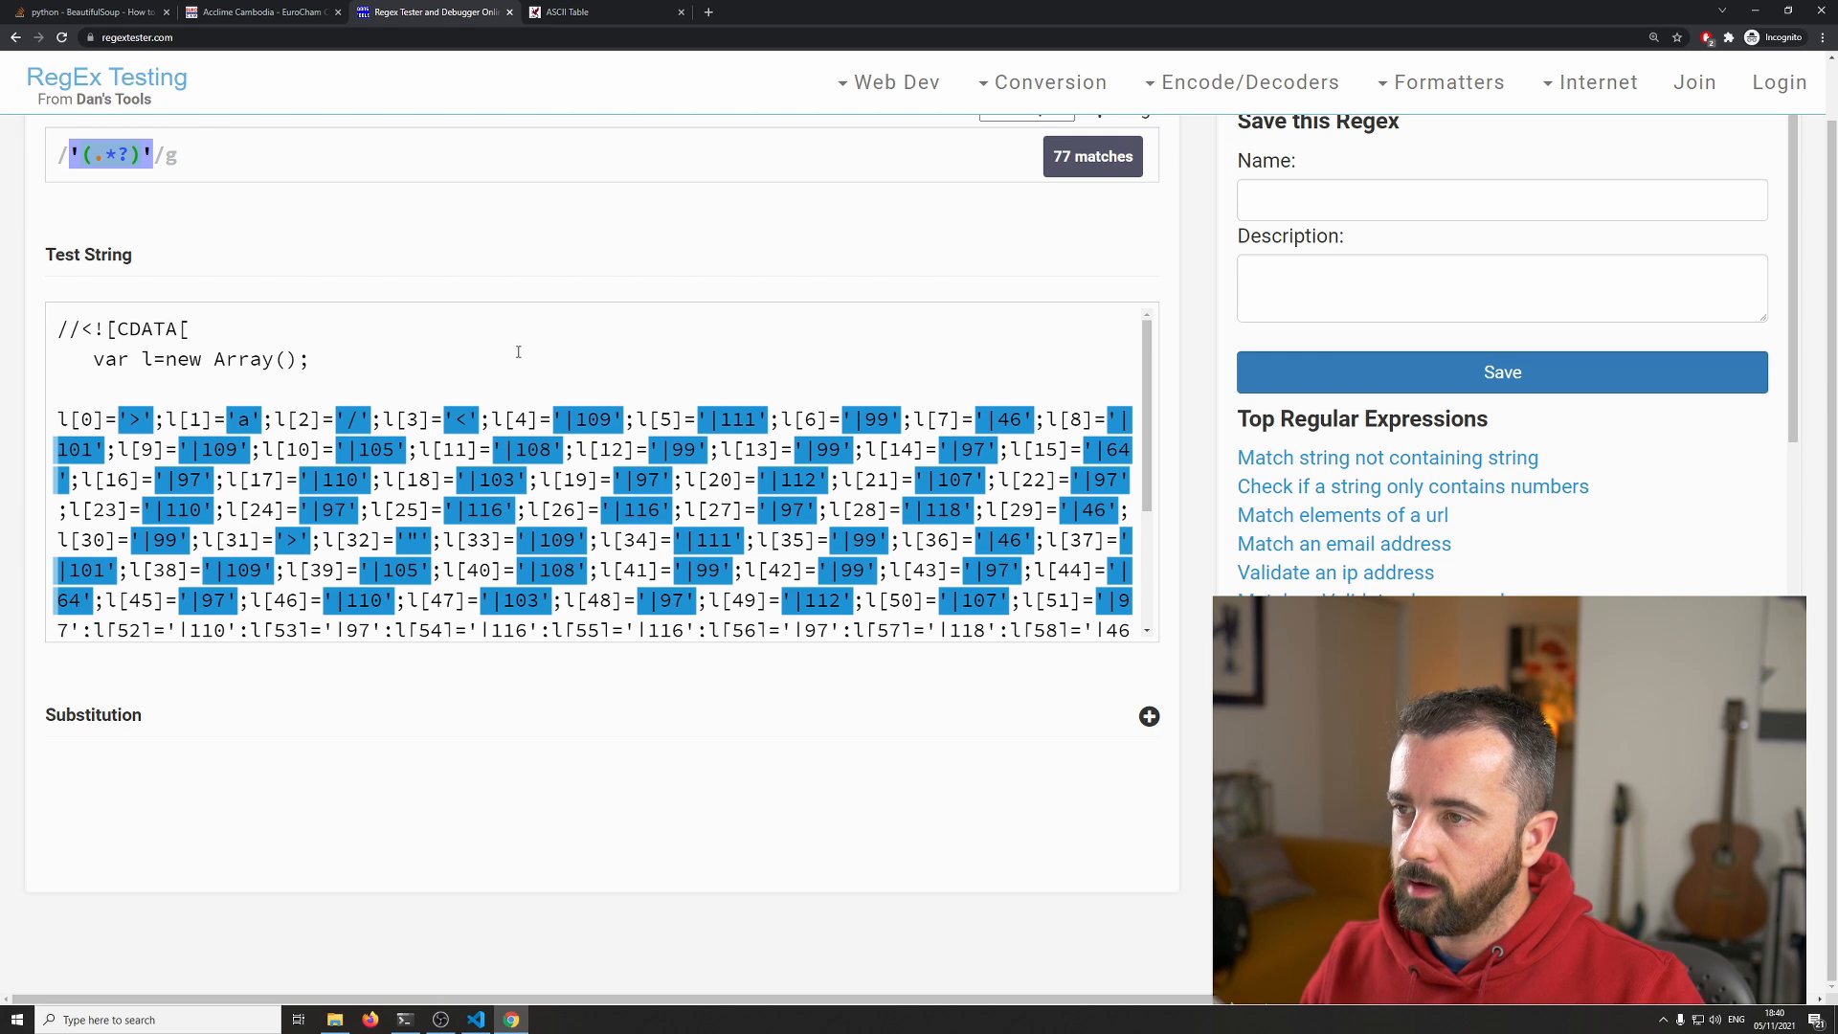
pyautogui.moveTo(478, 275)
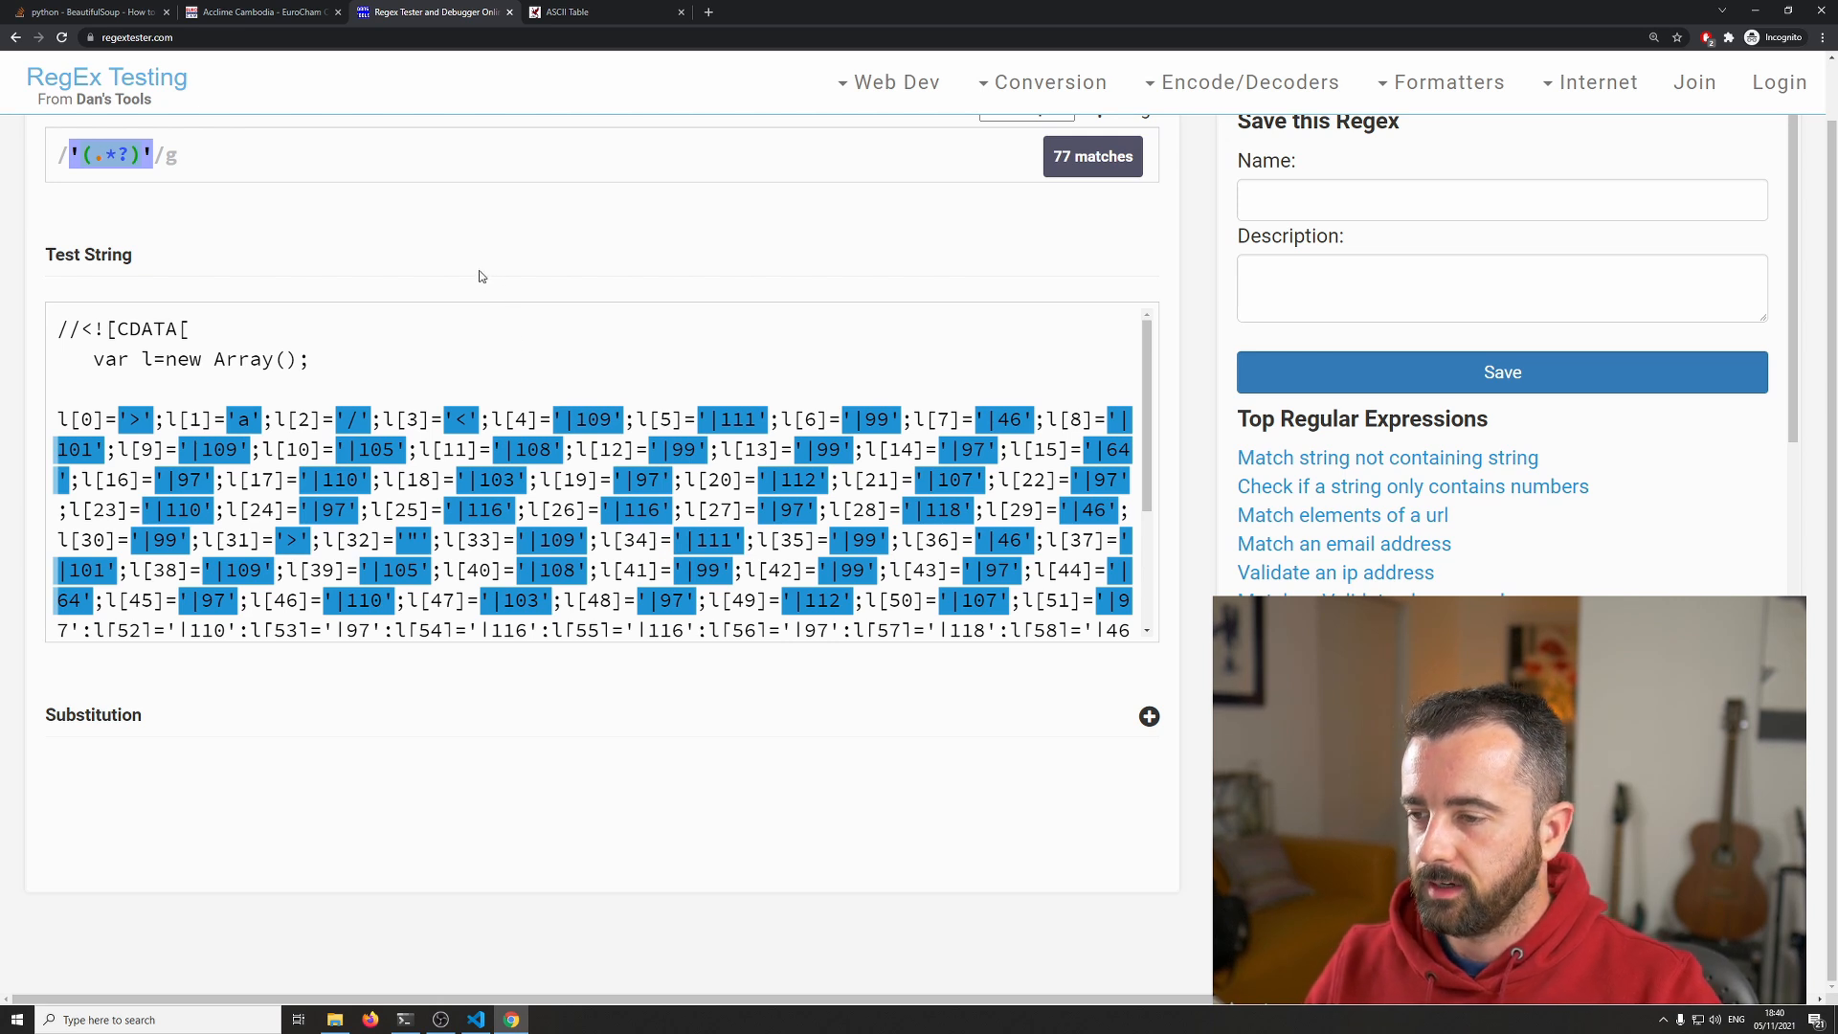
pyautogui.moveTo(586, 419)
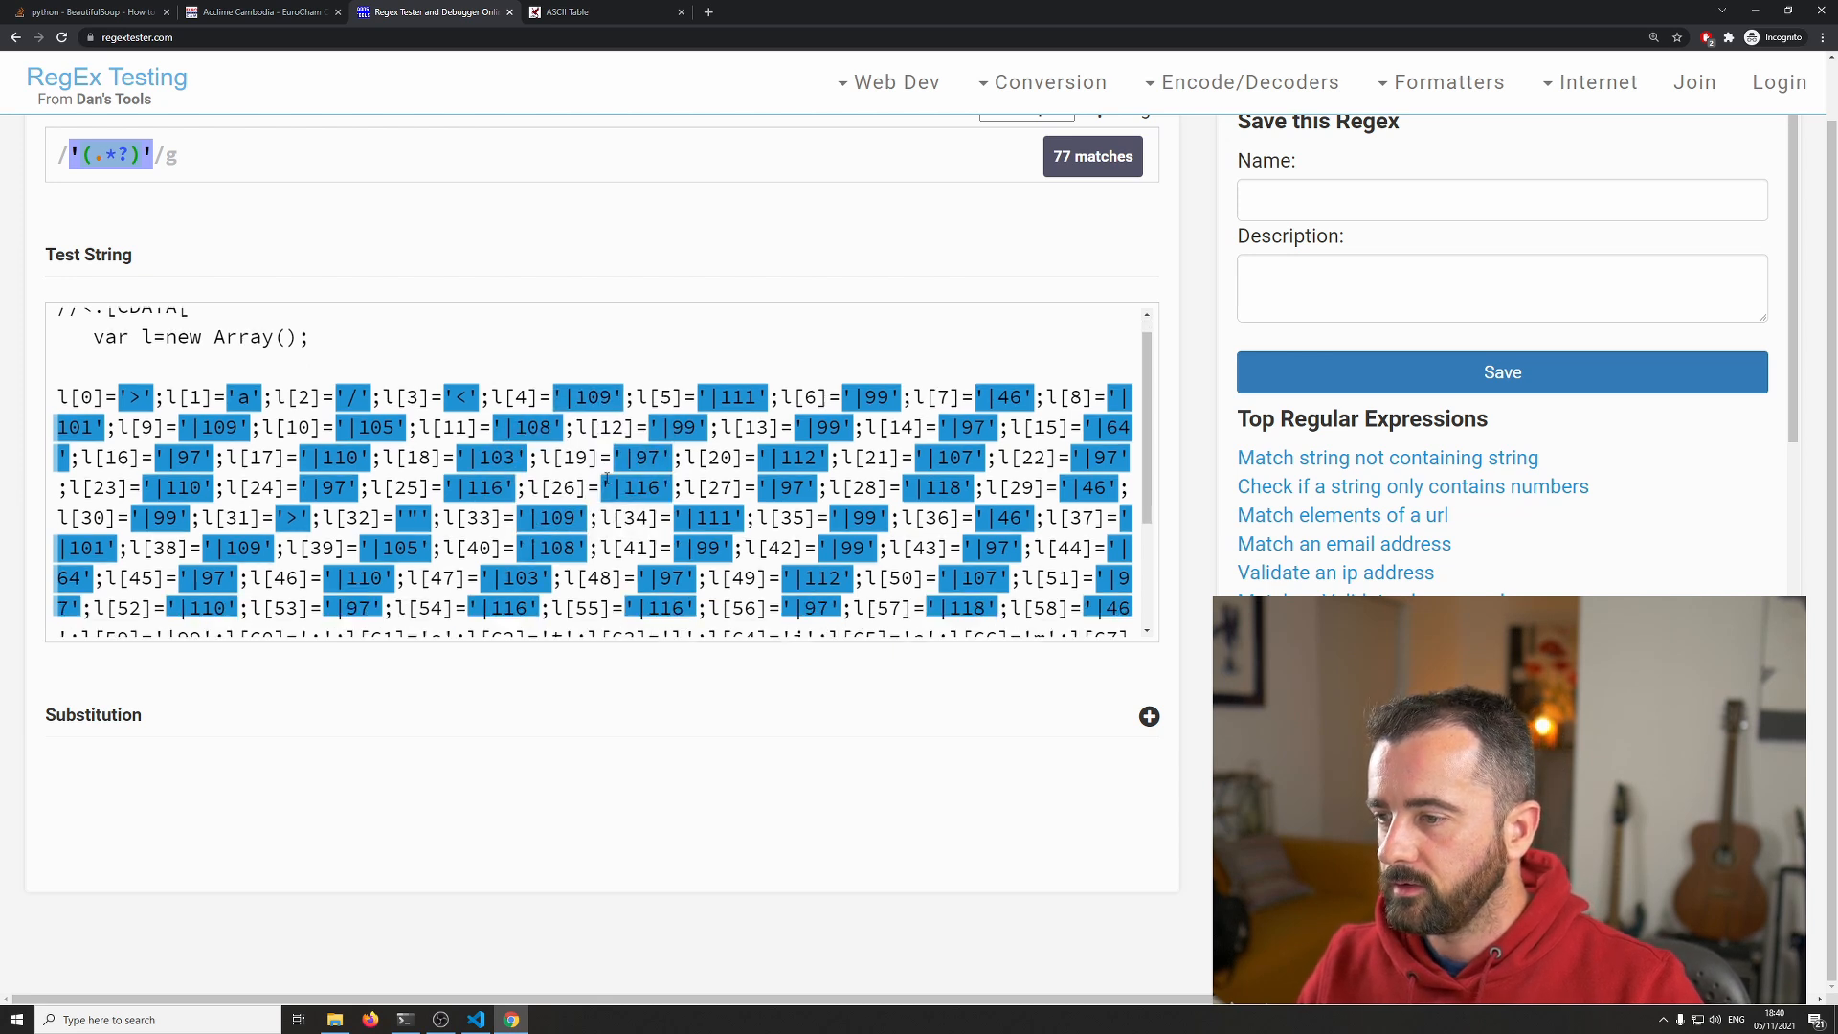
pyautogui.scroll(-3)
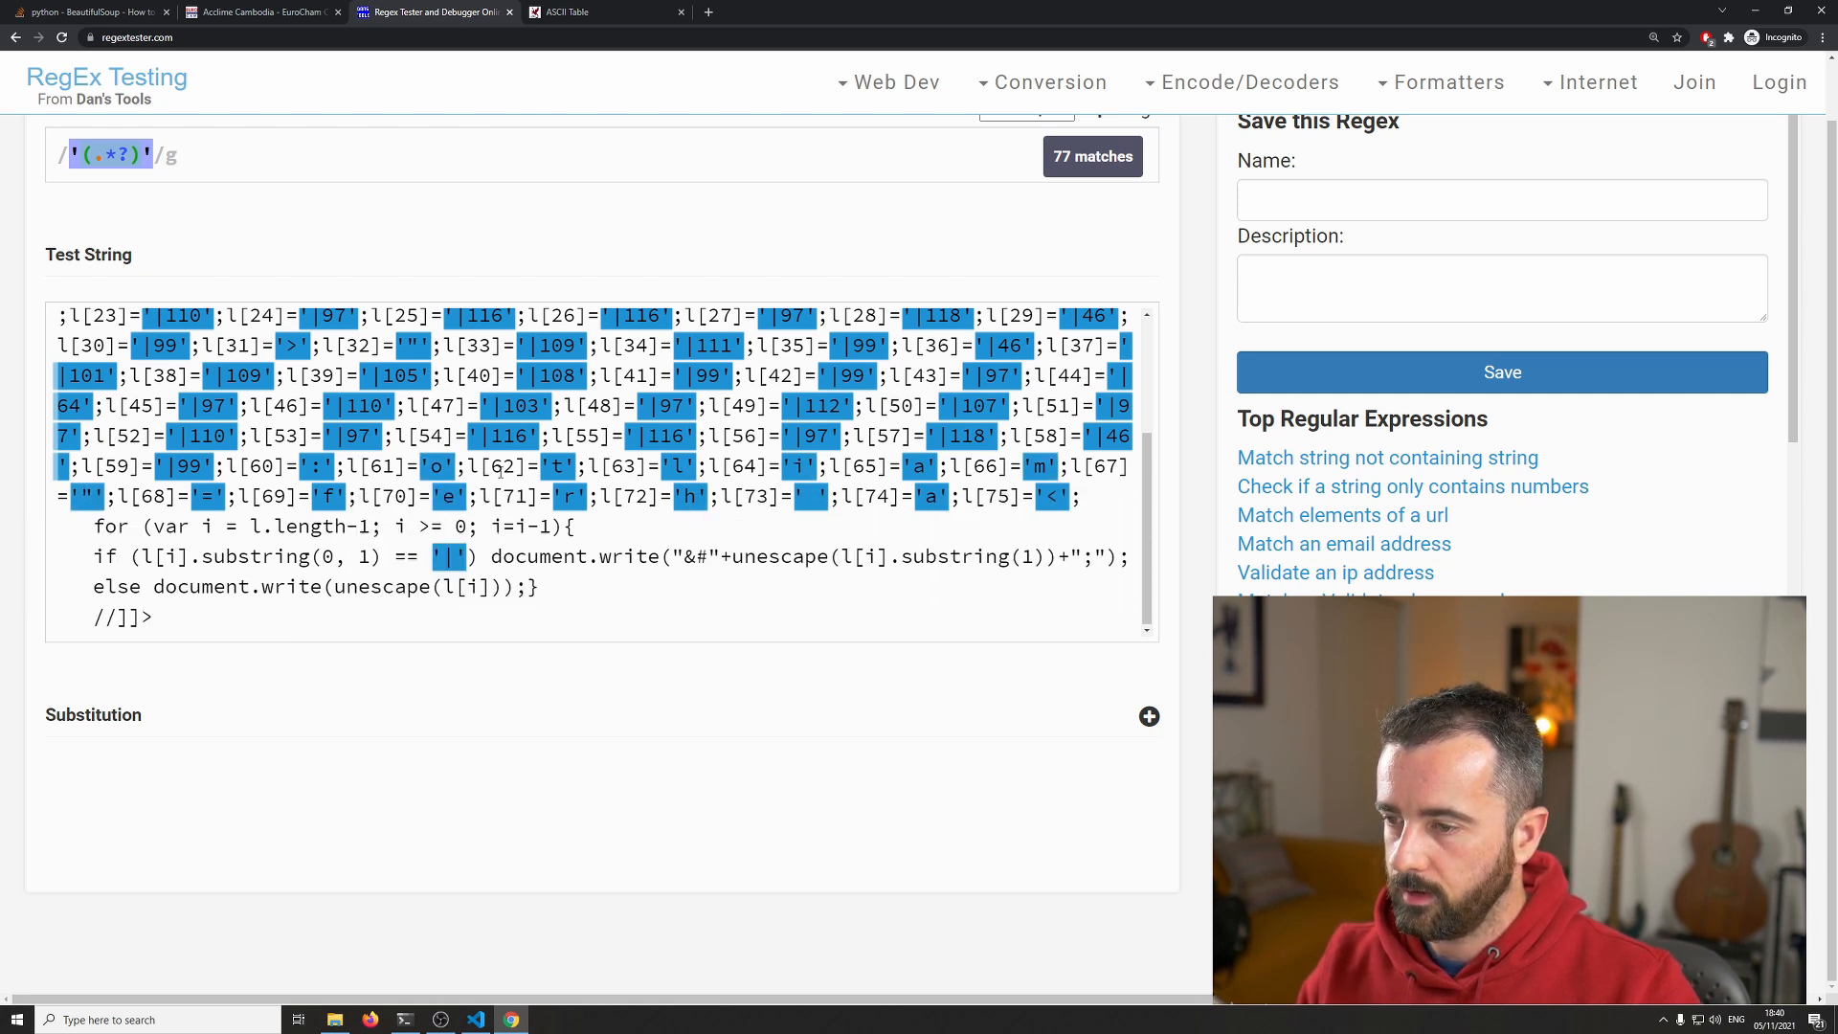
pyautogui.moveTo(185, 465)
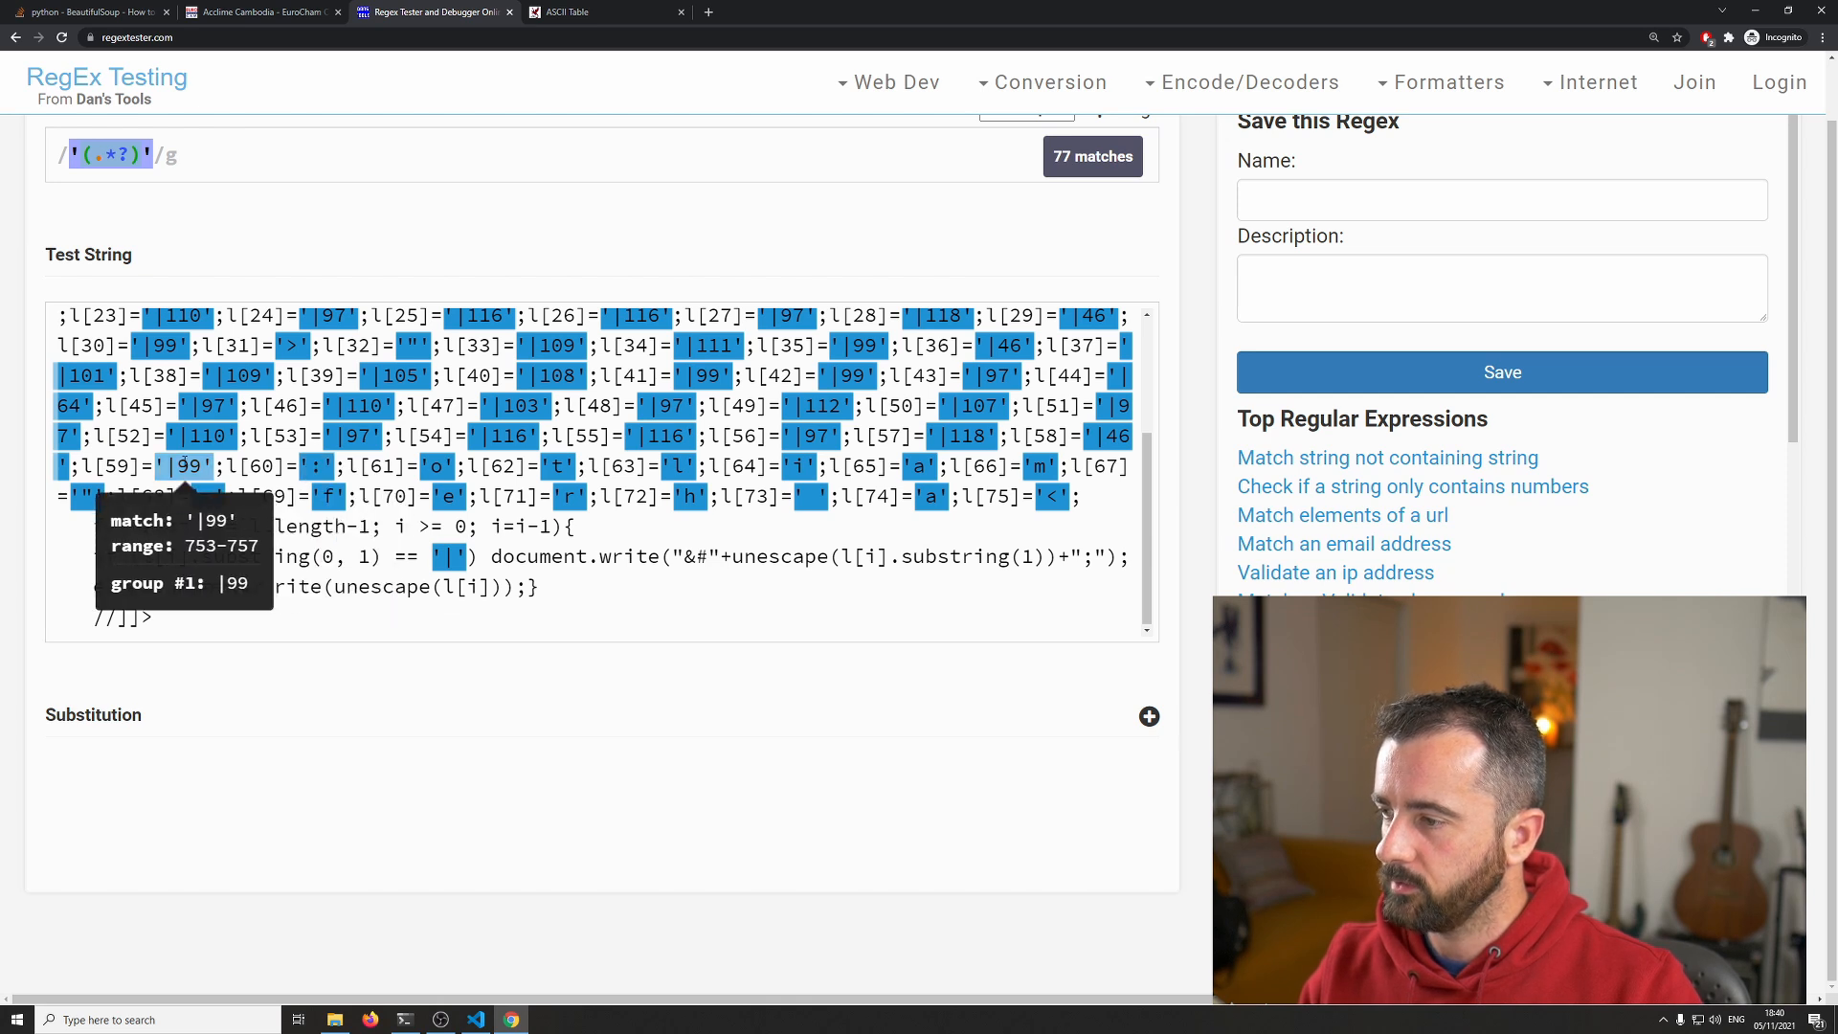
pyautogui.click(601, 11)
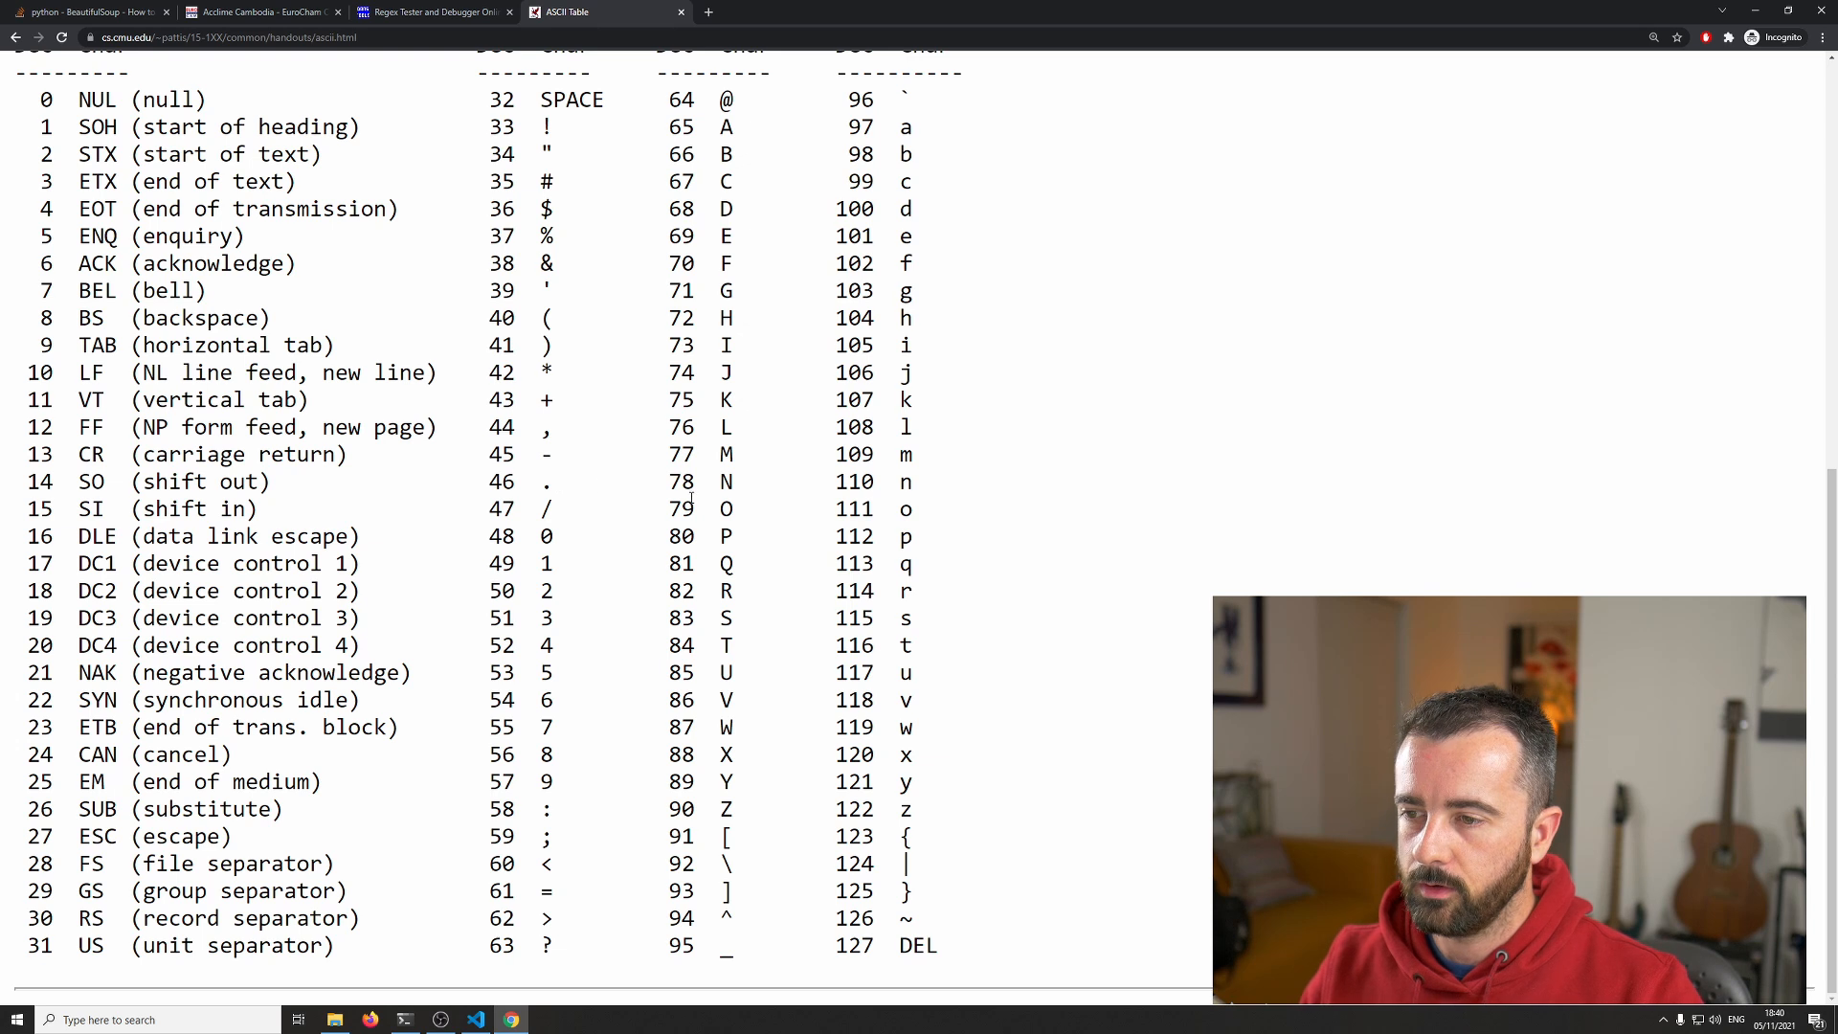
pyautogui.scroll(3)
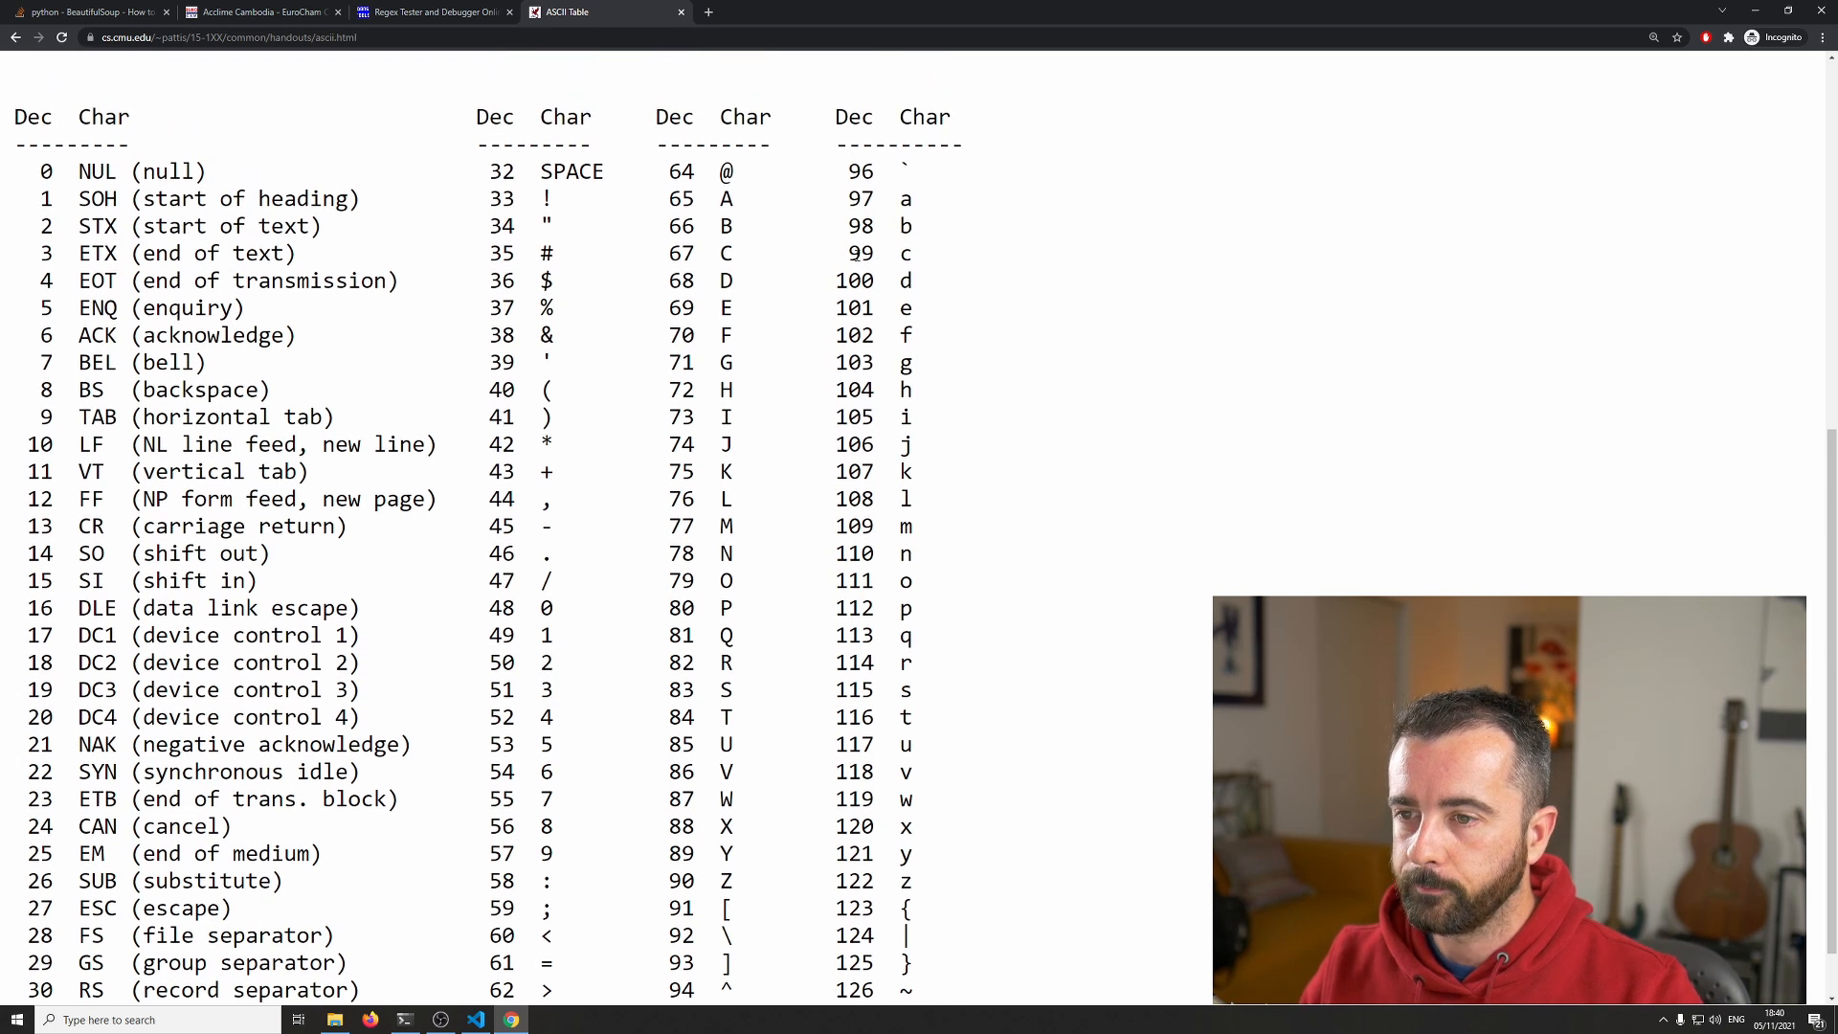
pyautogui.doubleClick(862, 253)
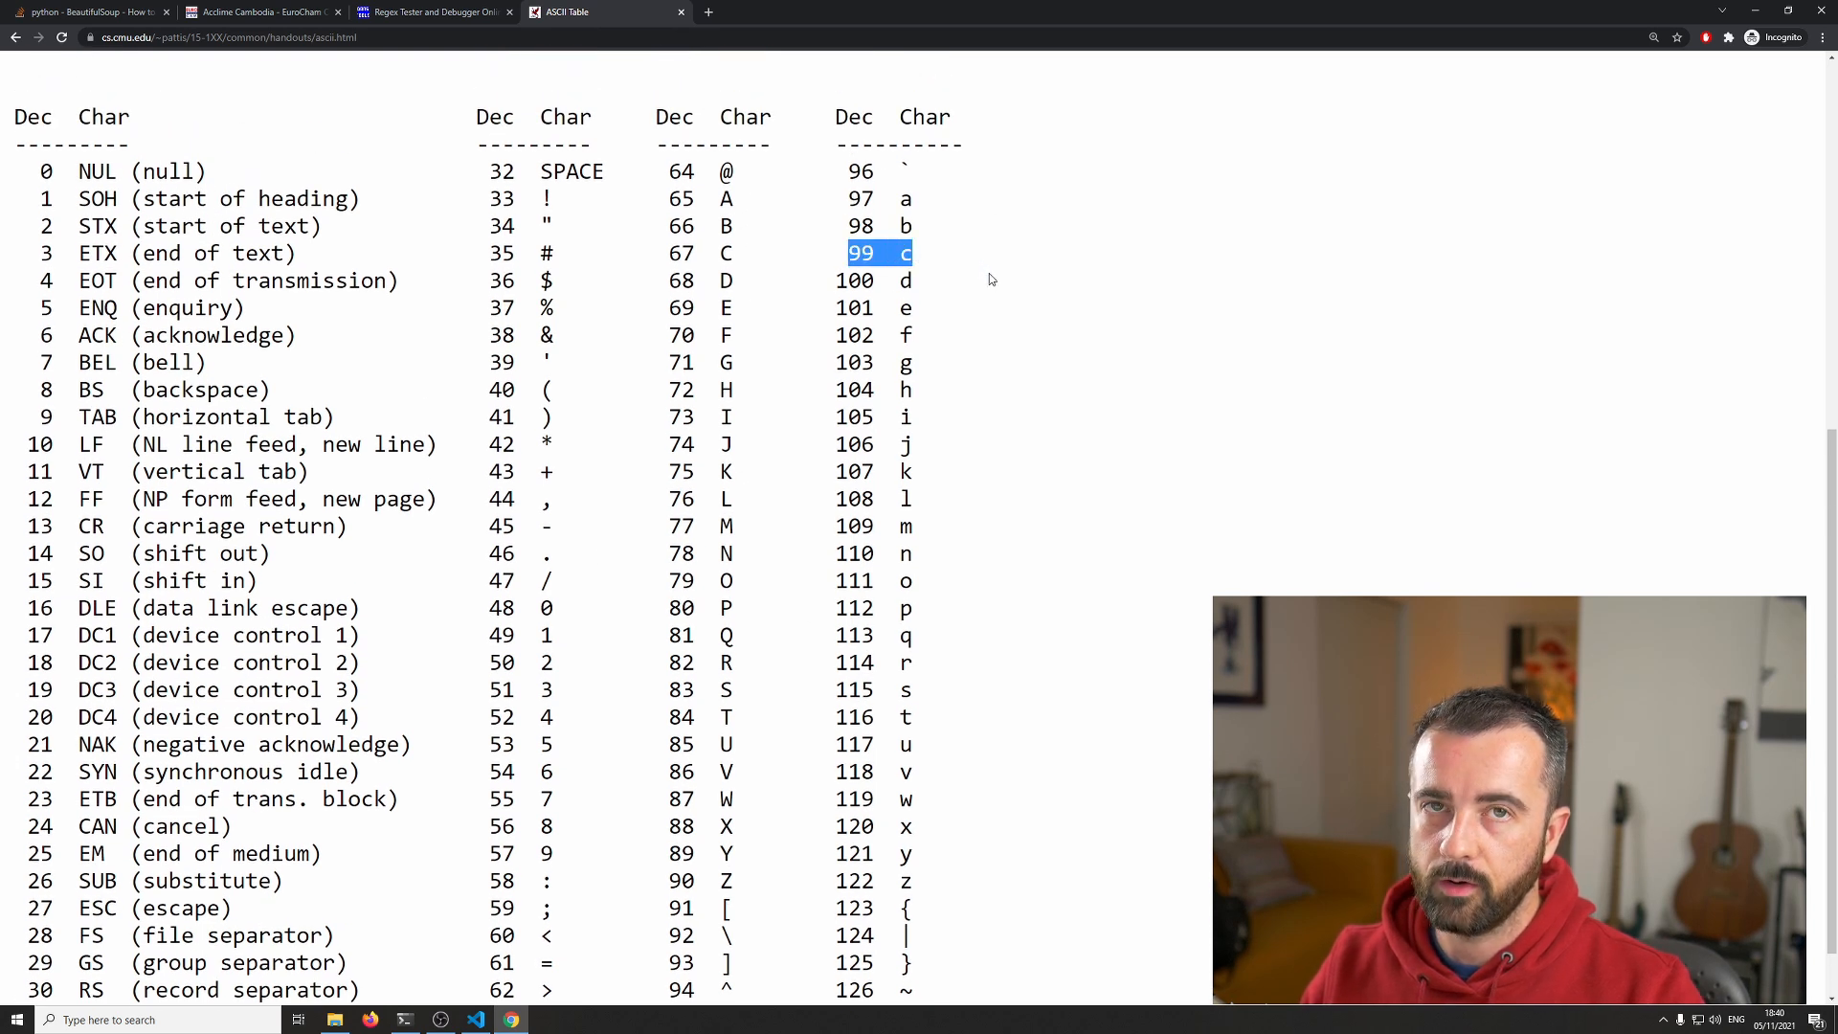
pyautogui.click(259, 11)
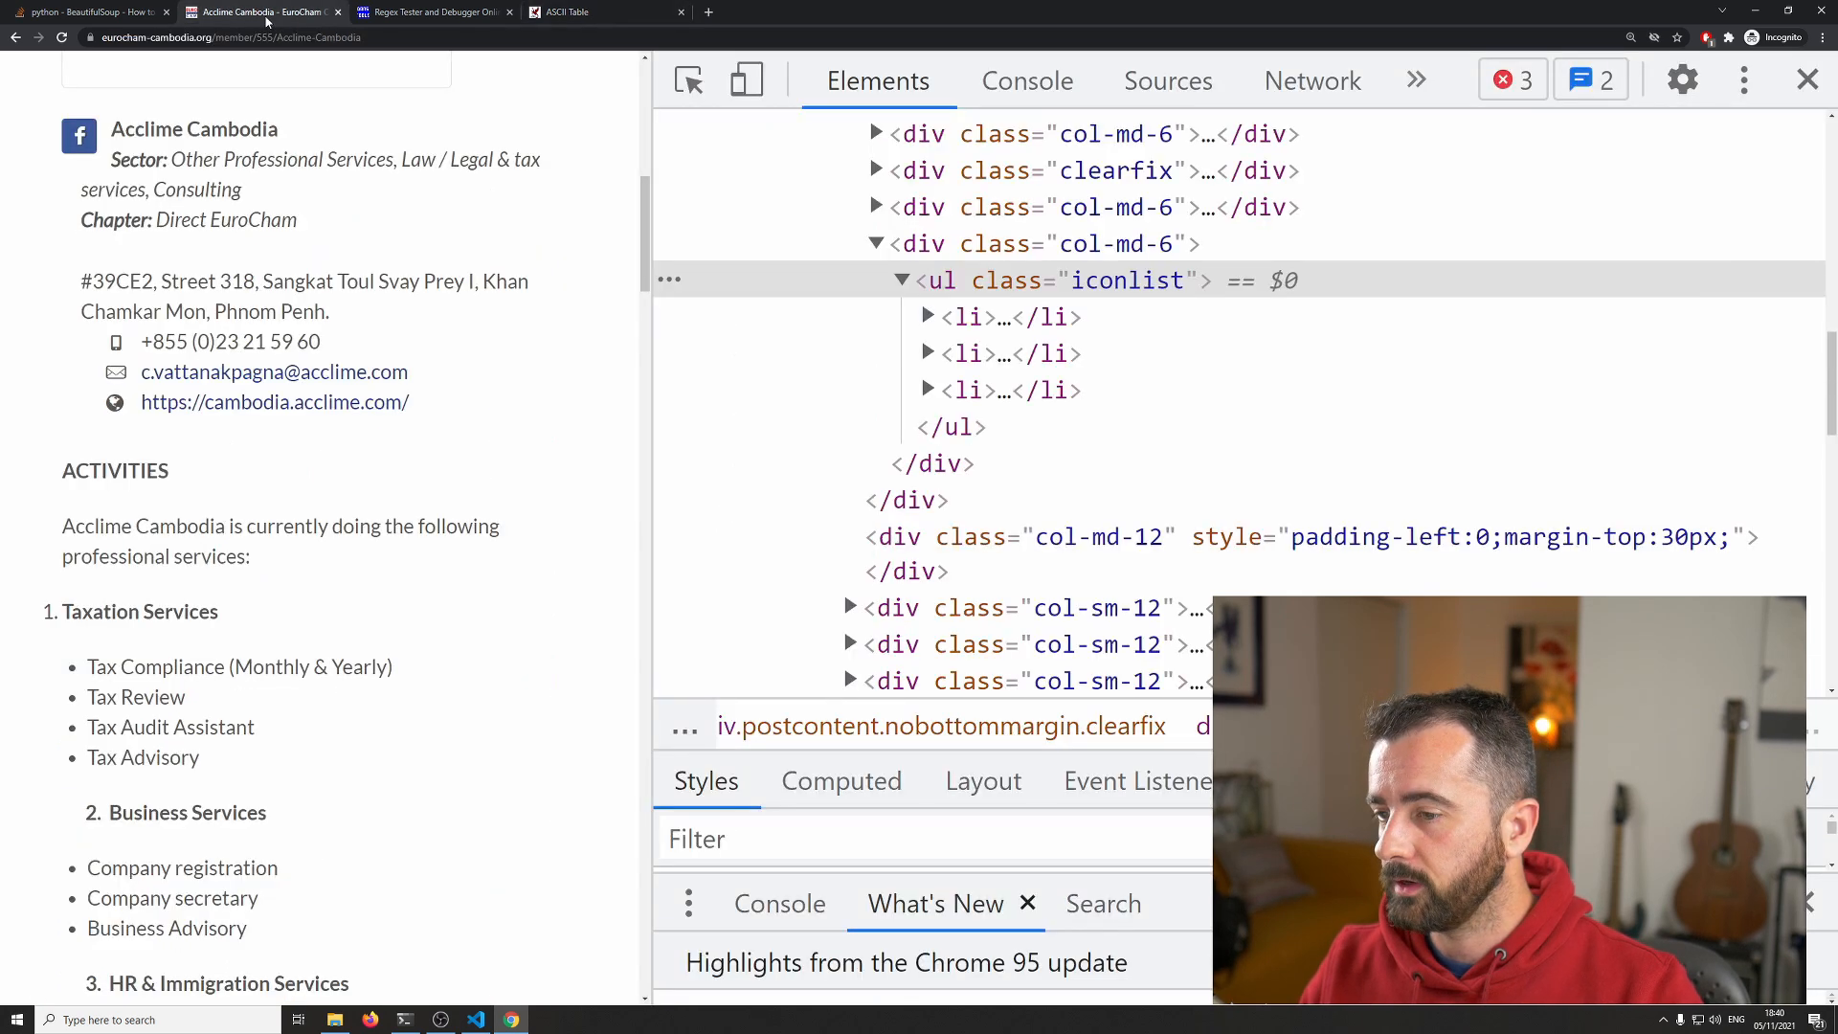
pyautogui.click(926, 354)
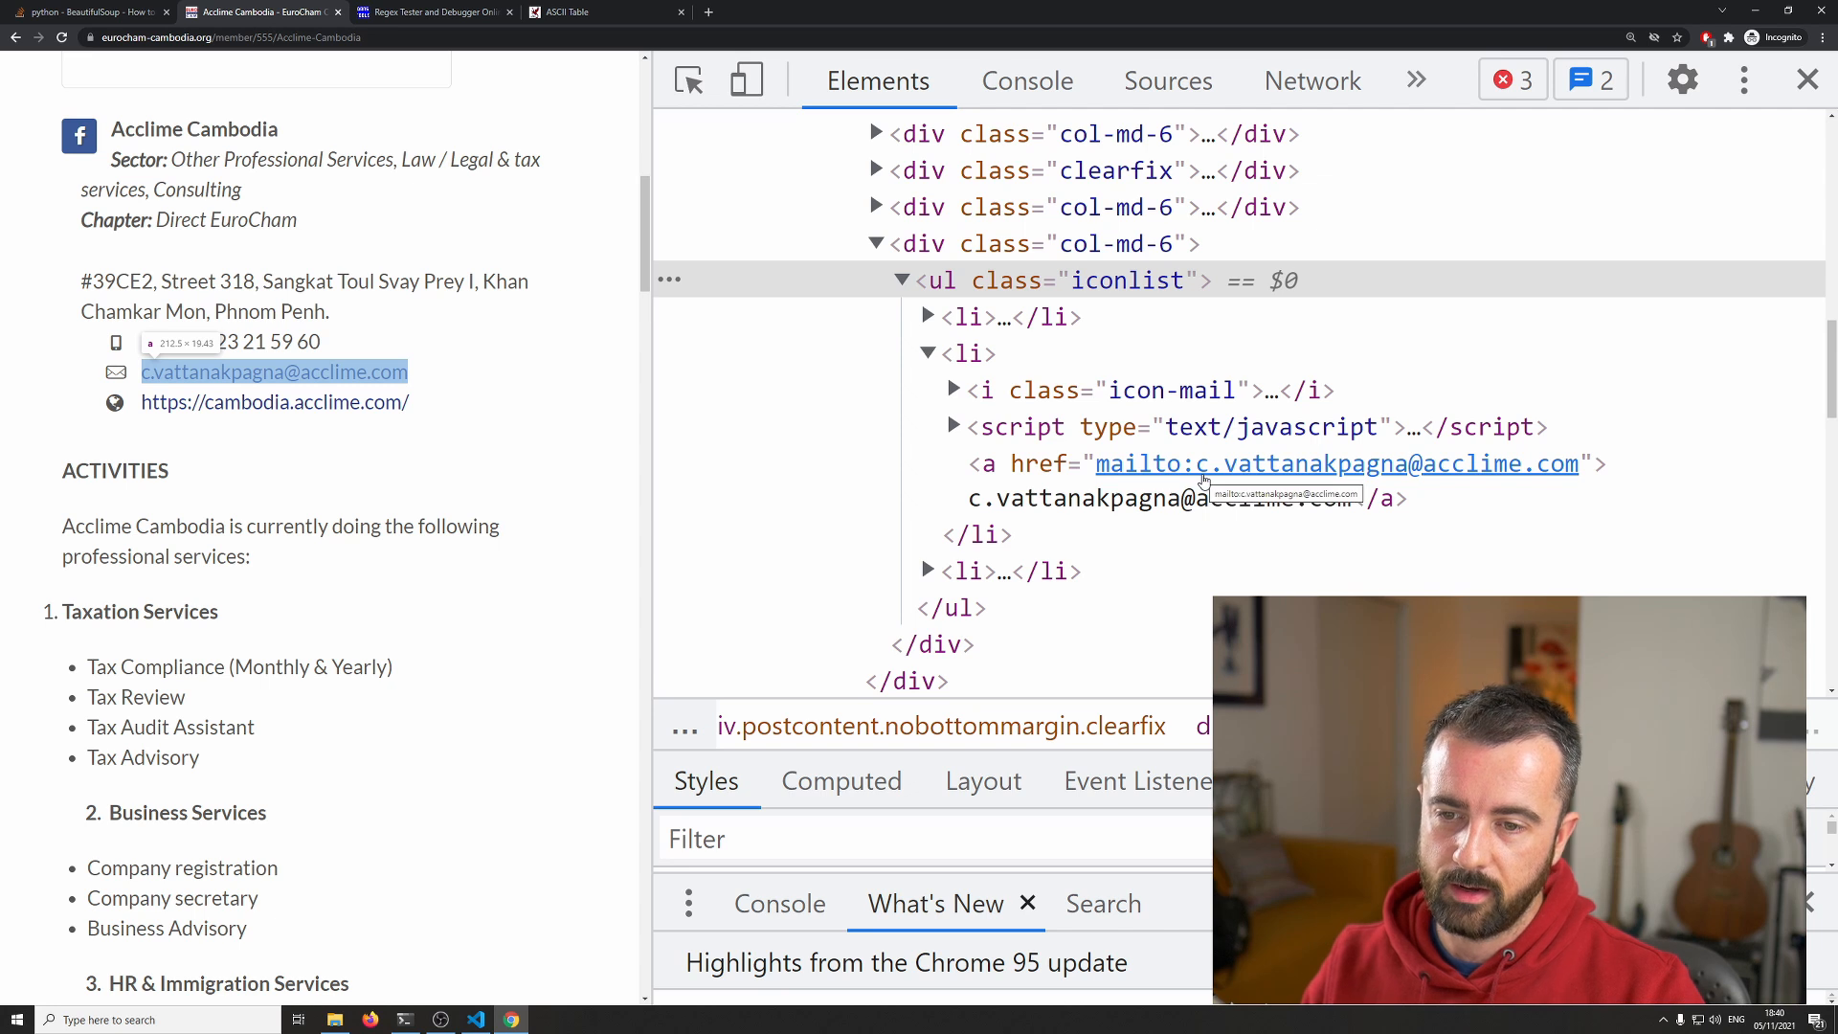
pyautogui.click(435, 11)
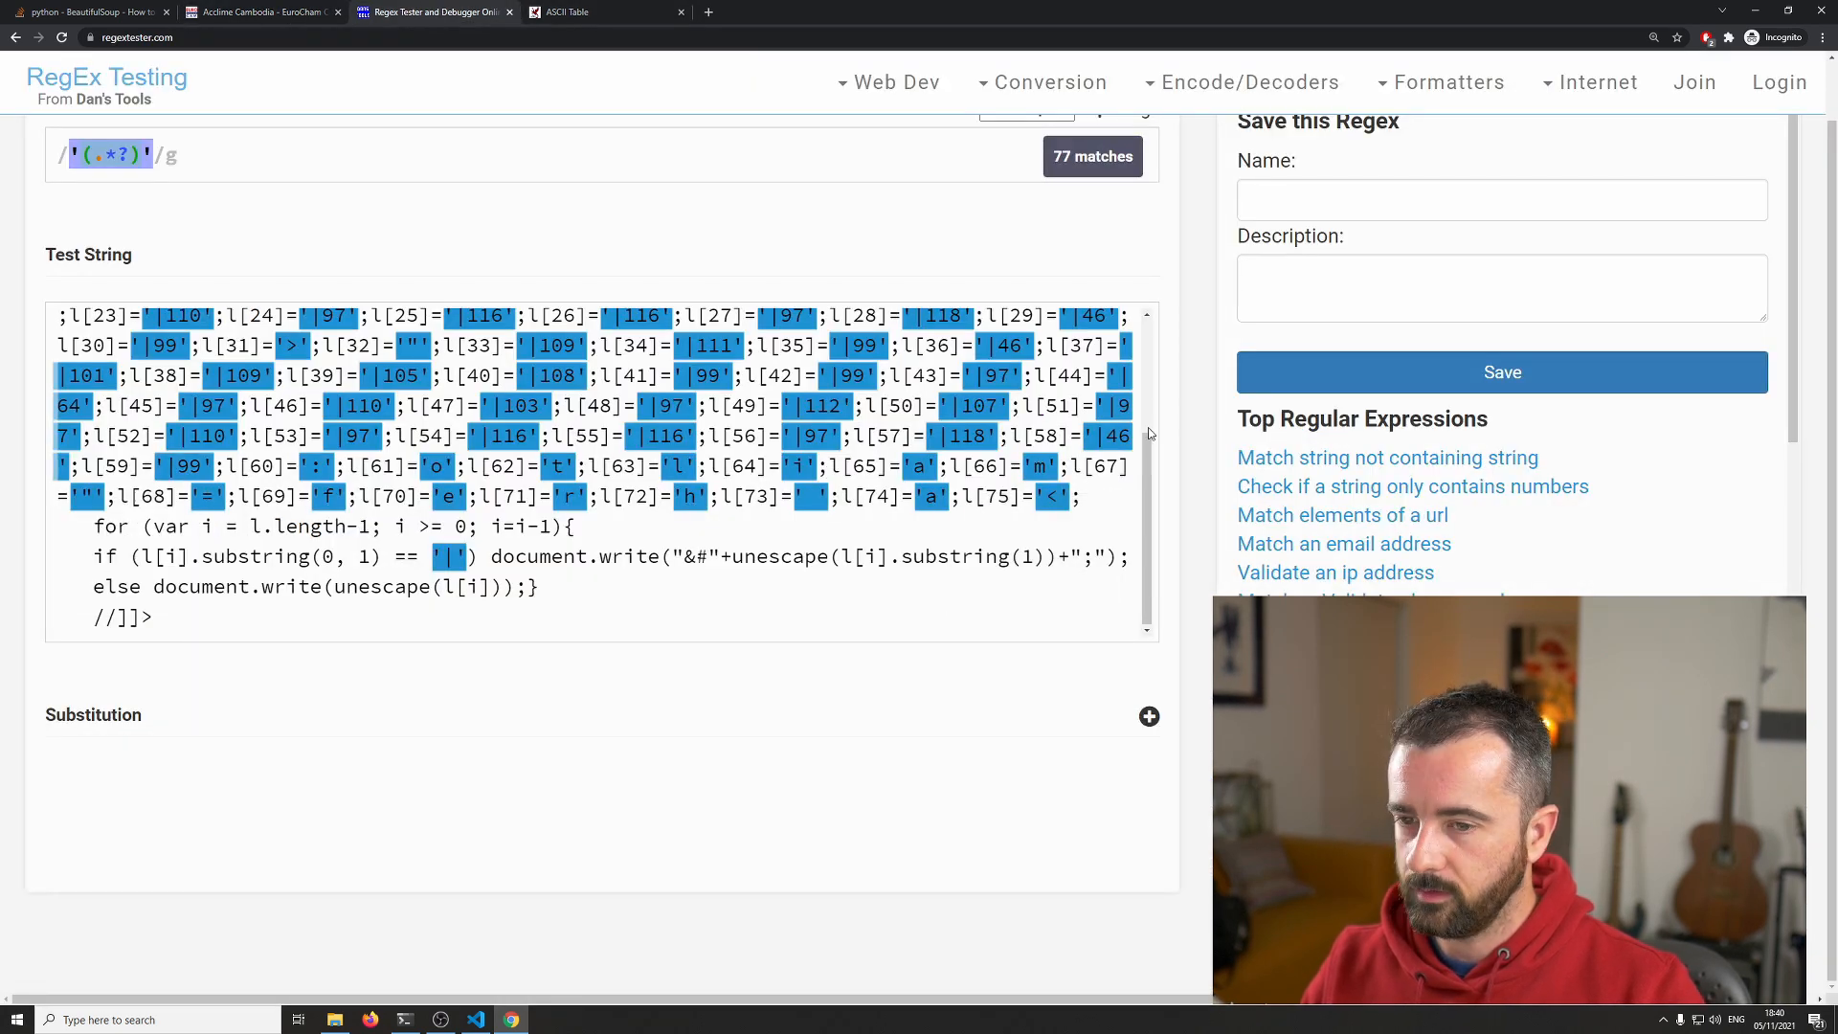
pyautogui.click(597, 11)
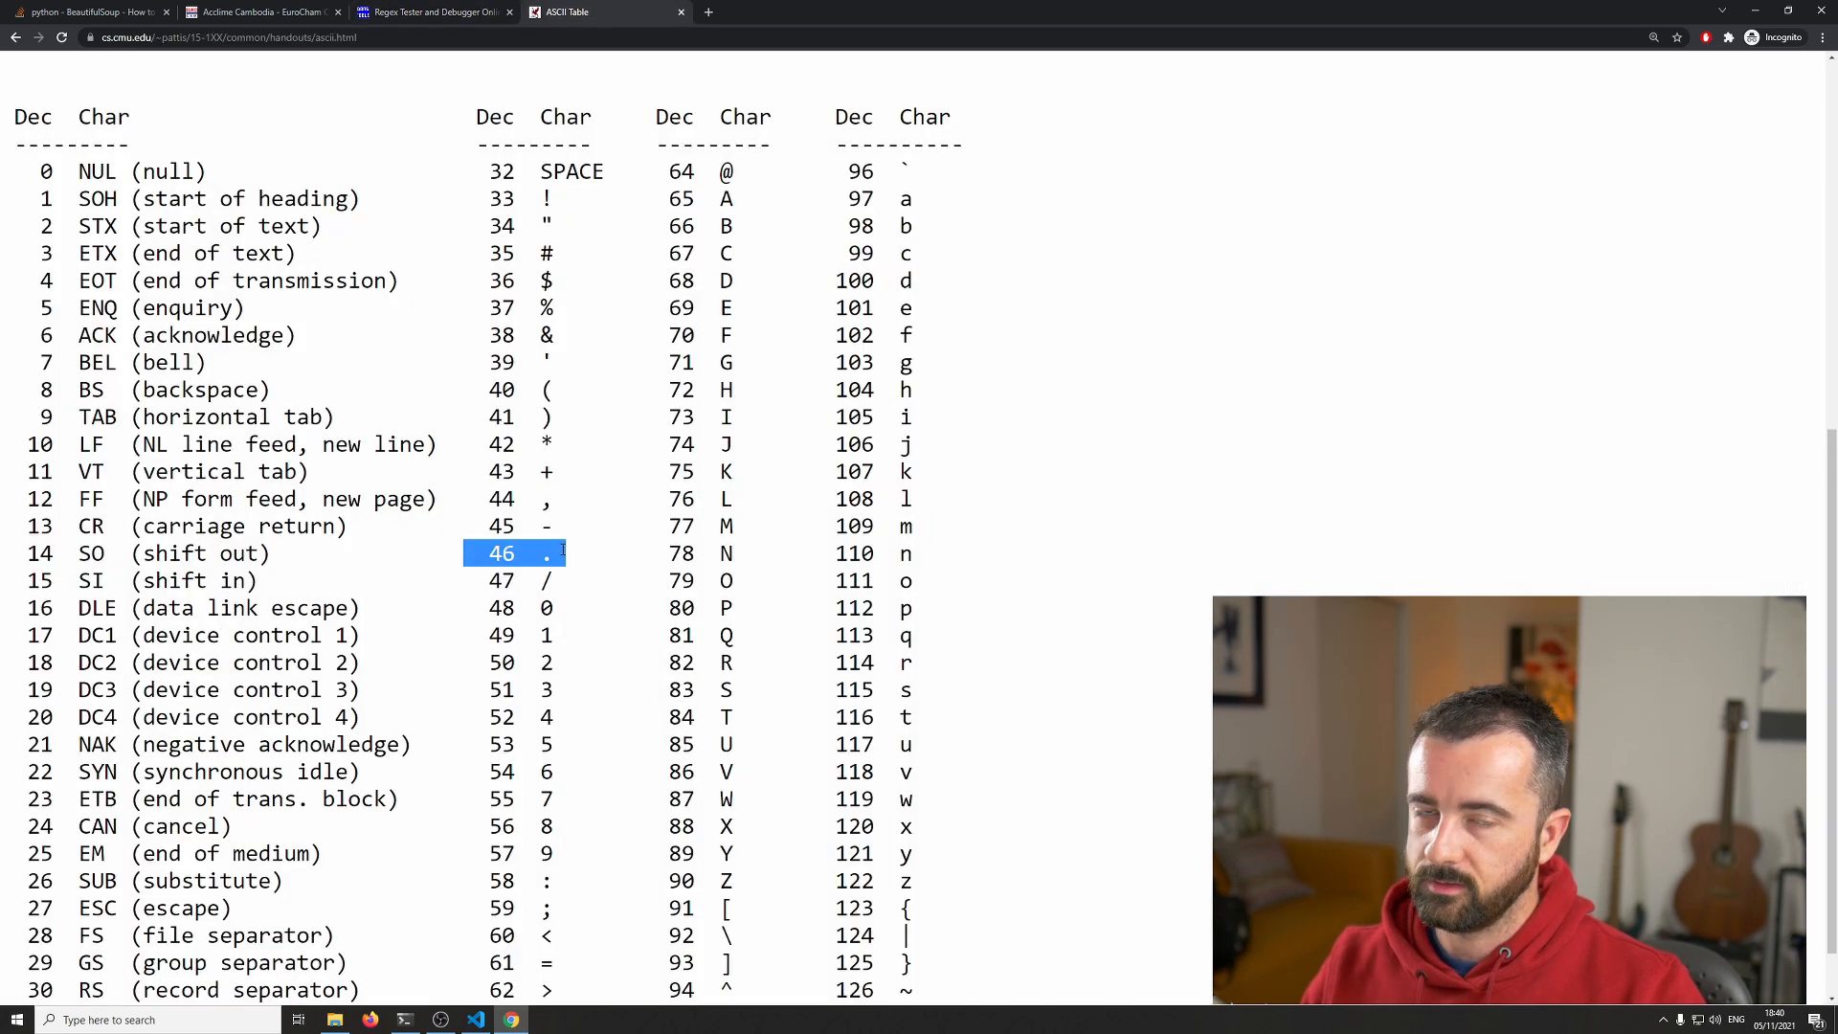
pyautogui.click(430, 12)
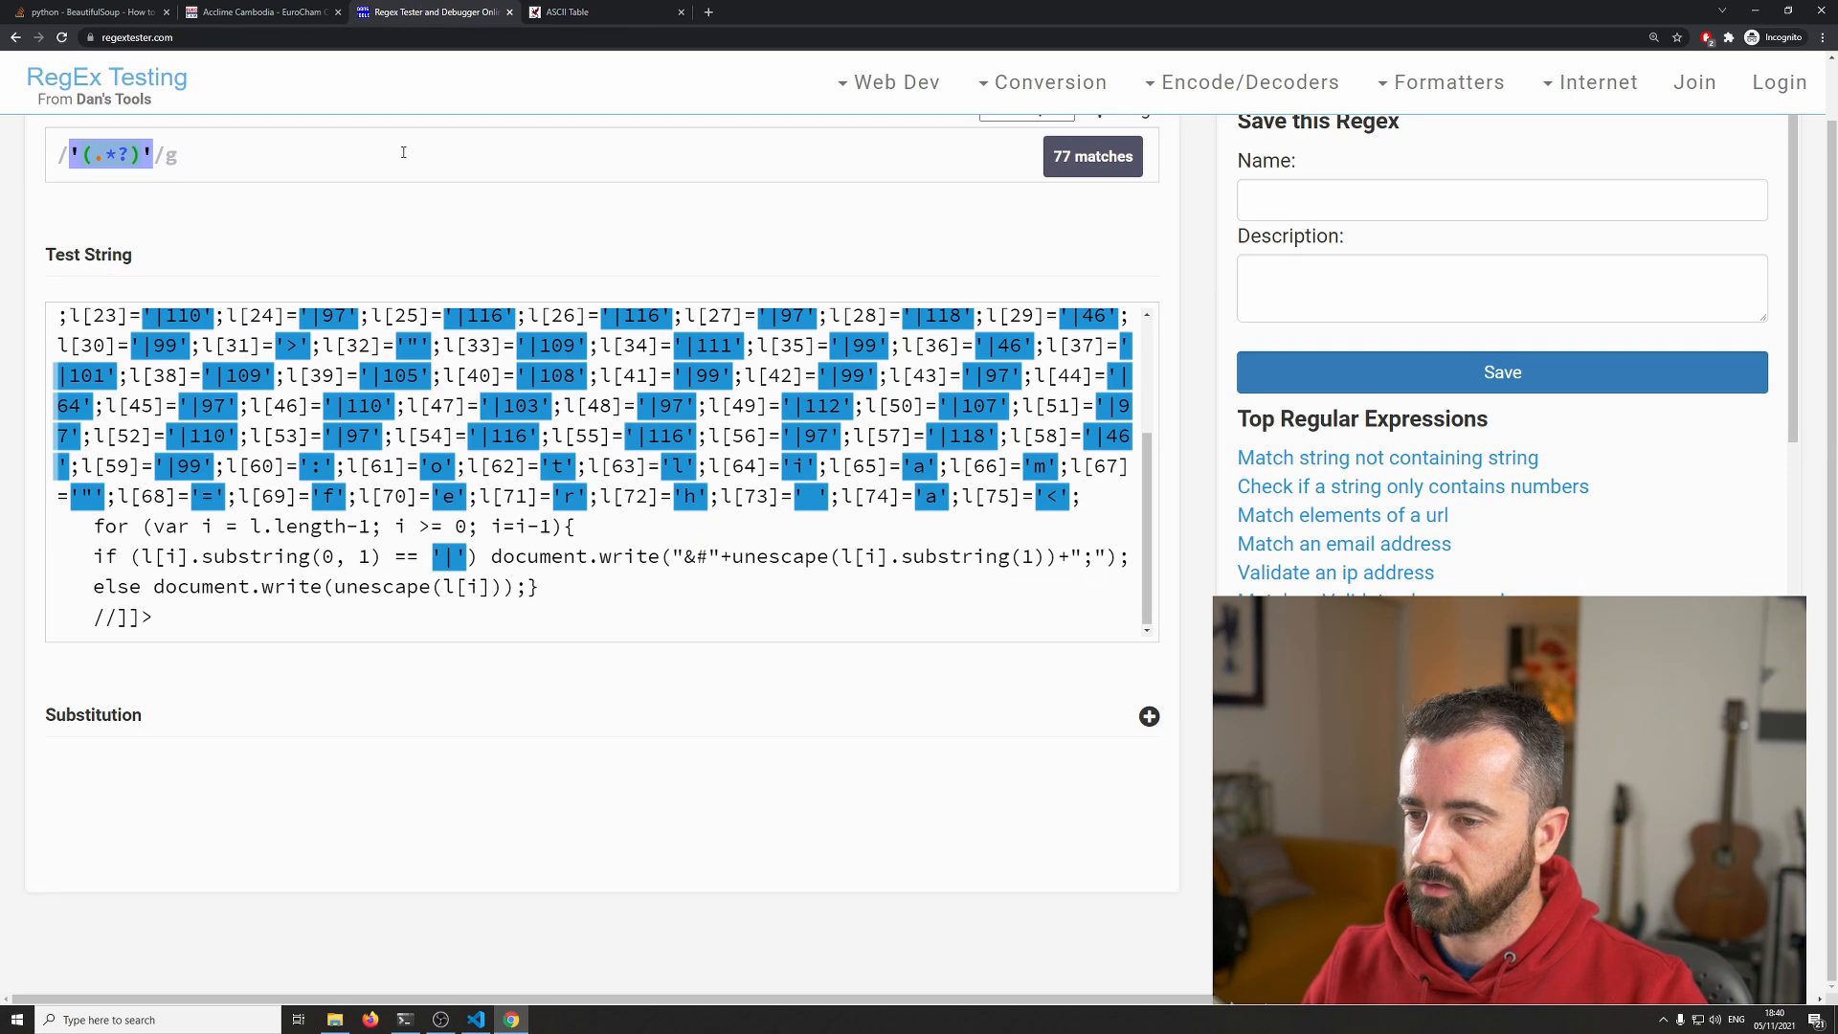
pyautogui.scroll(3)
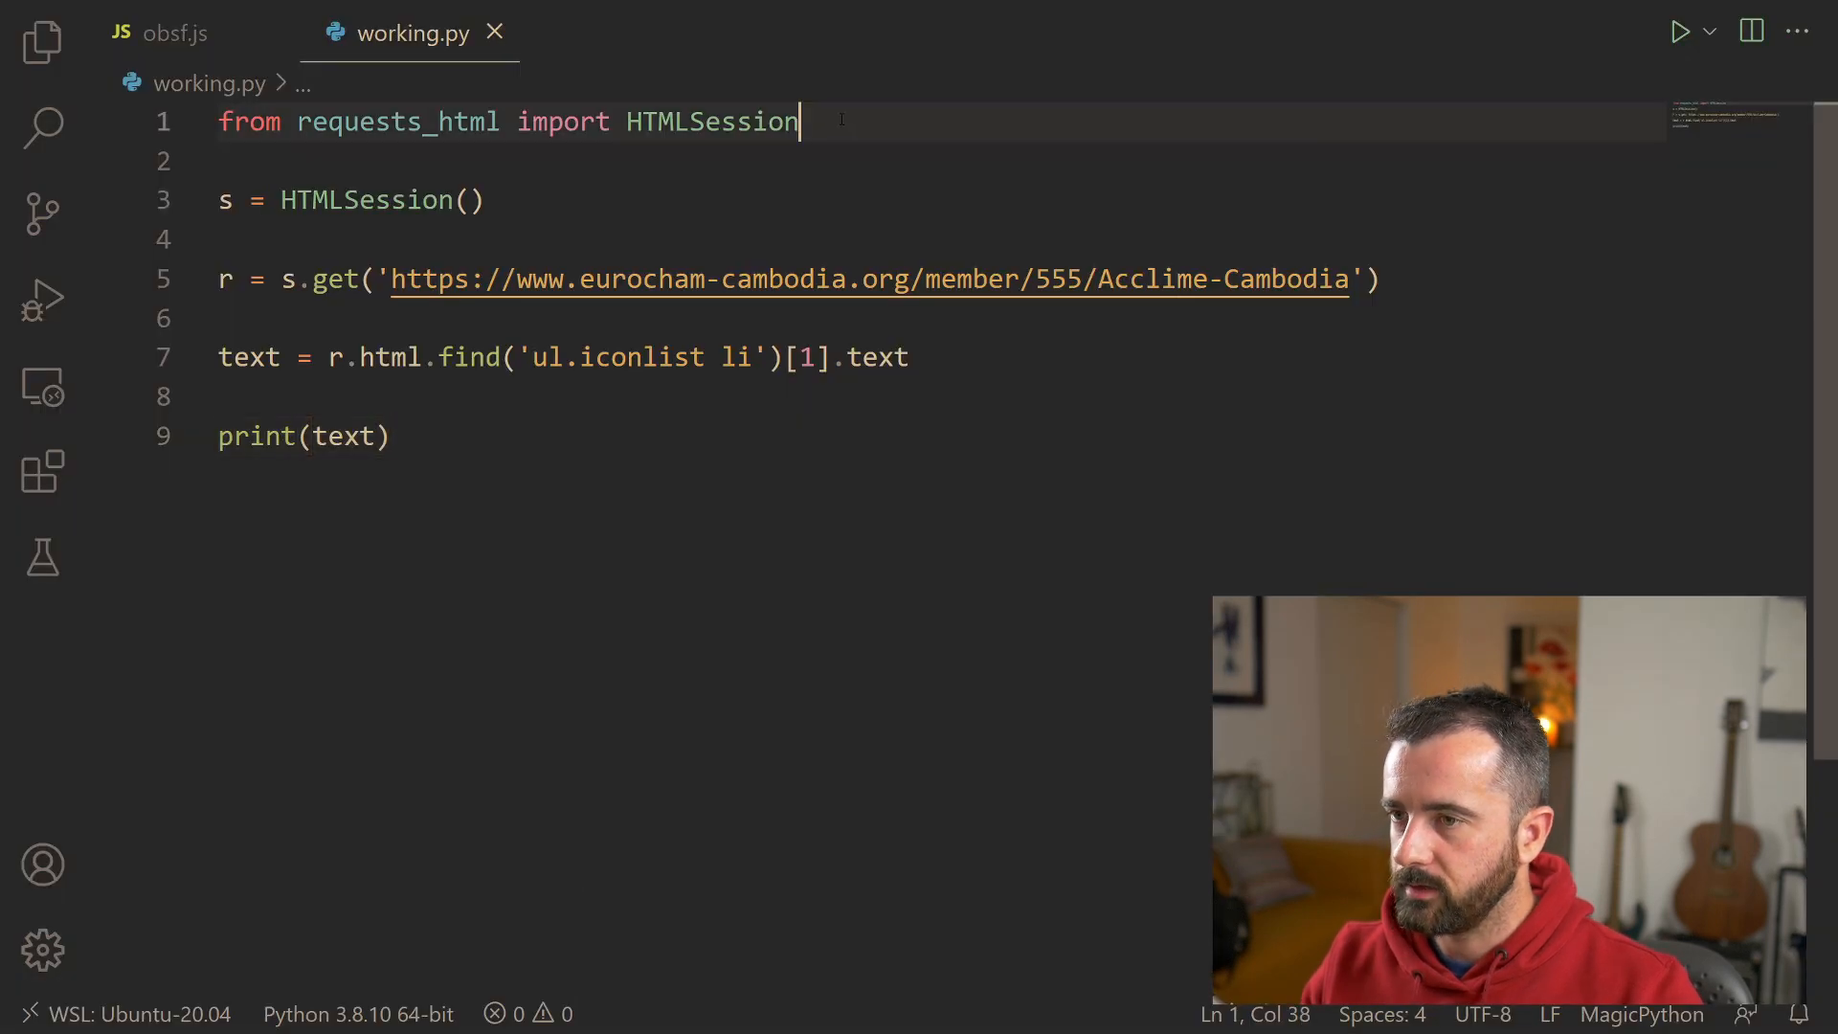
# Step: Import re and add chars = re.findall(r"'(.*?)'", text)
pyautogui.write('import re')
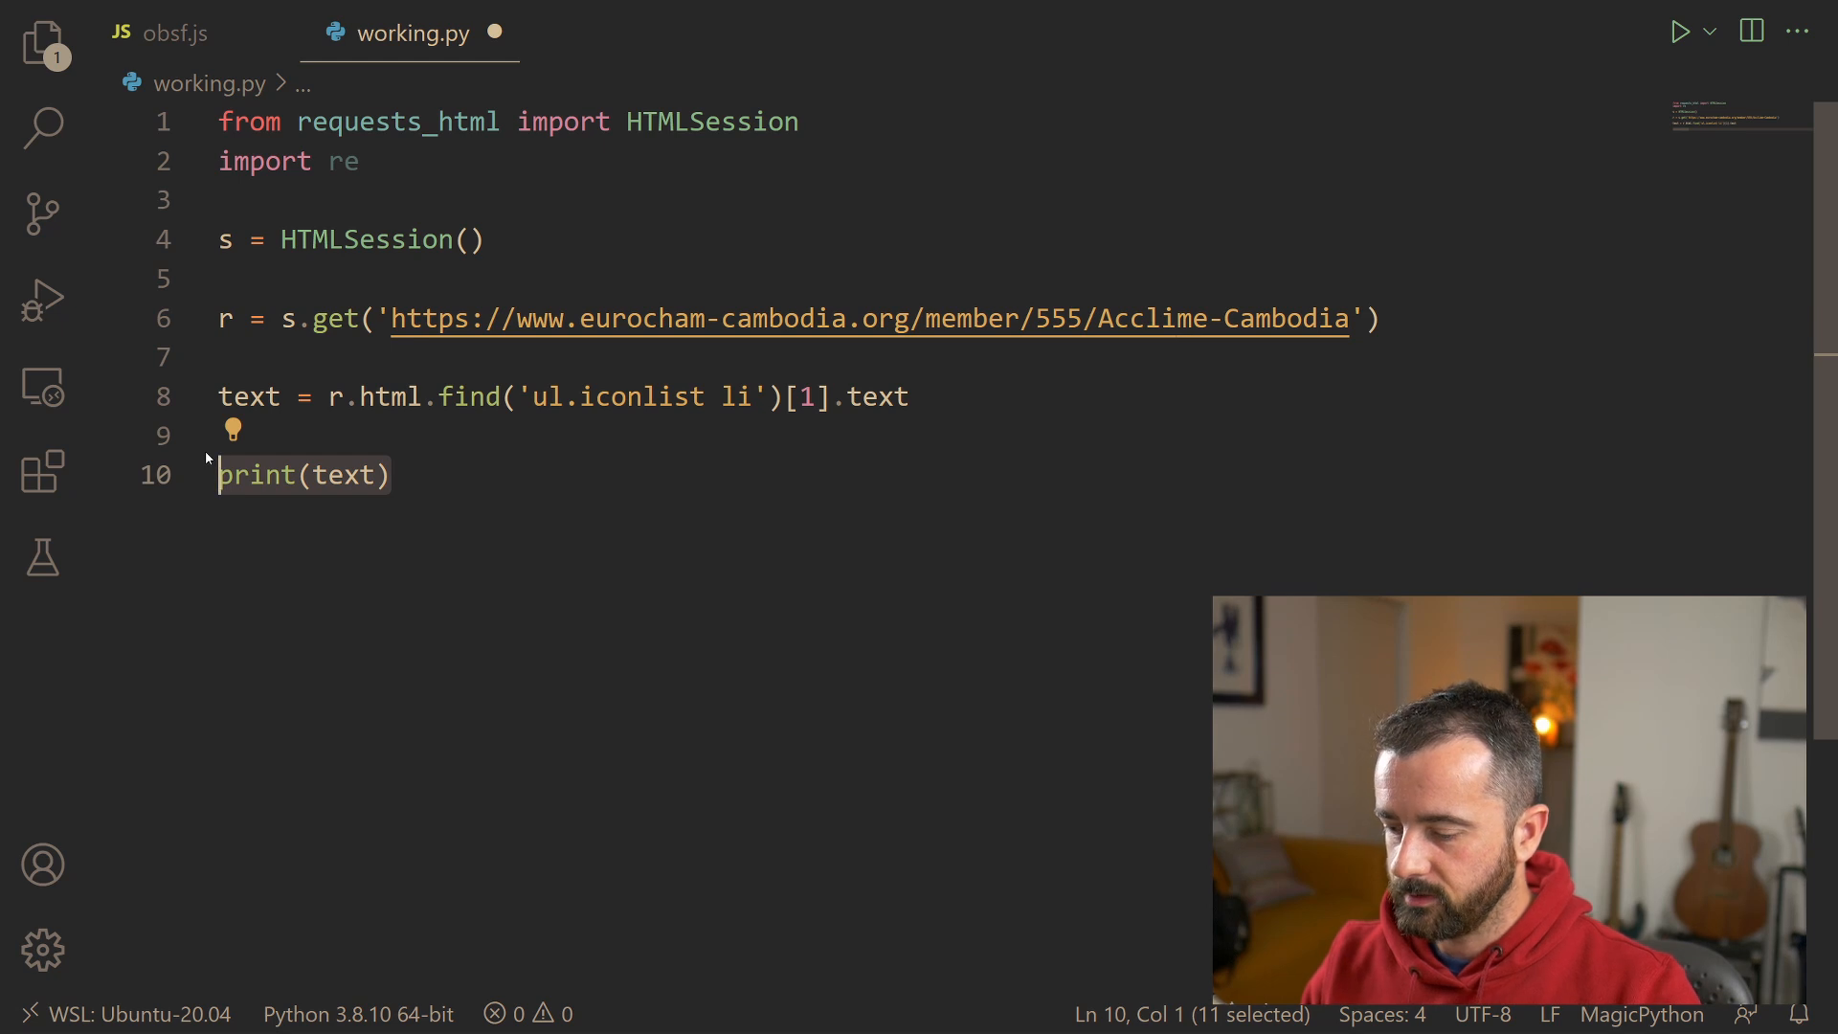
pyautogui.write('charas')
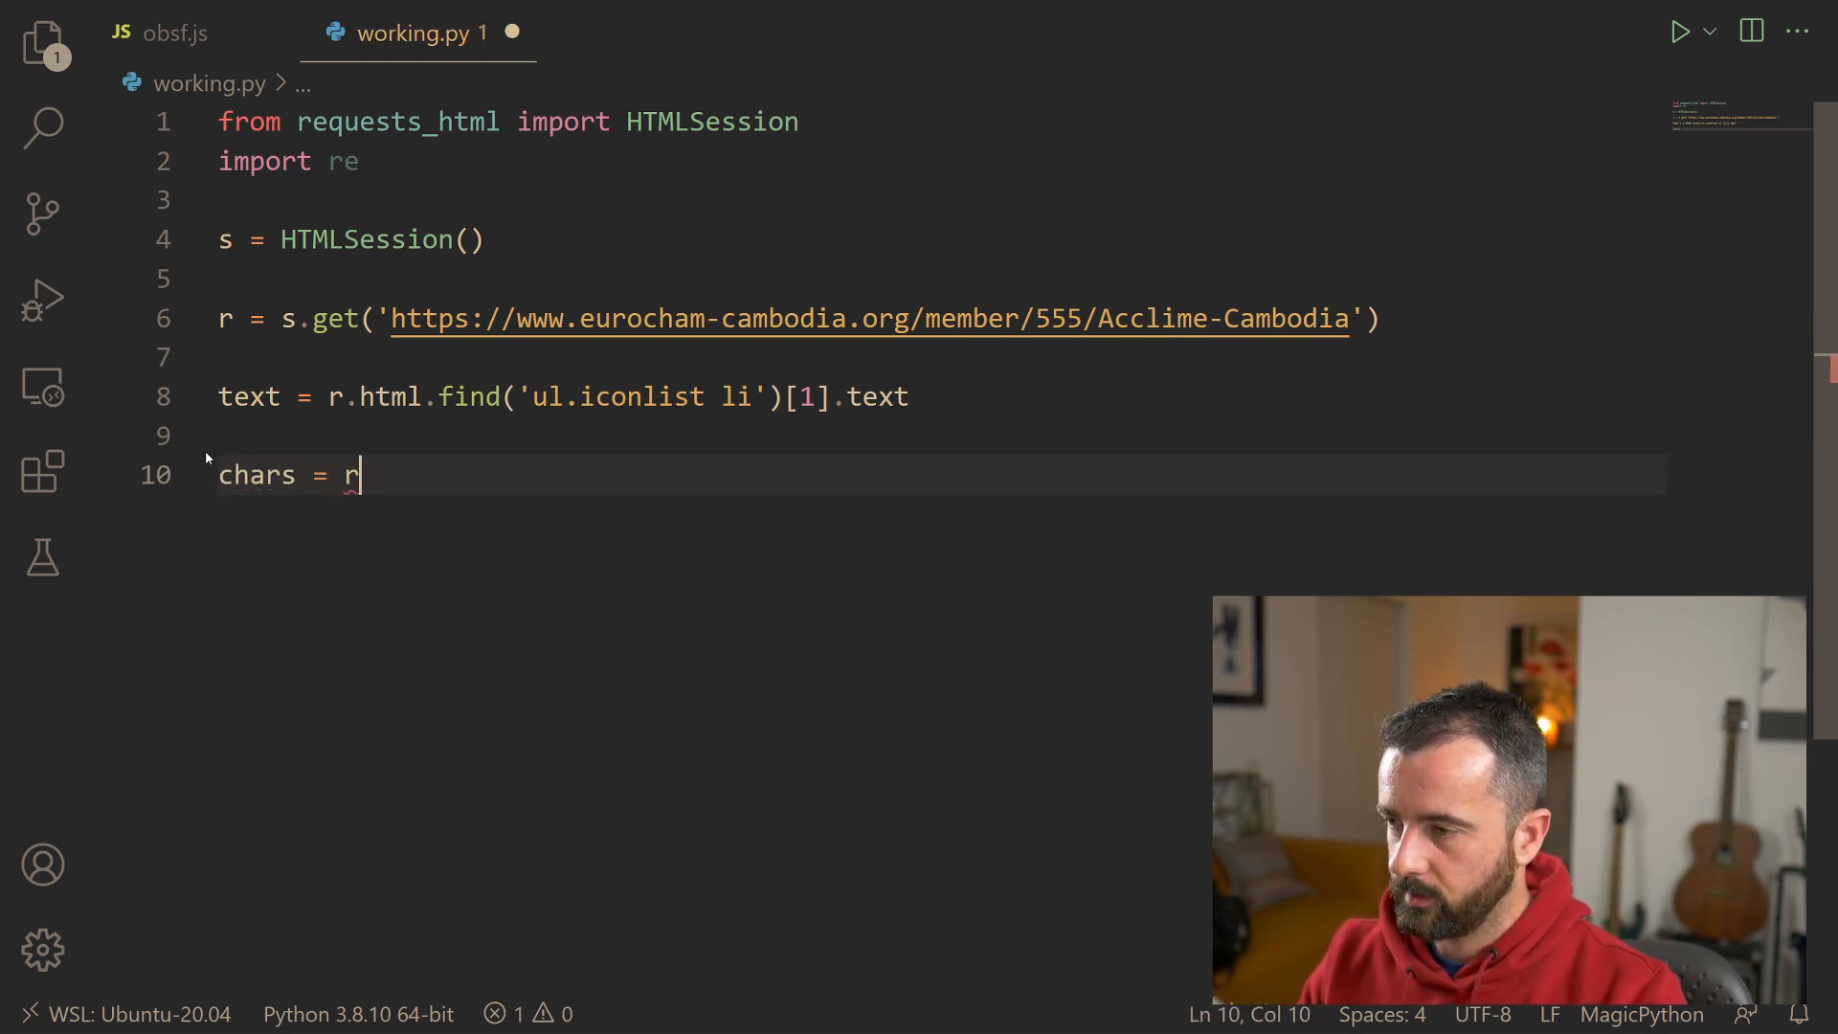
pyautogui.write('e.findall')
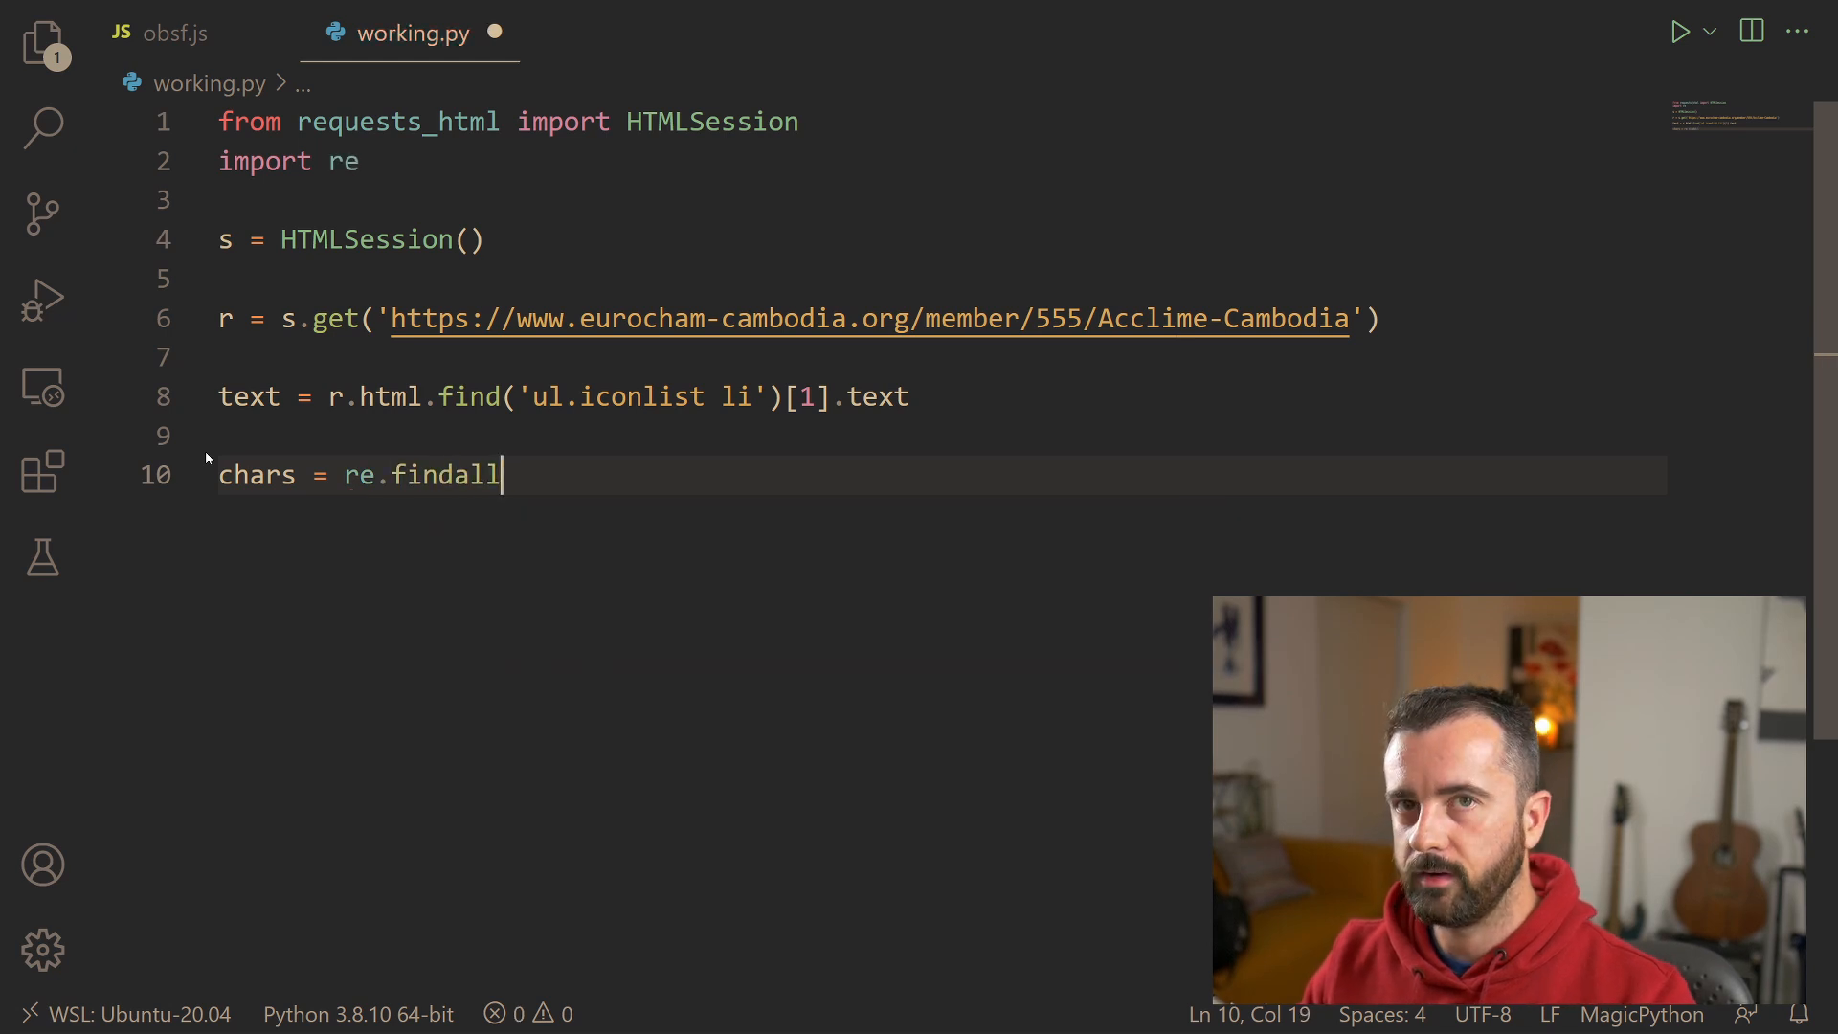
pyautogui.write('()')
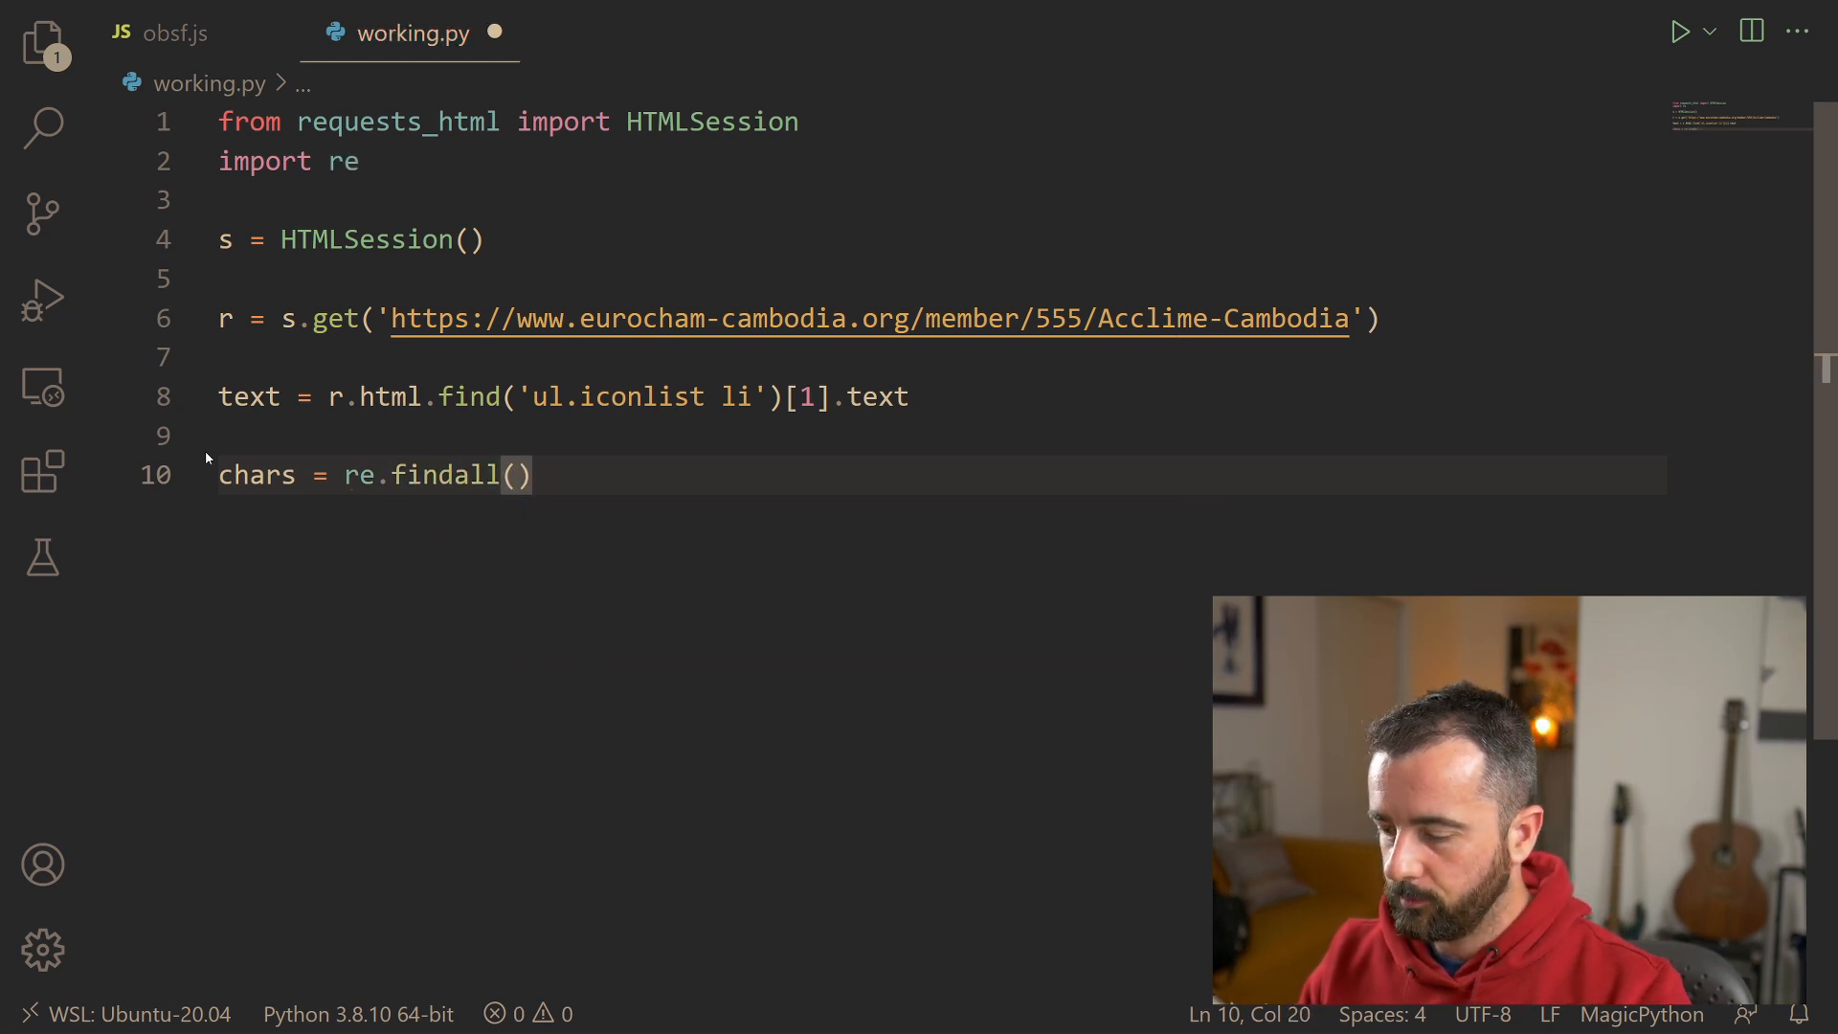
pyautogui.write('r""')
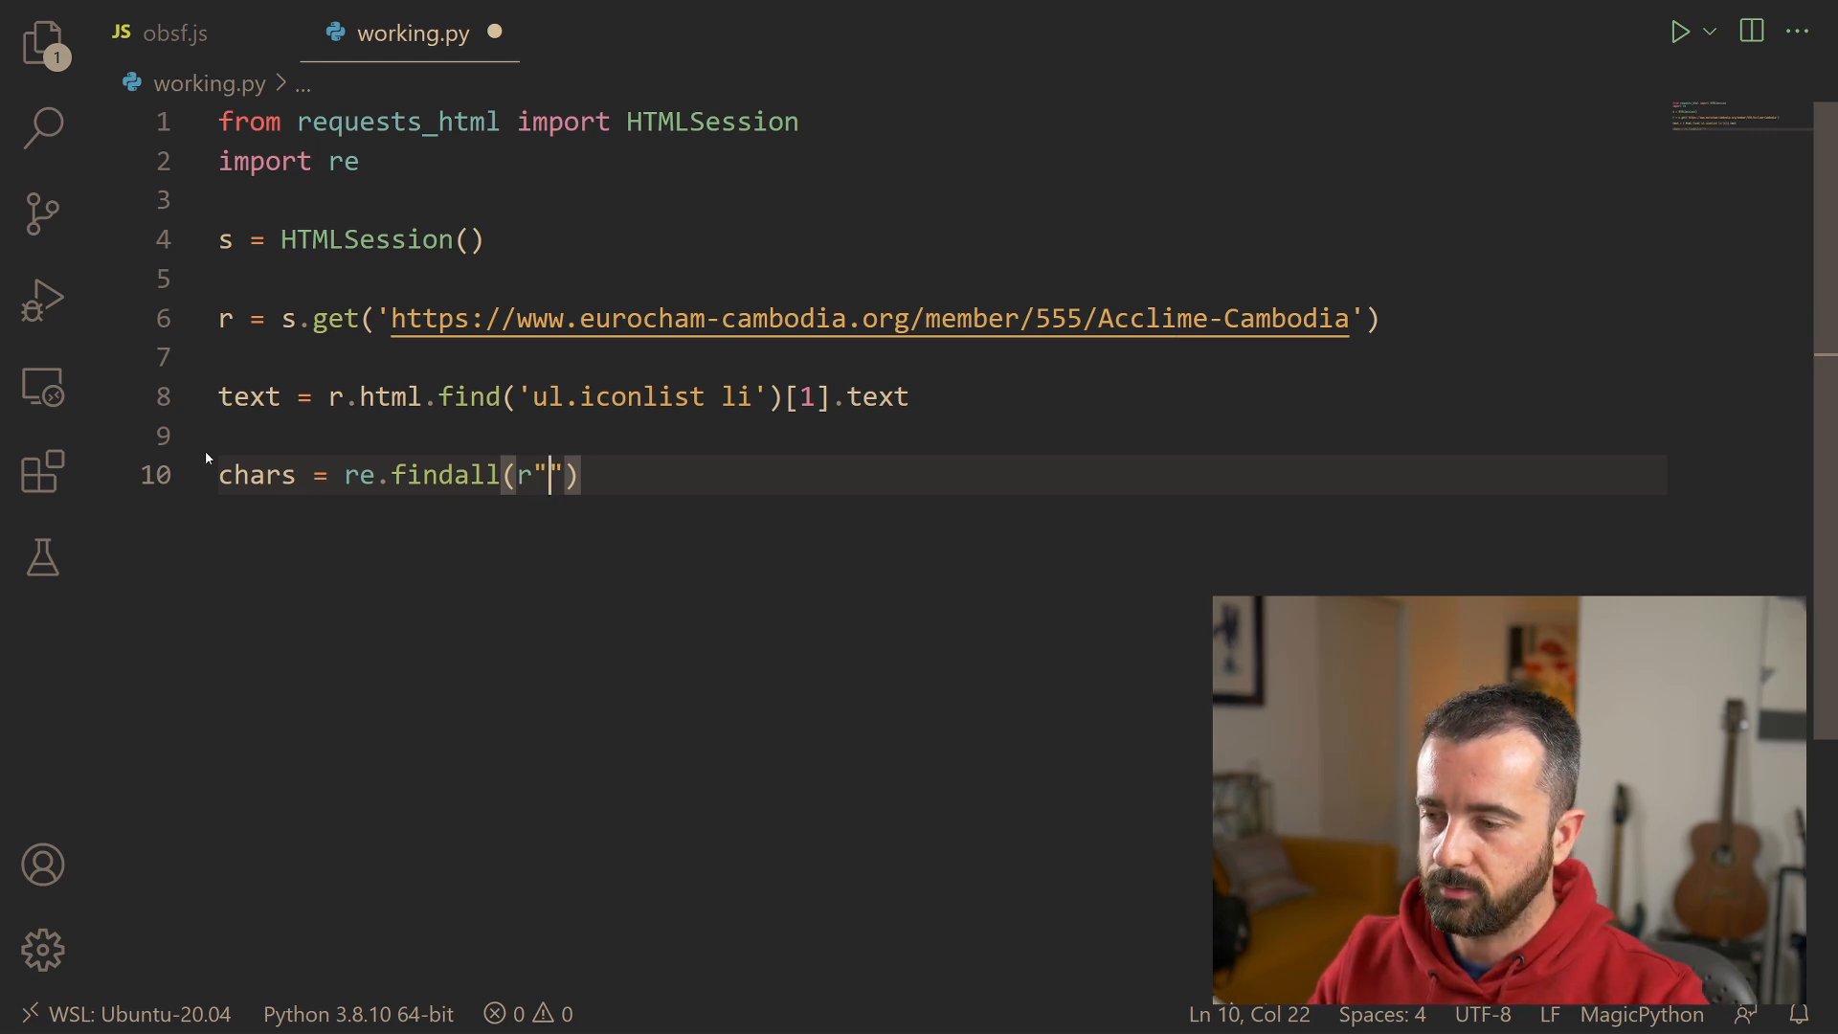
pyautogui.write("'(.*?)'")
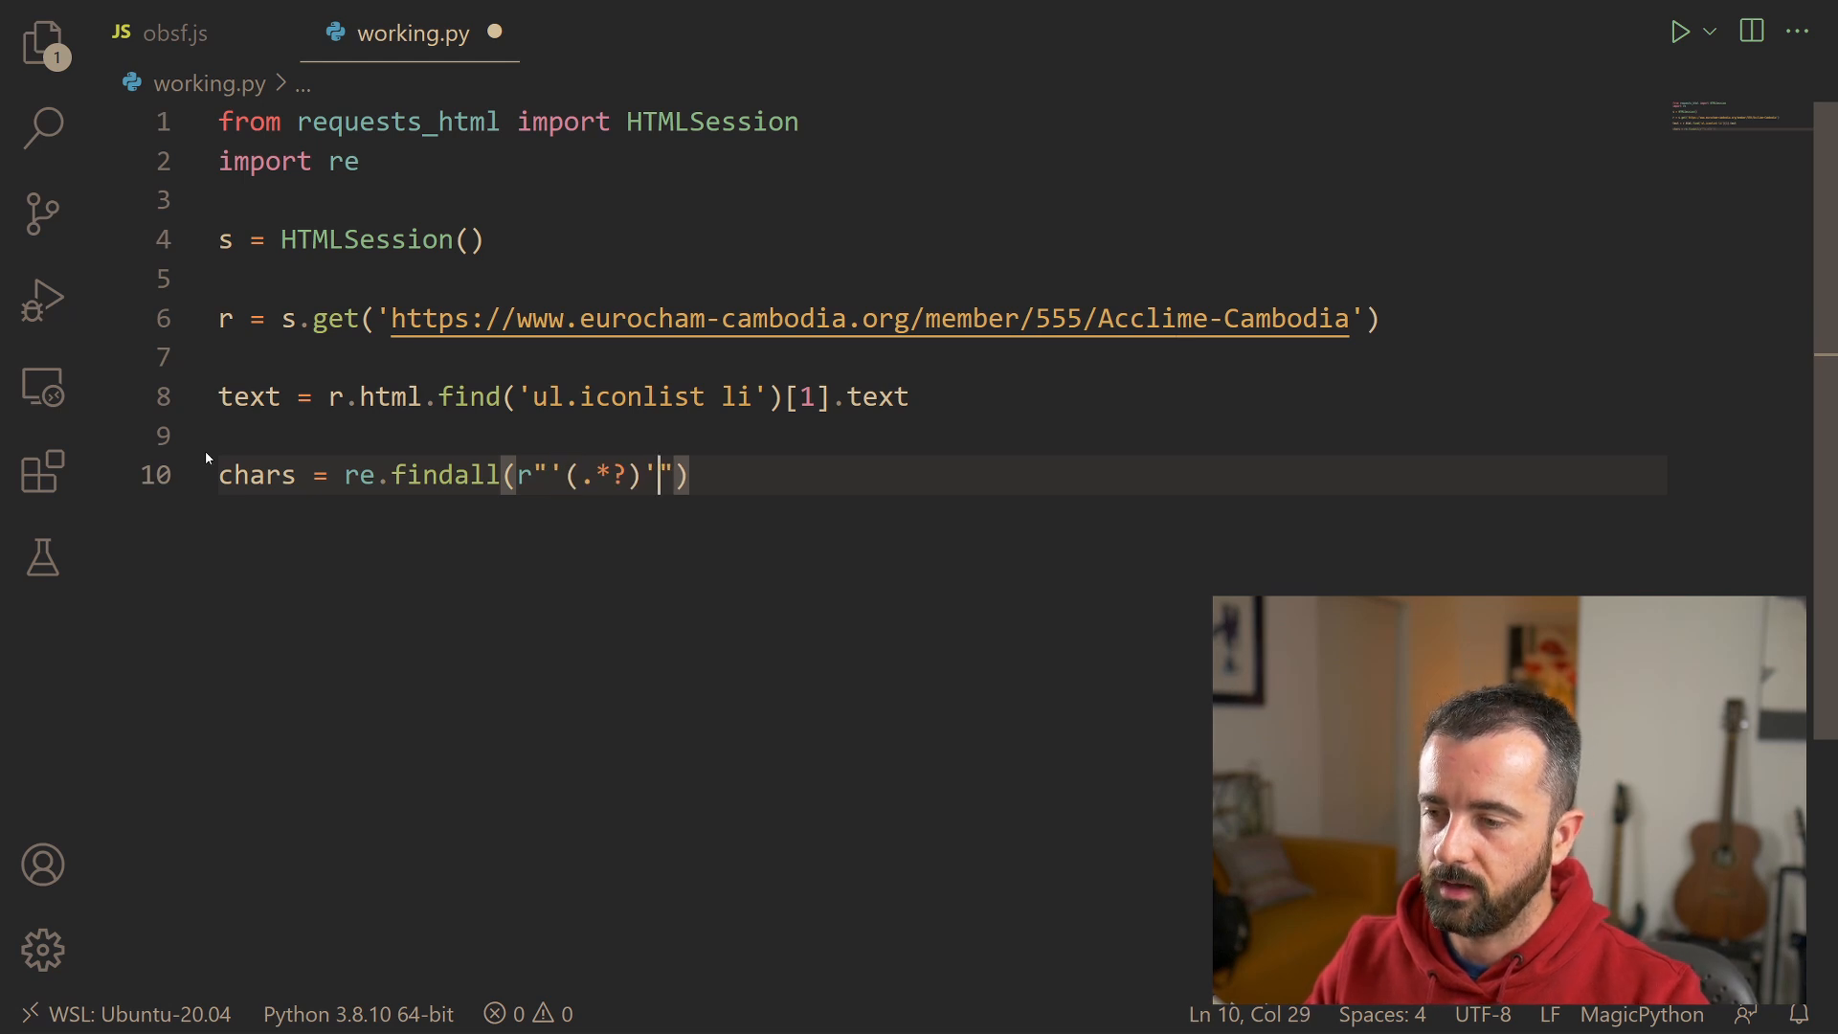
pyautogui.write(',text')
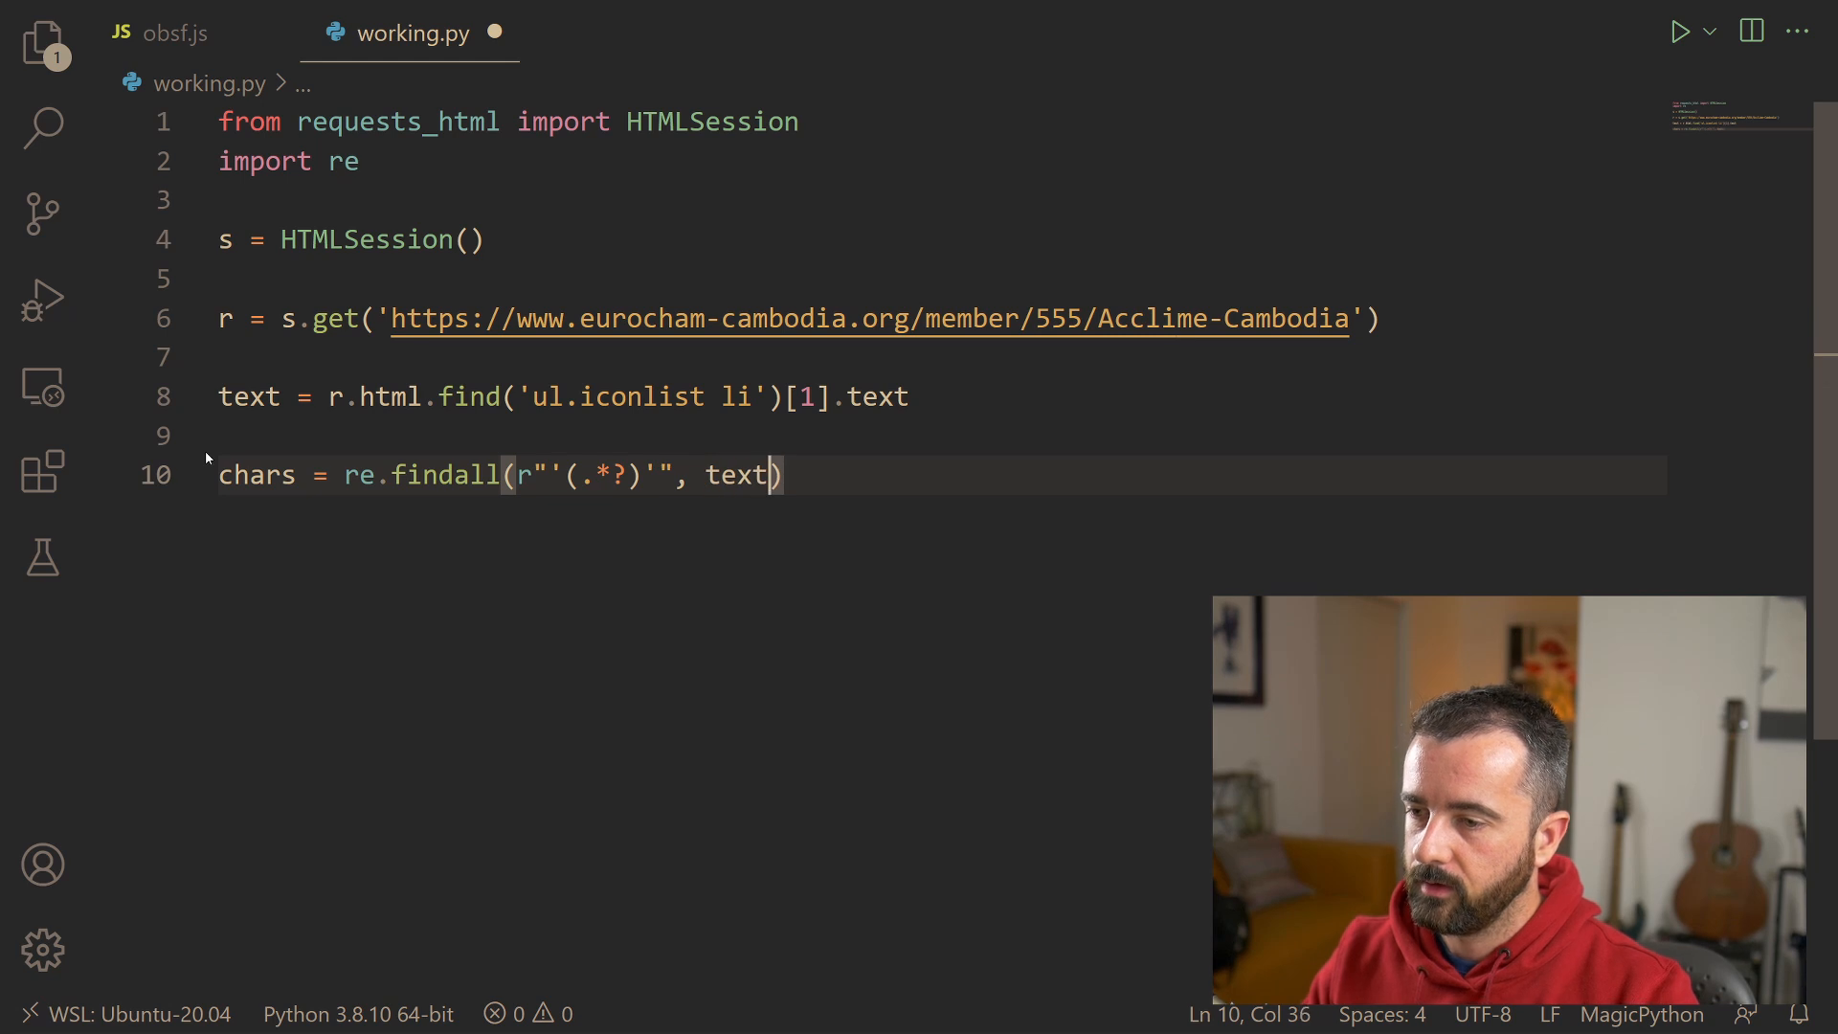
# Step: Print chars, then start a for c in chars loop to print each character
pyautogui.write('p')
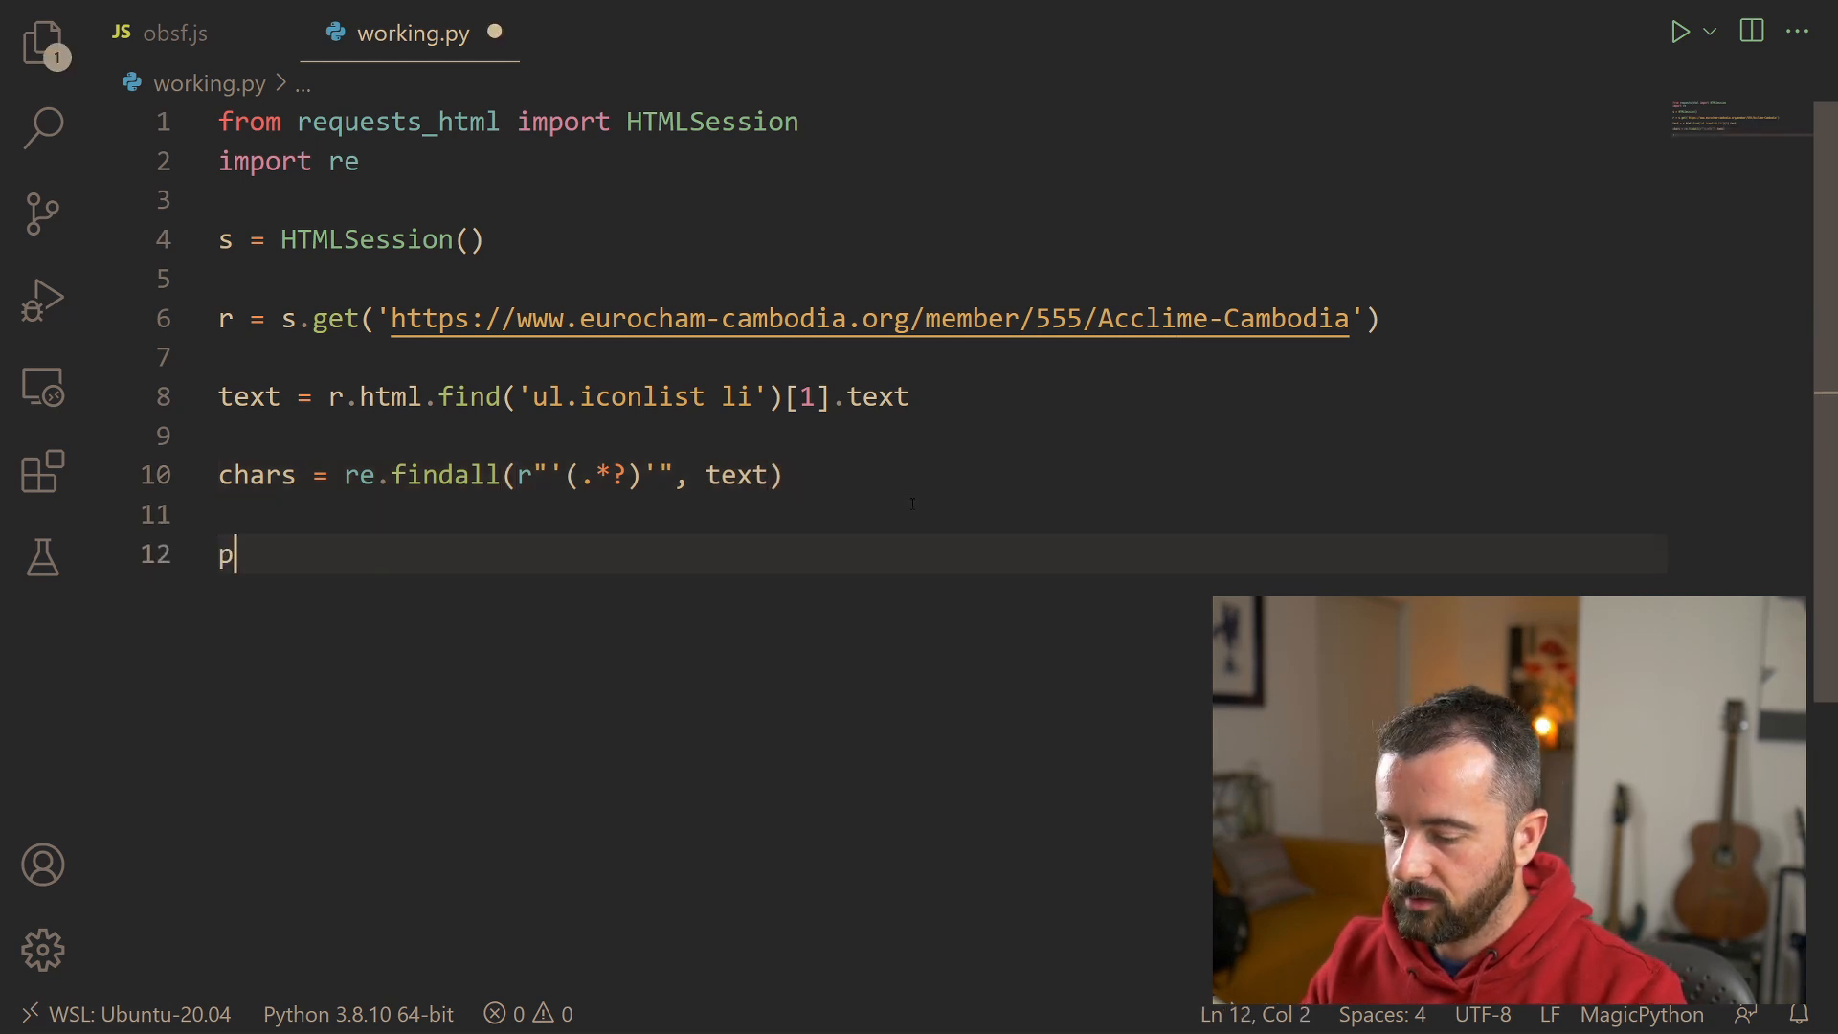
pyautogui.write('rint')
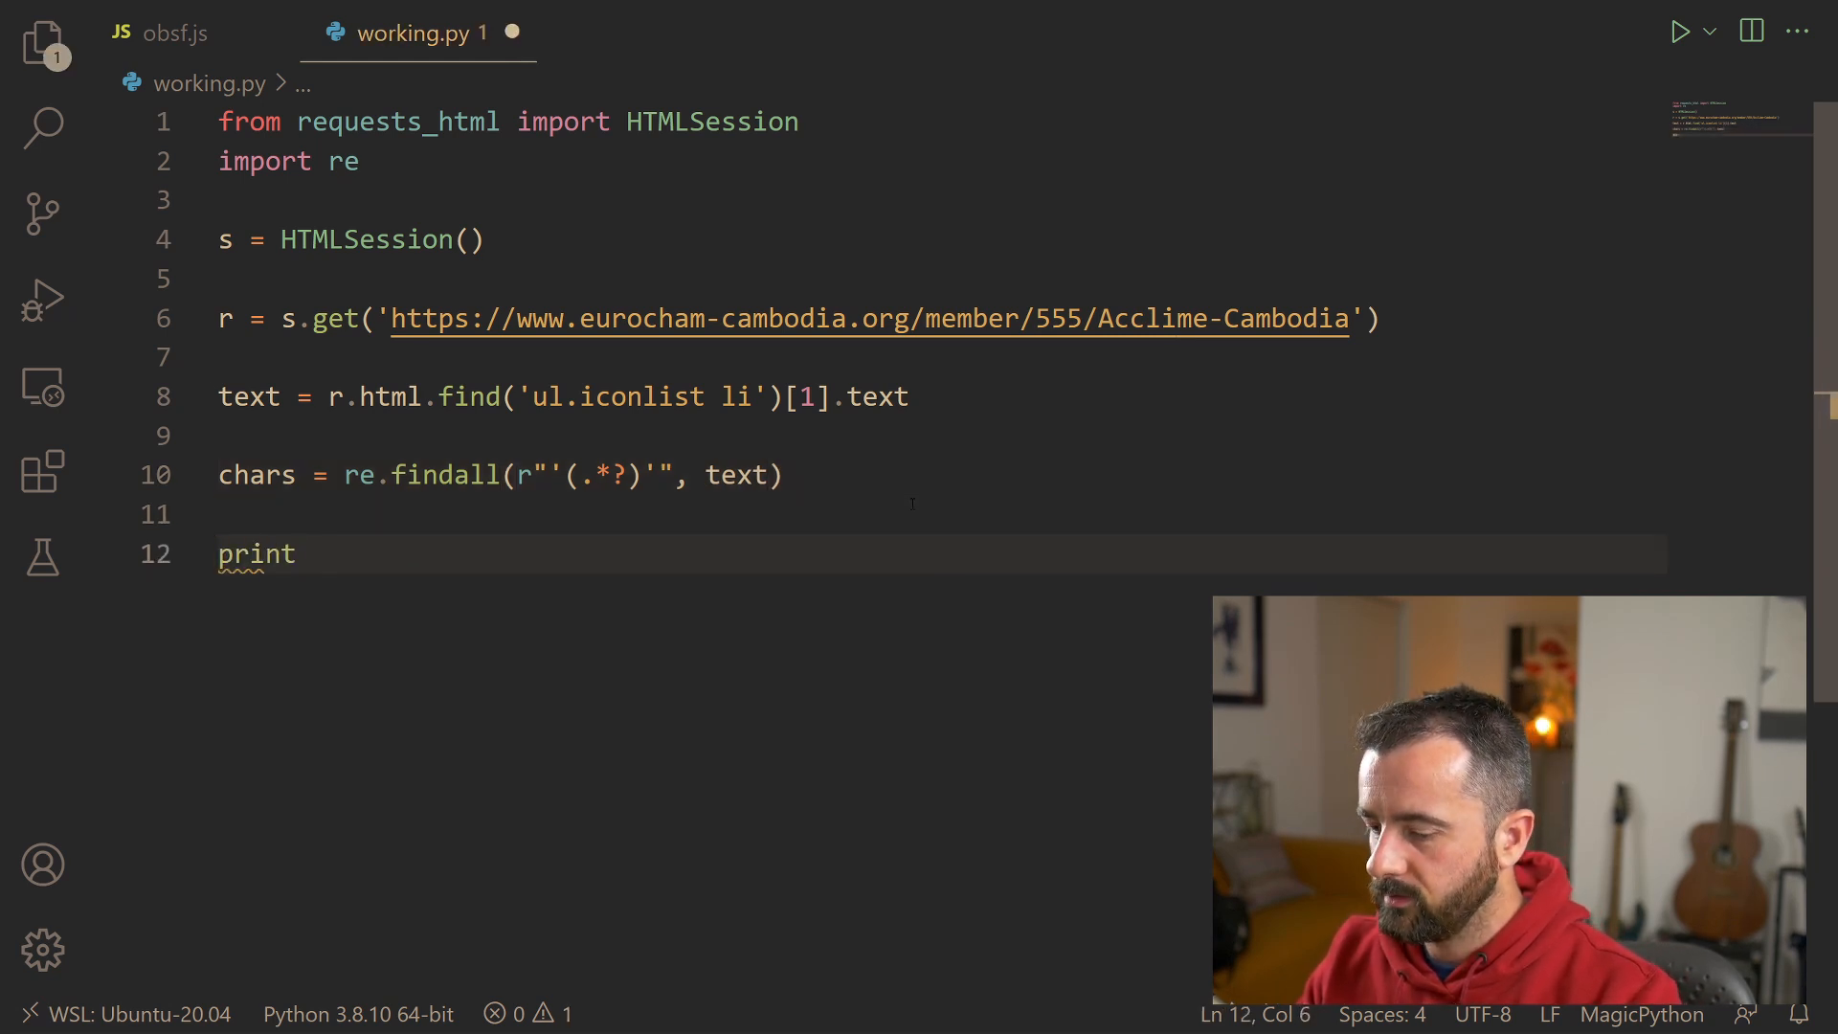
pyautogui.write('(char')
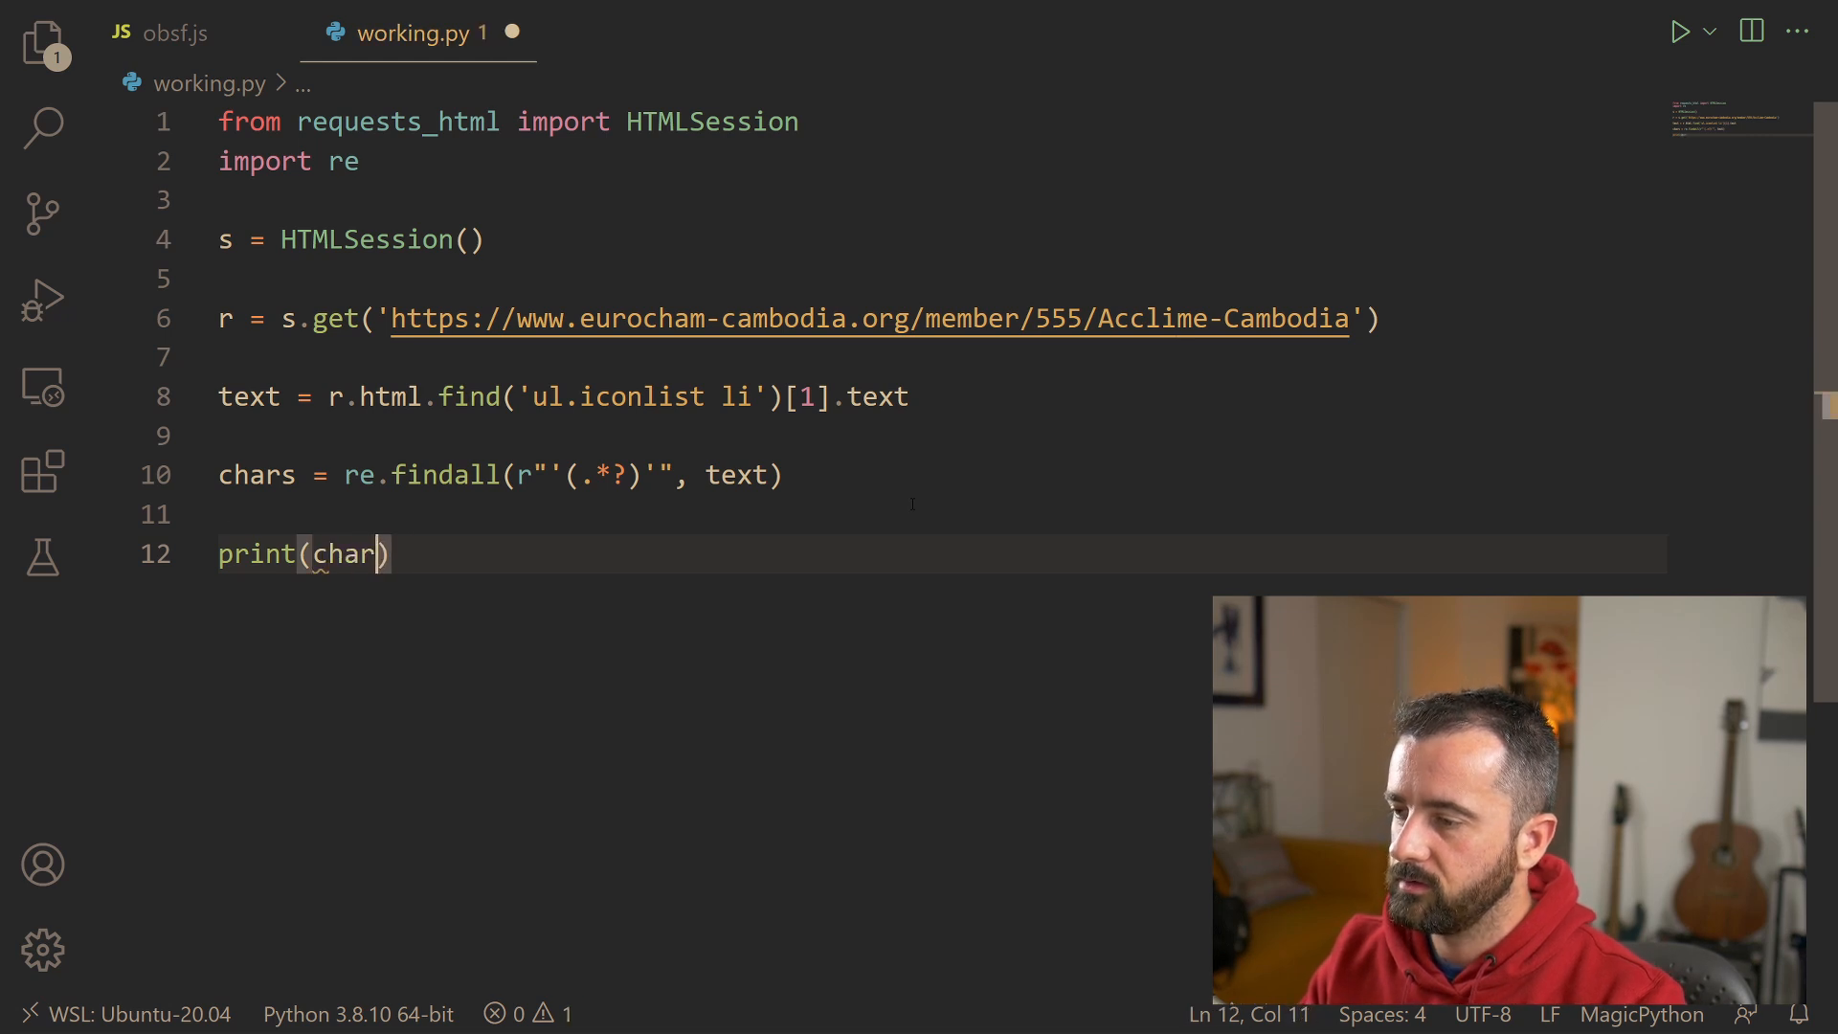
pyautogui.write('s')
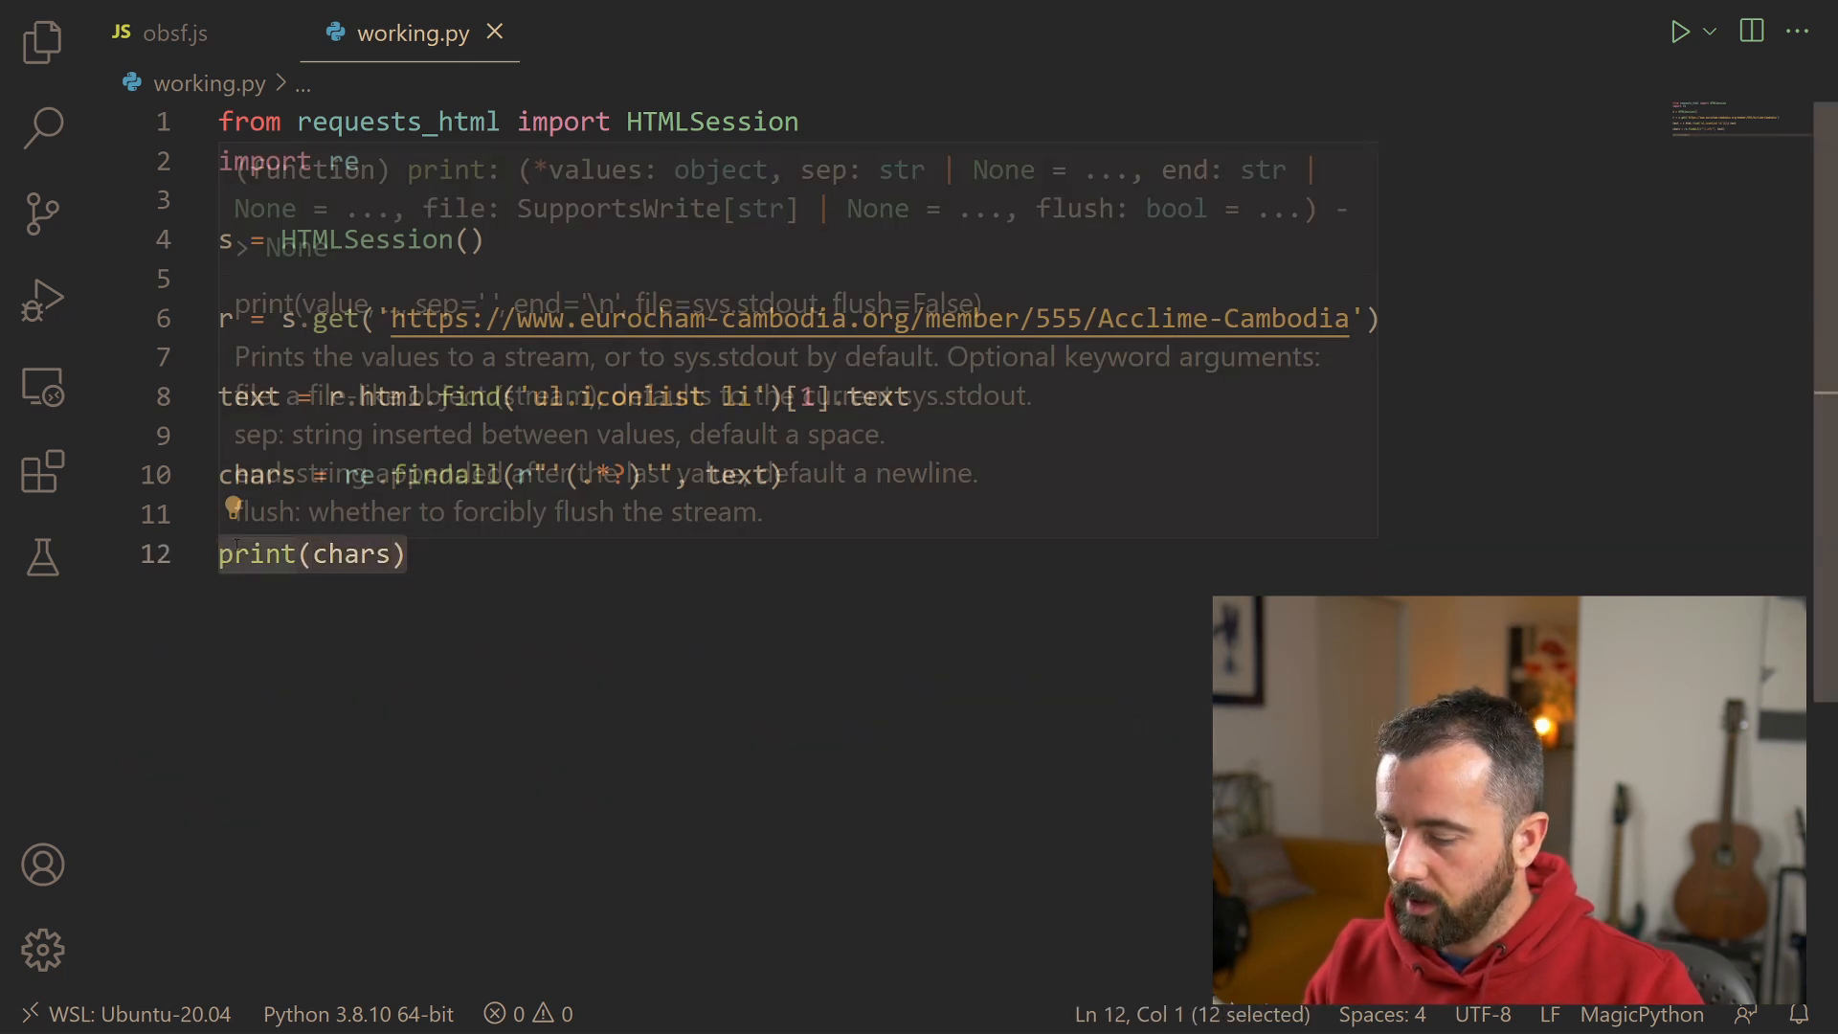
pyautogui.write('for cx')
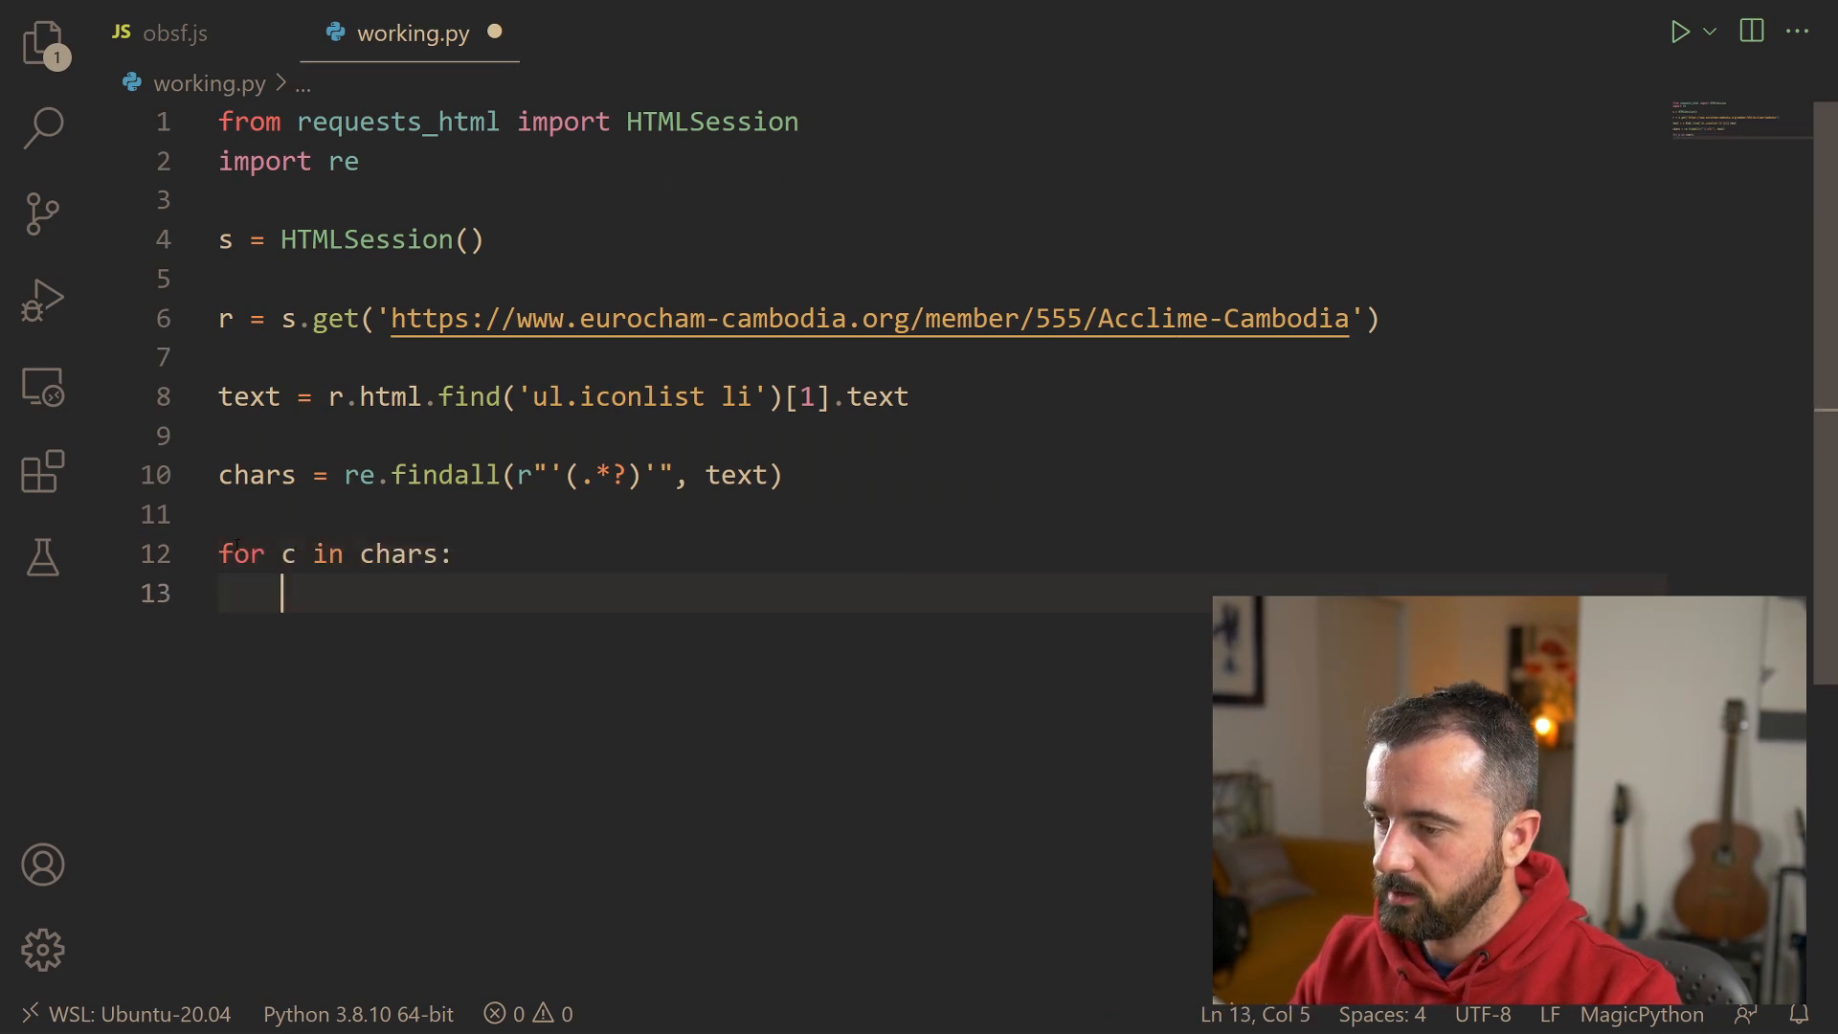
# Step: Print each captured piece with print(c), run working.py and review the pipe-prefixed codes and characters
pyautogui.write('print(c)')
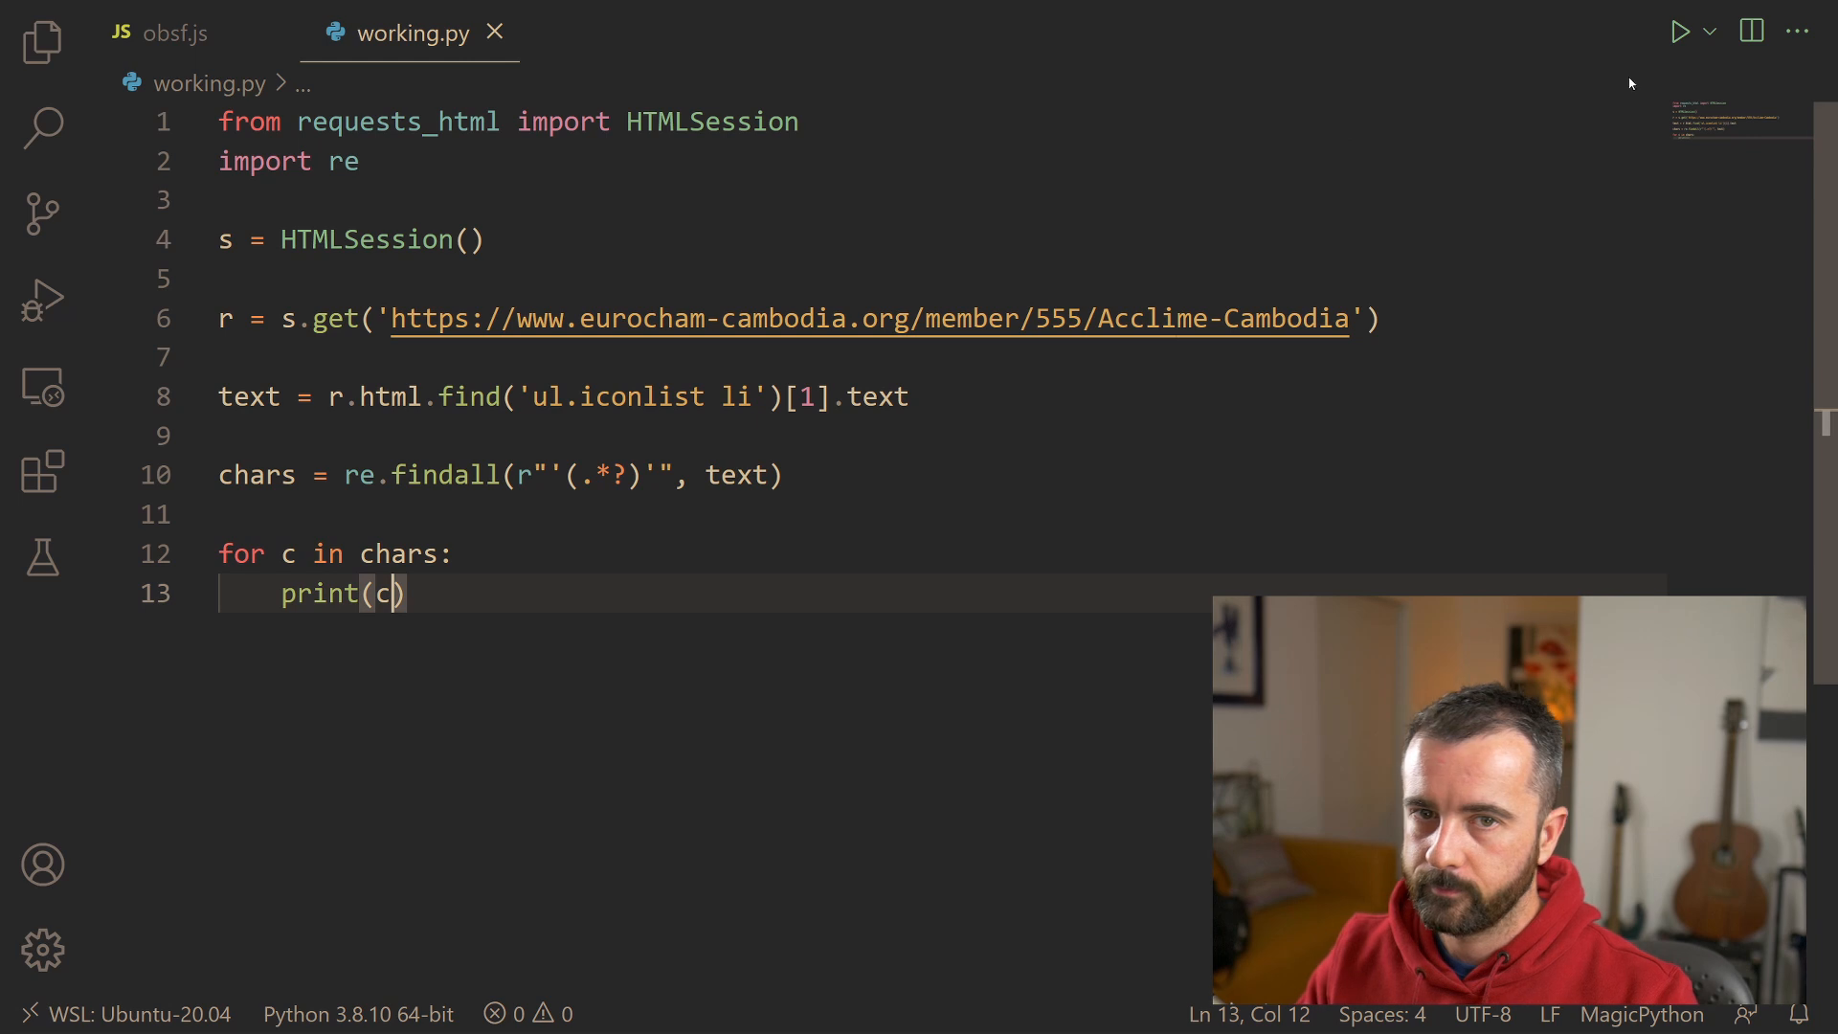
pyautogui.click(1679, 31)
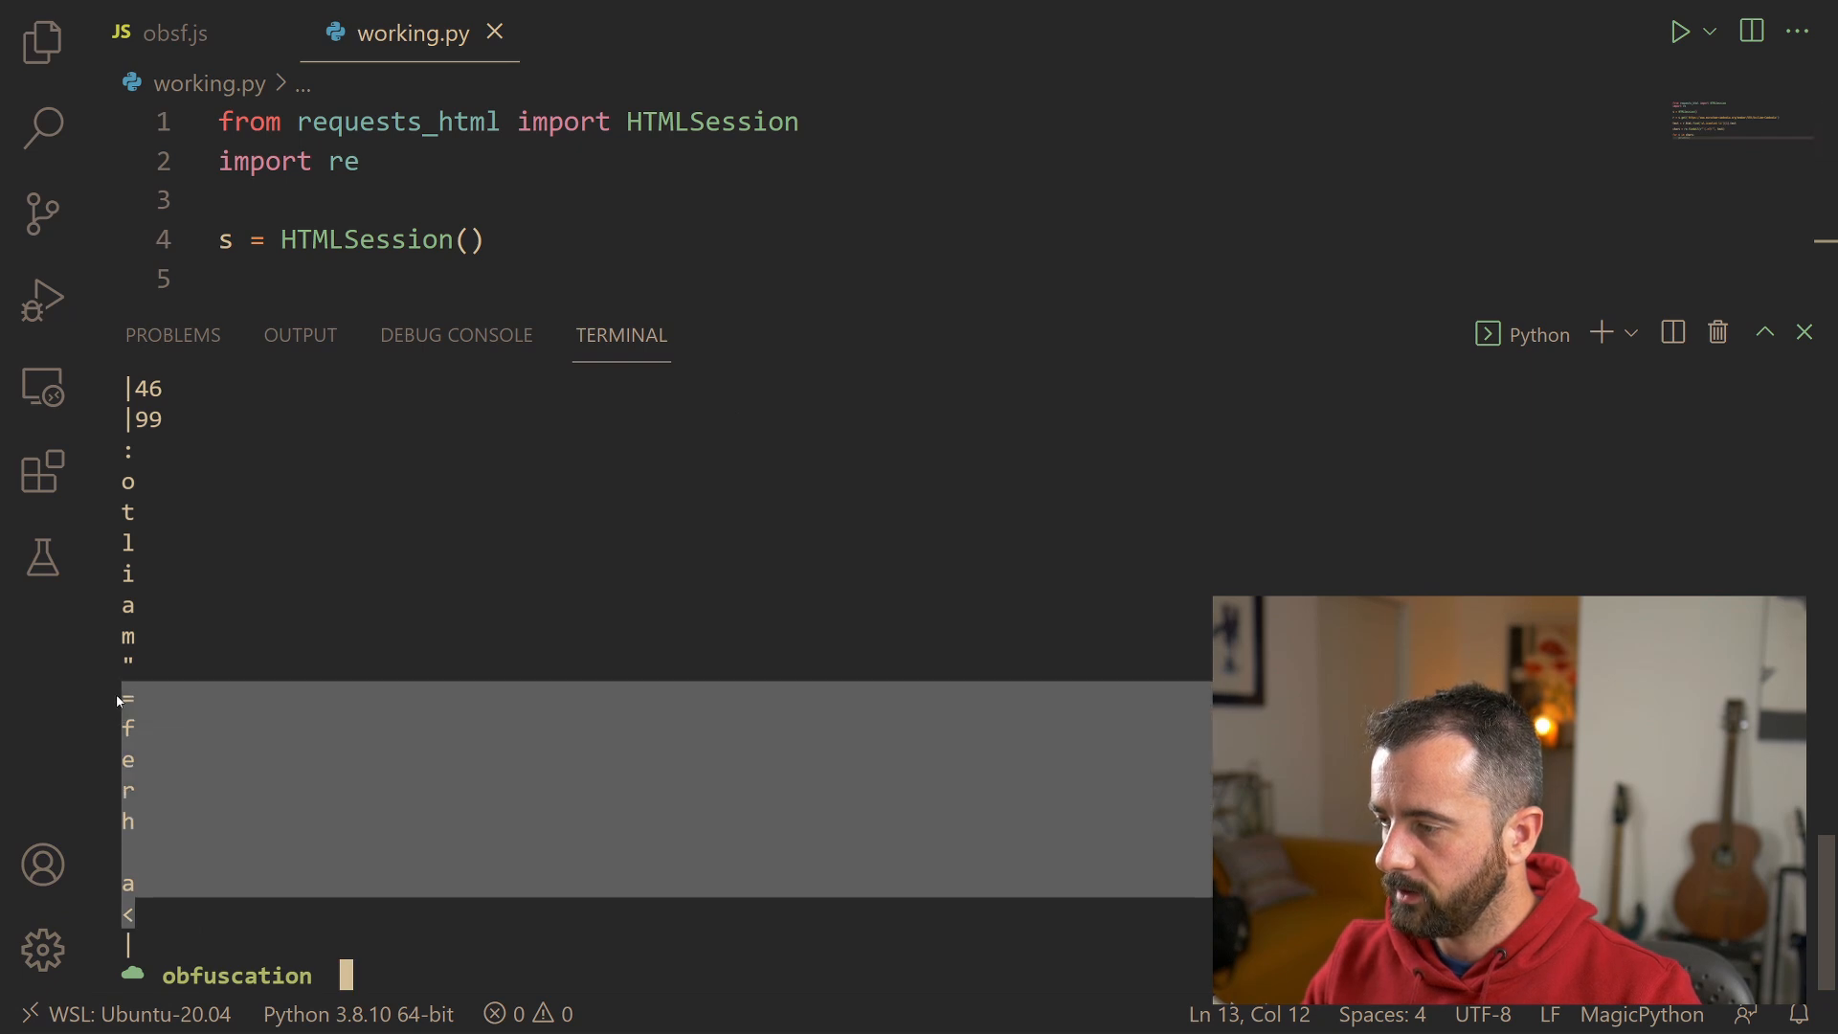
pyautogui.scroll(3)
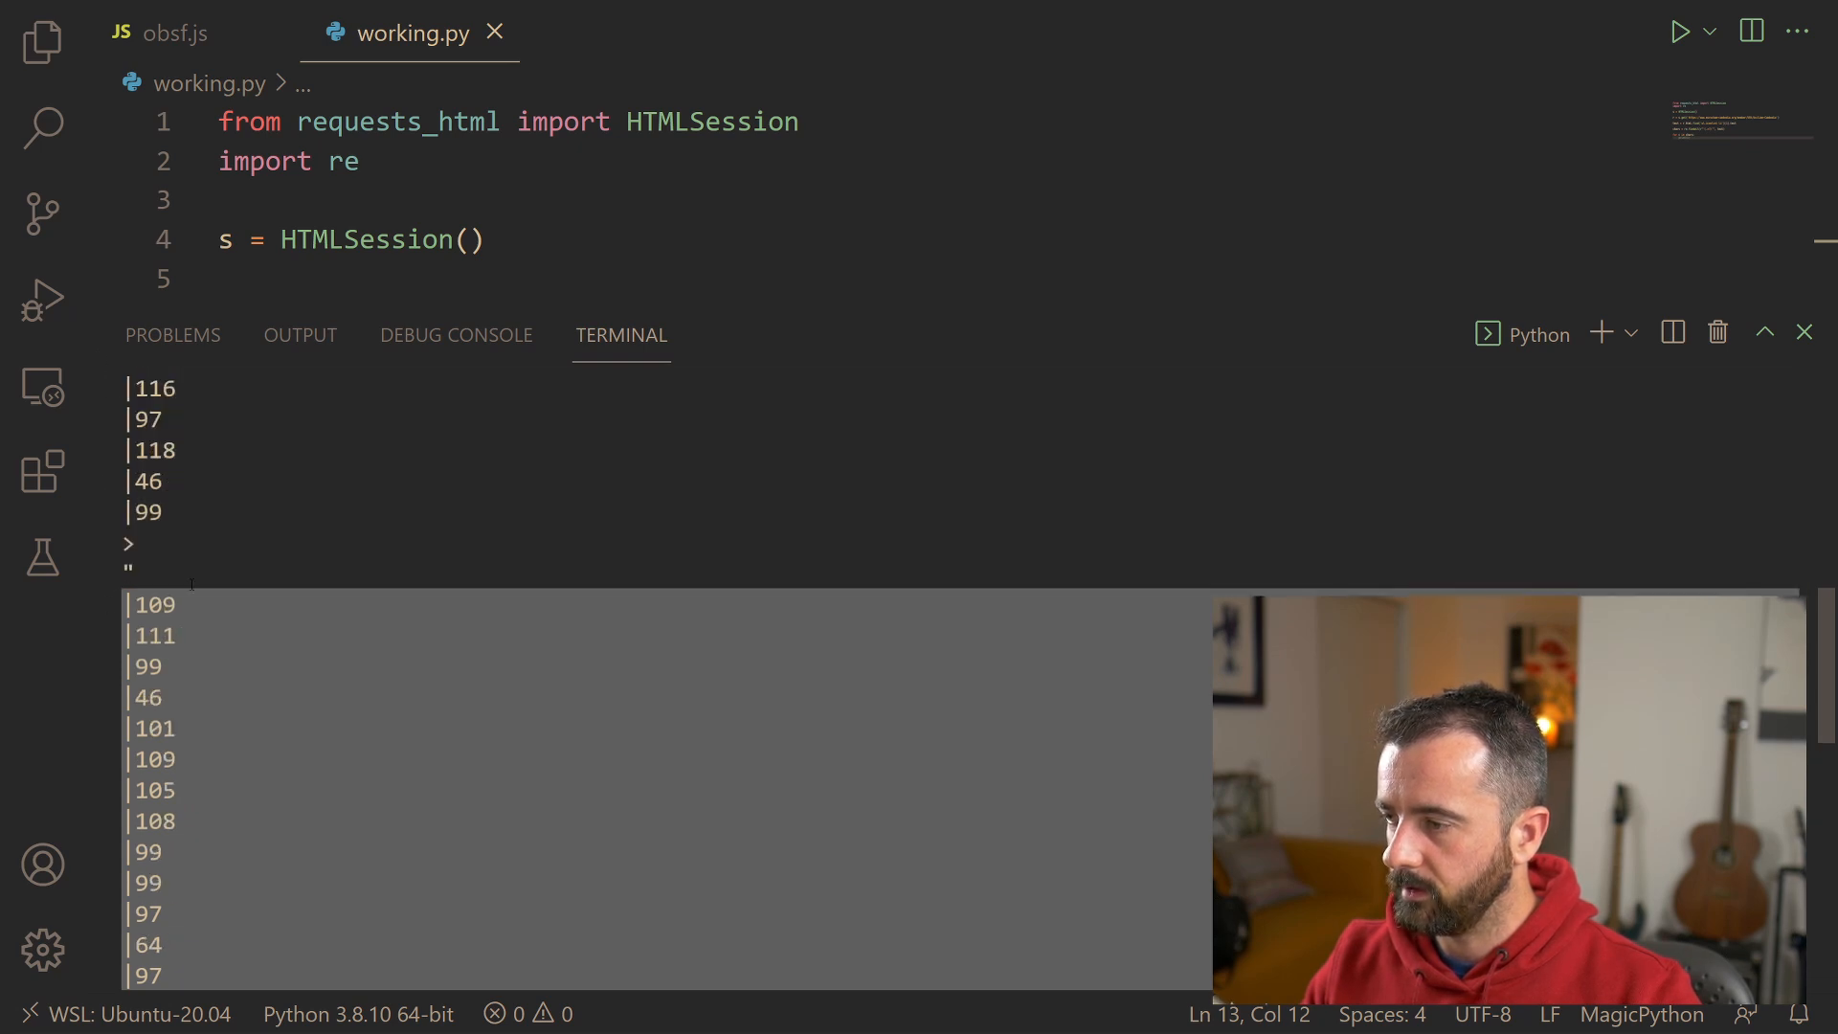
pyautogui.scroll(-3)
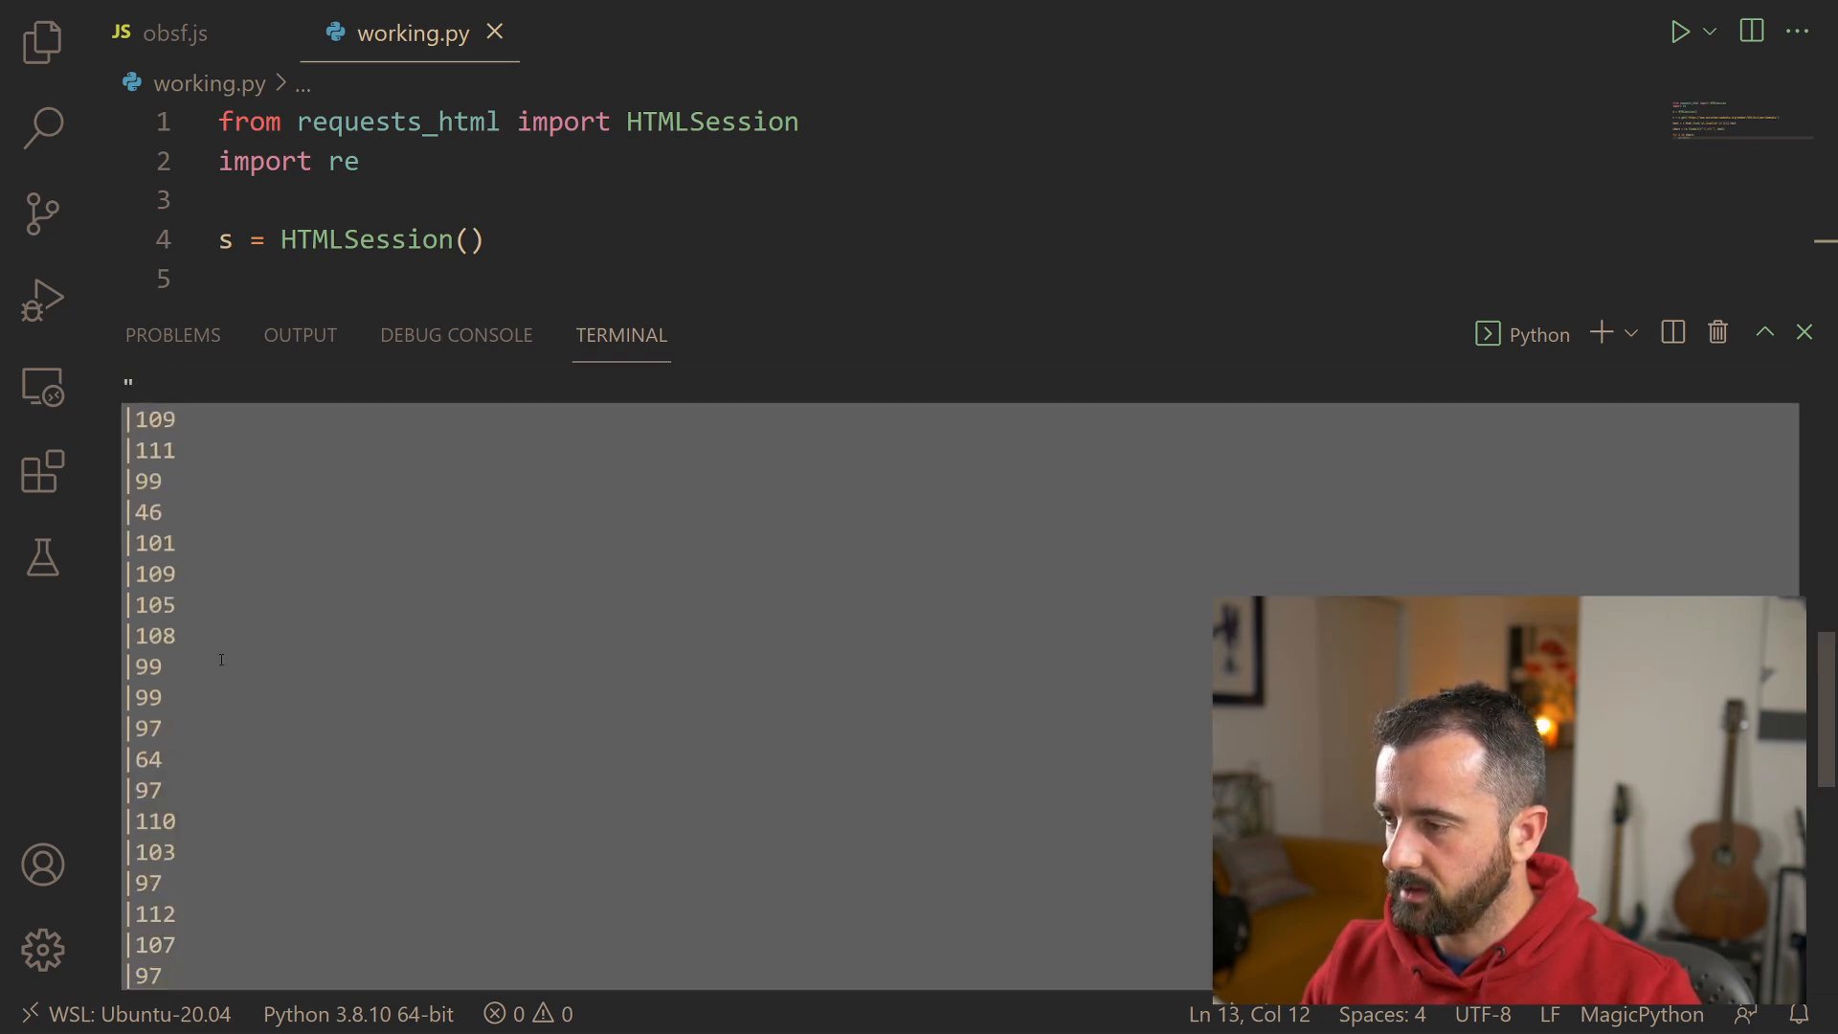
pyautogui.scroll(-3)
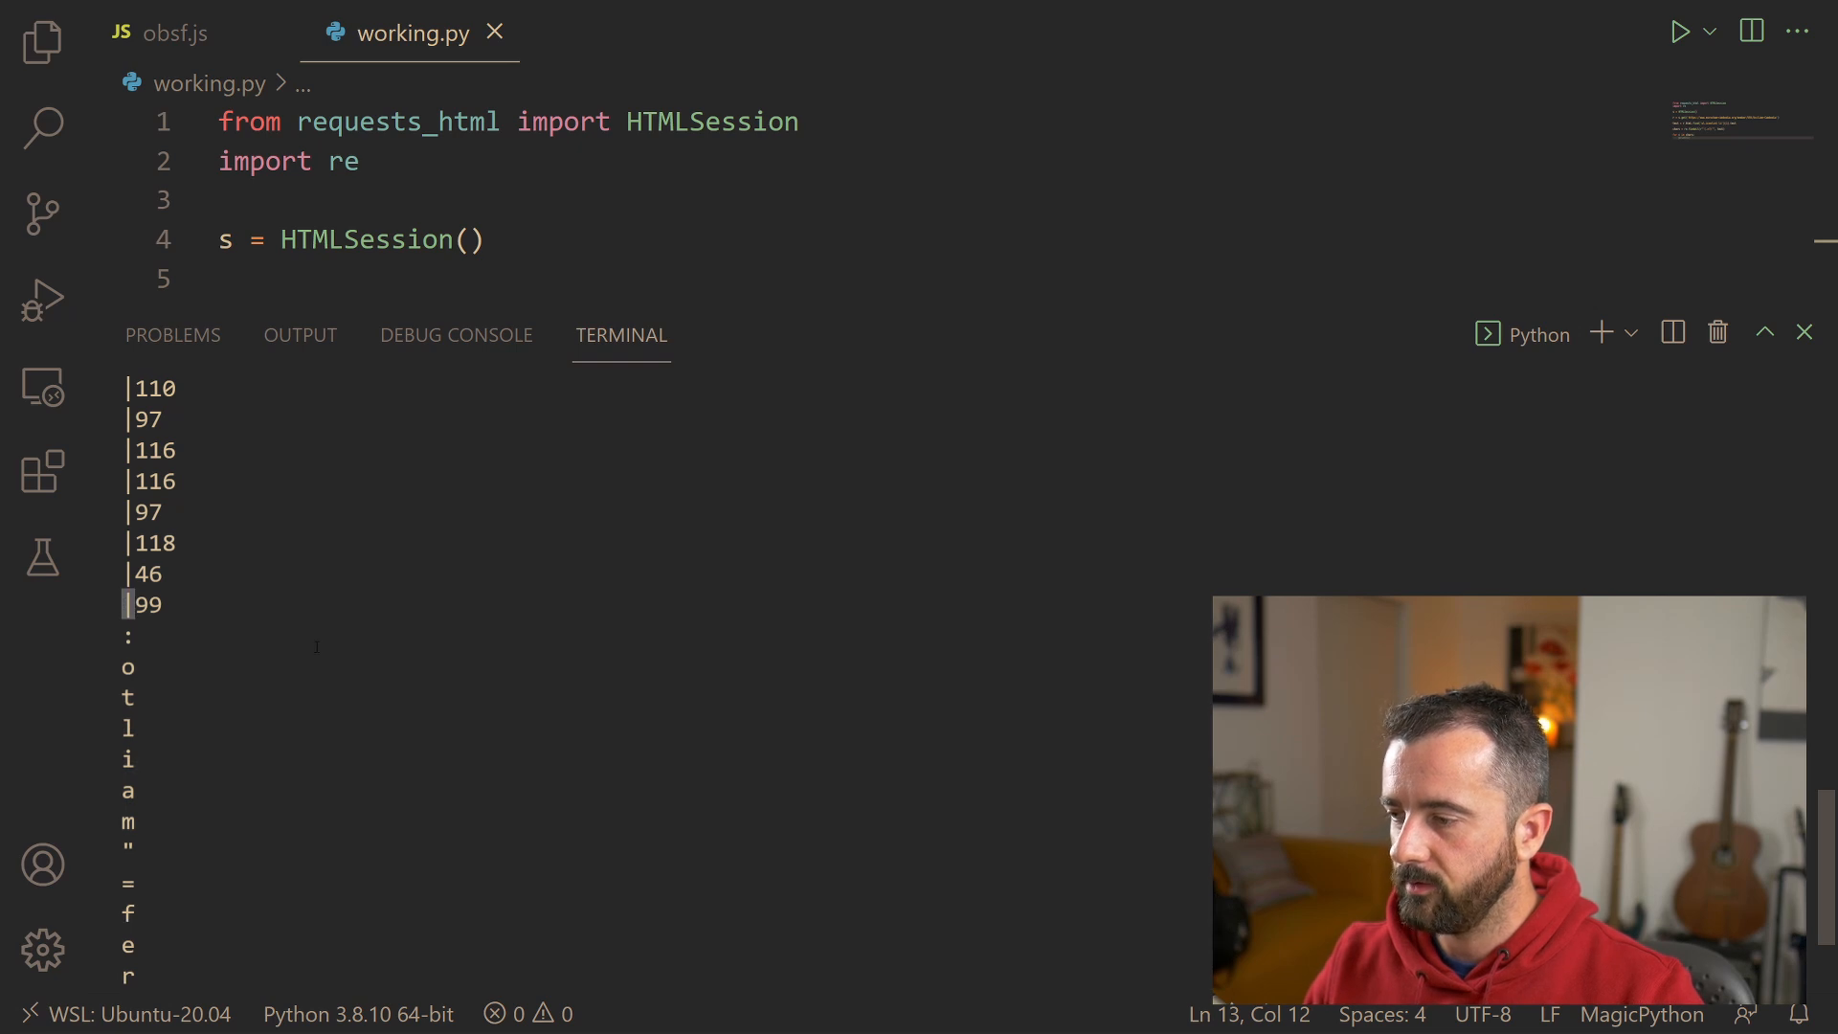
pyautogui.moveTo(771, 534)
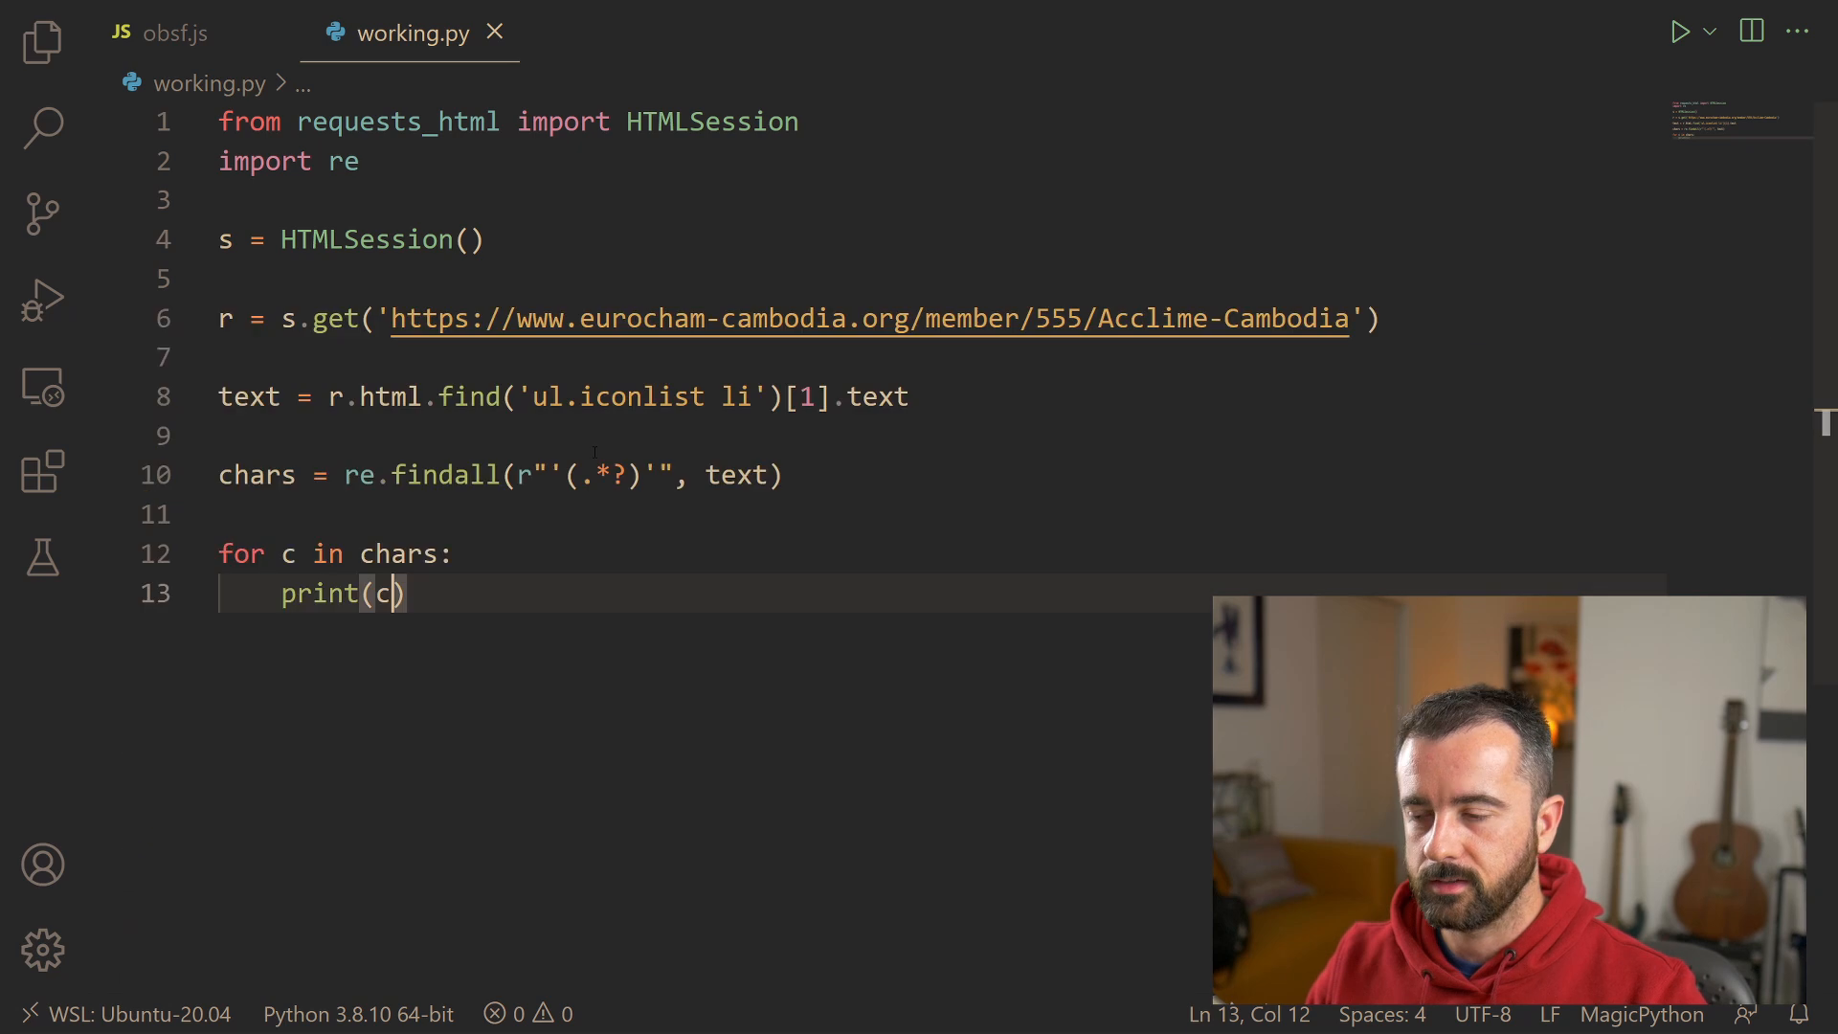
# Step: Add an if c[0] == '|' branch printing c[1:] for pipe-prefixed pieces, else printing c unchanged
pyautogui.write('if')
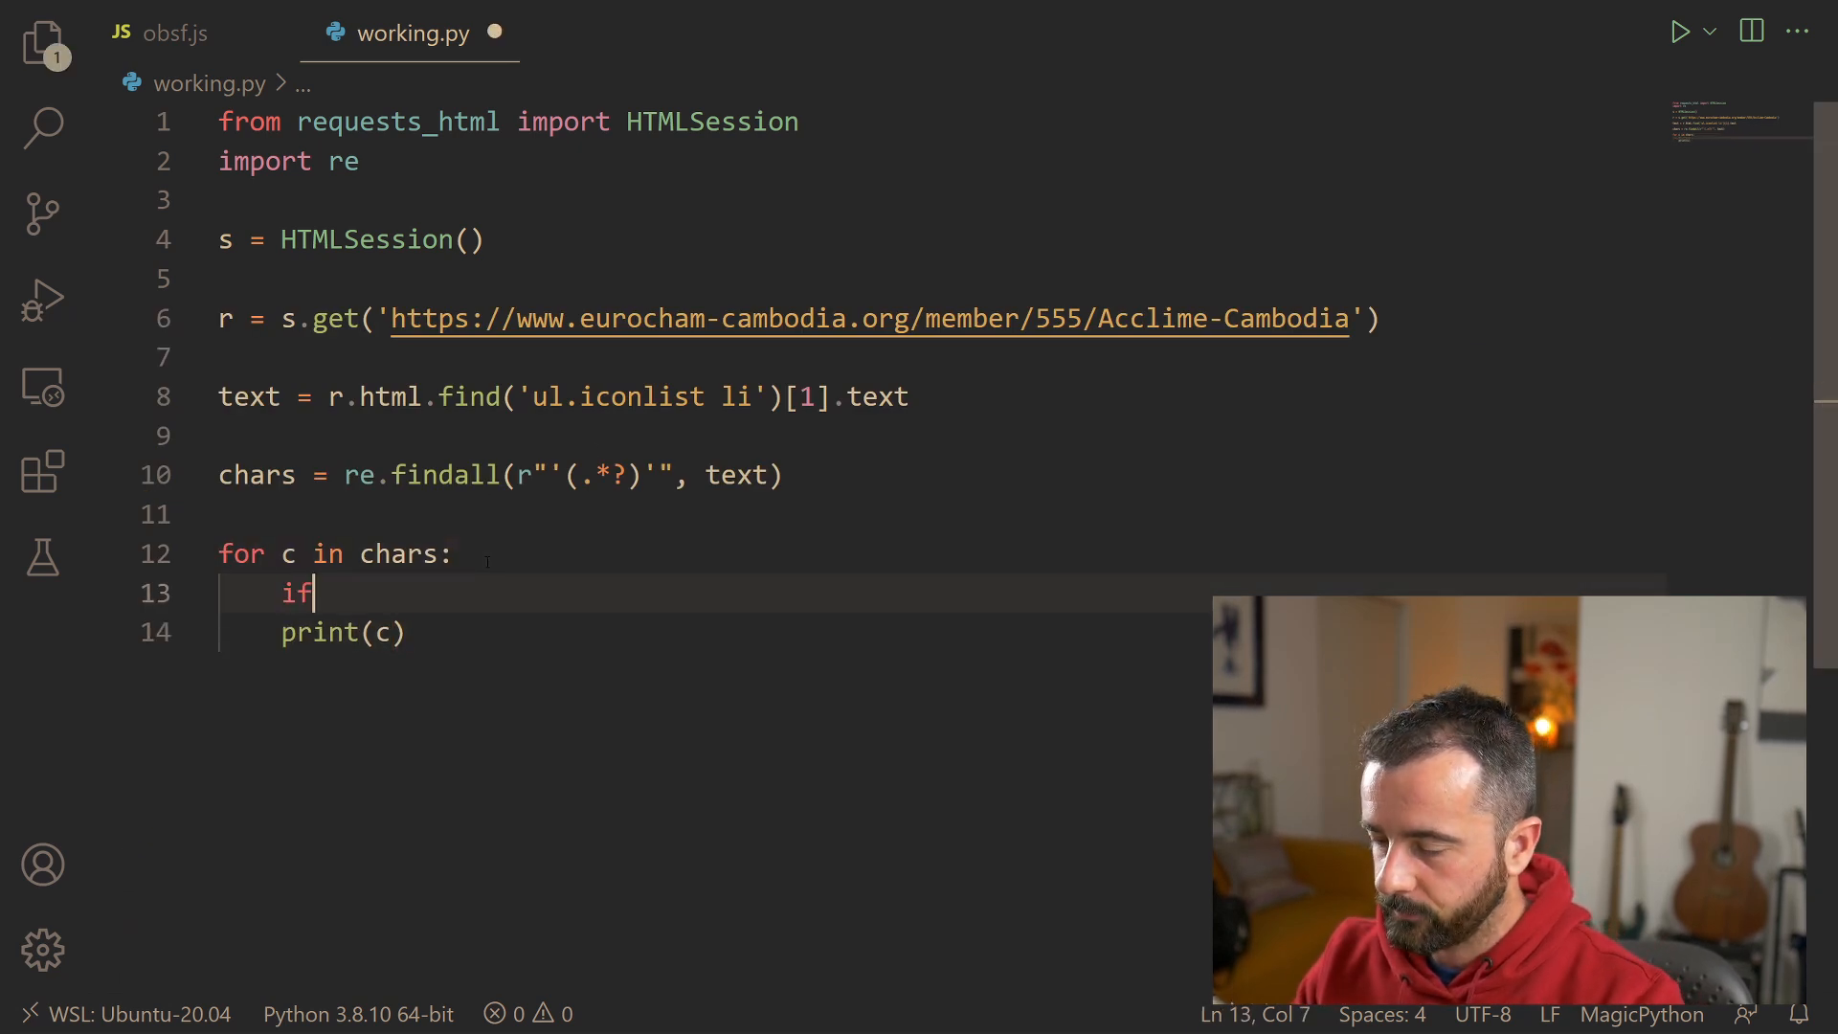
pyautogui.write('c')
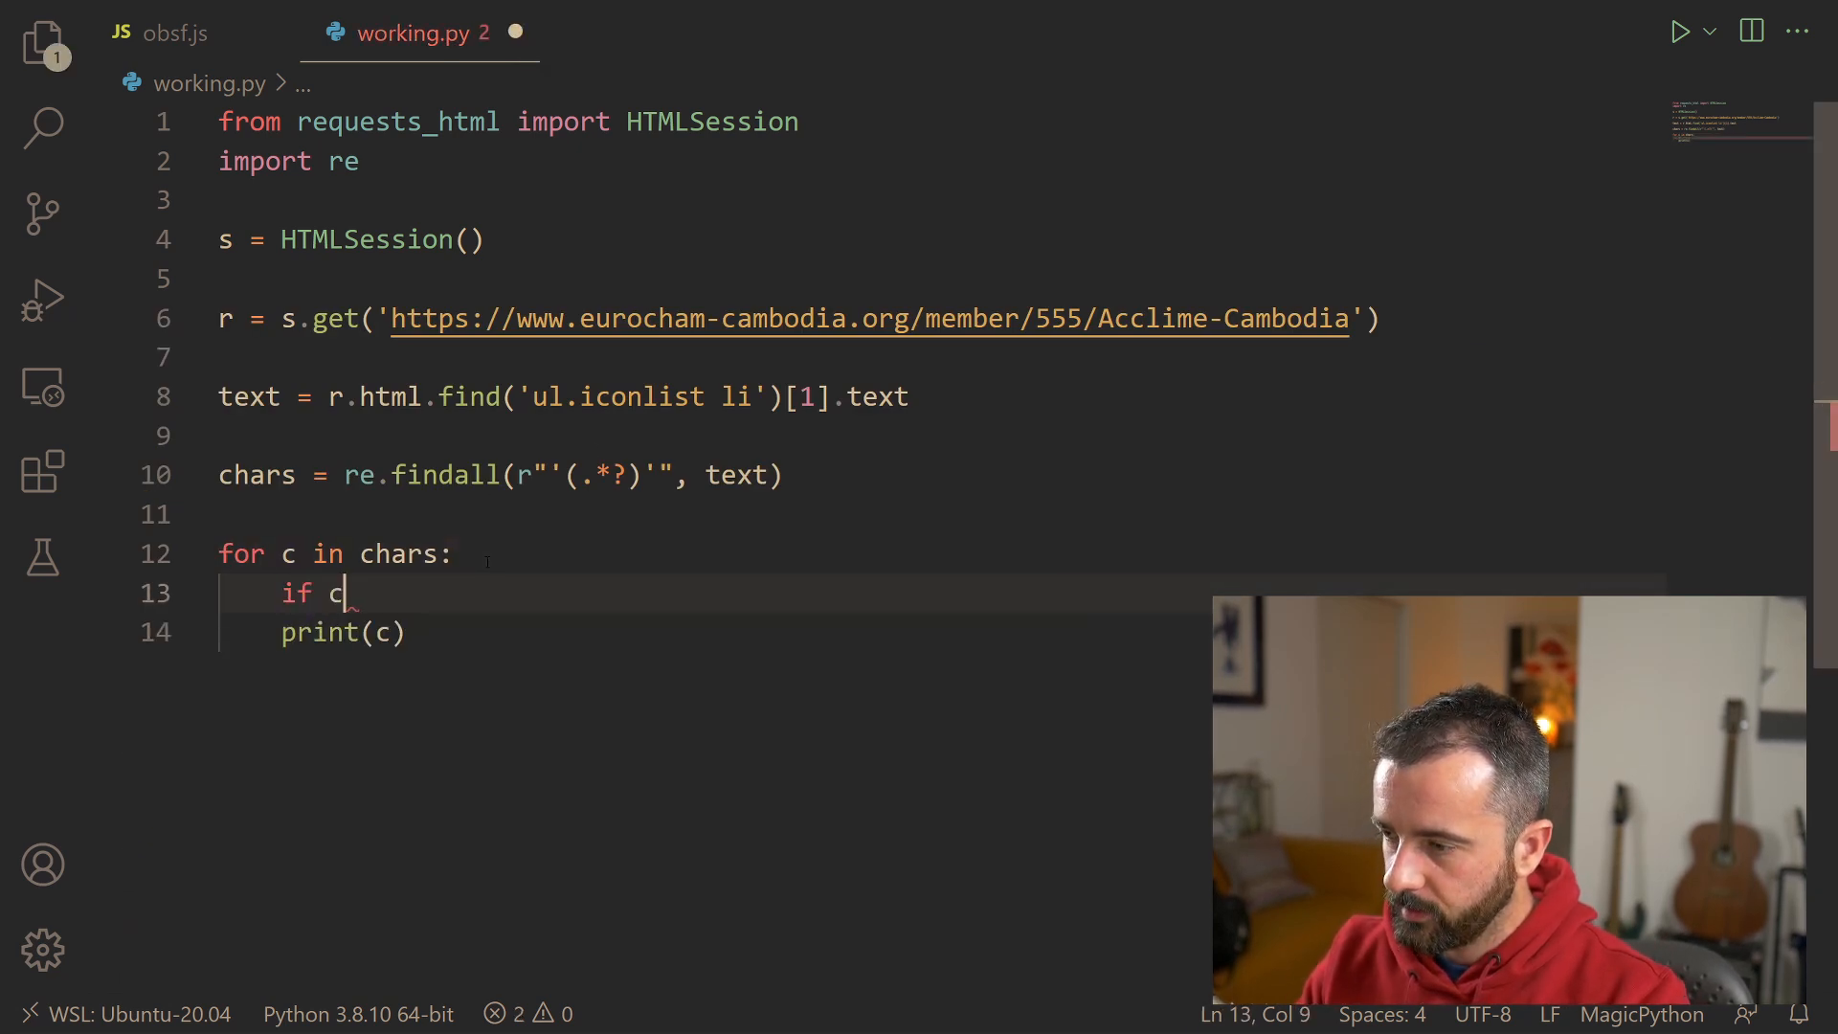
pyautogui.write('[0]')
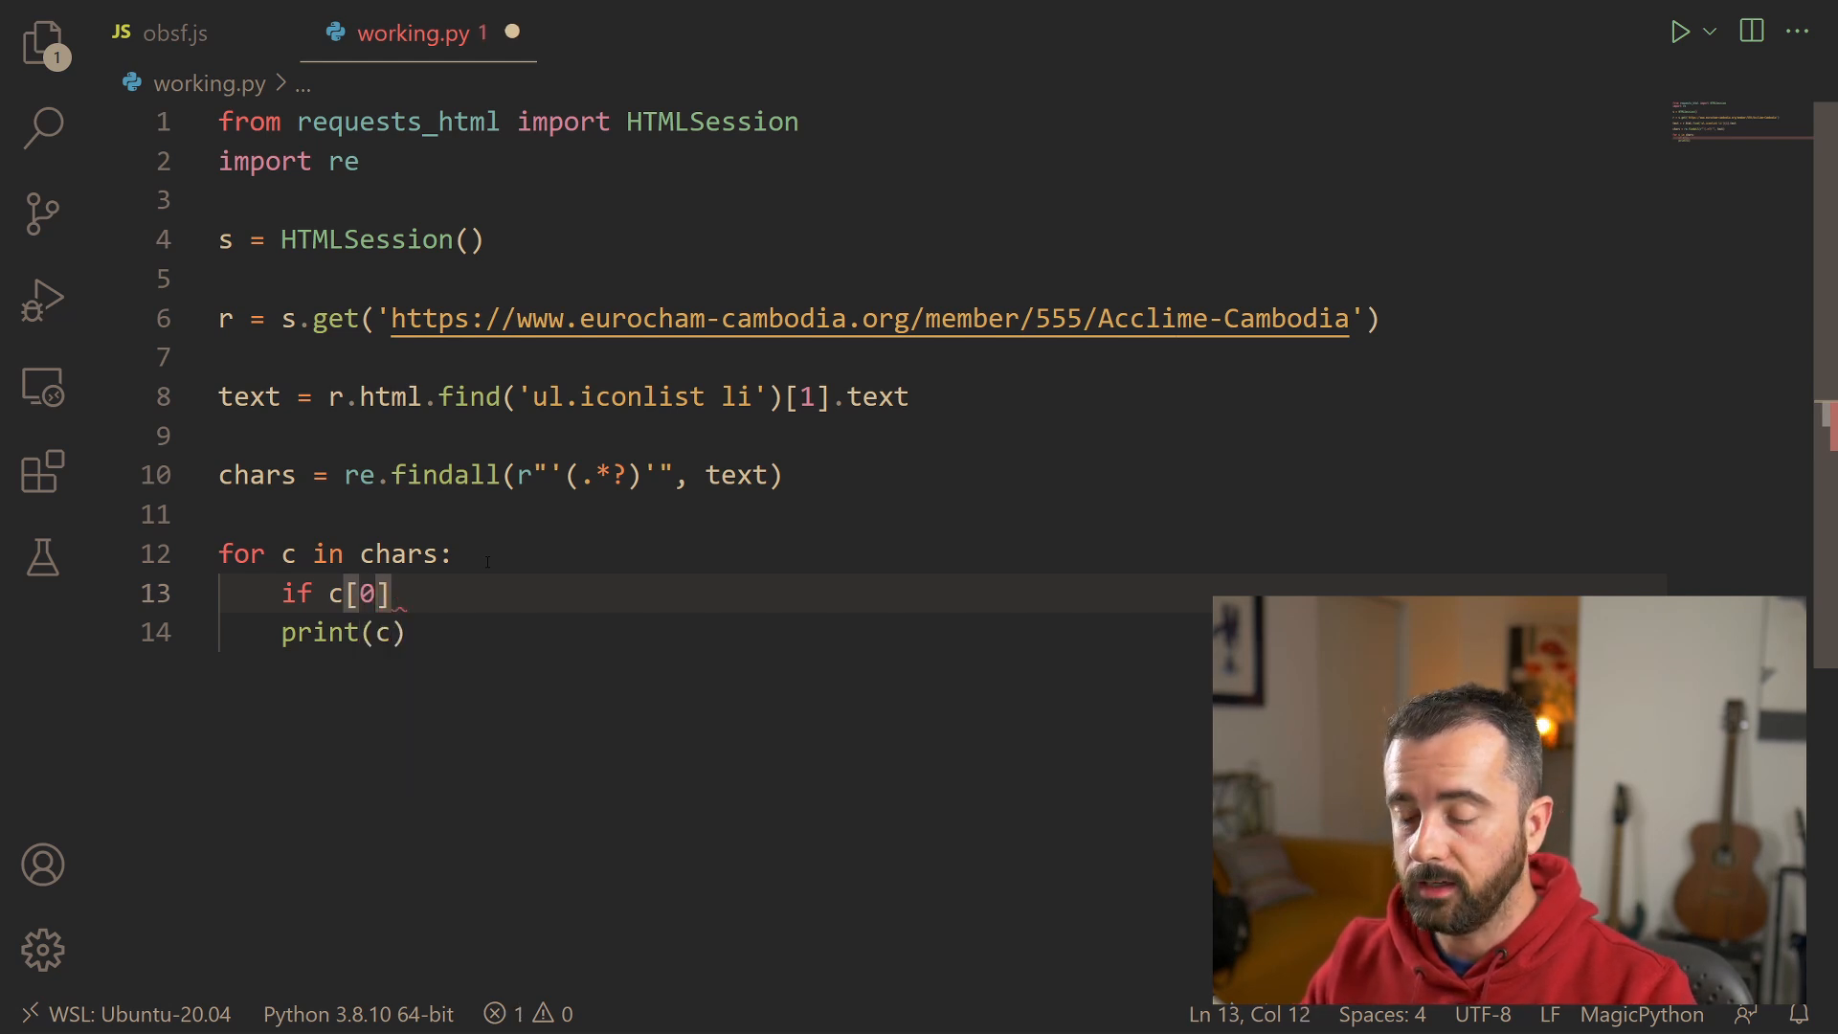
pyautogui.write("= '")
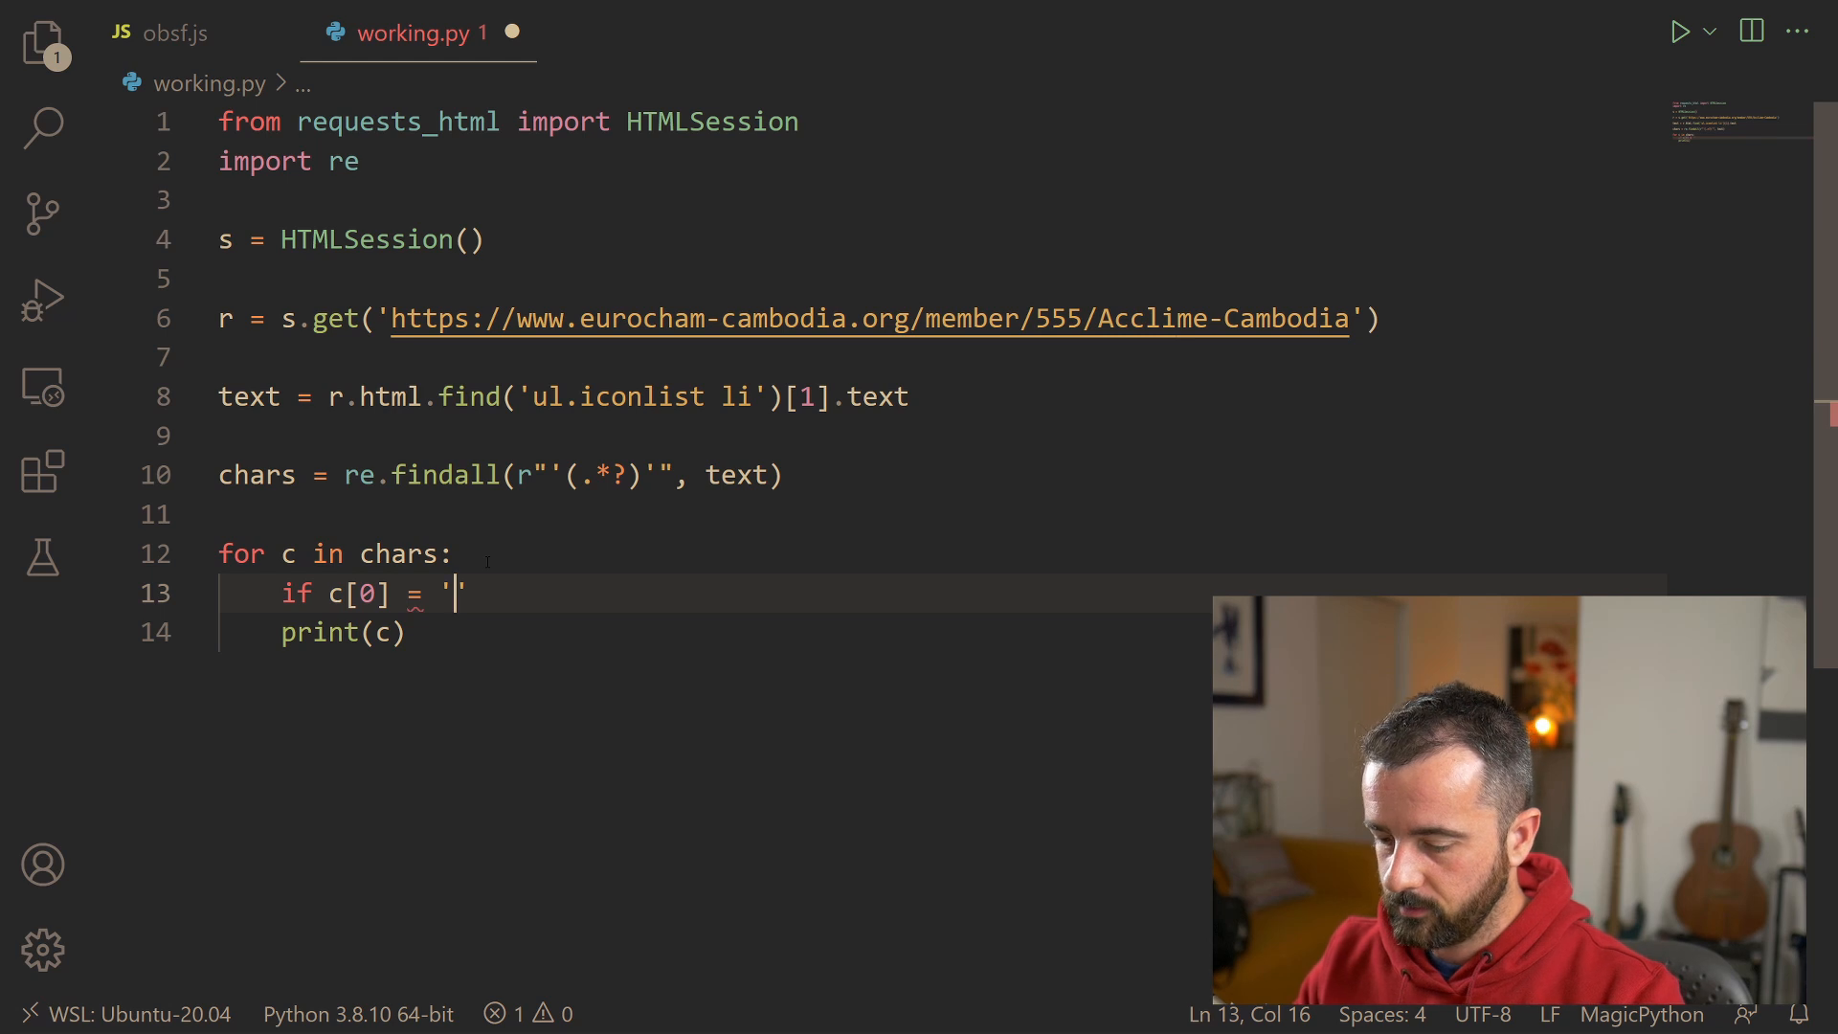
pyautogui.write("|':")
pyautogui.write('print')
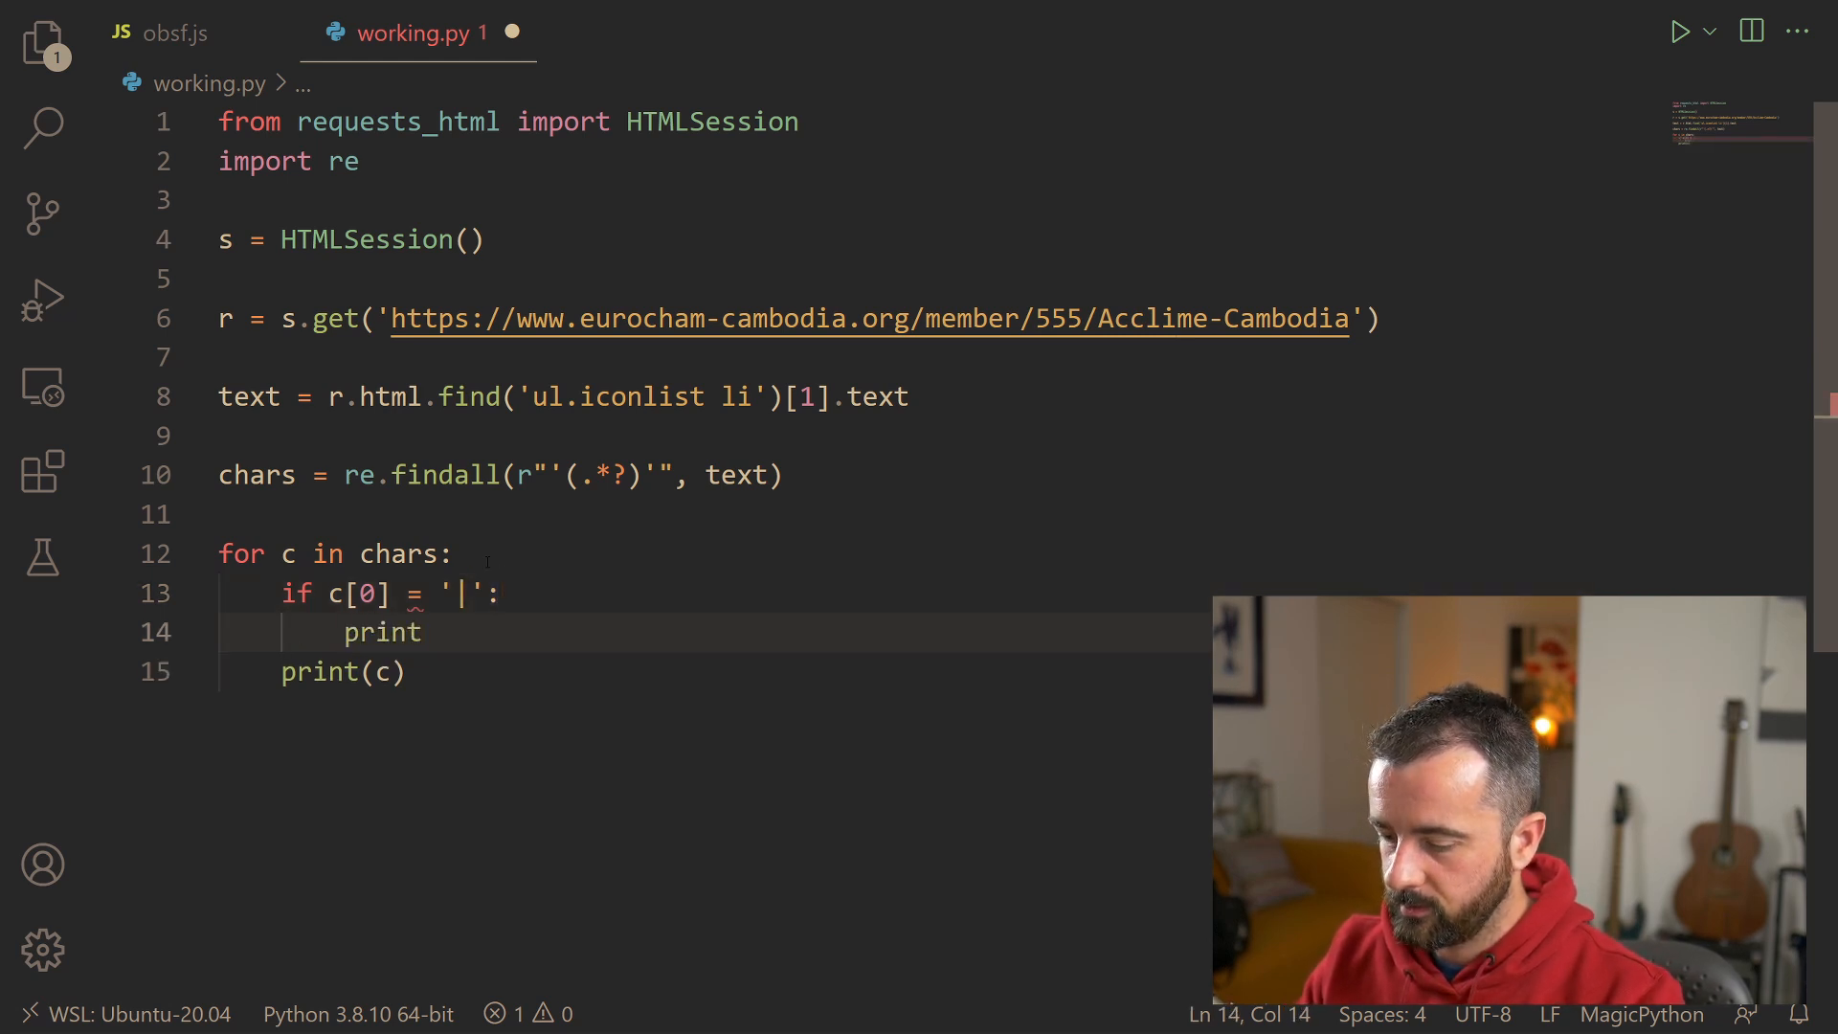
pyautogui.write('(c')
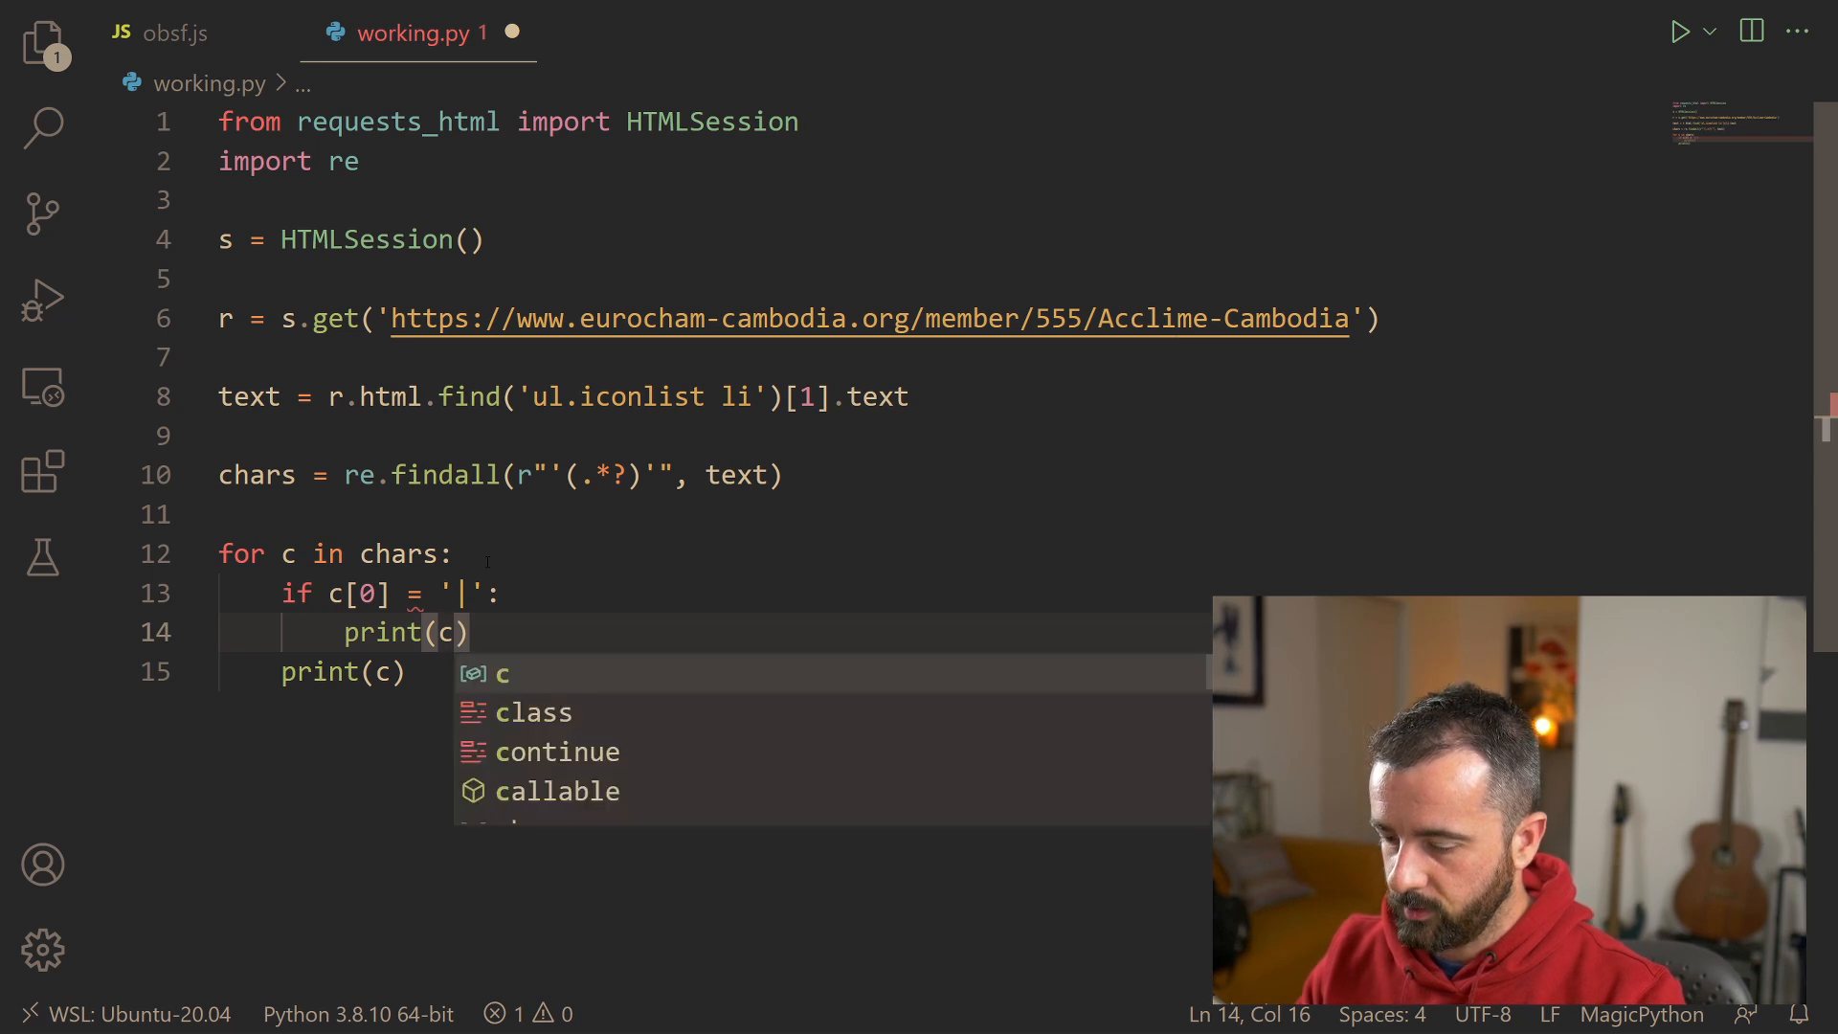
pyautogui.write('[1:')
pyautogui.write('else:')
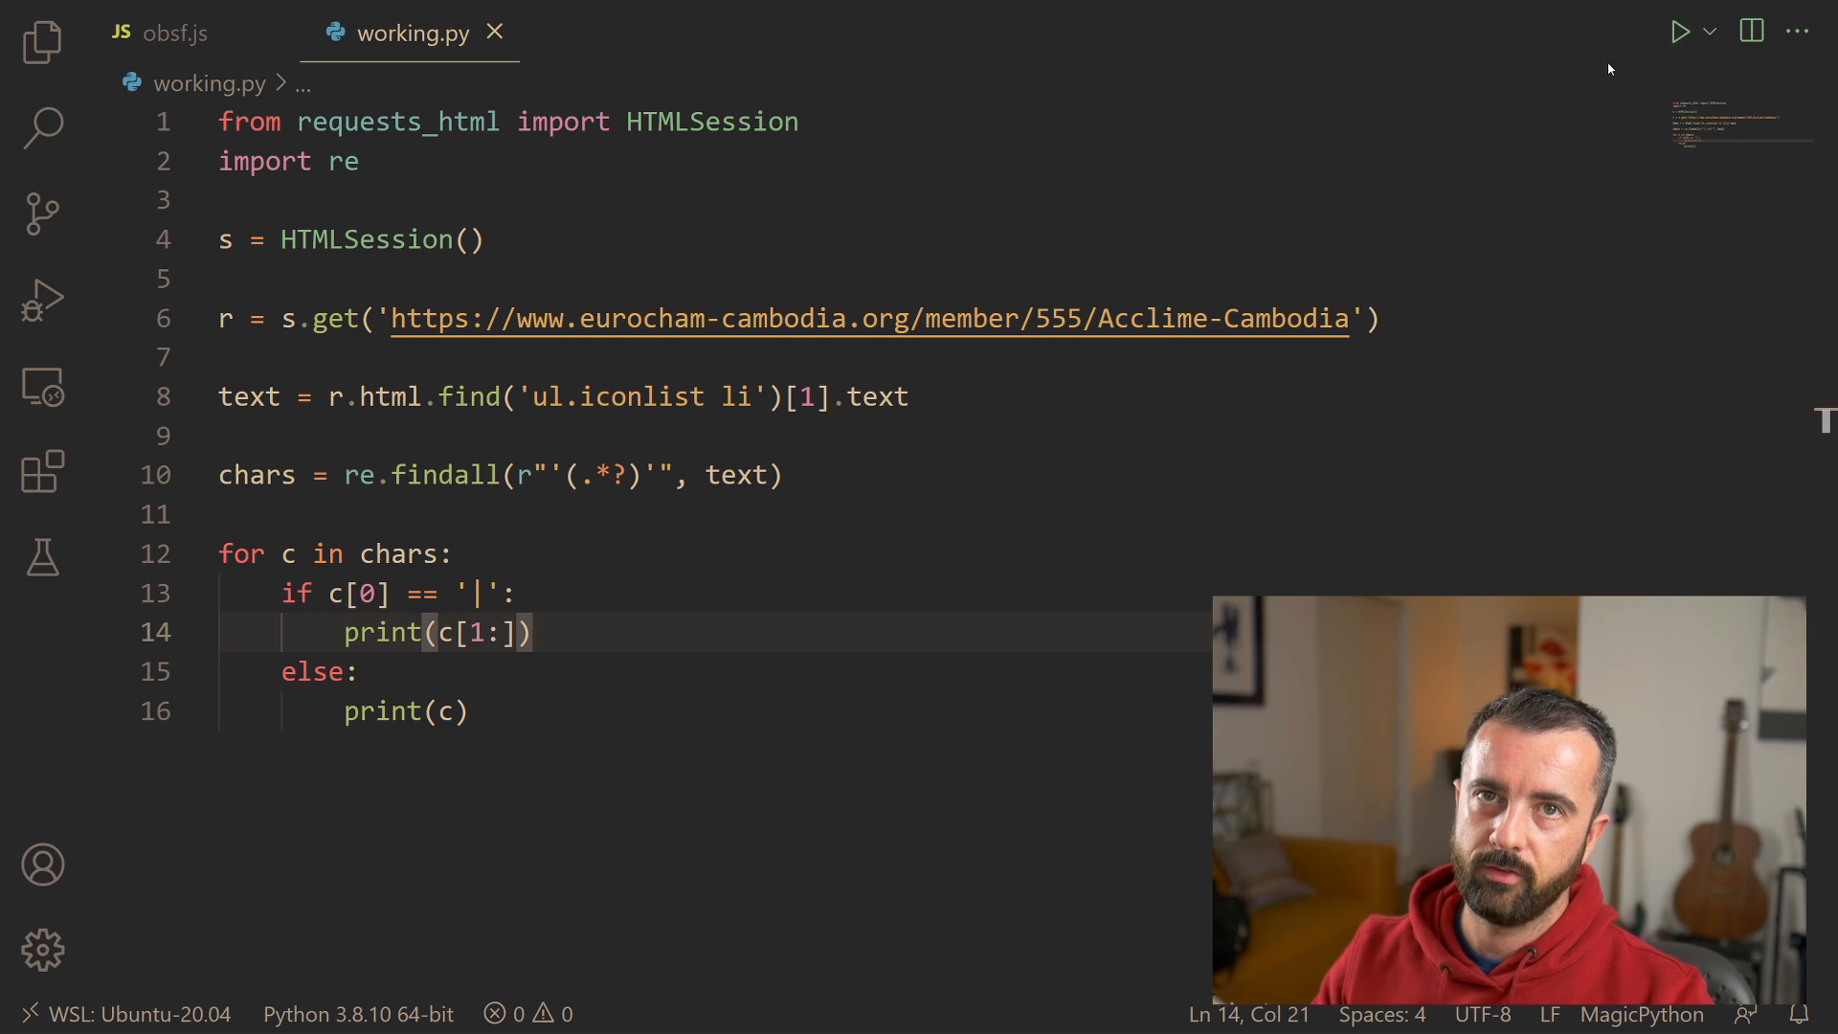
pyautogui.click(1679, 30)
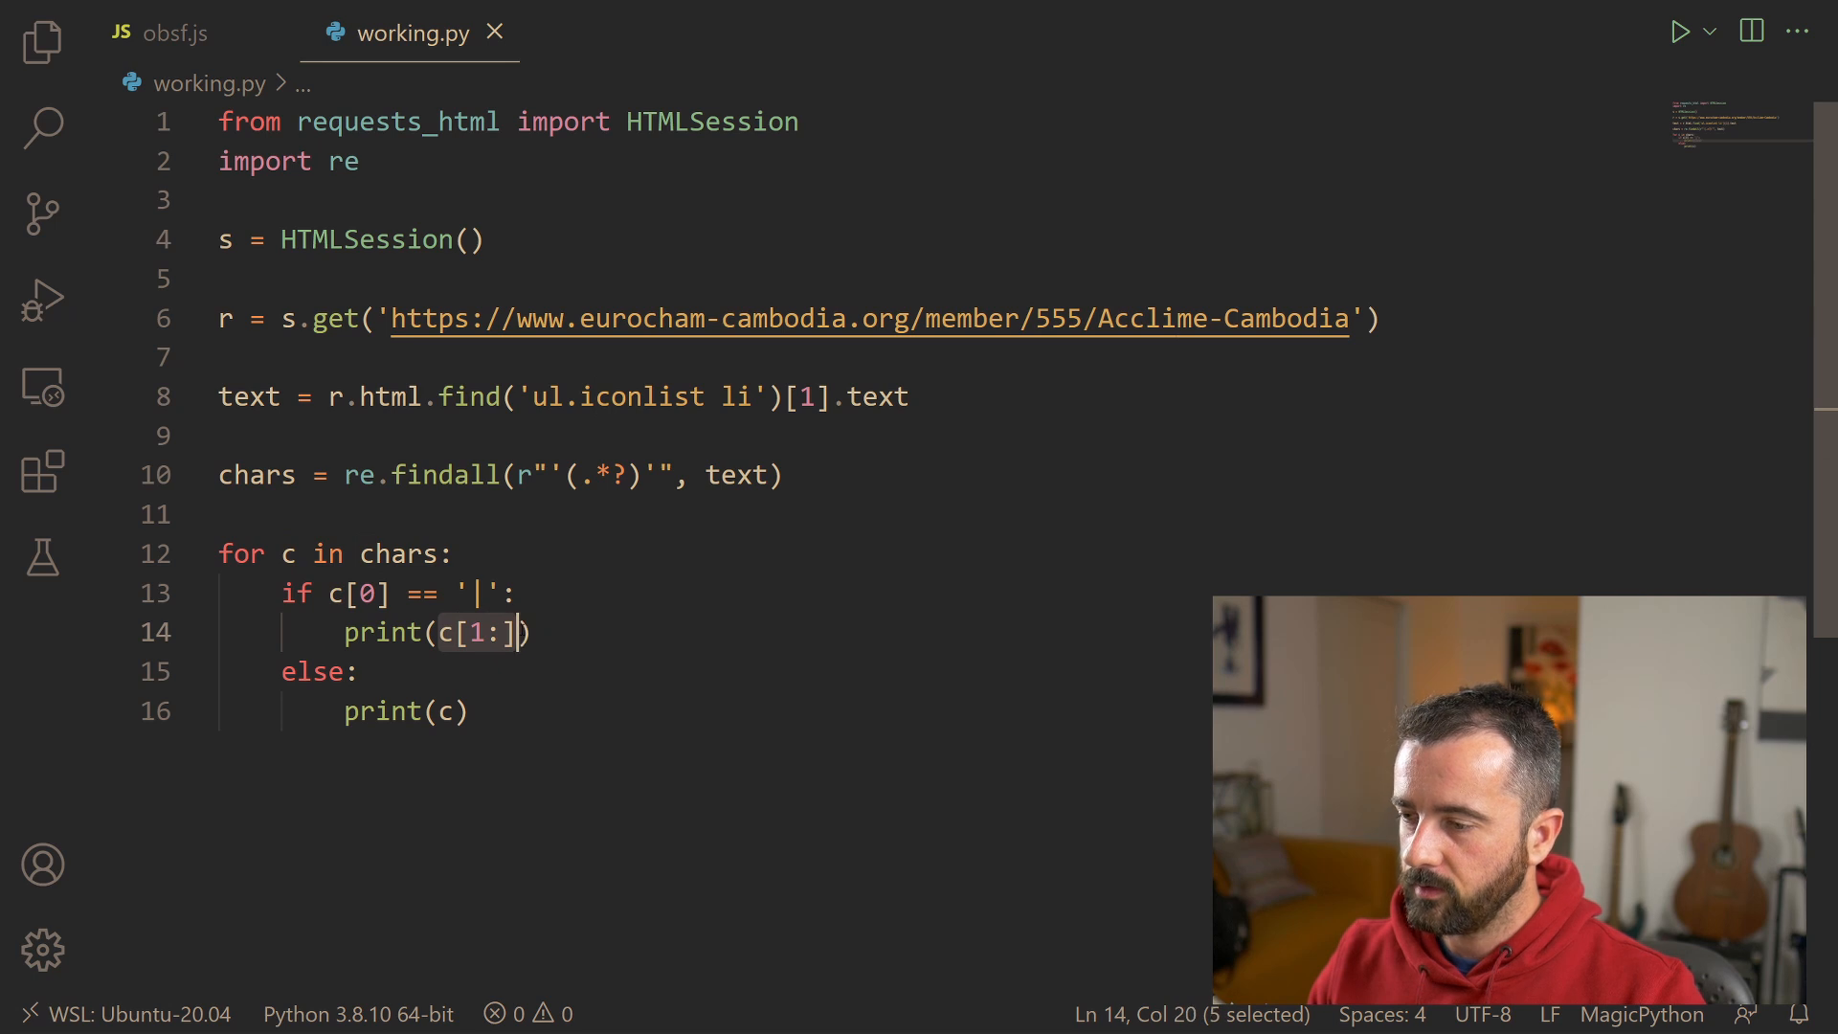
# Step: Wrap c[1:] as chr(int(c[1:])) so pipe-prefixed codes print as characters
pyautogui.click(469, 632)
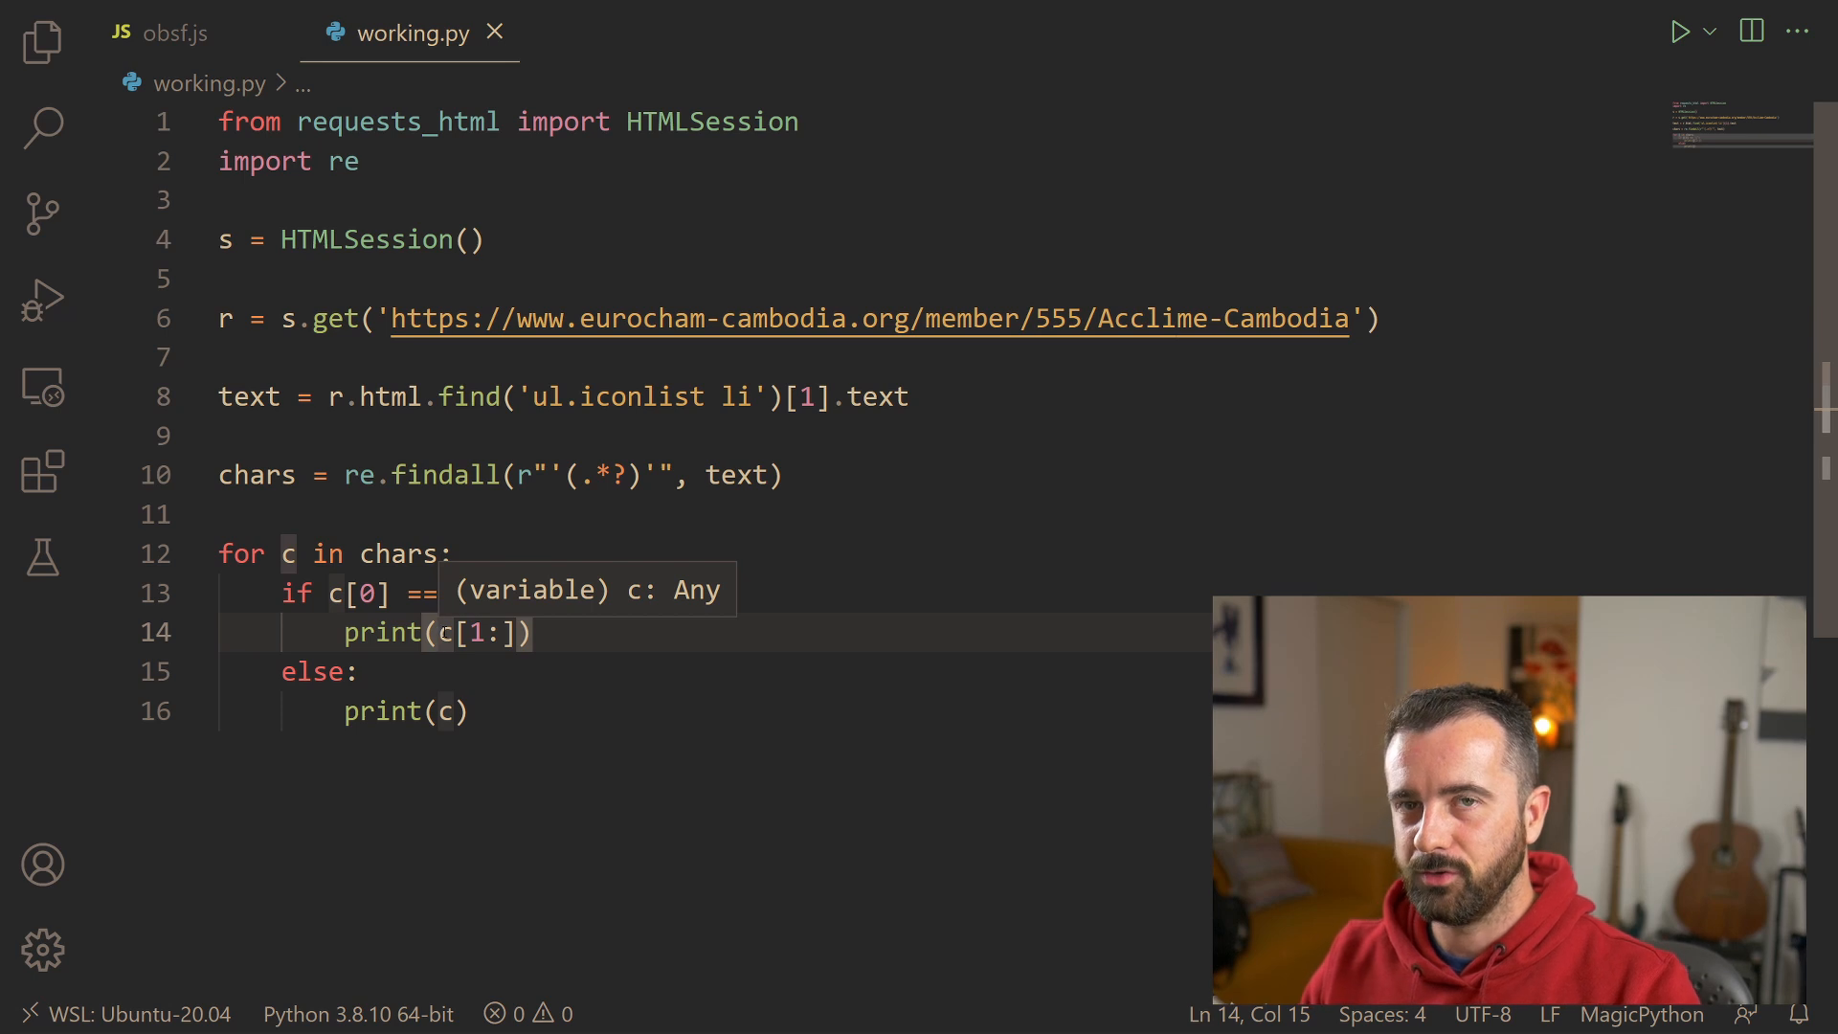
pyautogui.write('int(')
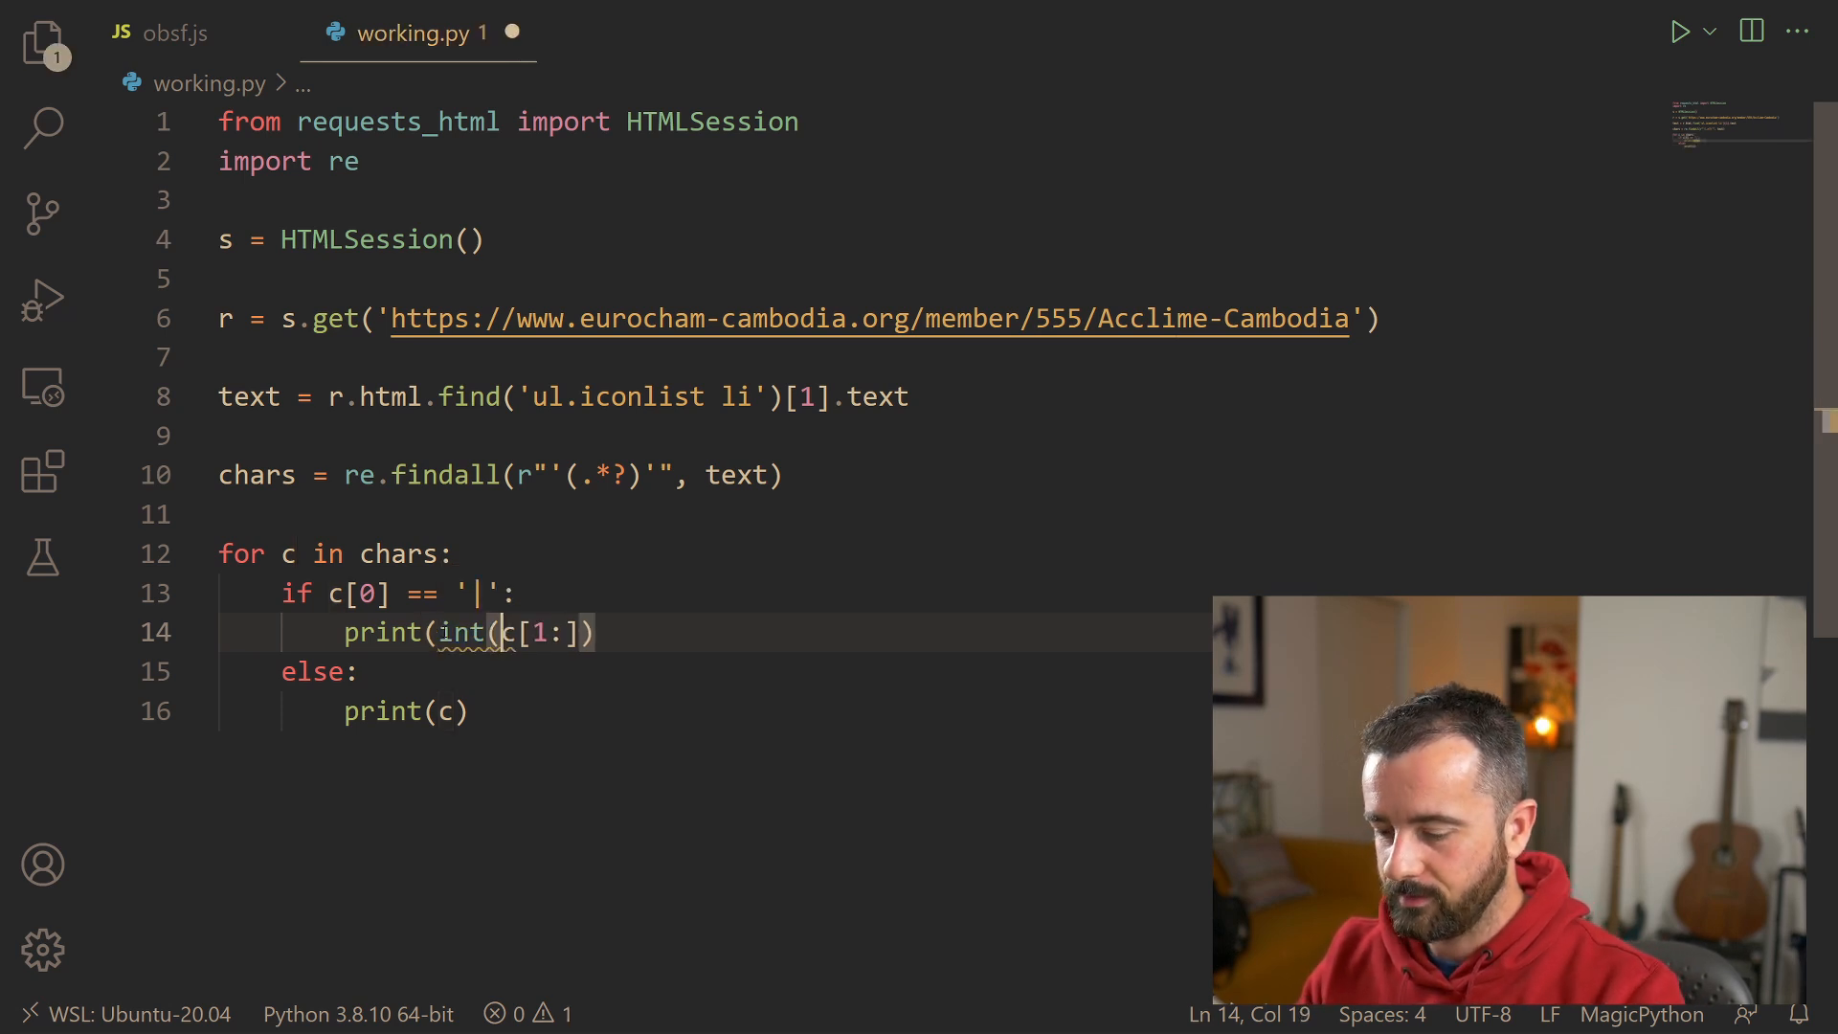
pyautogui.write(')')
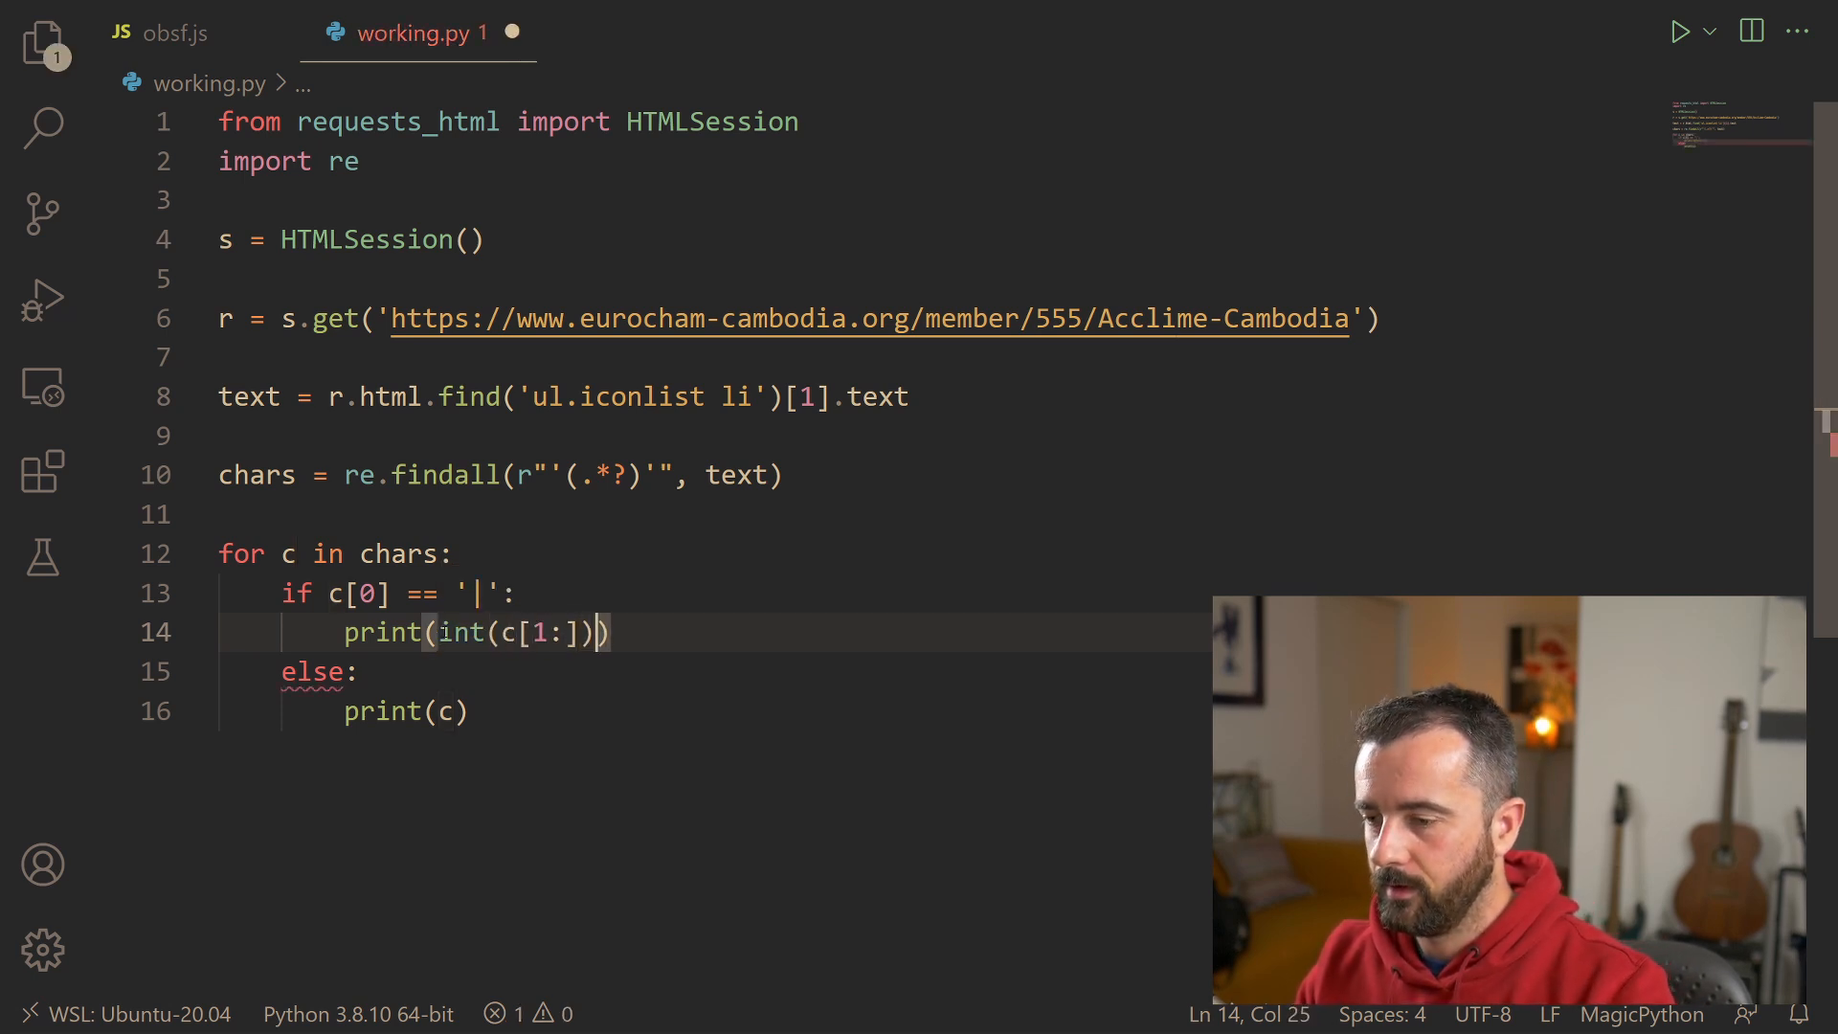
pyautogui.write('chr(')
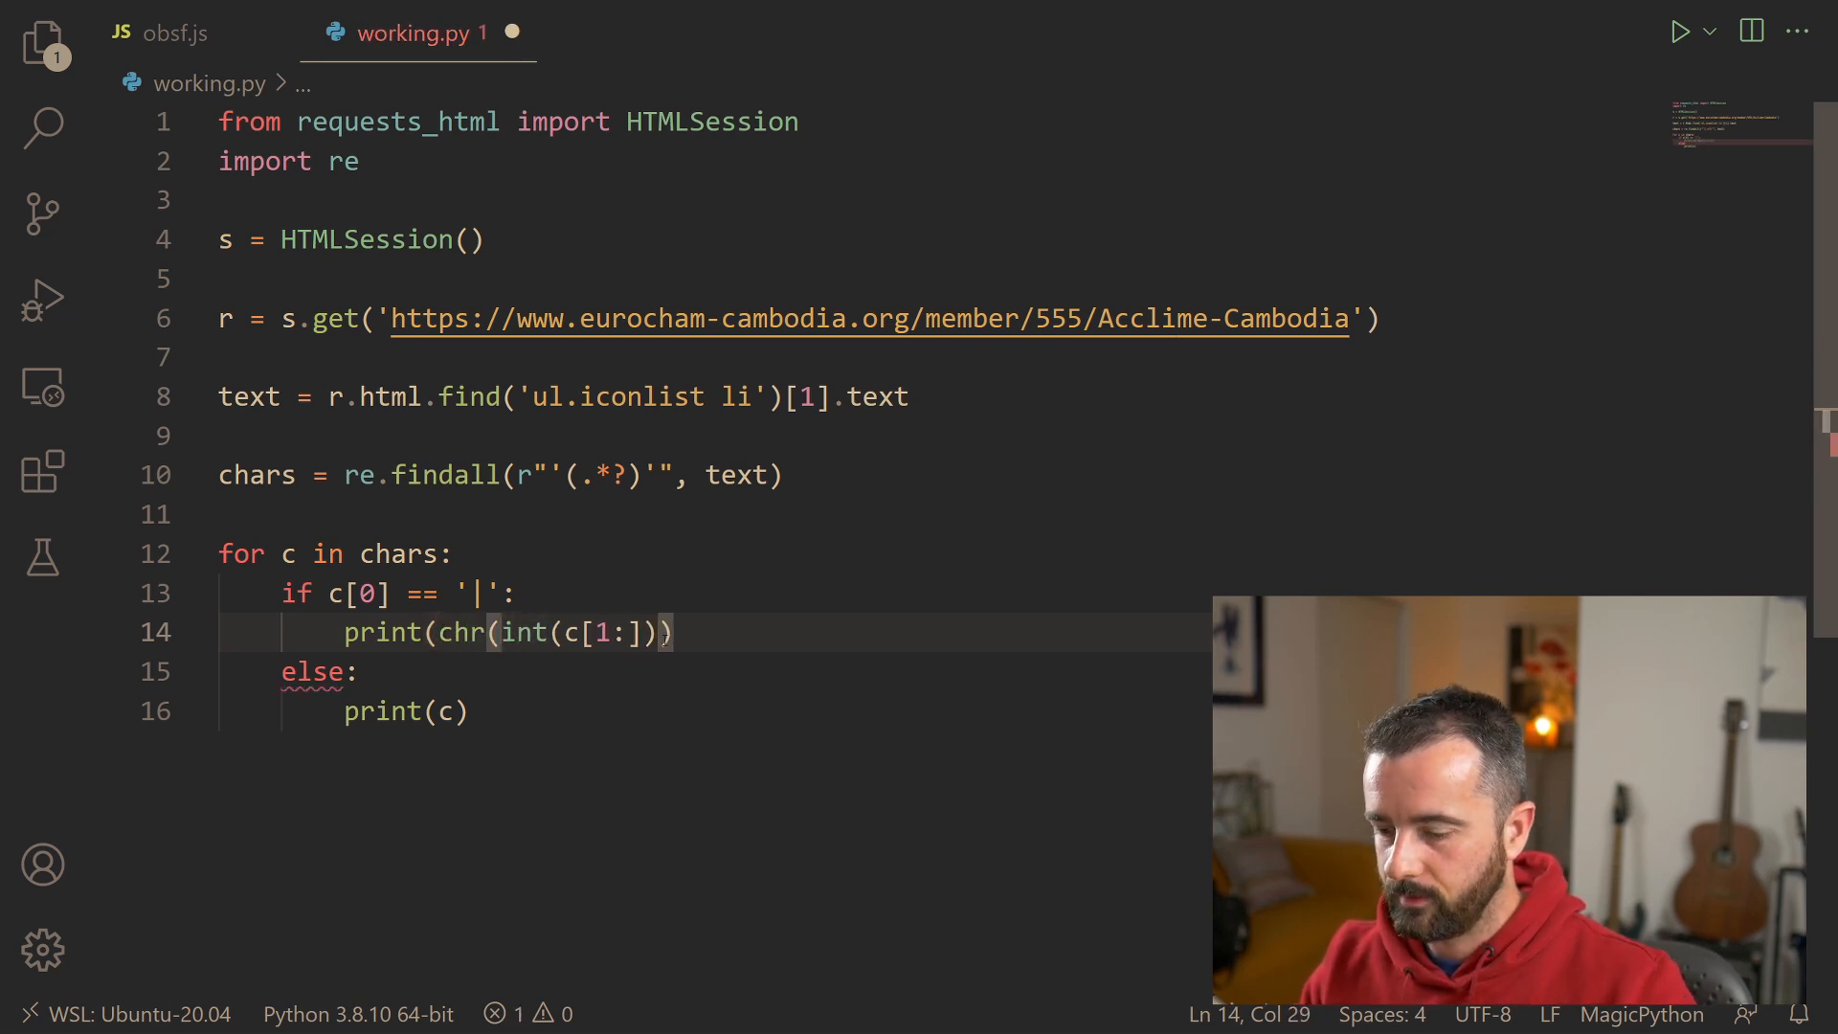
pyautogui.write(')')
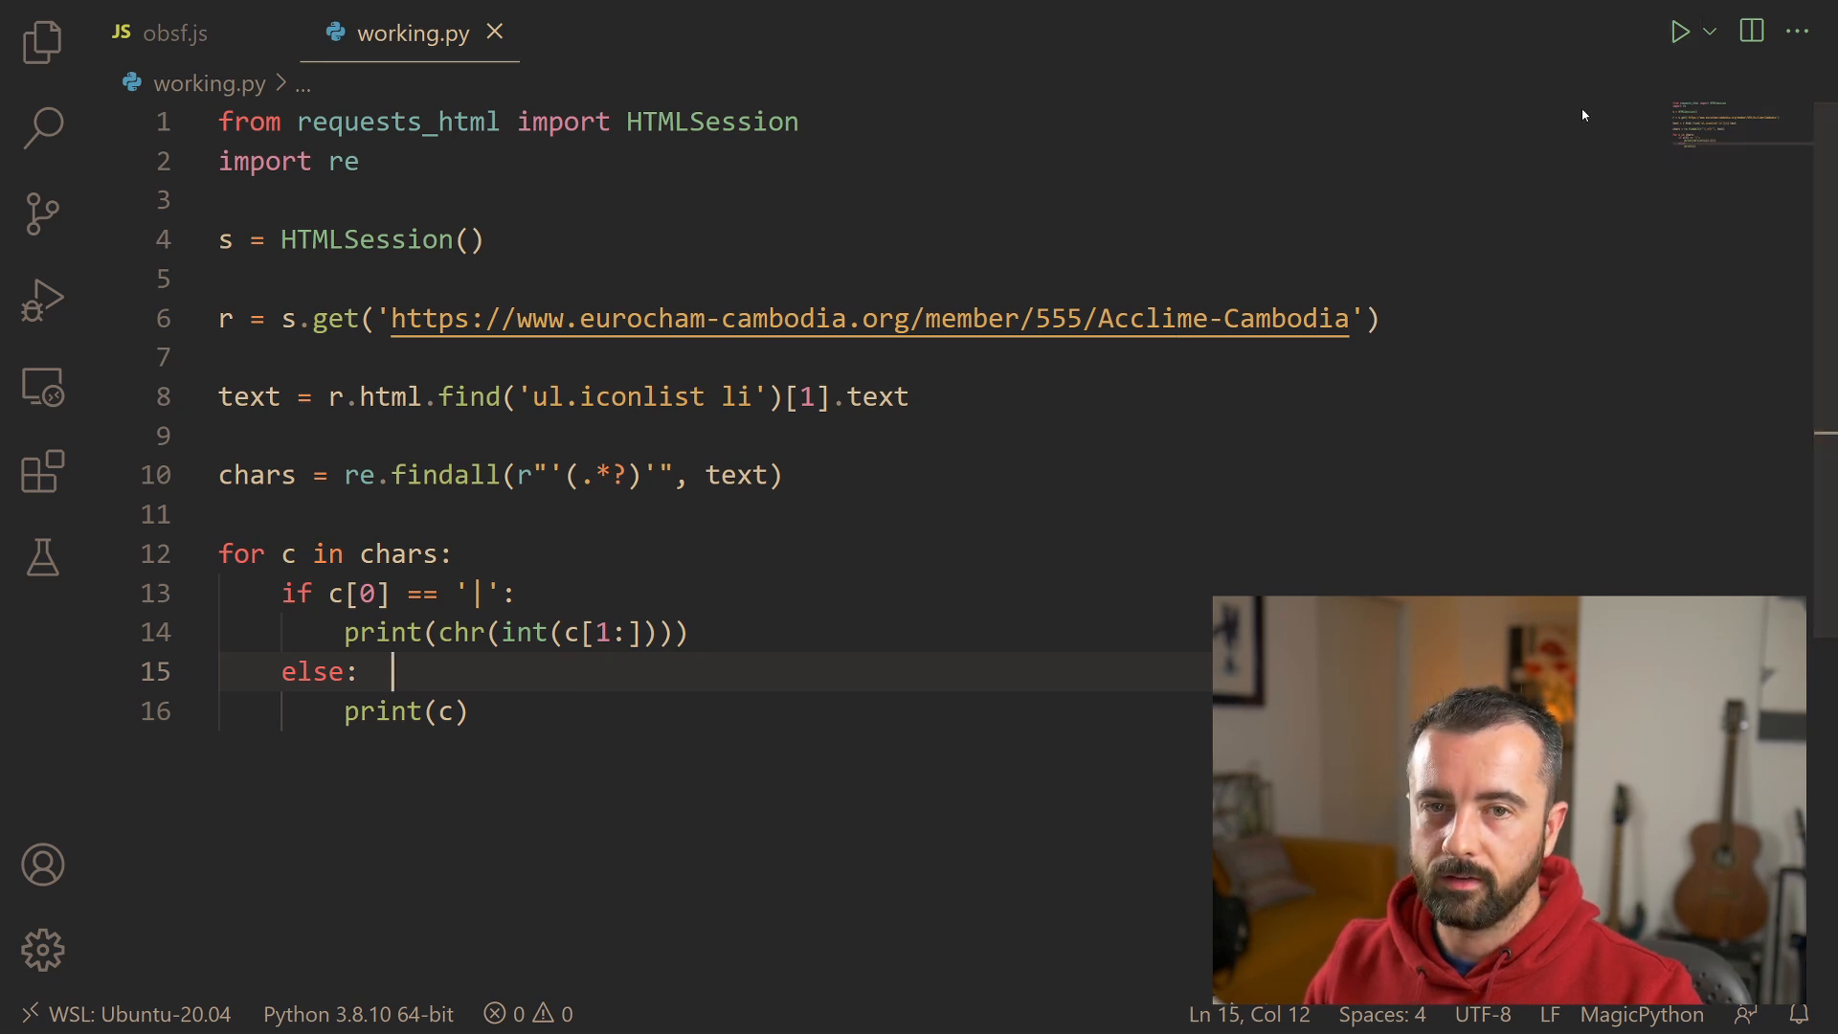
# Step: Run working.py to see the decoded characters, then dismiss the terminal to show the script
pyautogui.click(1678, 30)
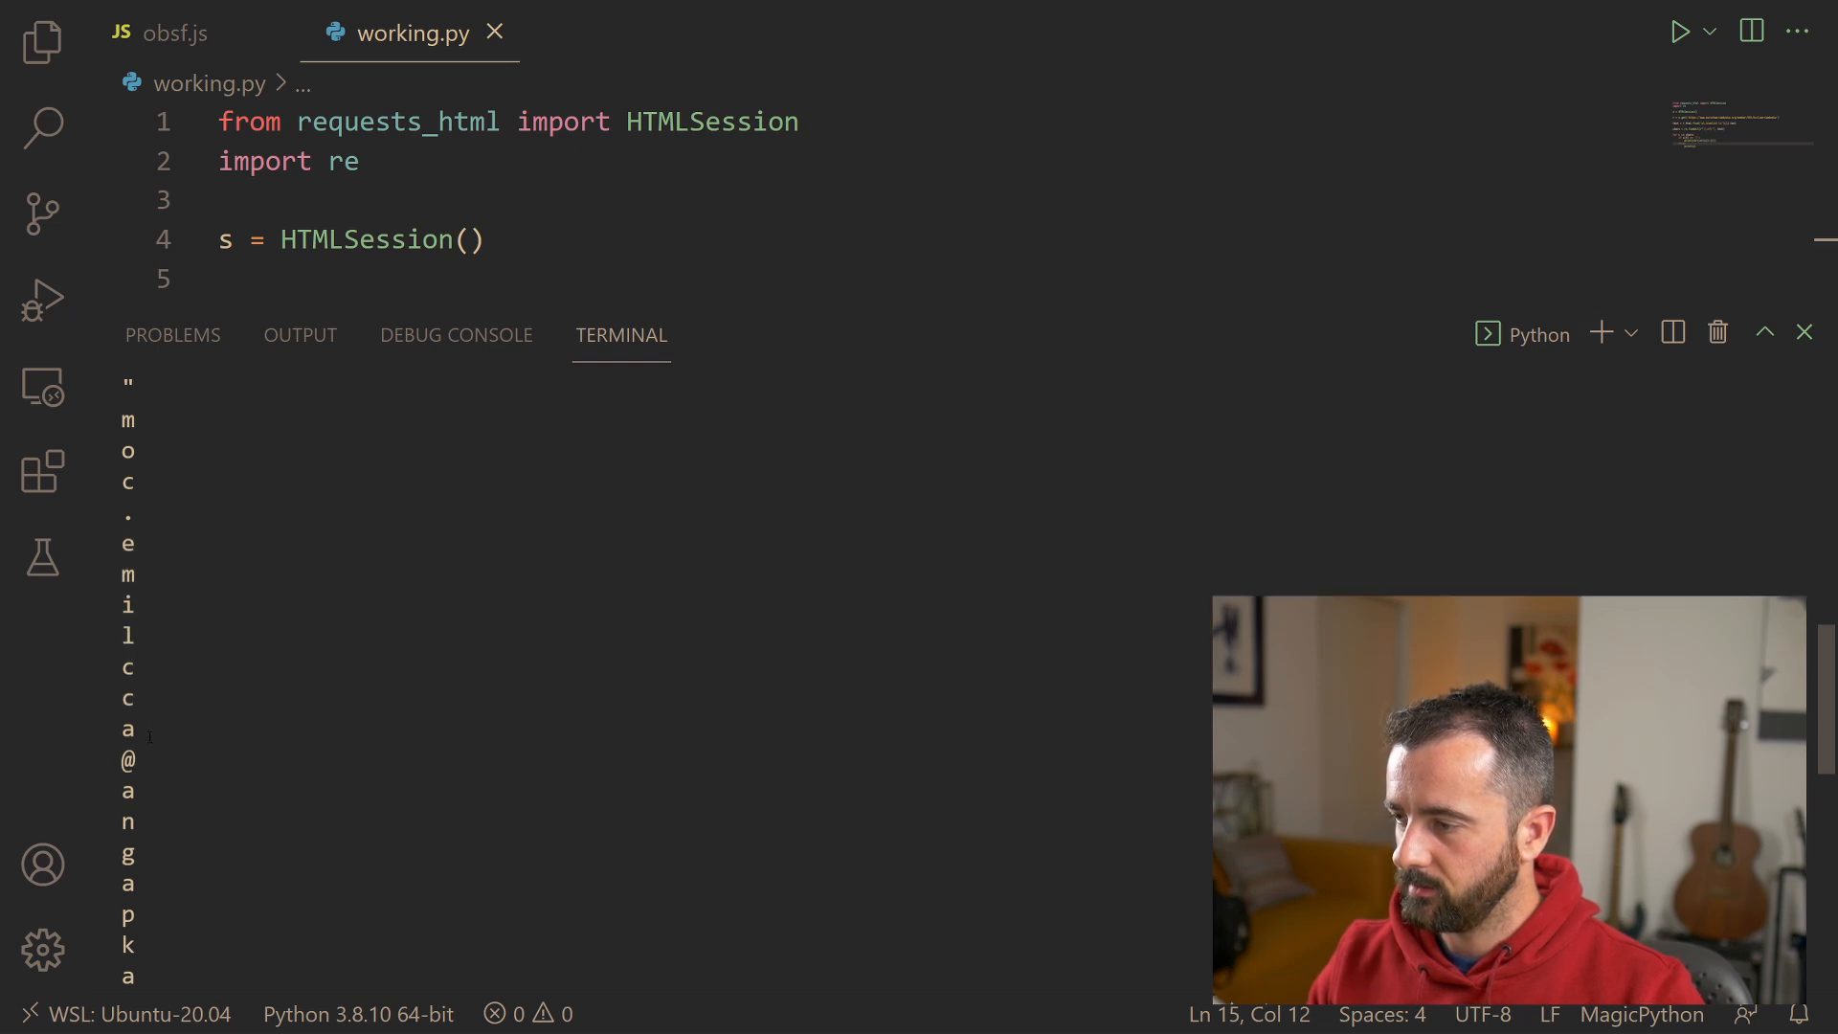
pyautogui.scroll(-3)
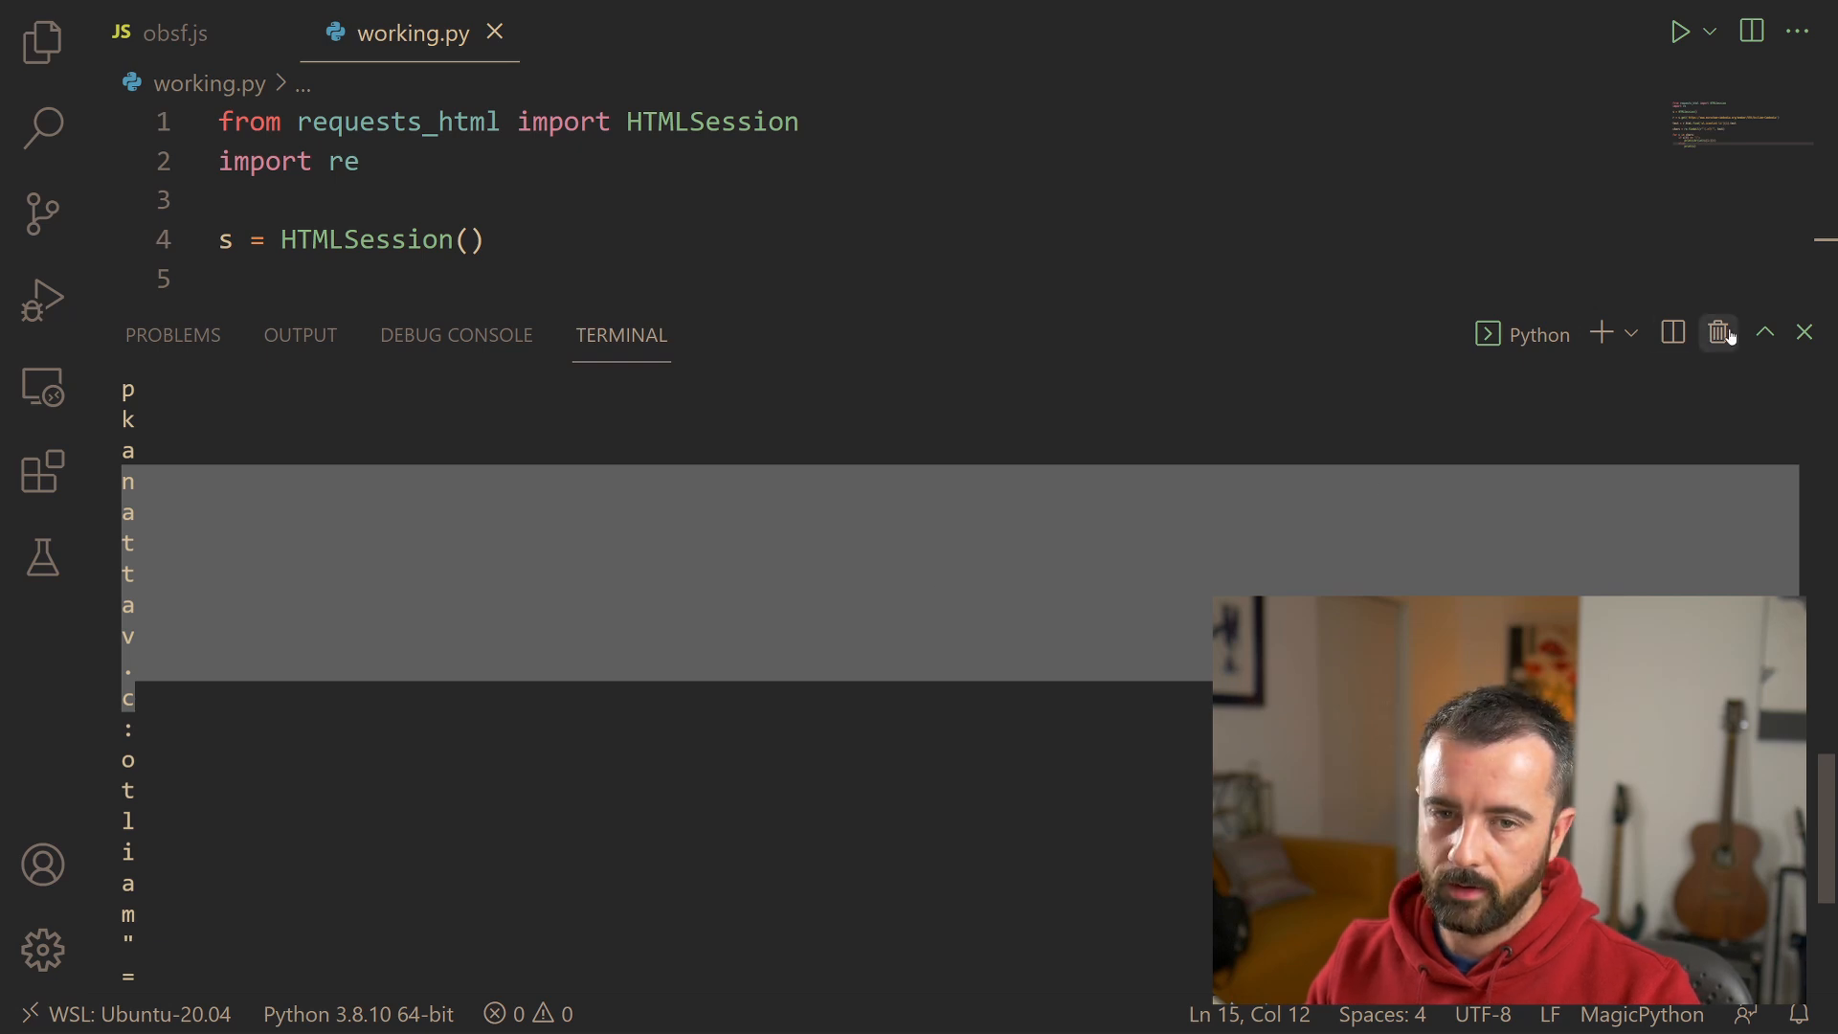
pyautogui.moveTo(1669, 385)
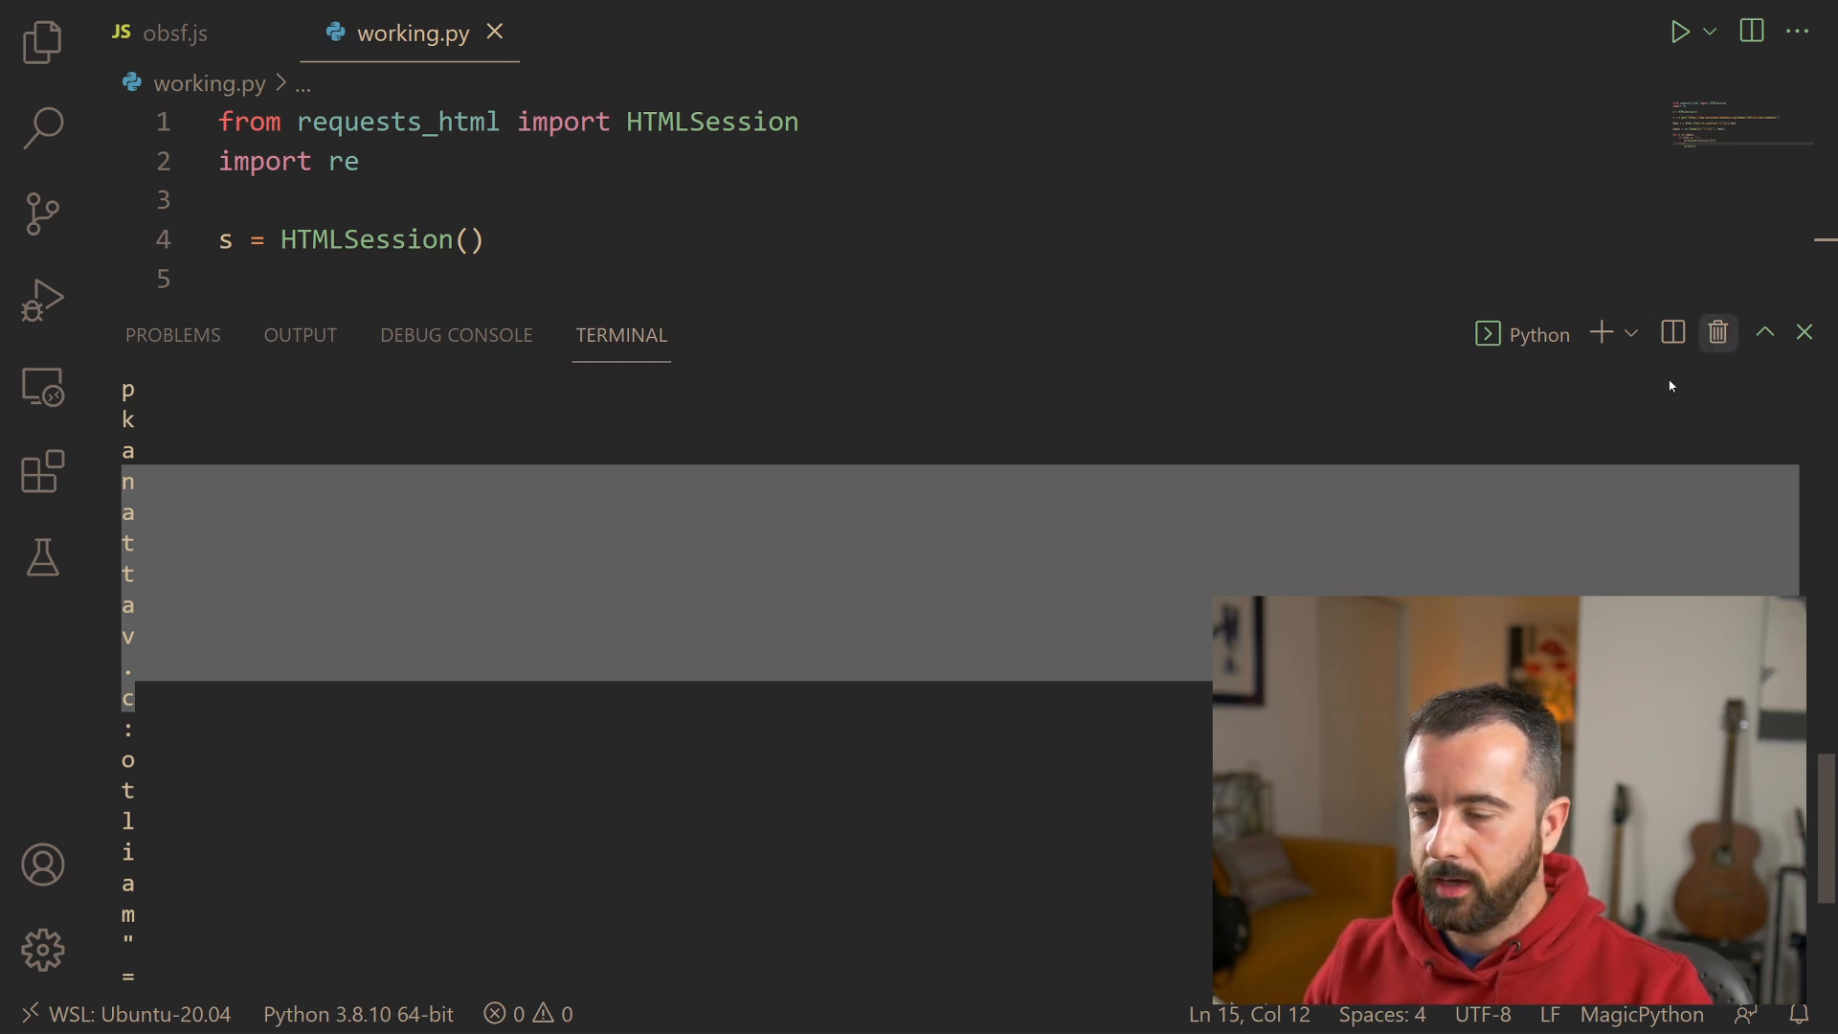
pyautogui.click(1803, 331)
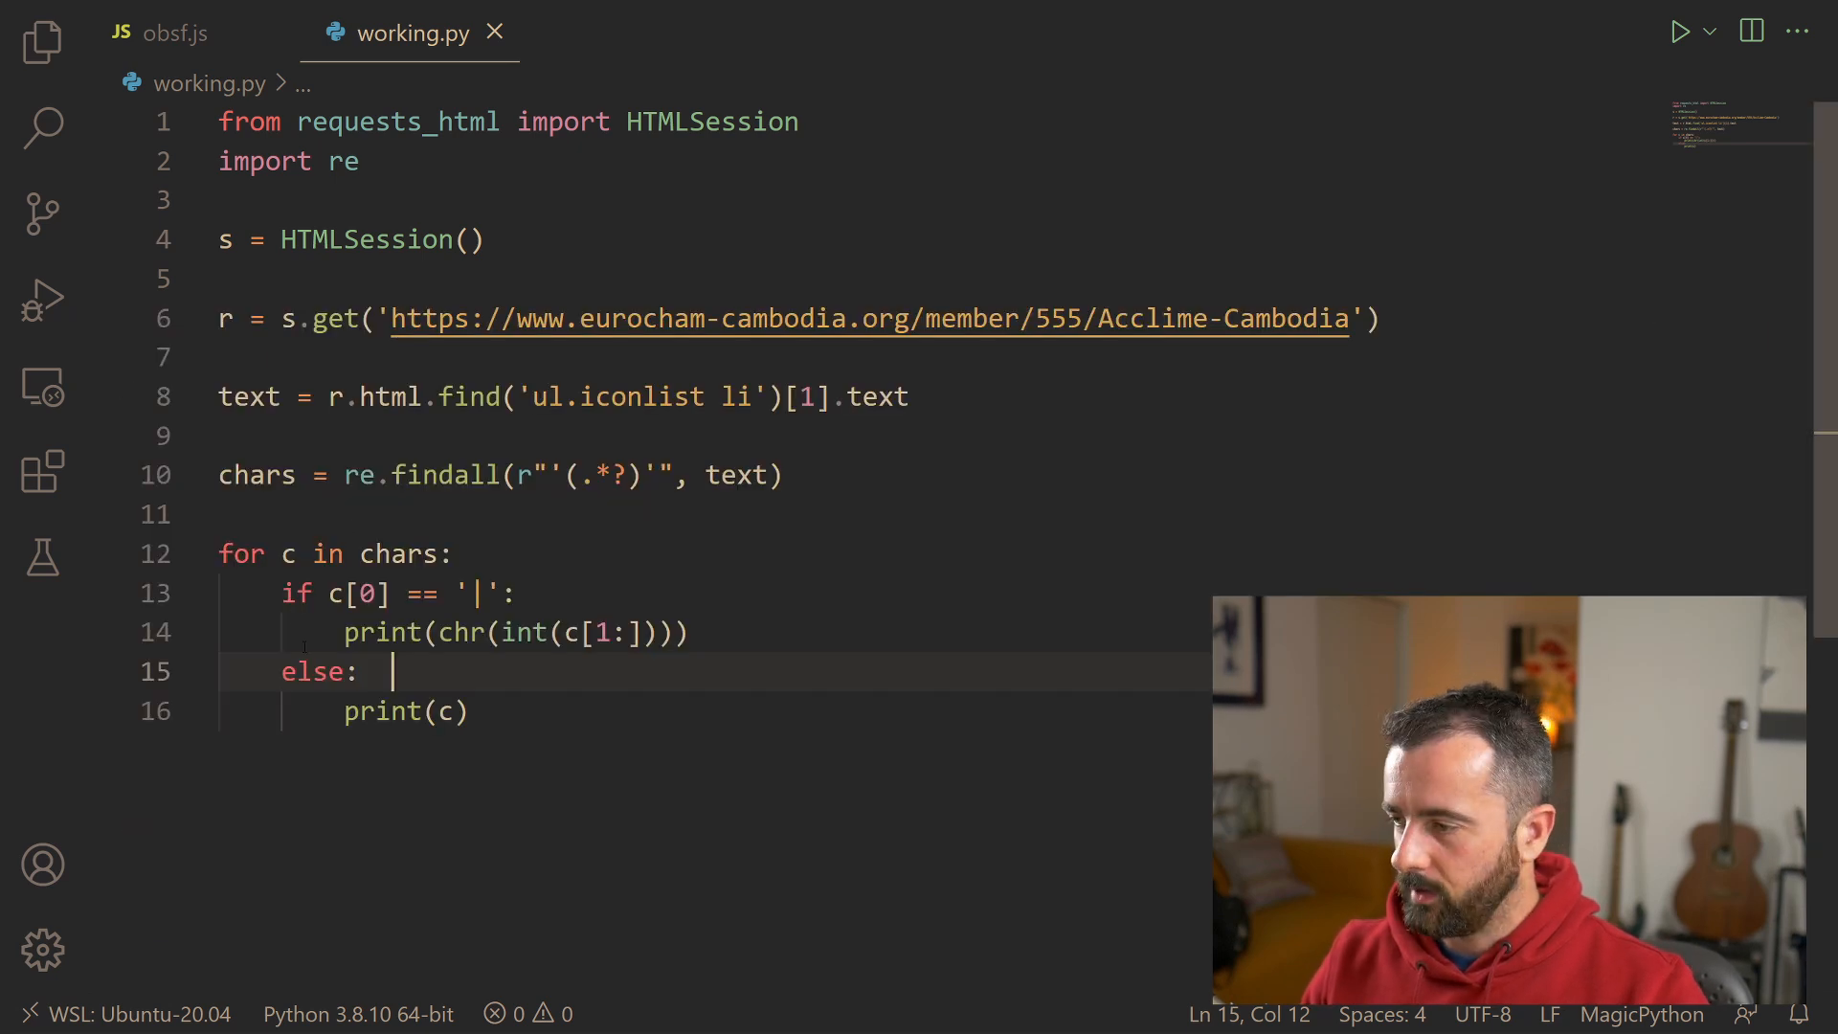
# Step: Create output = [] and have the loop append decoded characters to it instead of printing
pyautogui.write('output')
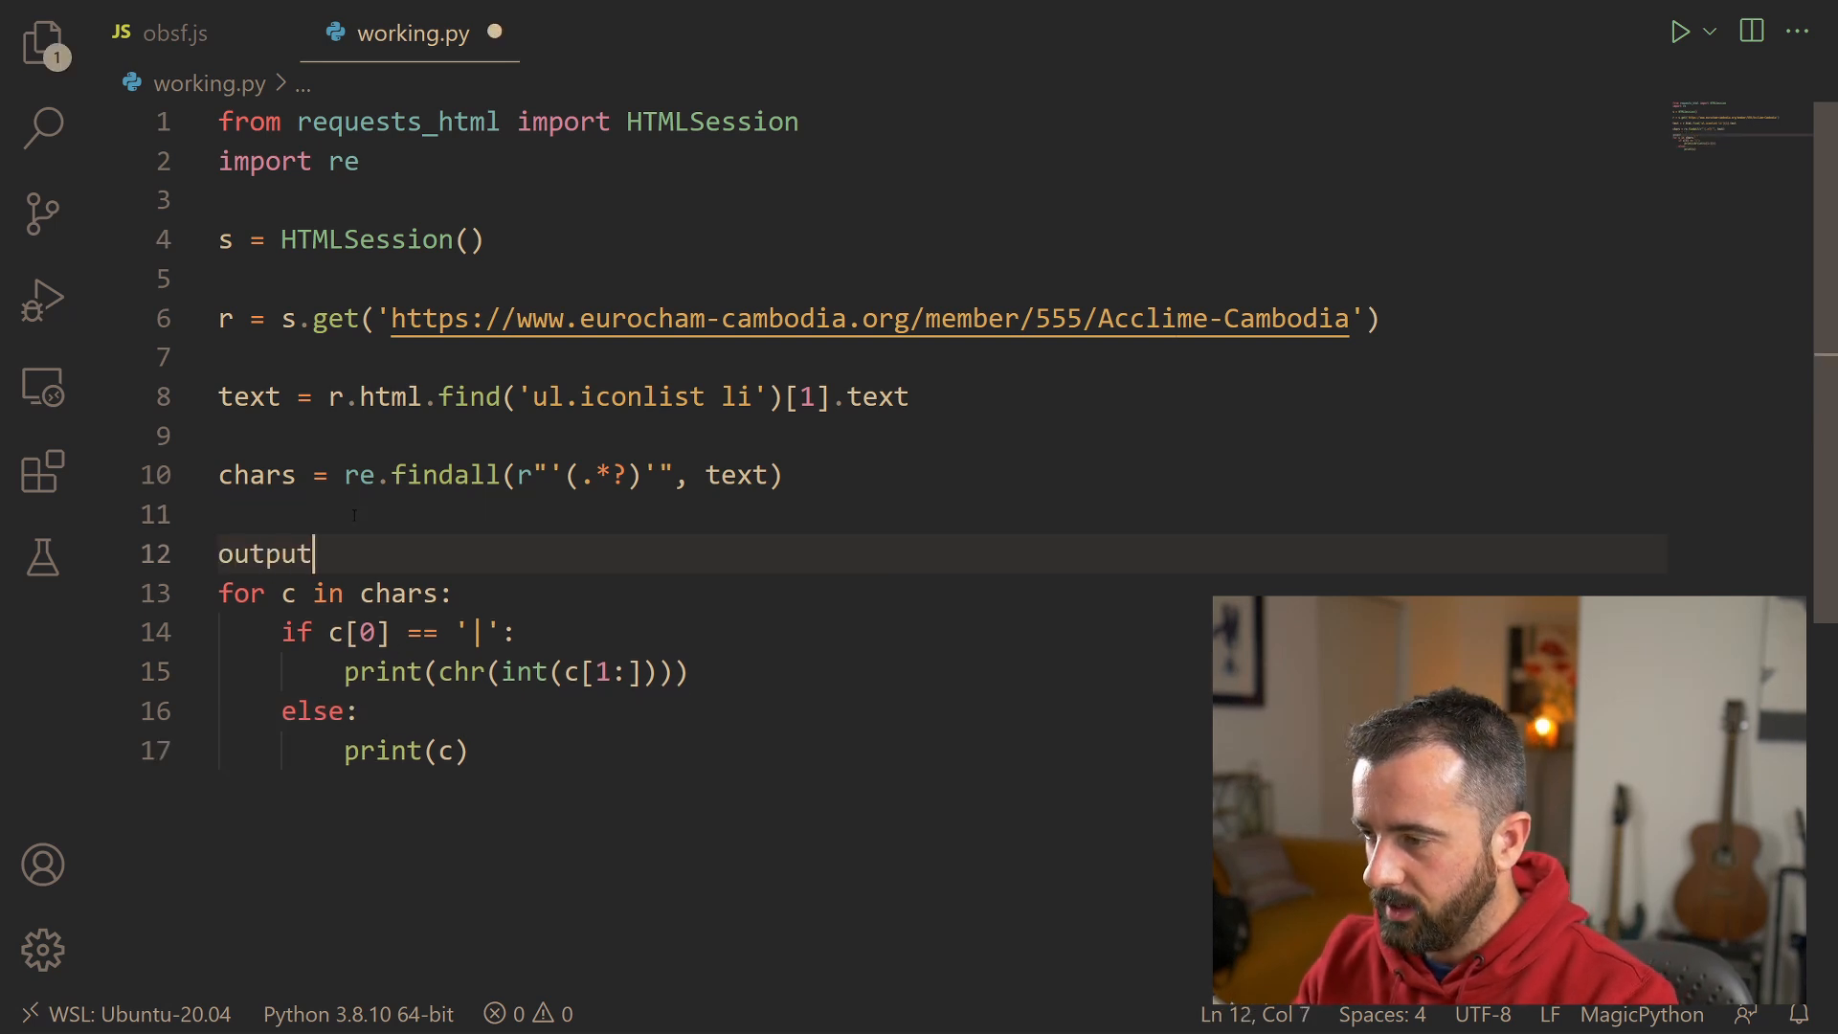
pyautogui.write('= []')
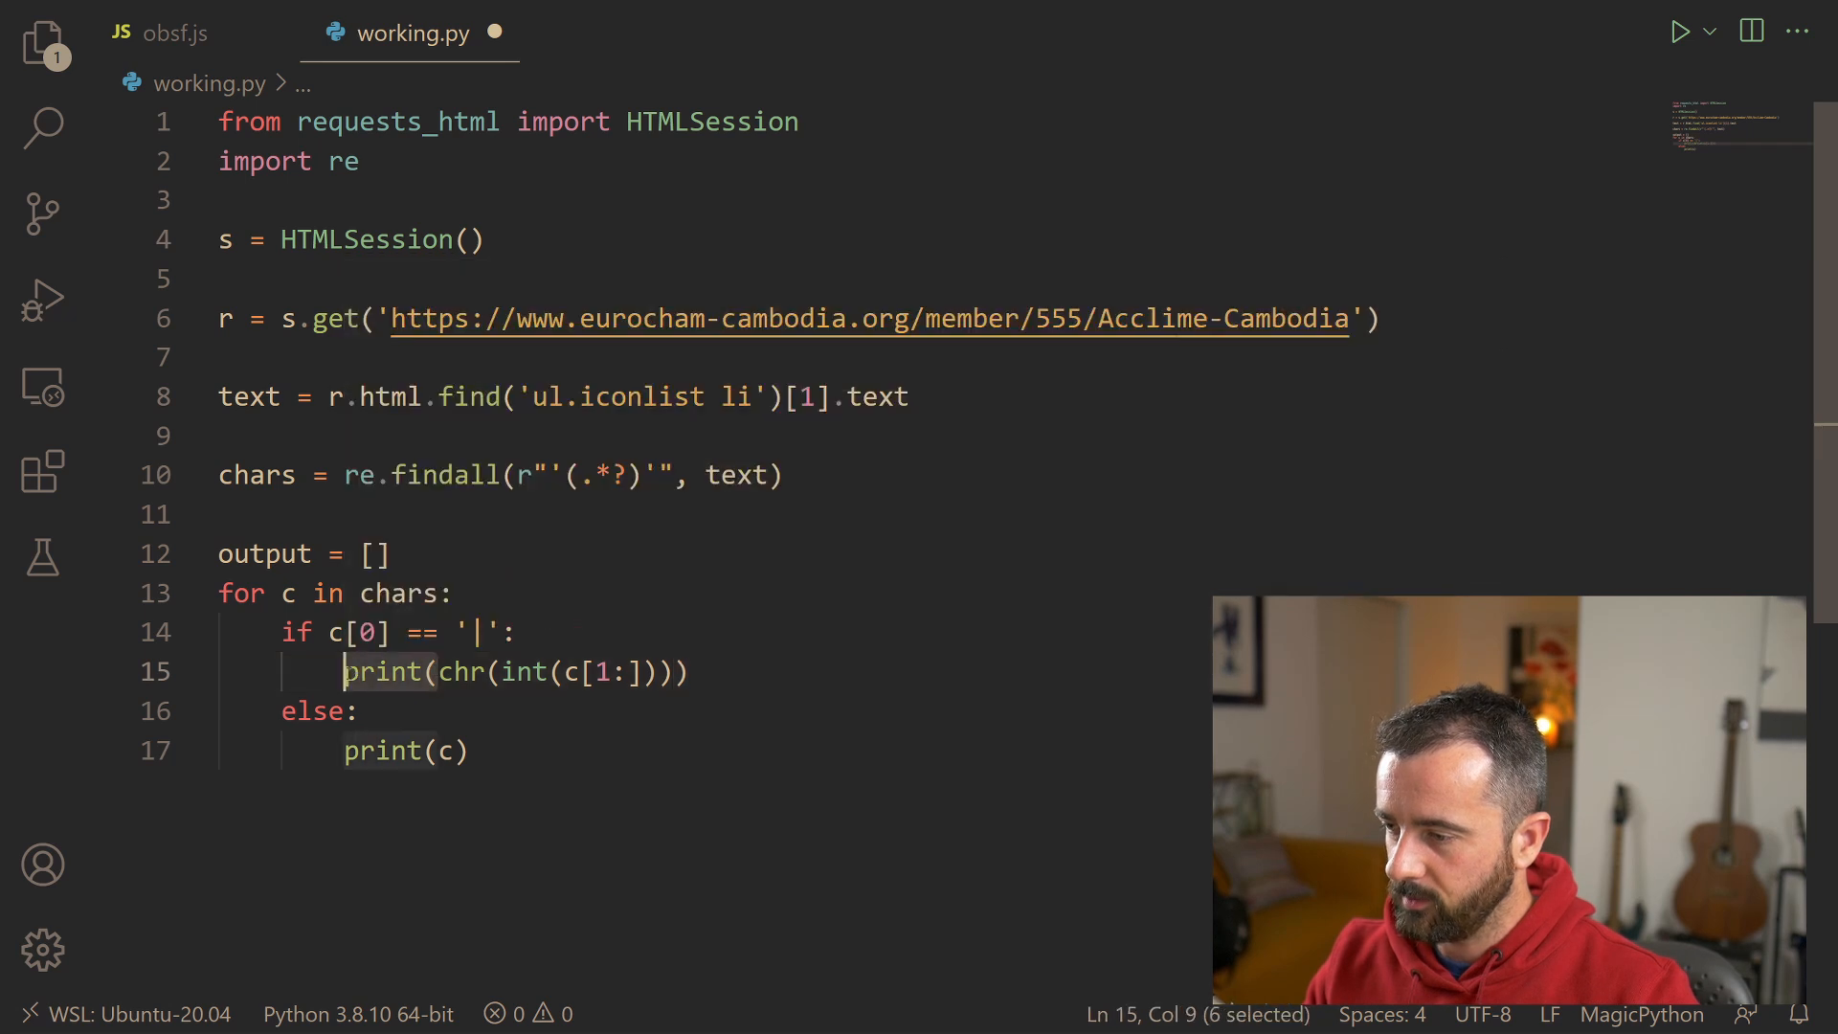
pyautogui.write('output.append')
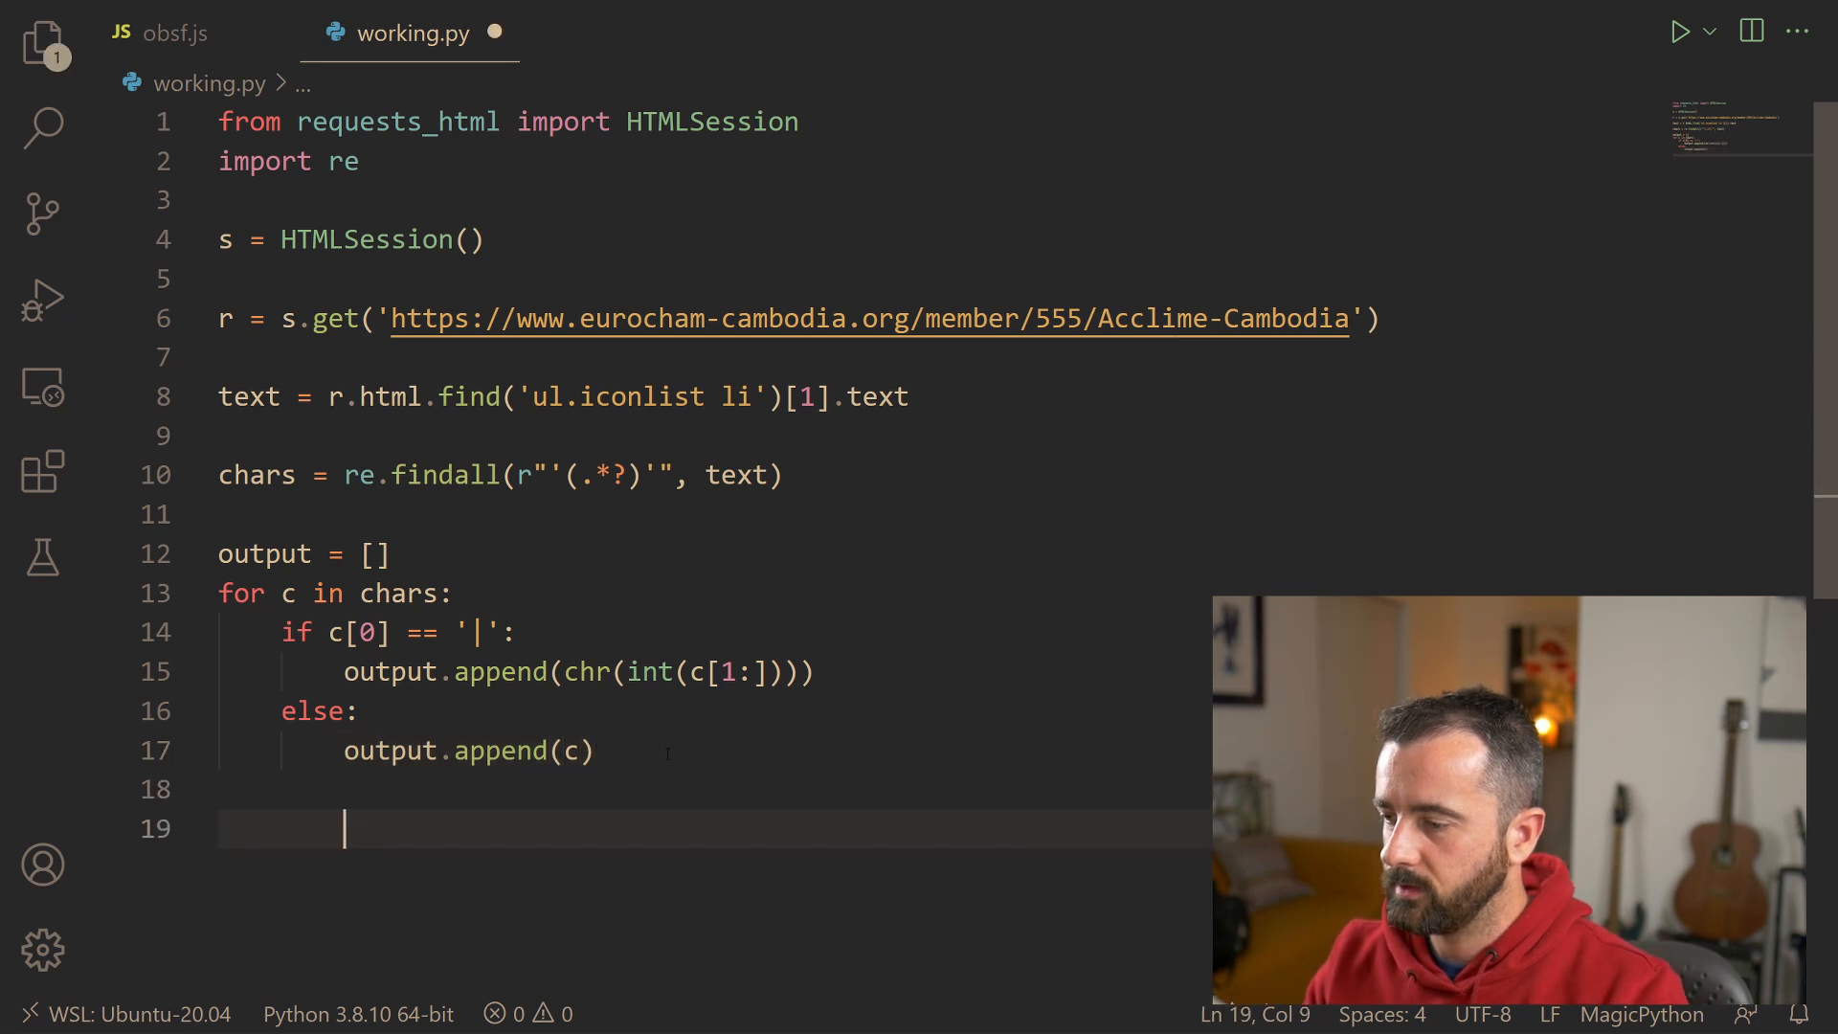
# Step: End the script with print(reversed(output))
pyautogui.write('print(')
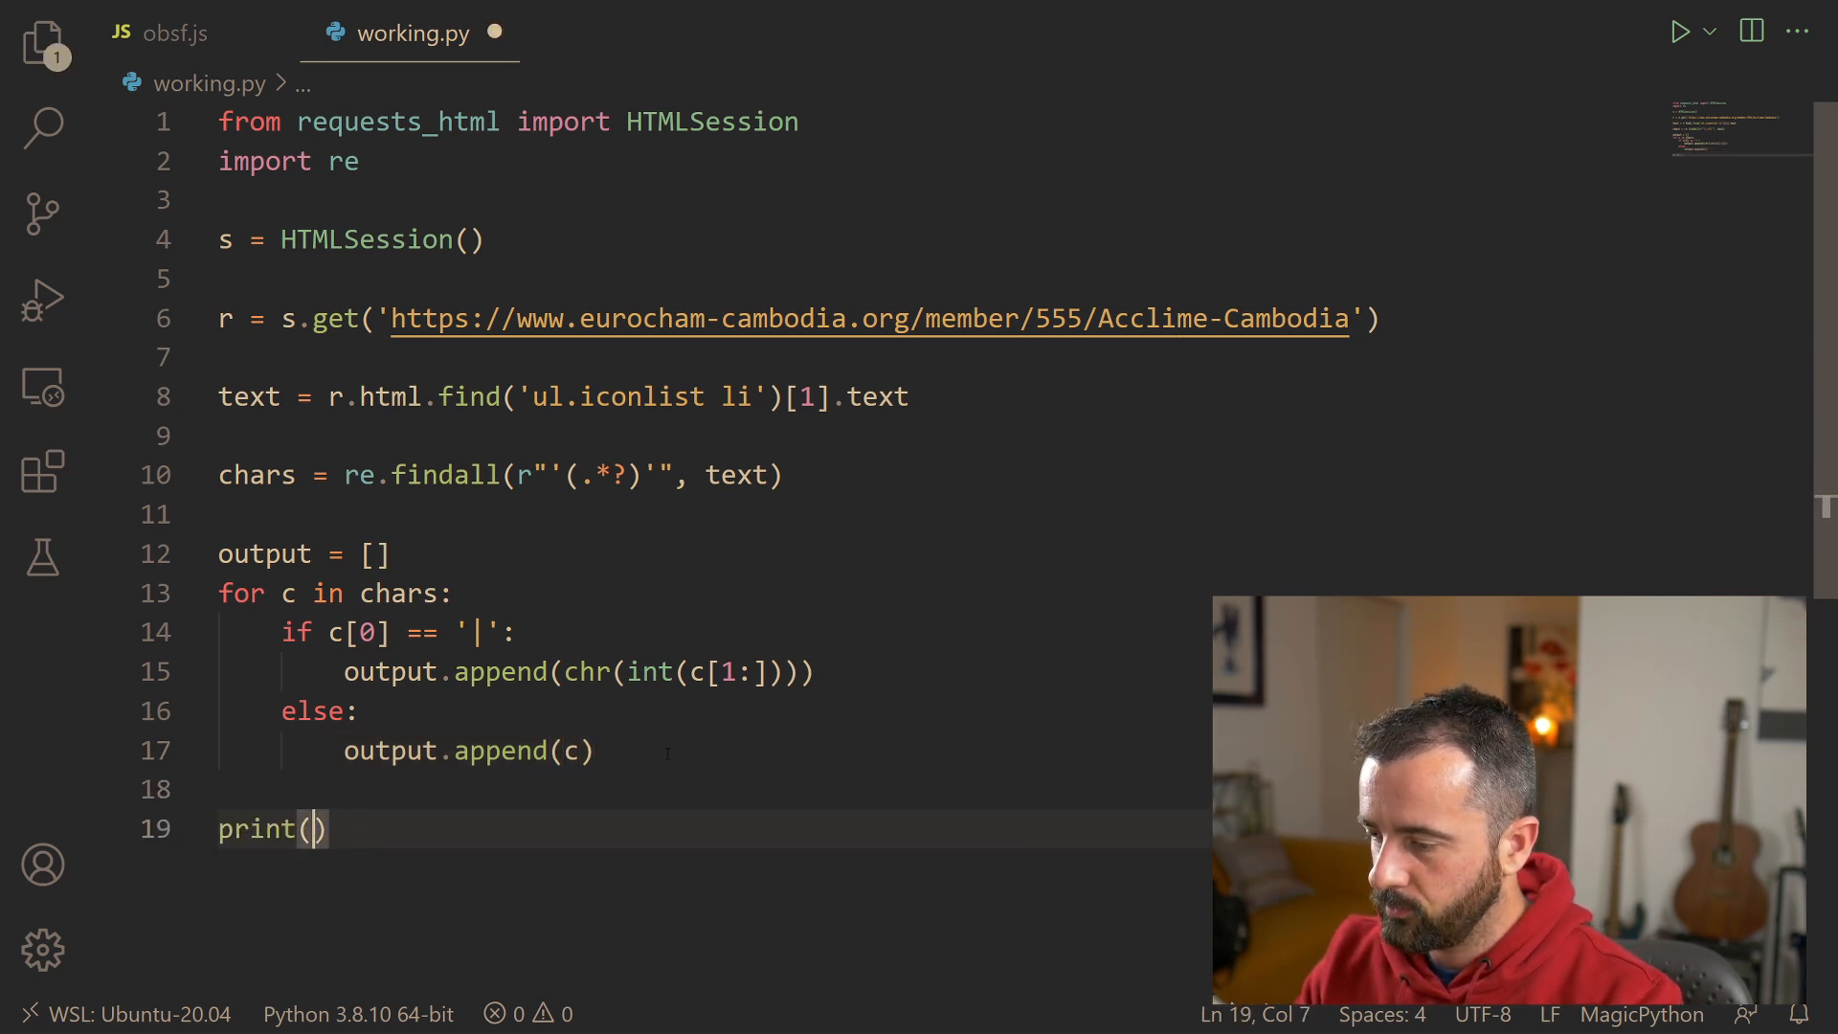
pyautogui.write('reversed')
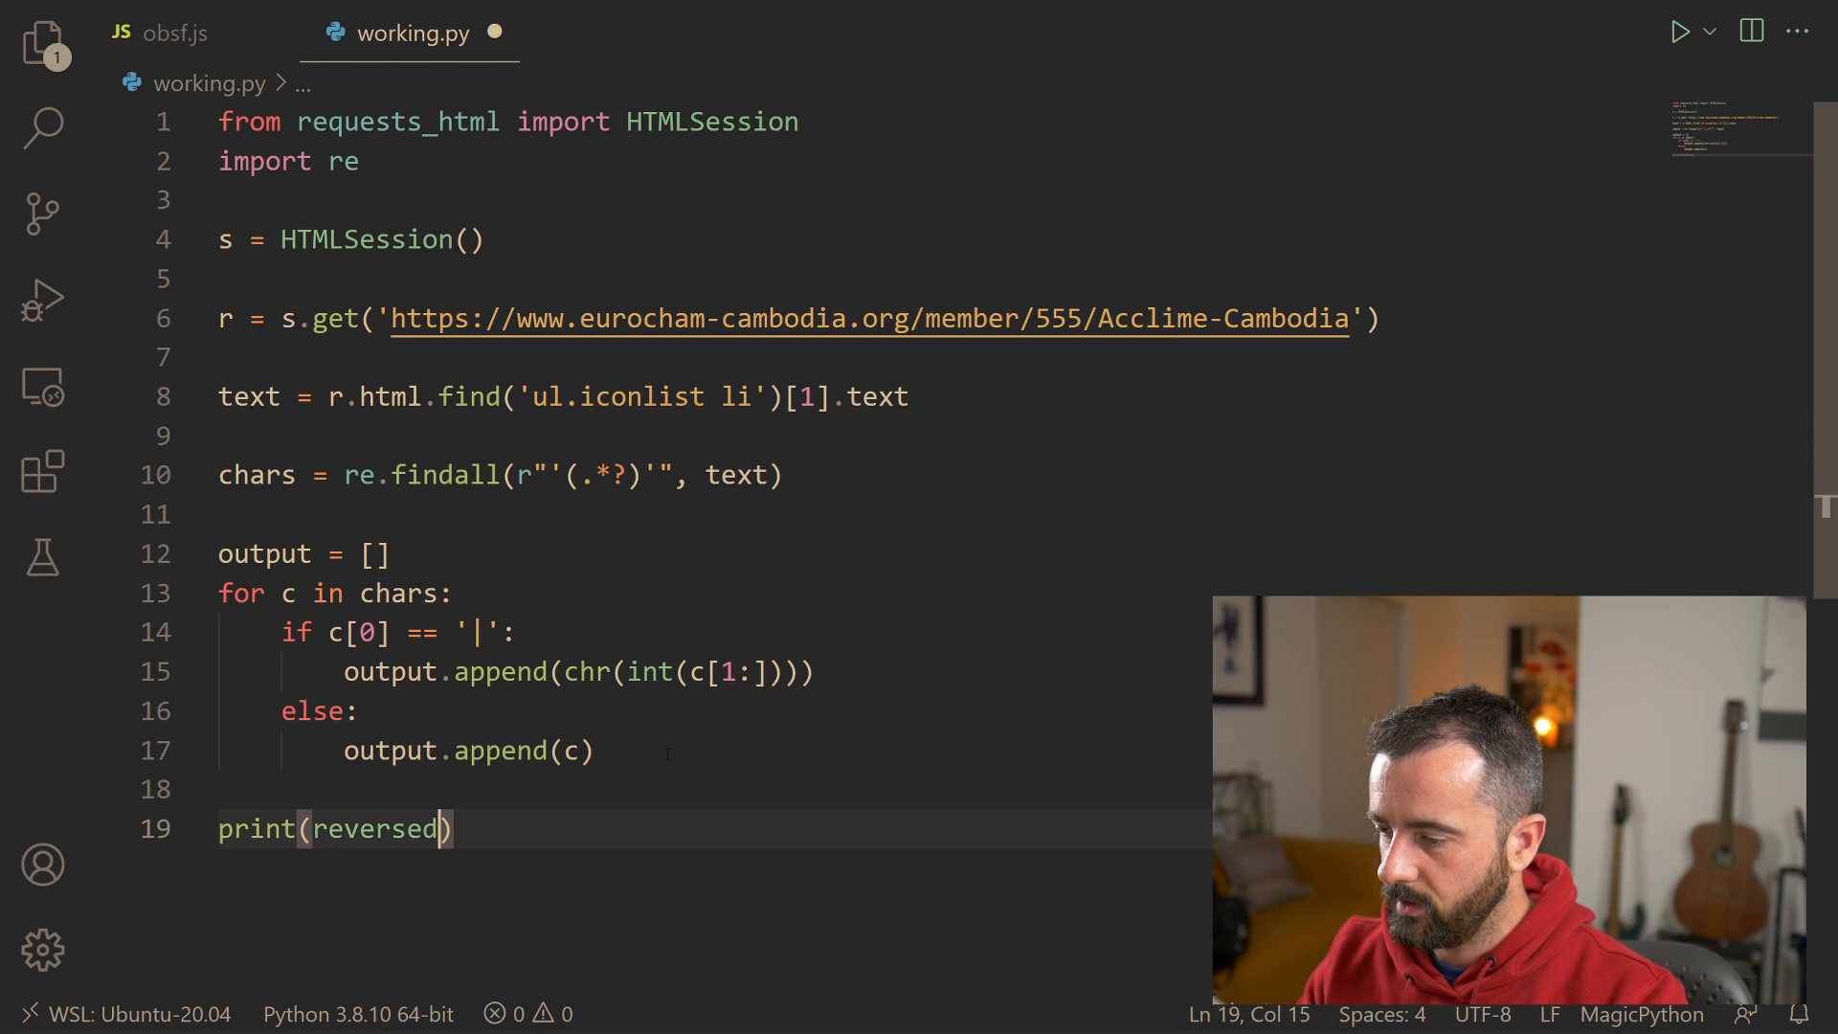
pyautogui.write('out')
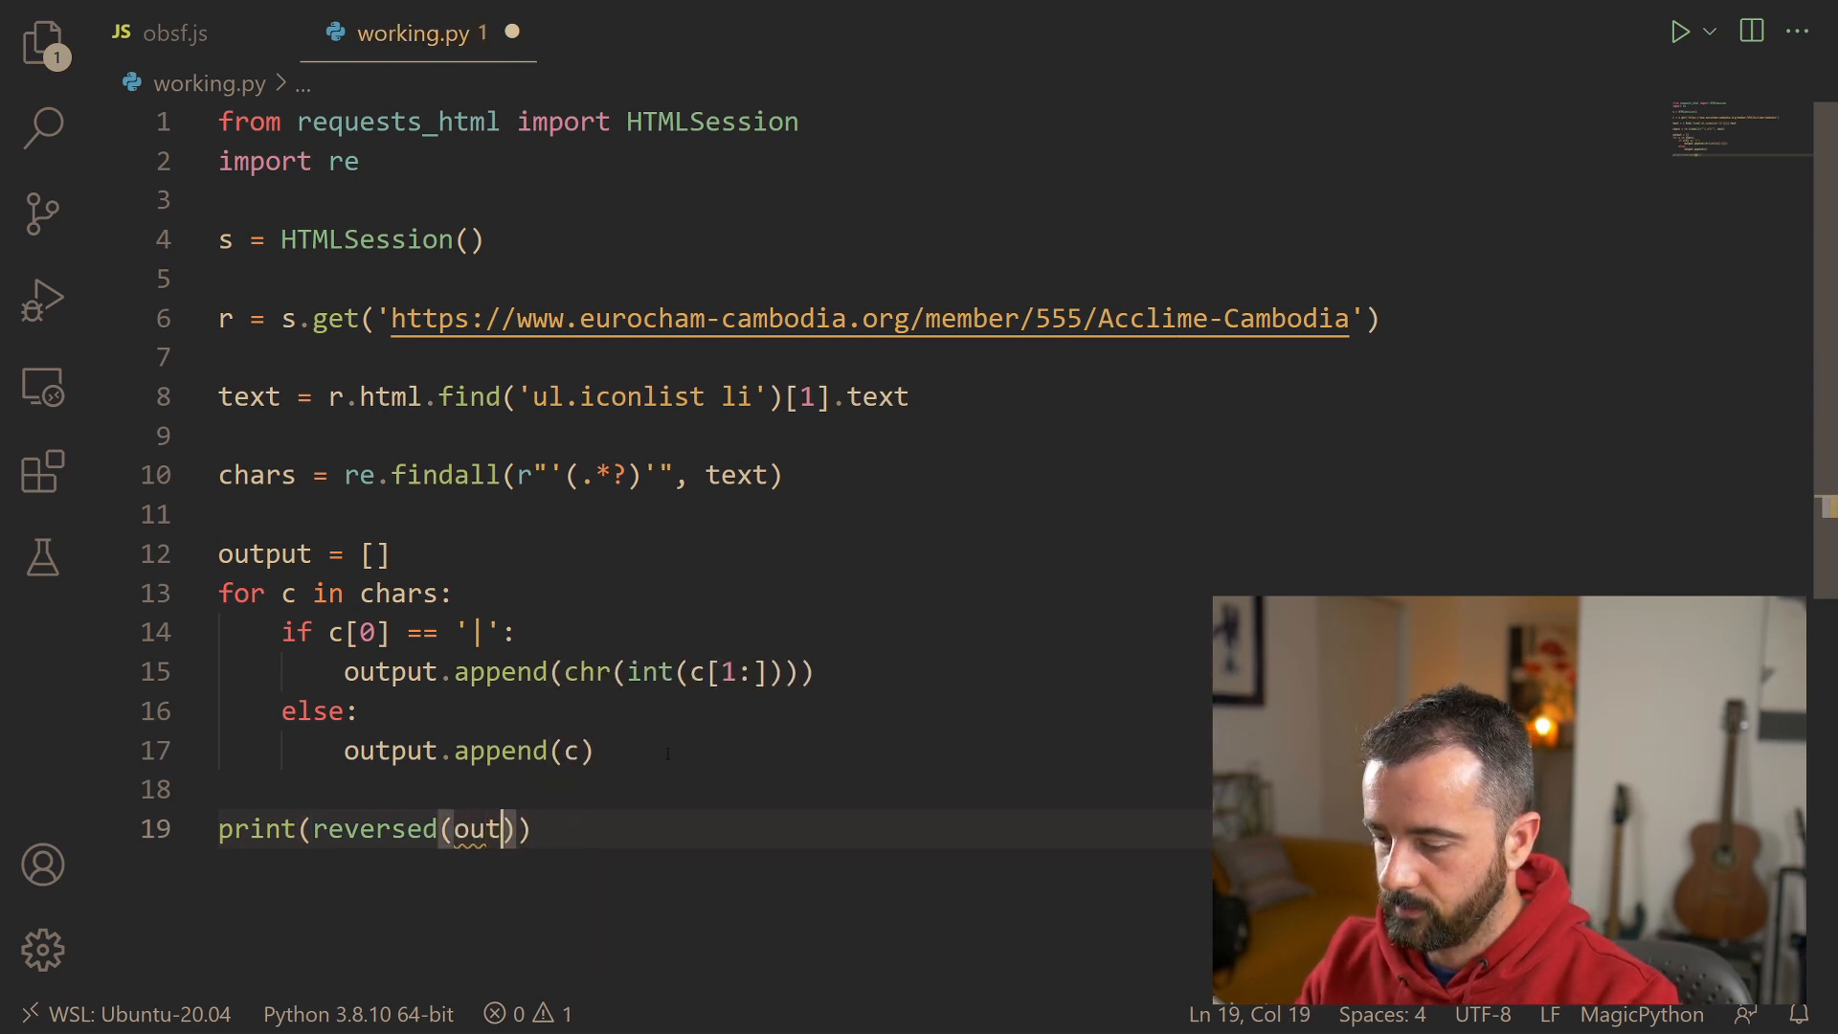
pyautogui.write('put')
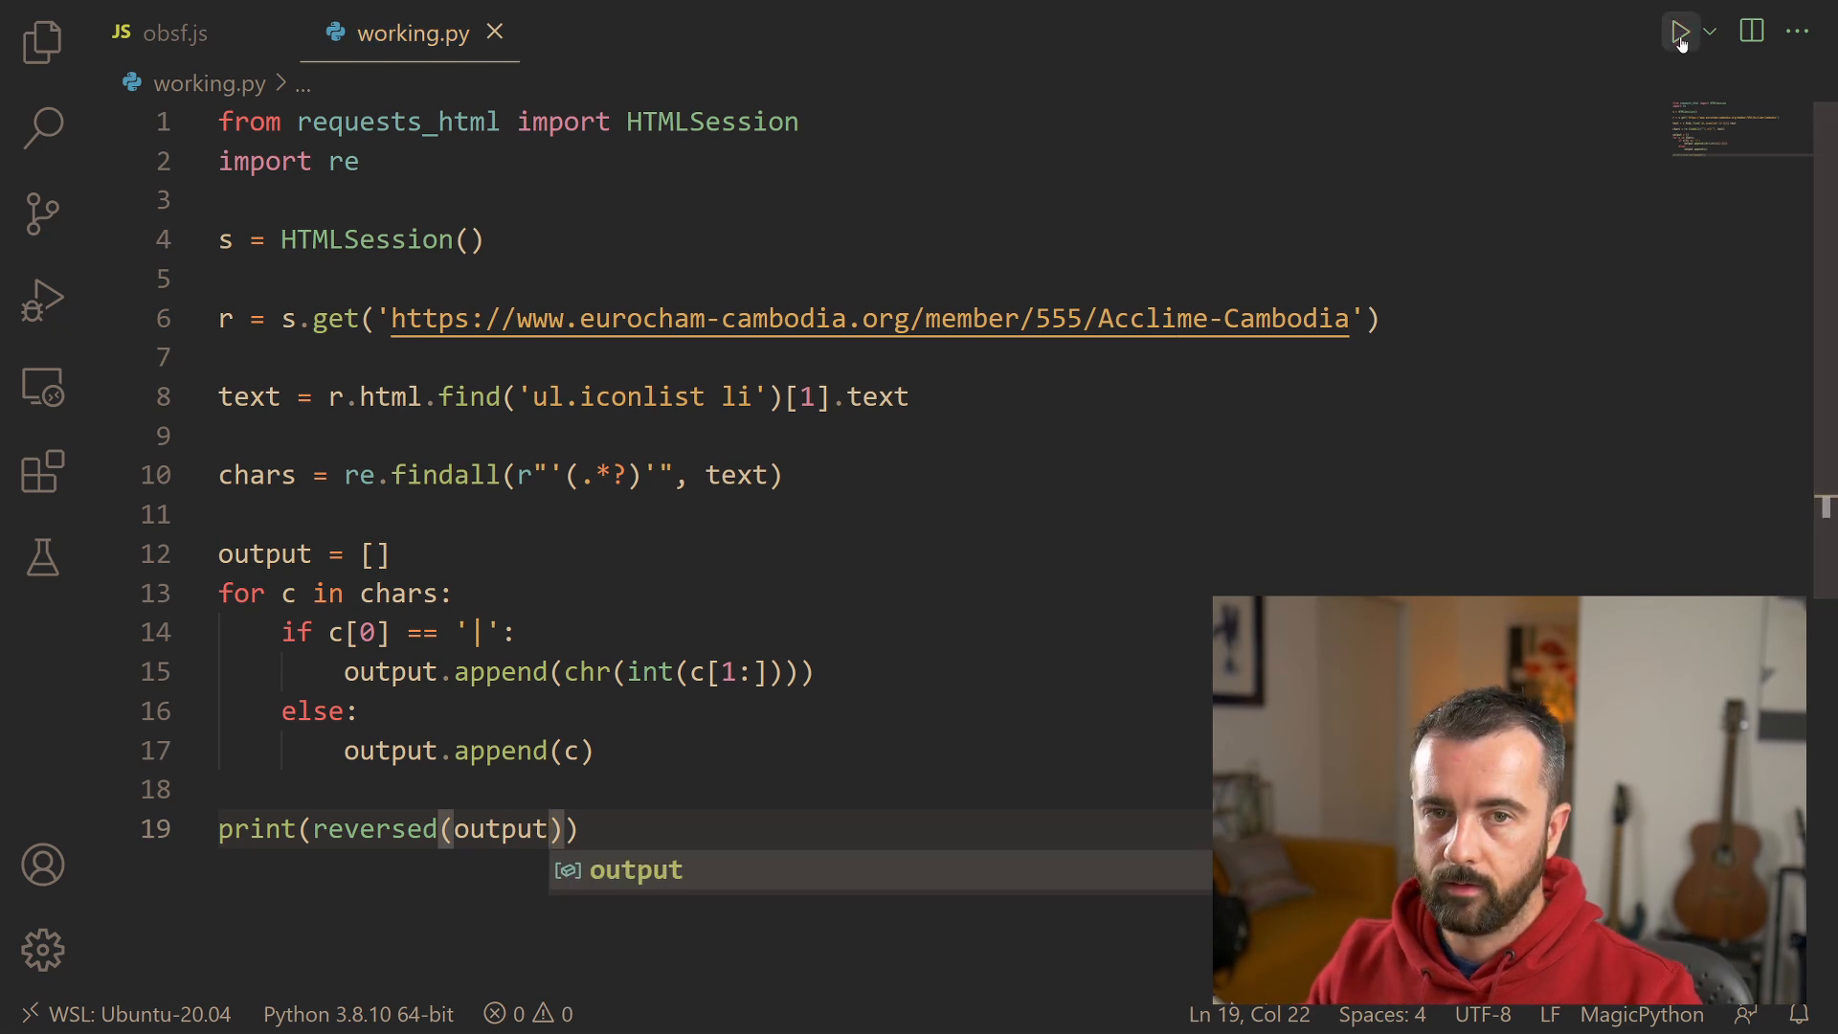
# Step: Run the script, see the error, and wrap the if/else in a try block with an except that passes
pyautogui.click(1679, 33)
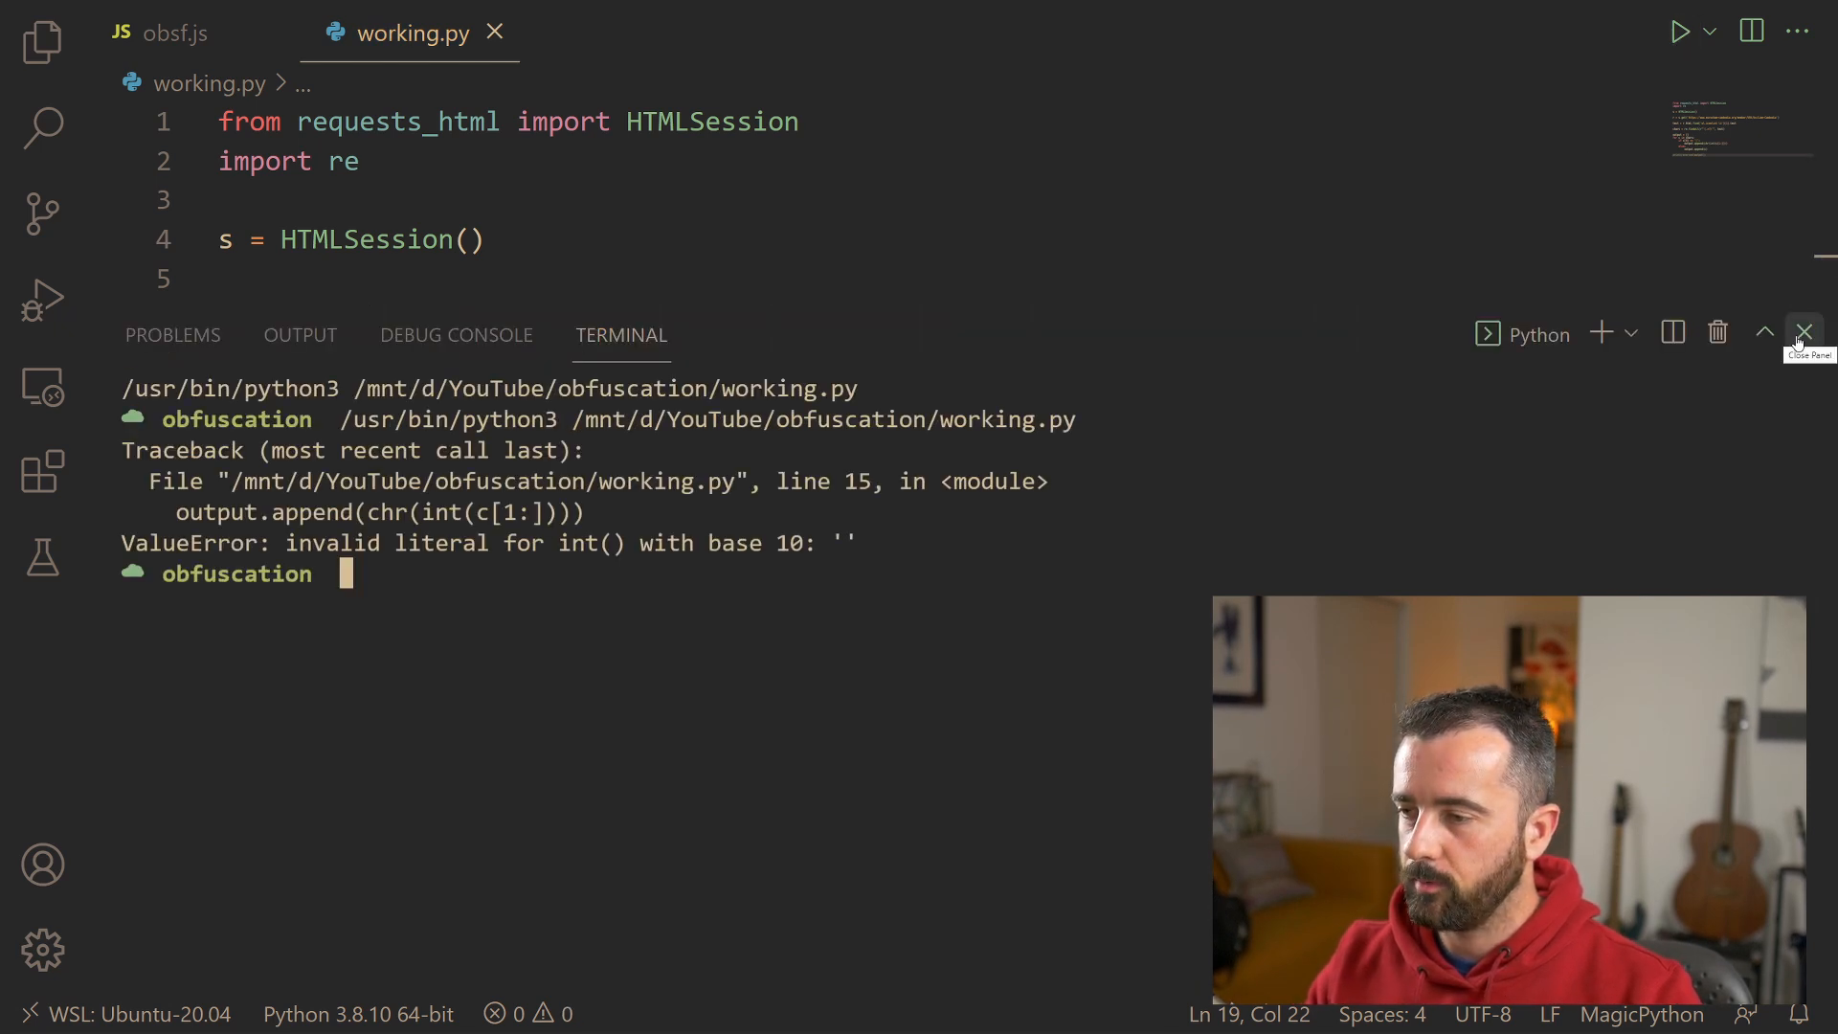
pyautogui.click(1803, 332)
pyautogui.write('try:')
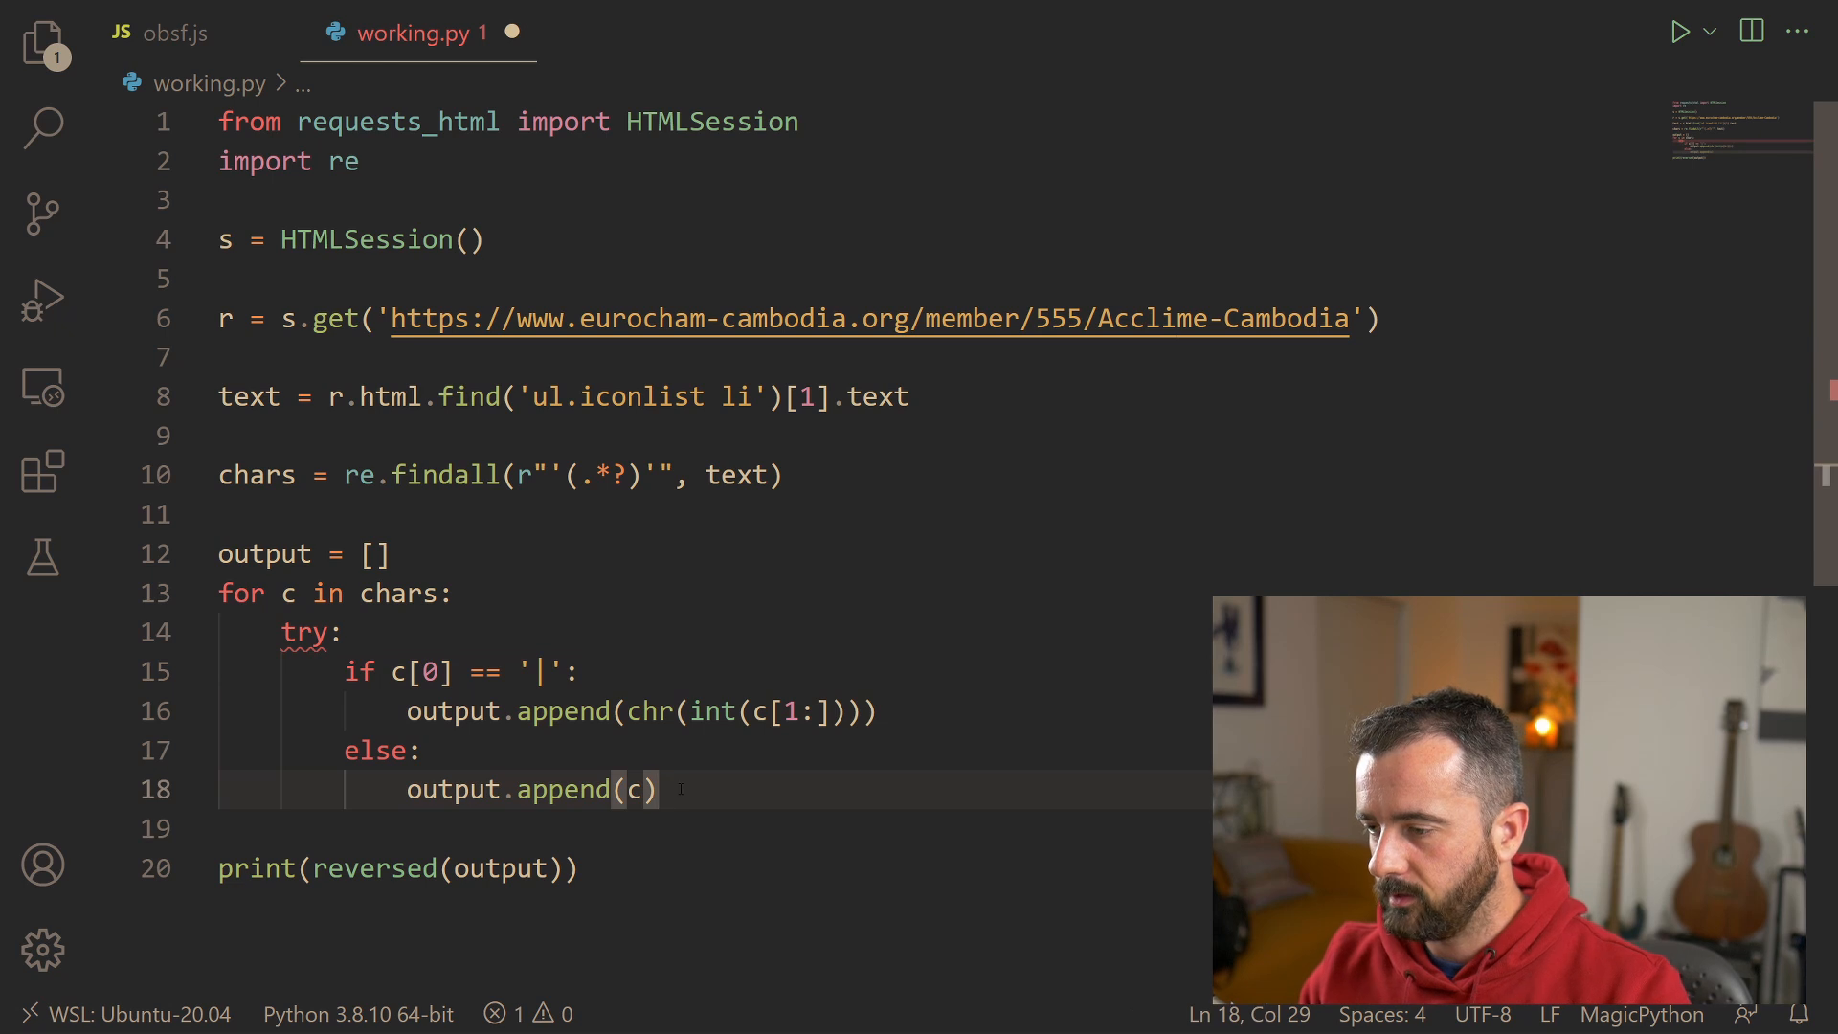
pyautogui.press('Enter')
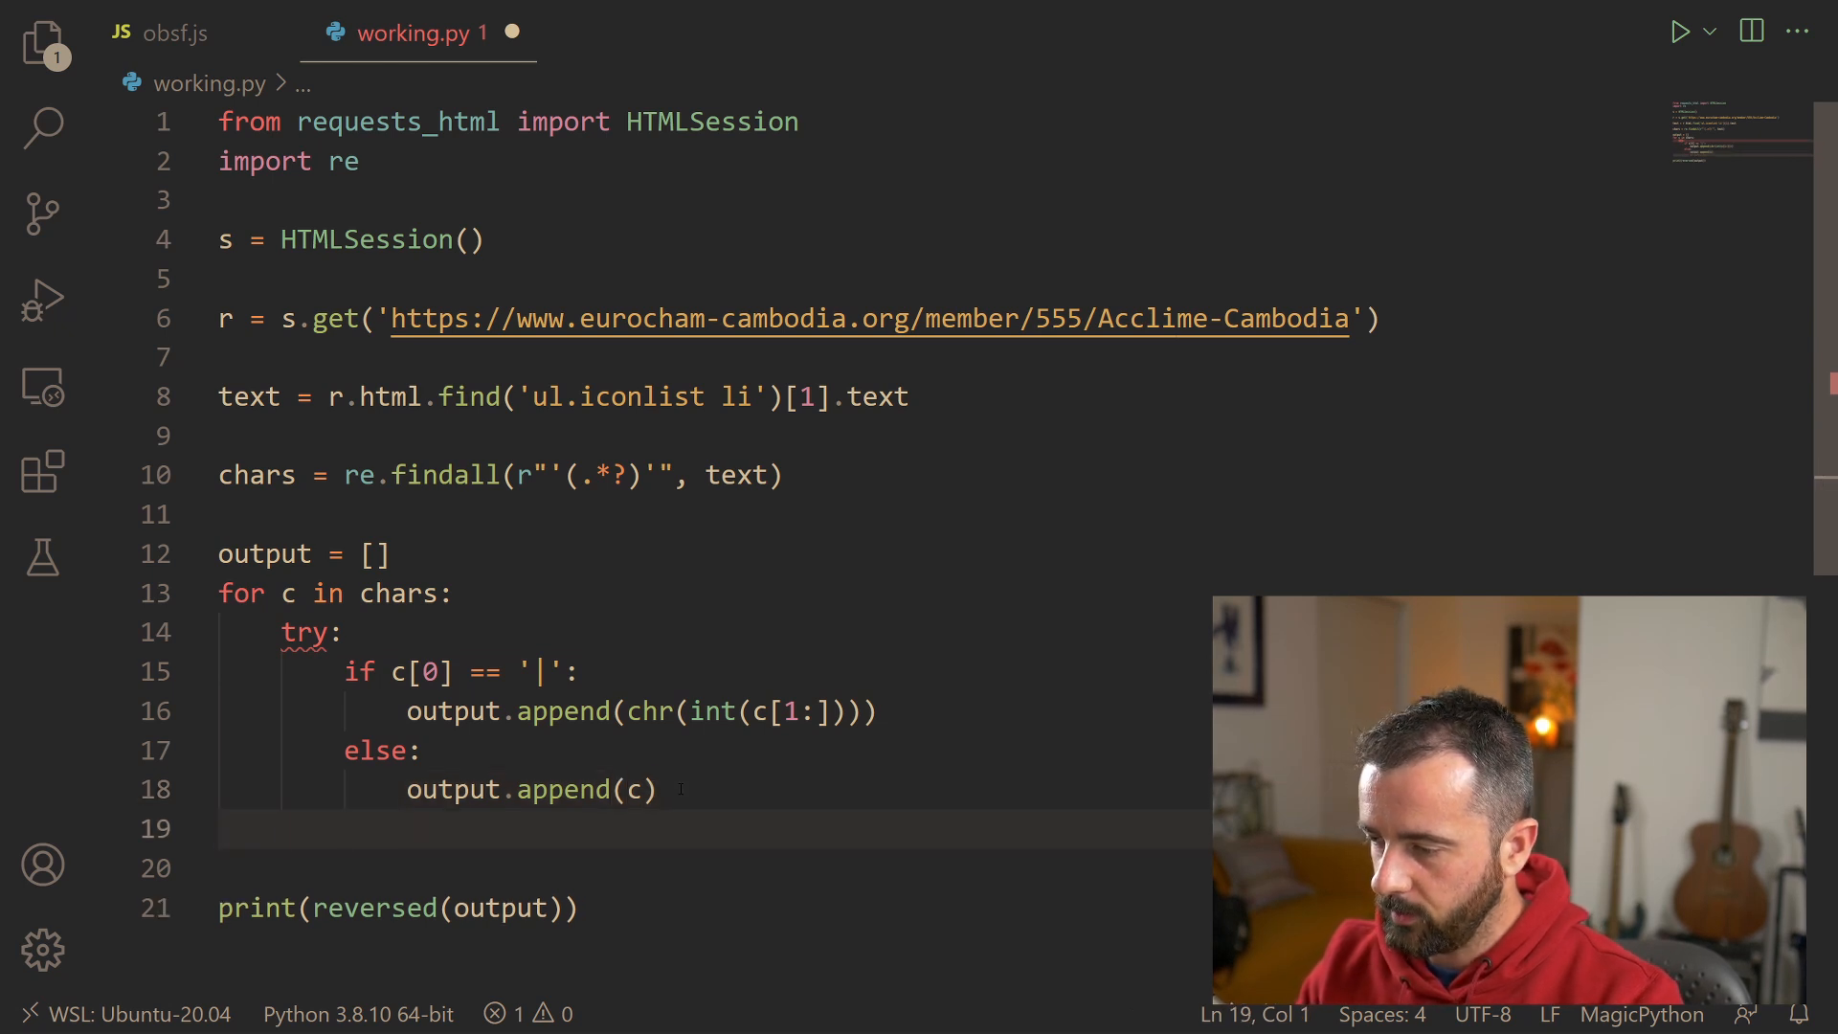
pyautogui.write('ecx')
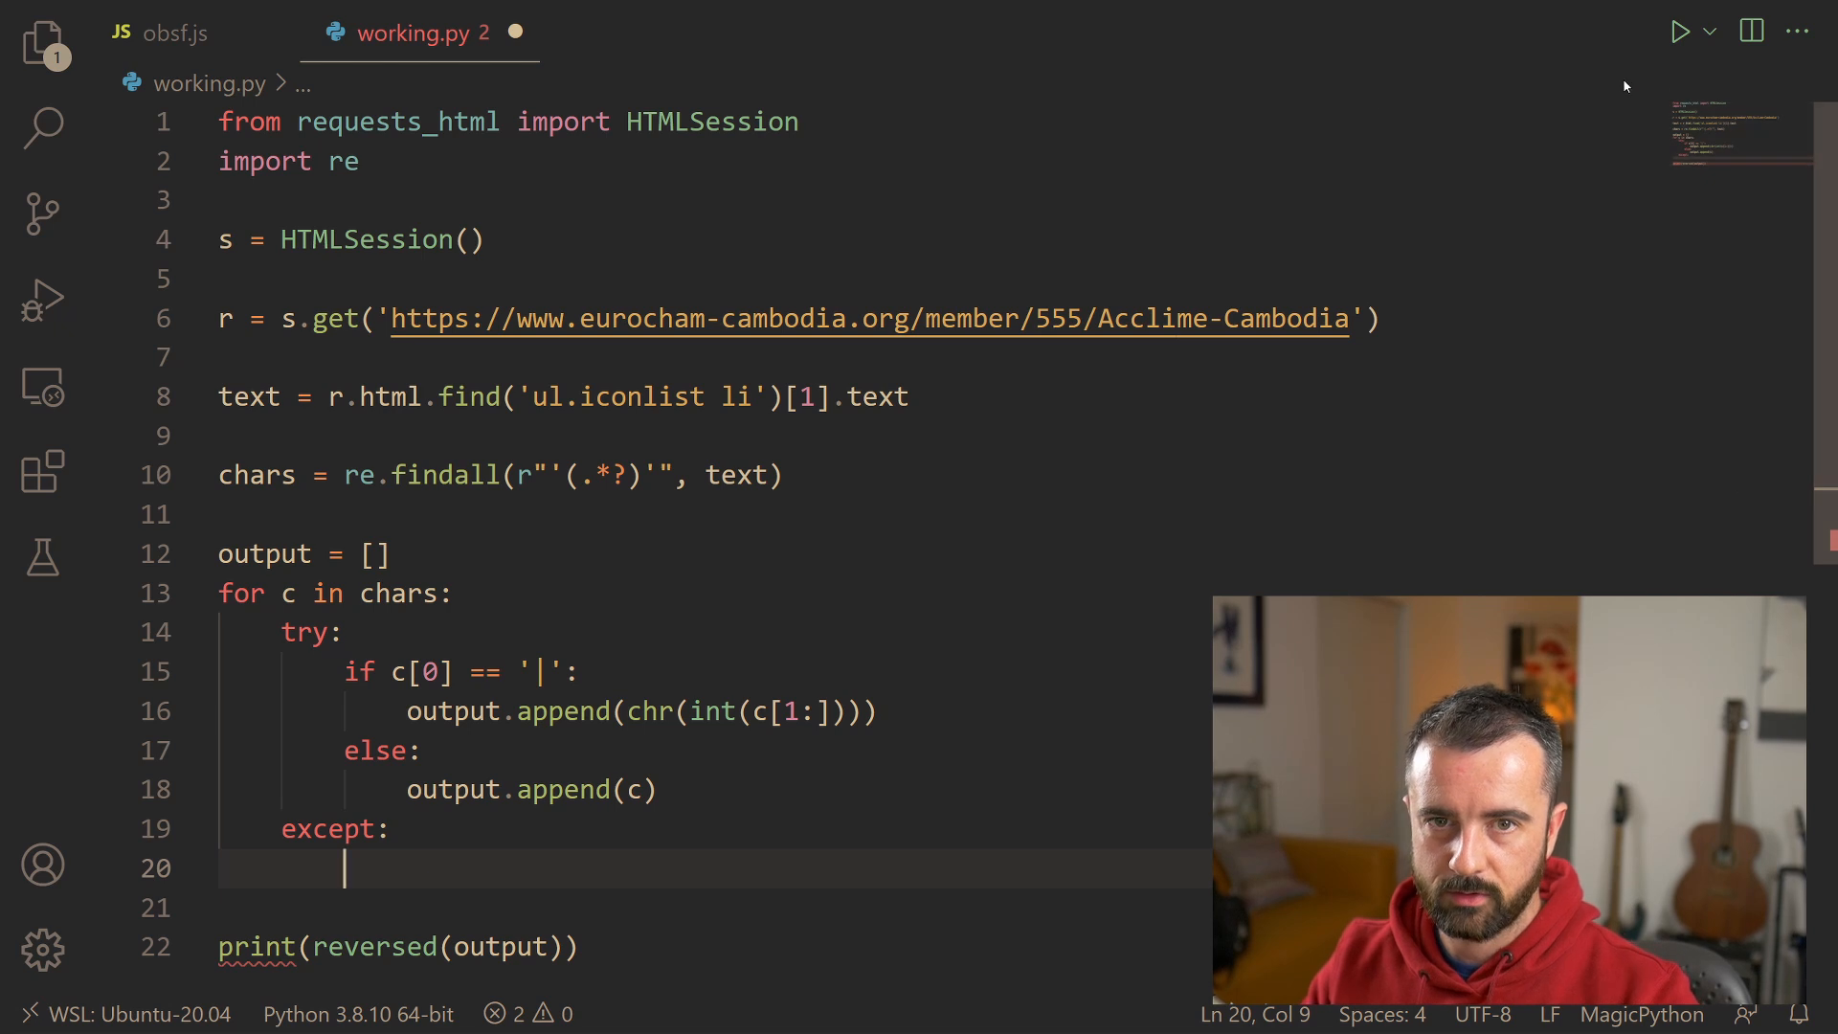
pyautogui.write('pass')
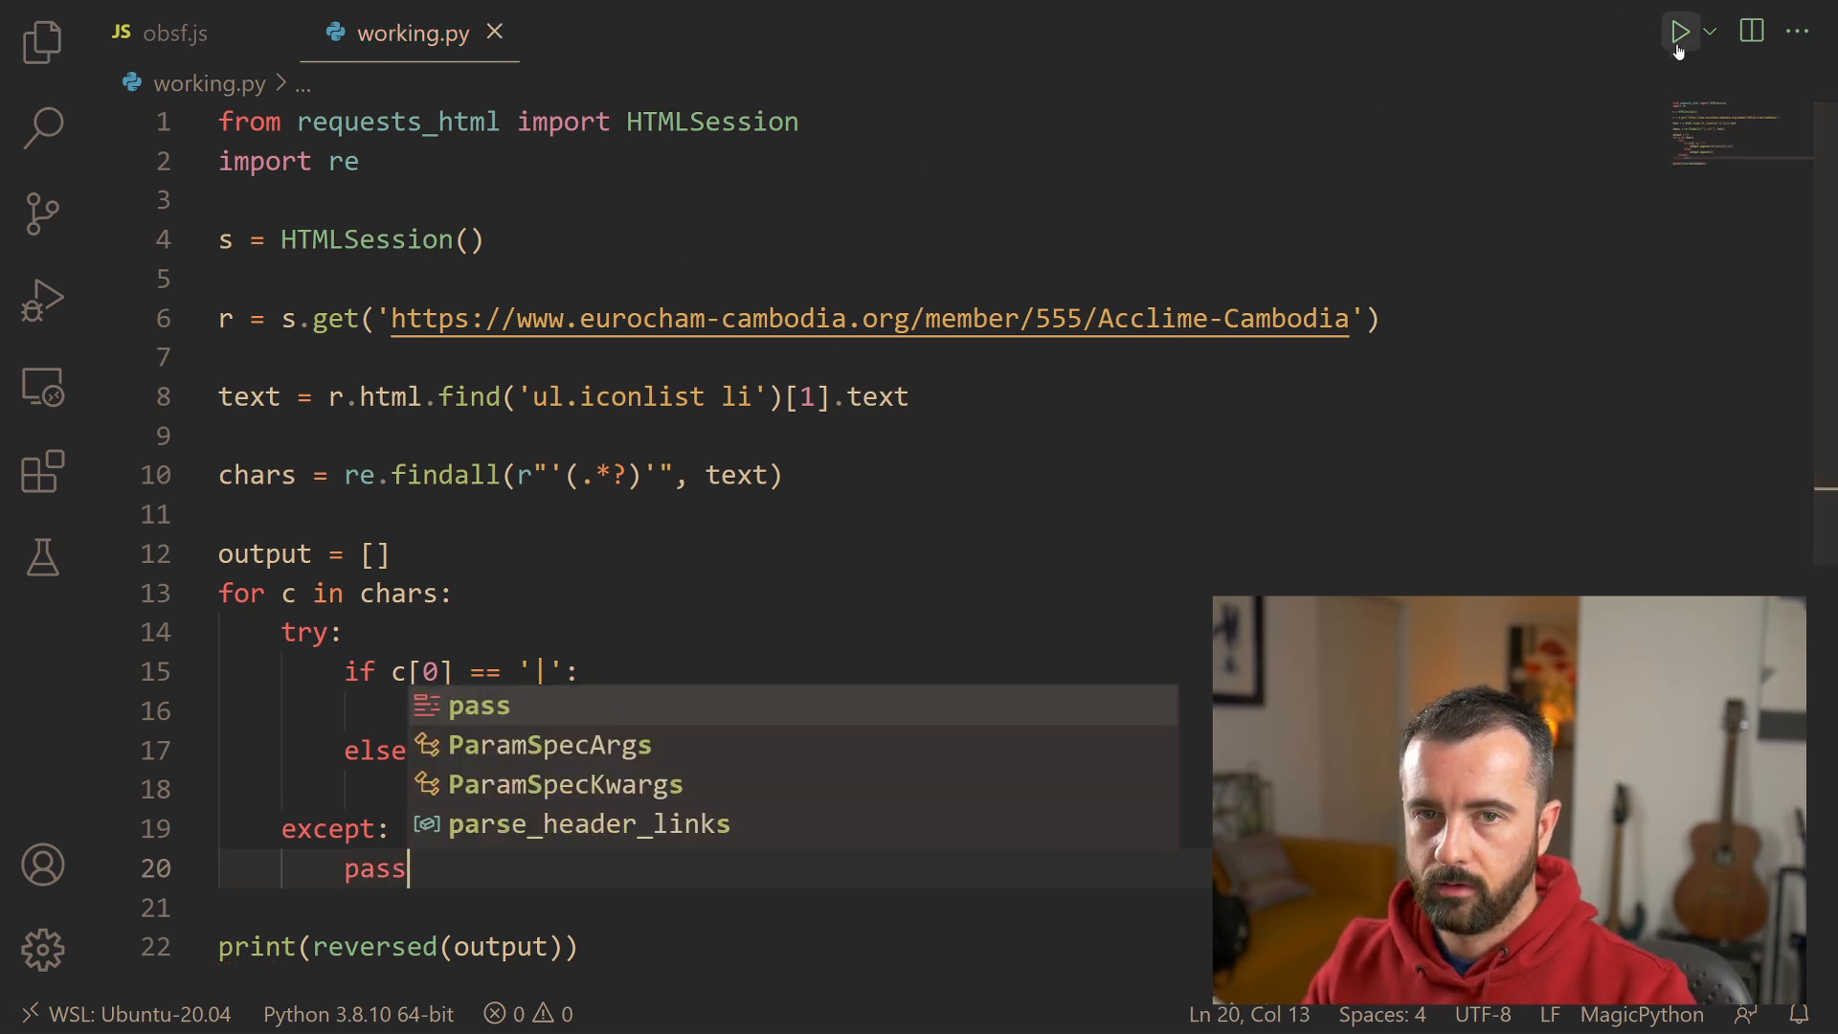
pyautogui.click(1679, 30)
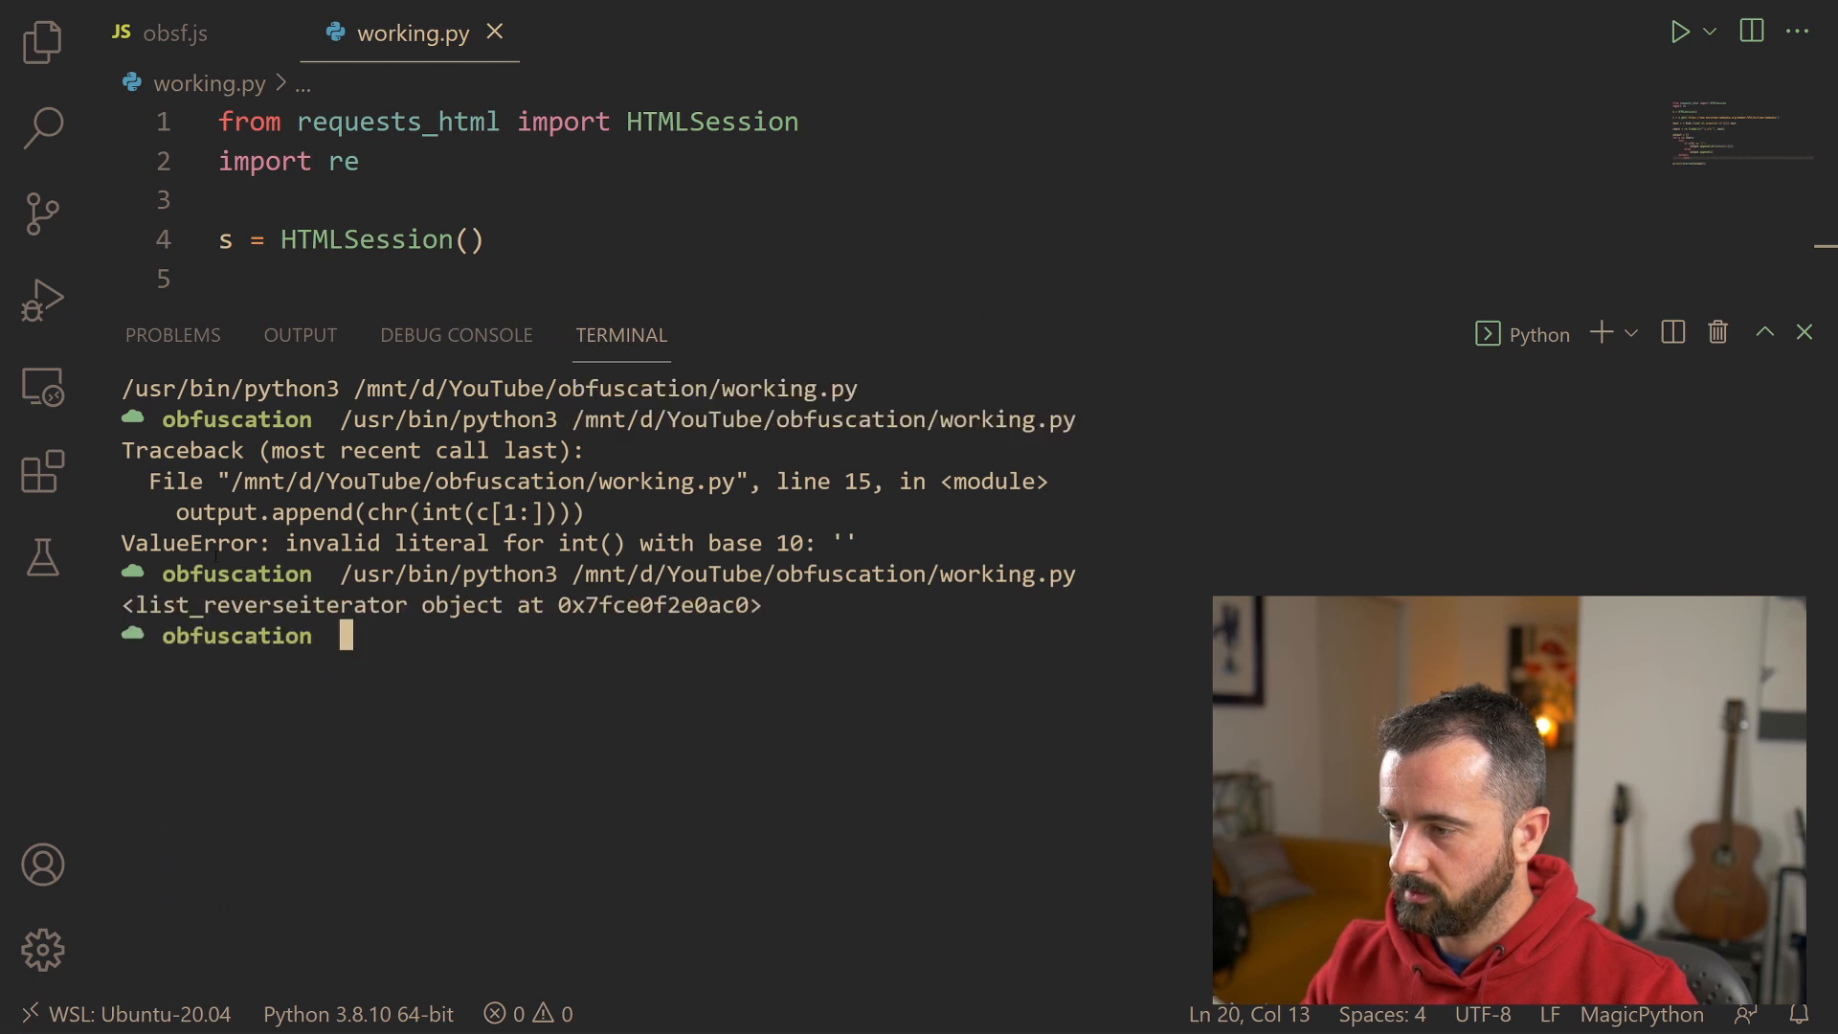
pyautogui.click(1803, 331)
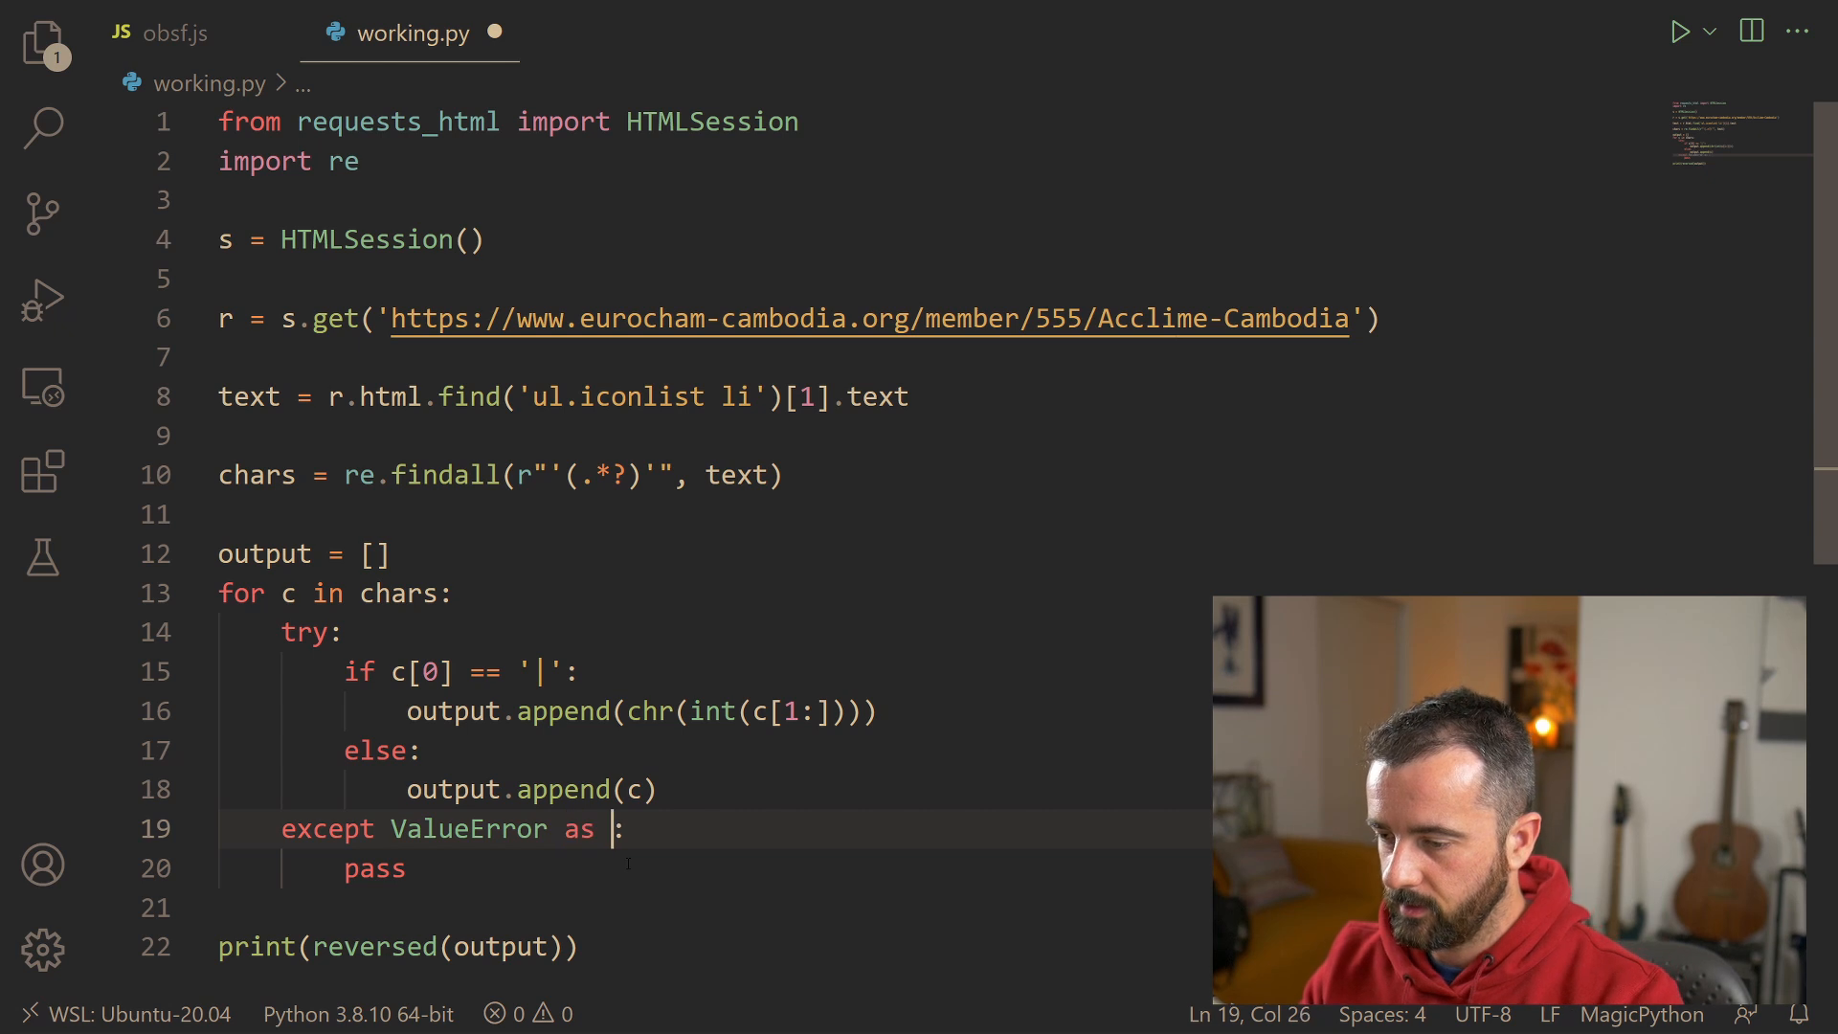
# Step: Change the handler to except ValueError as err: print(err)
pyautogui.write('err')
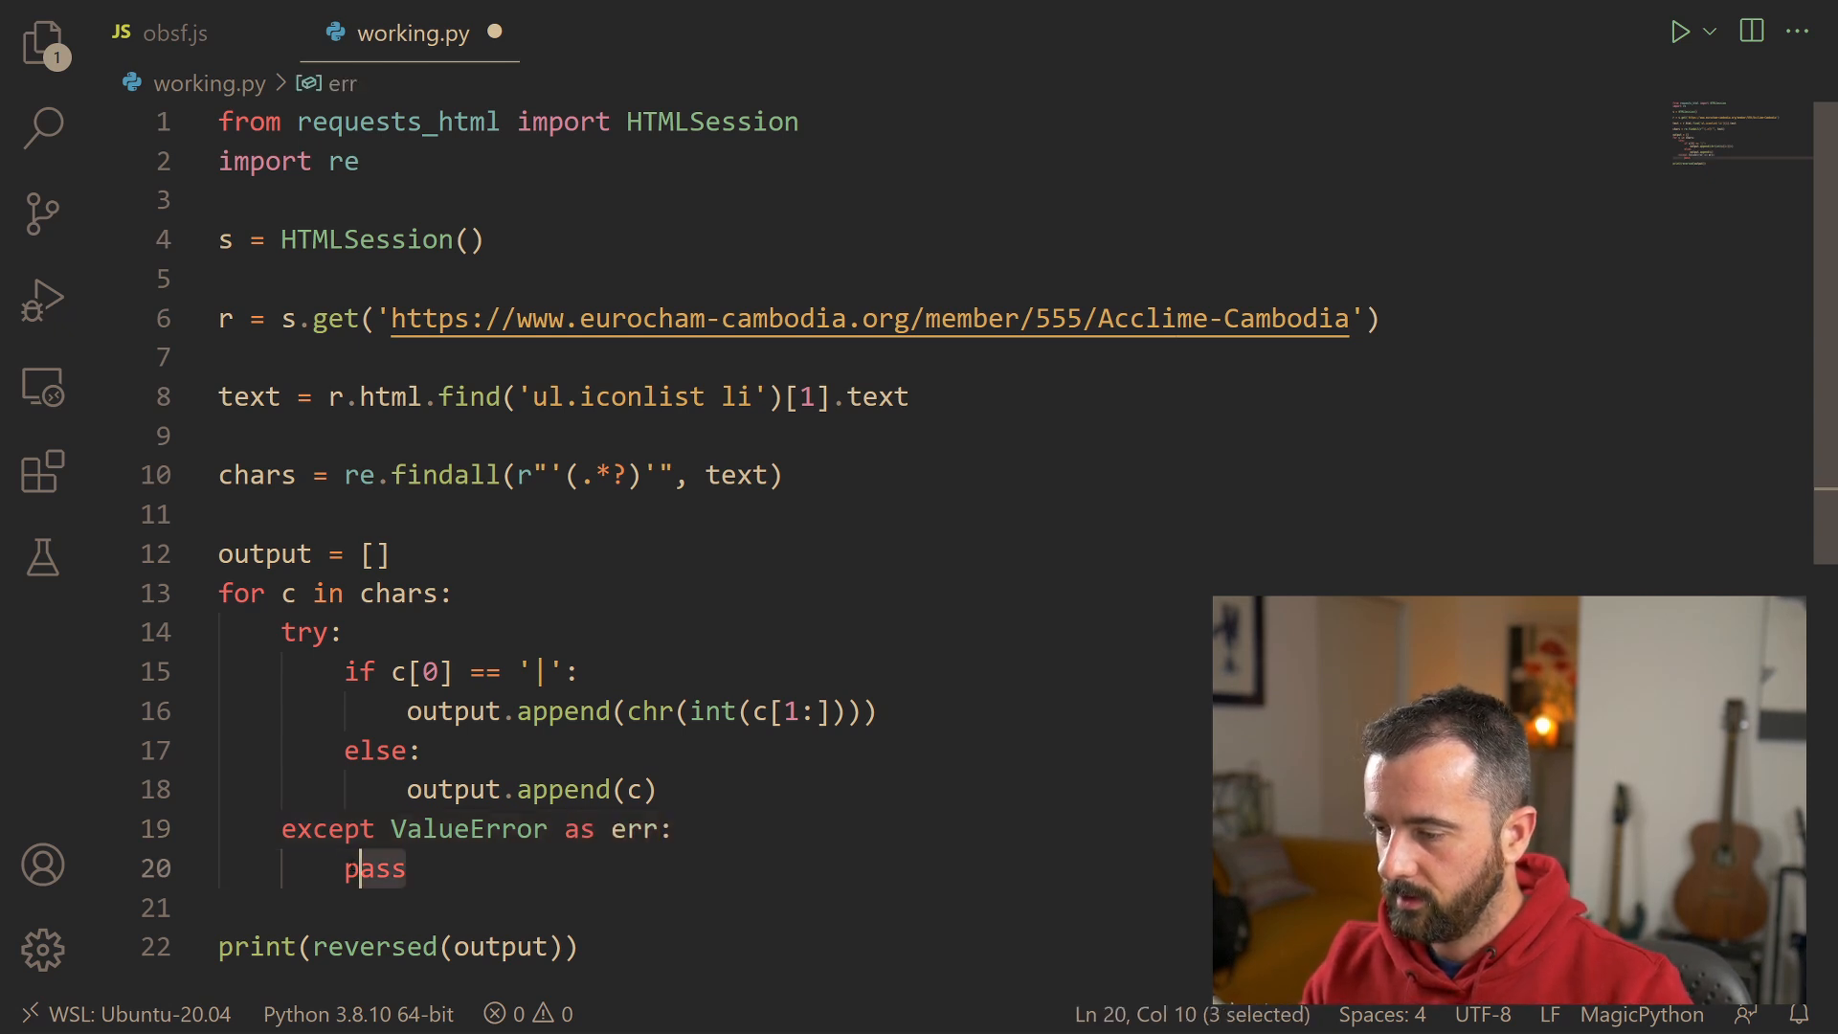
pyautogui.write('prit')
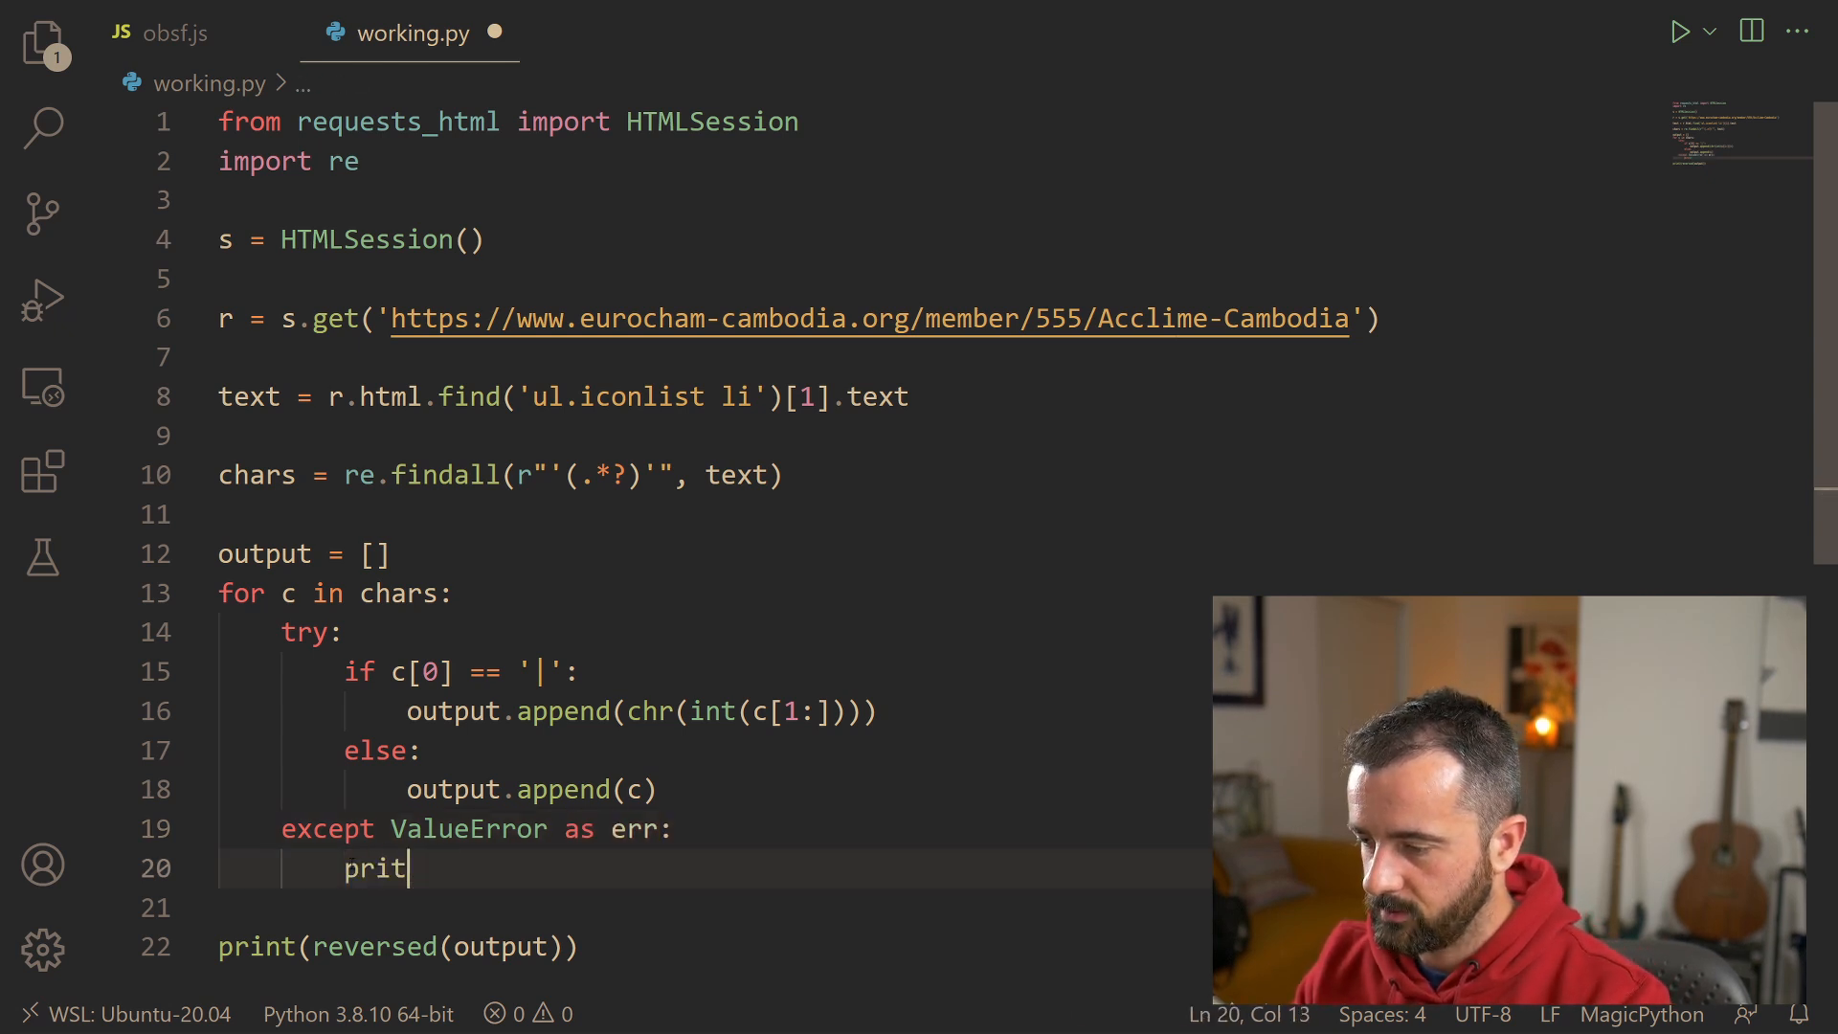
pyautogui.write("nt('|')")
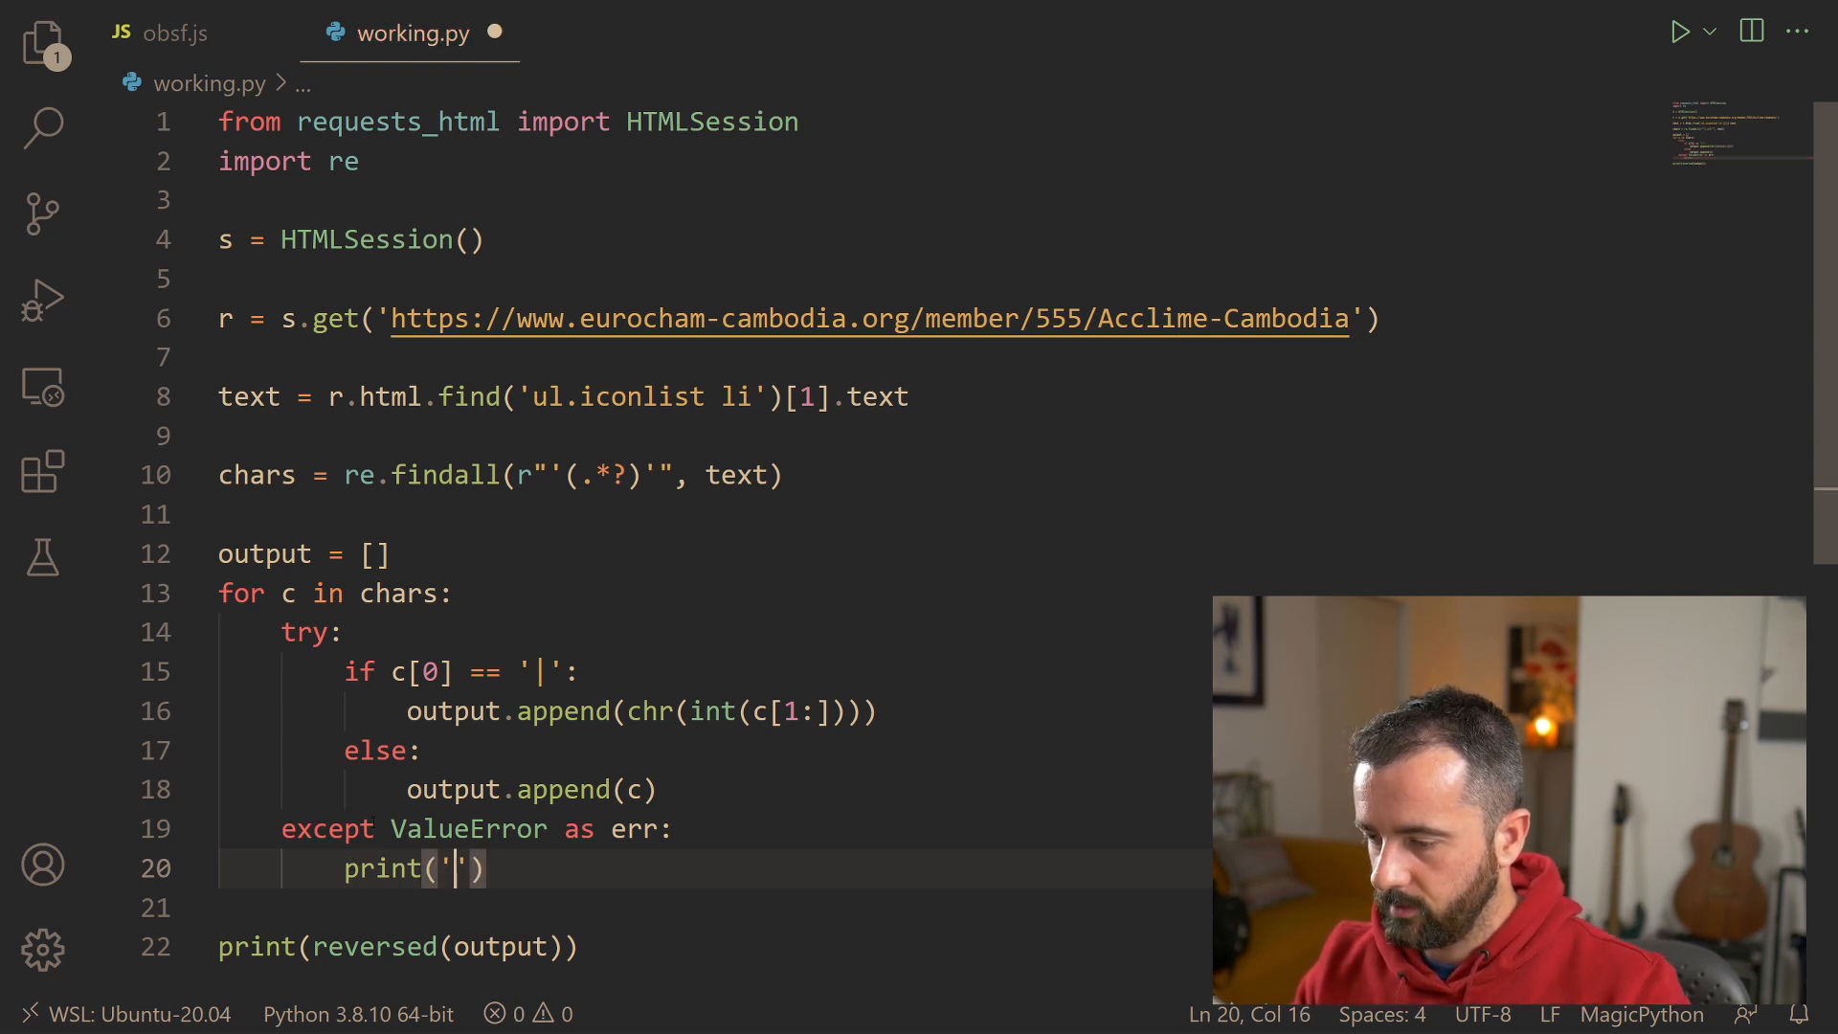
pyautogui.write('err')
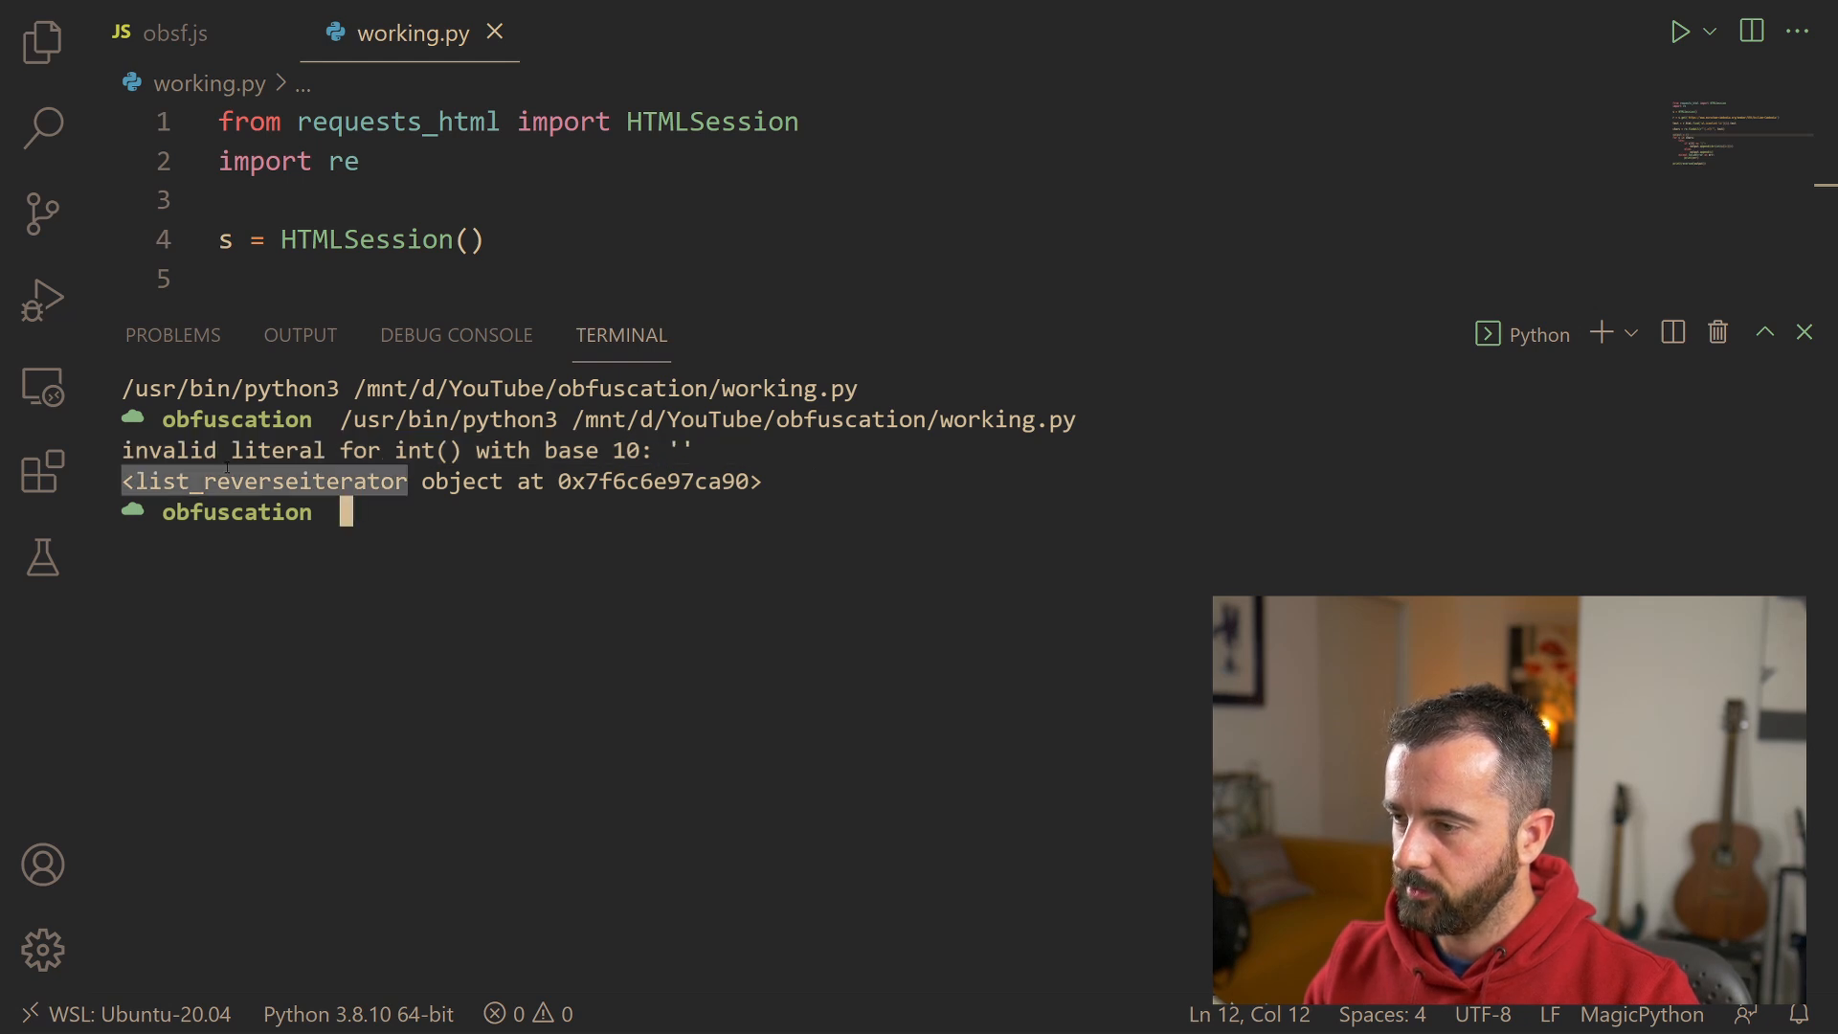
# Step: Store list(reversed(output)) in res and start print(''.join(res)) to join the characters
pyautogui.click(1803, 331)
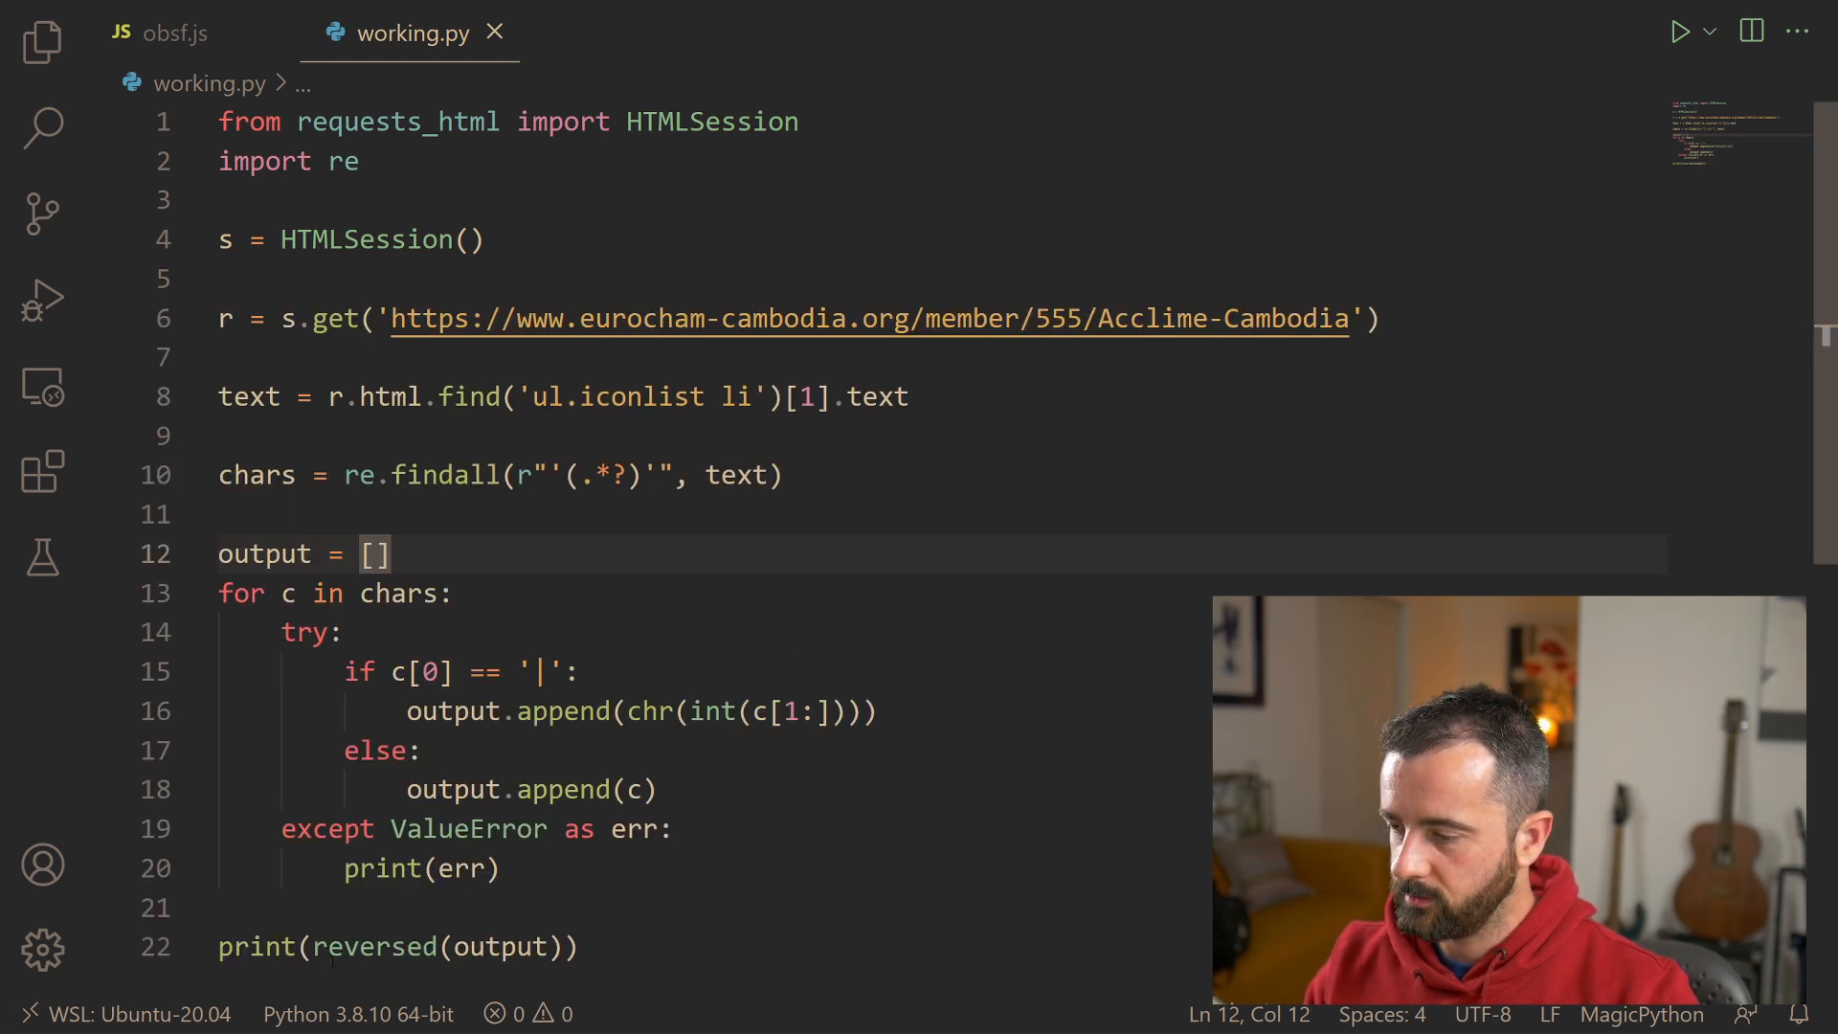
pyautogui.write('ls')
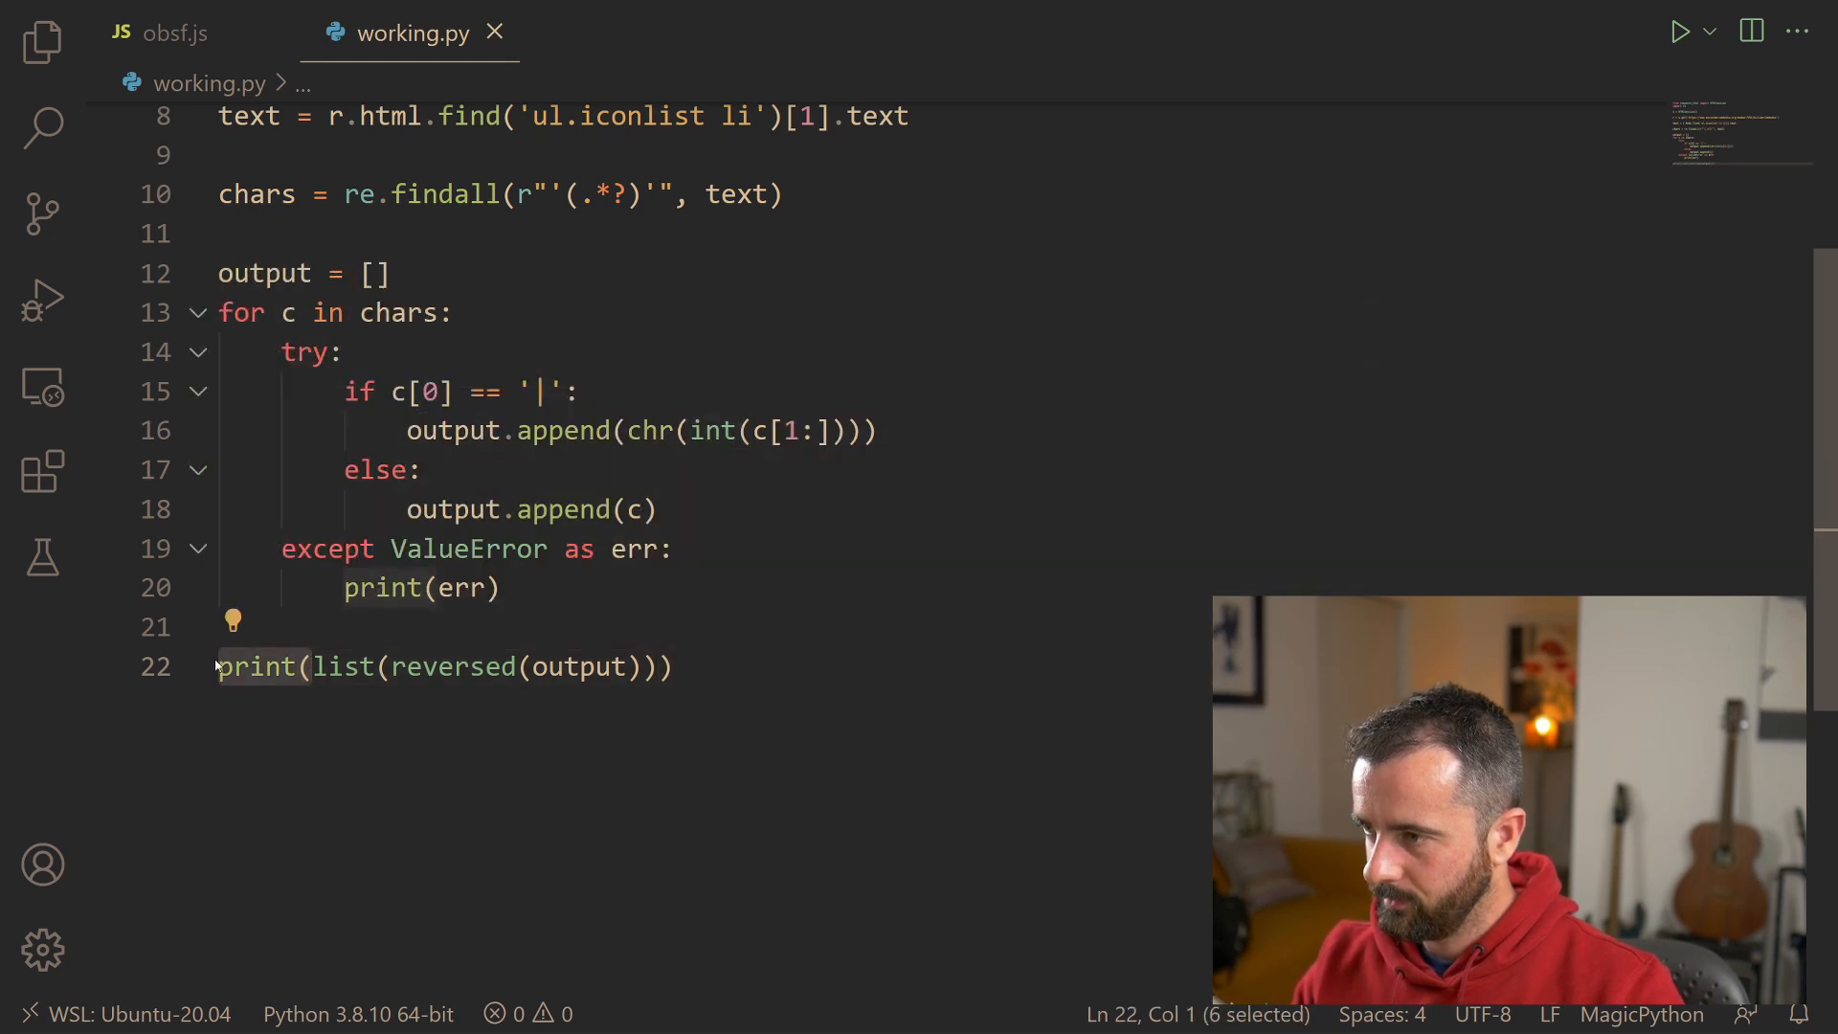
pyautogui.write('res =')
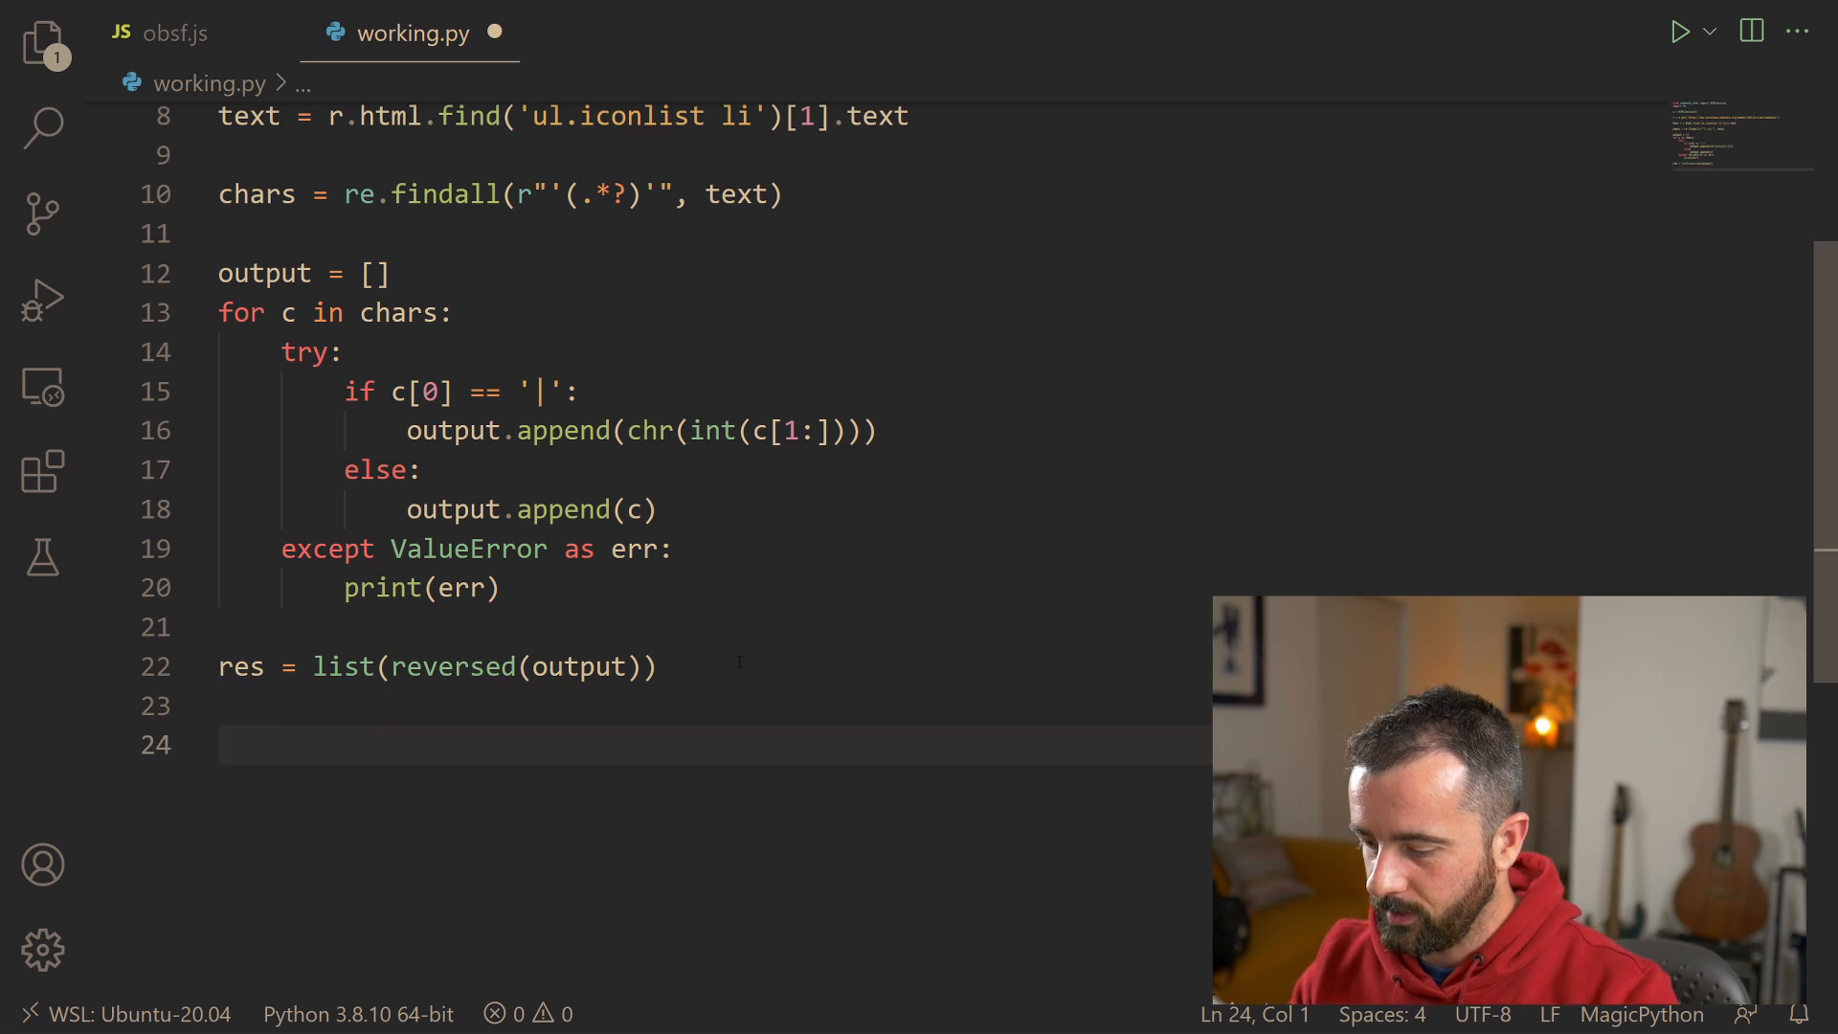
pyautogui.write('print(')
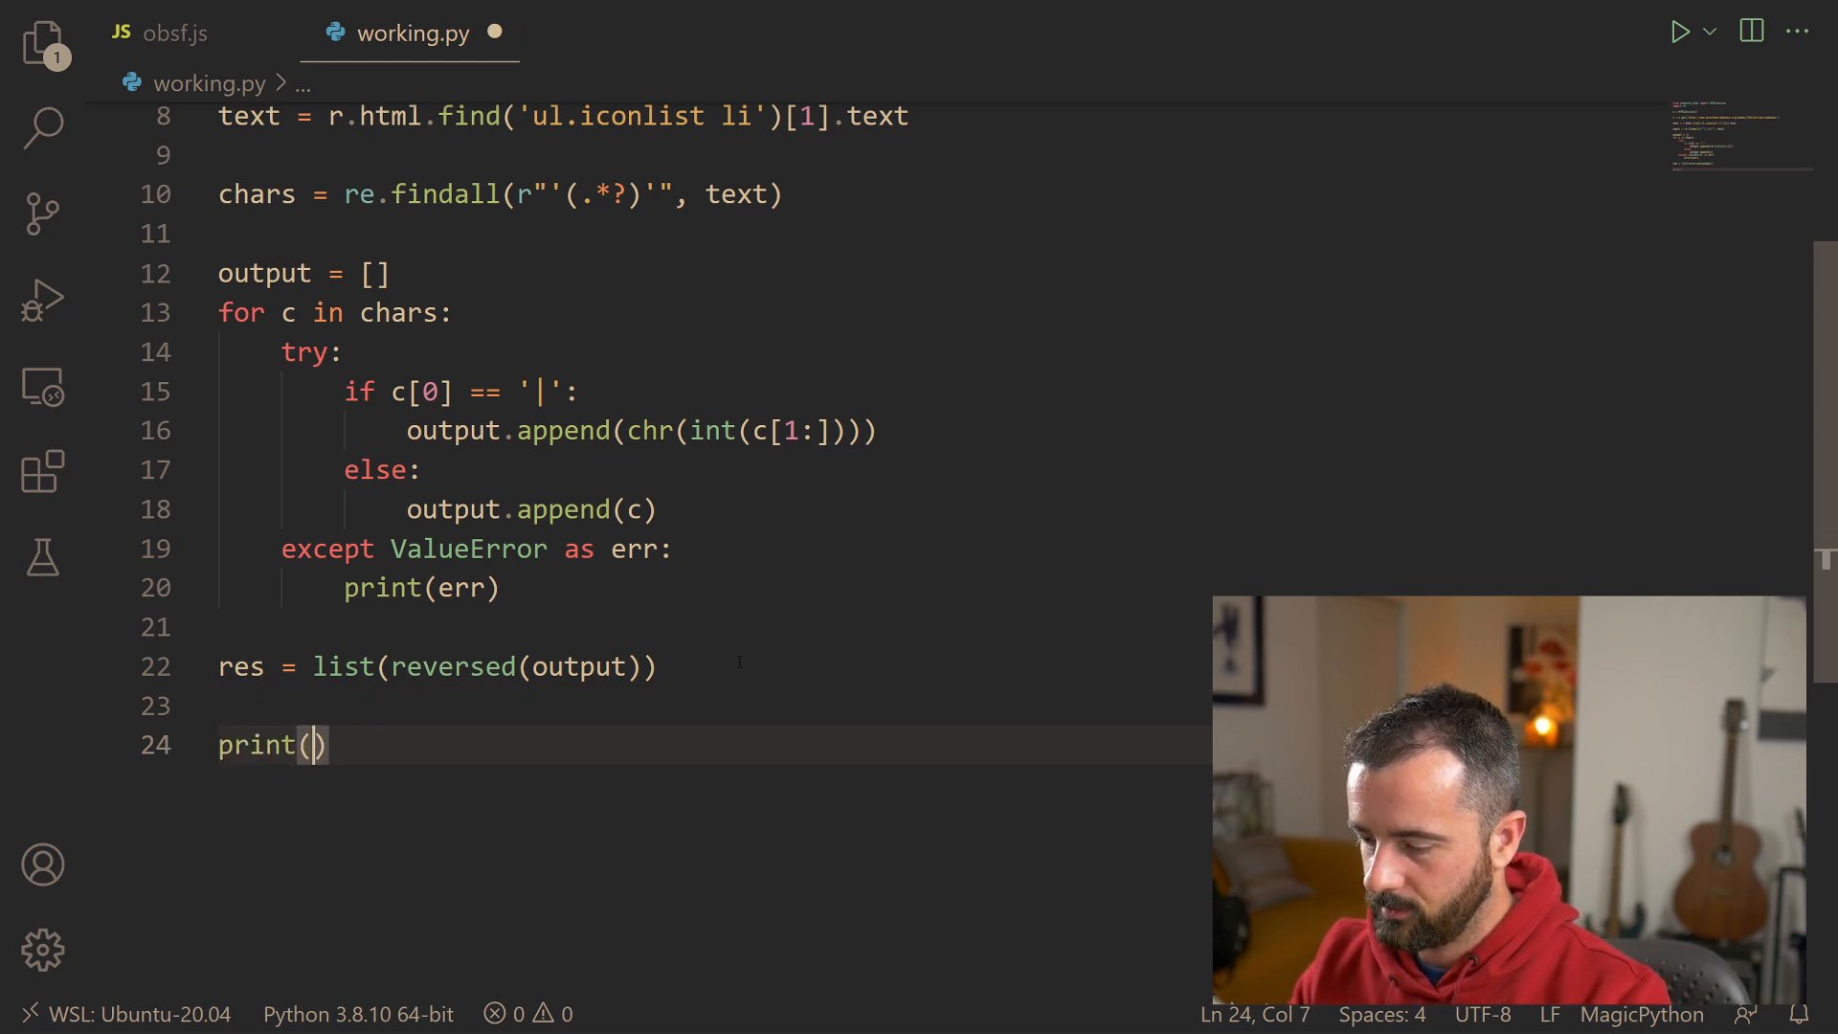
pyautogui.write("''/")
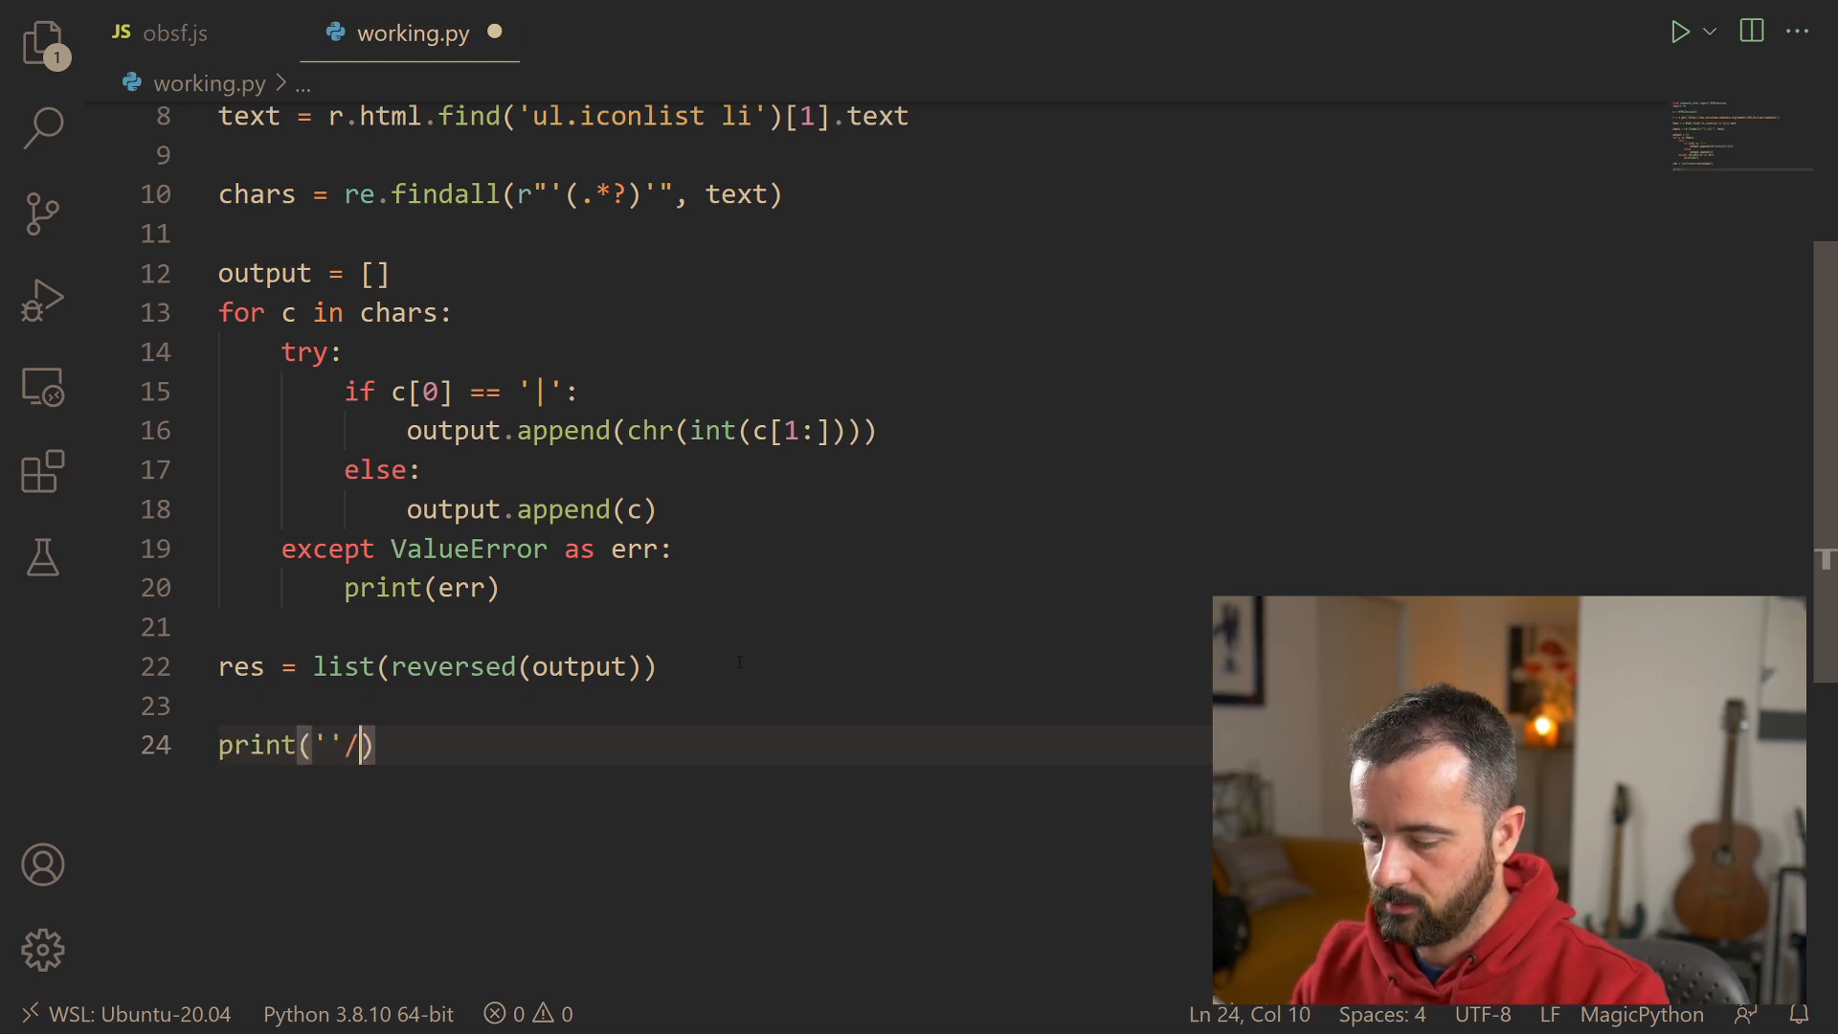
pyautogui.write('join')
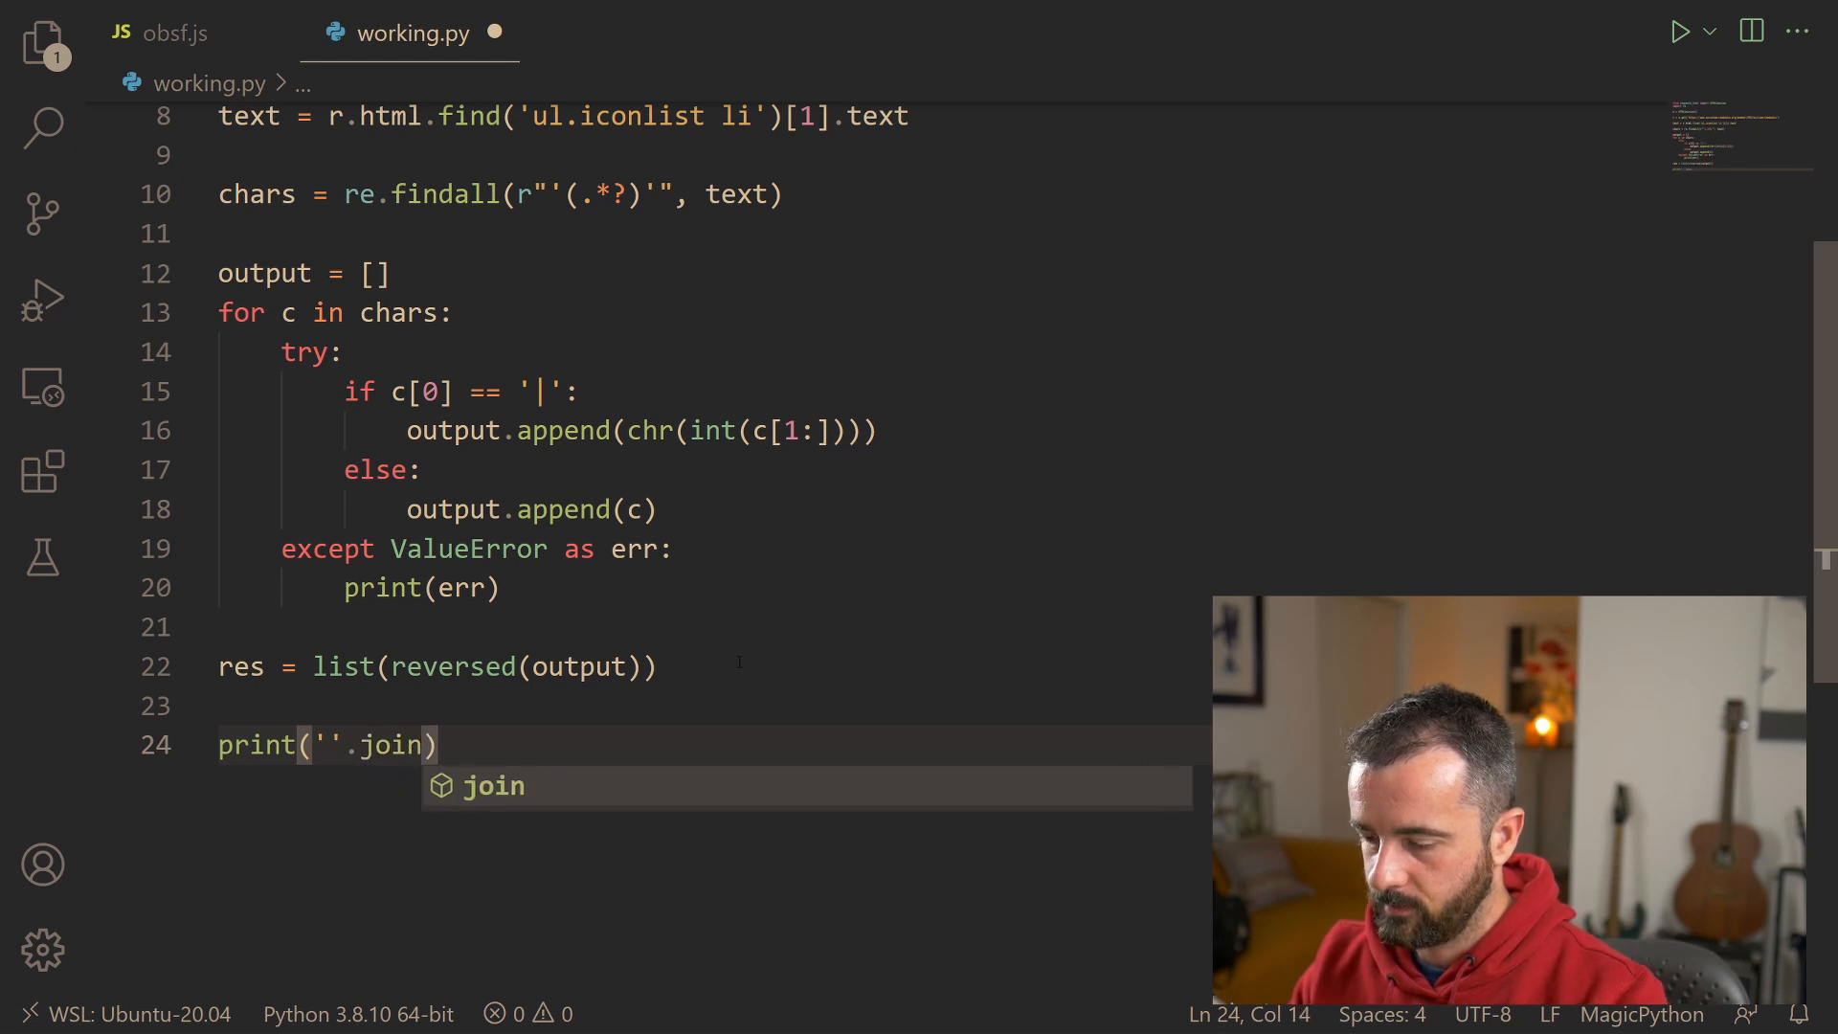